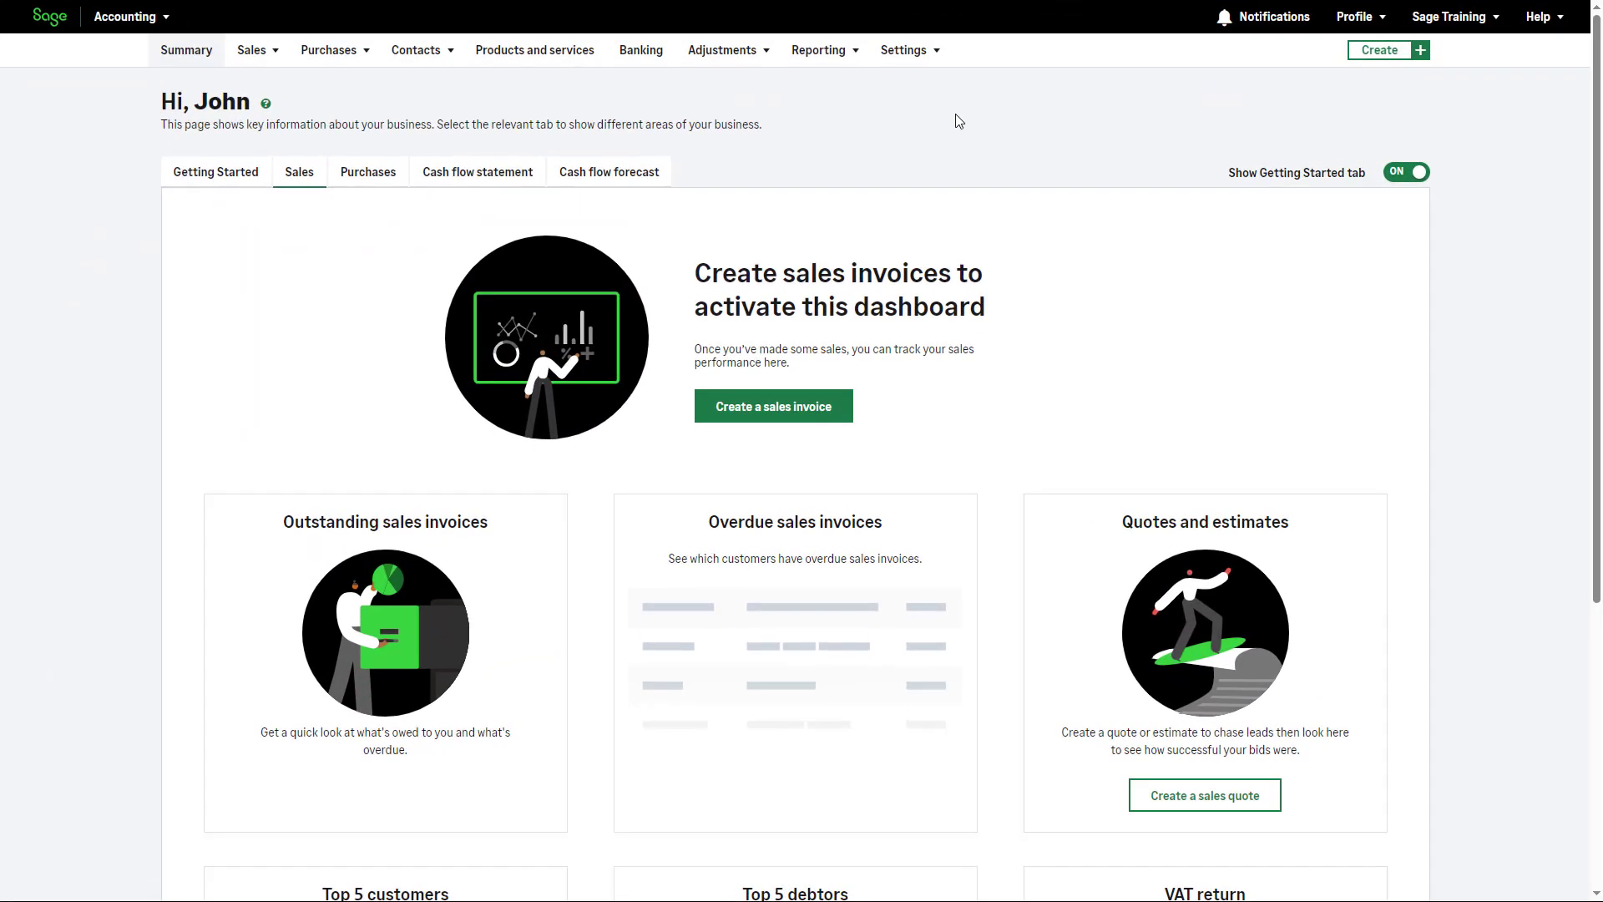
# - Go to Business settings from the Settings menu in the top navigation
pyautogui.click(903, 49)
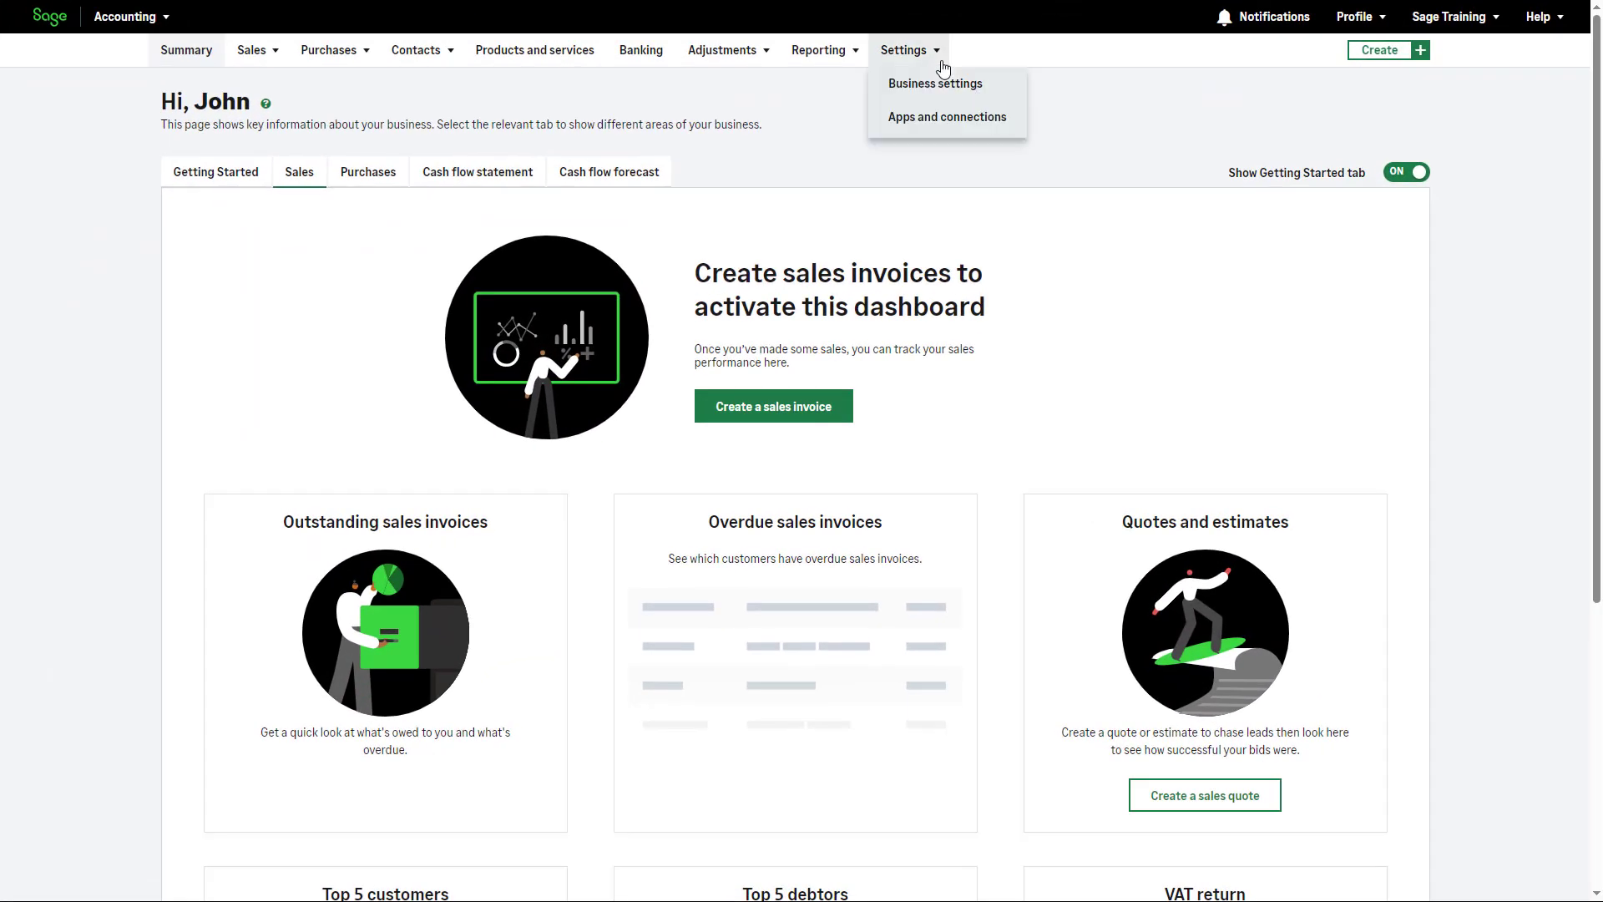
pyautogui.moveTo(933, 83)
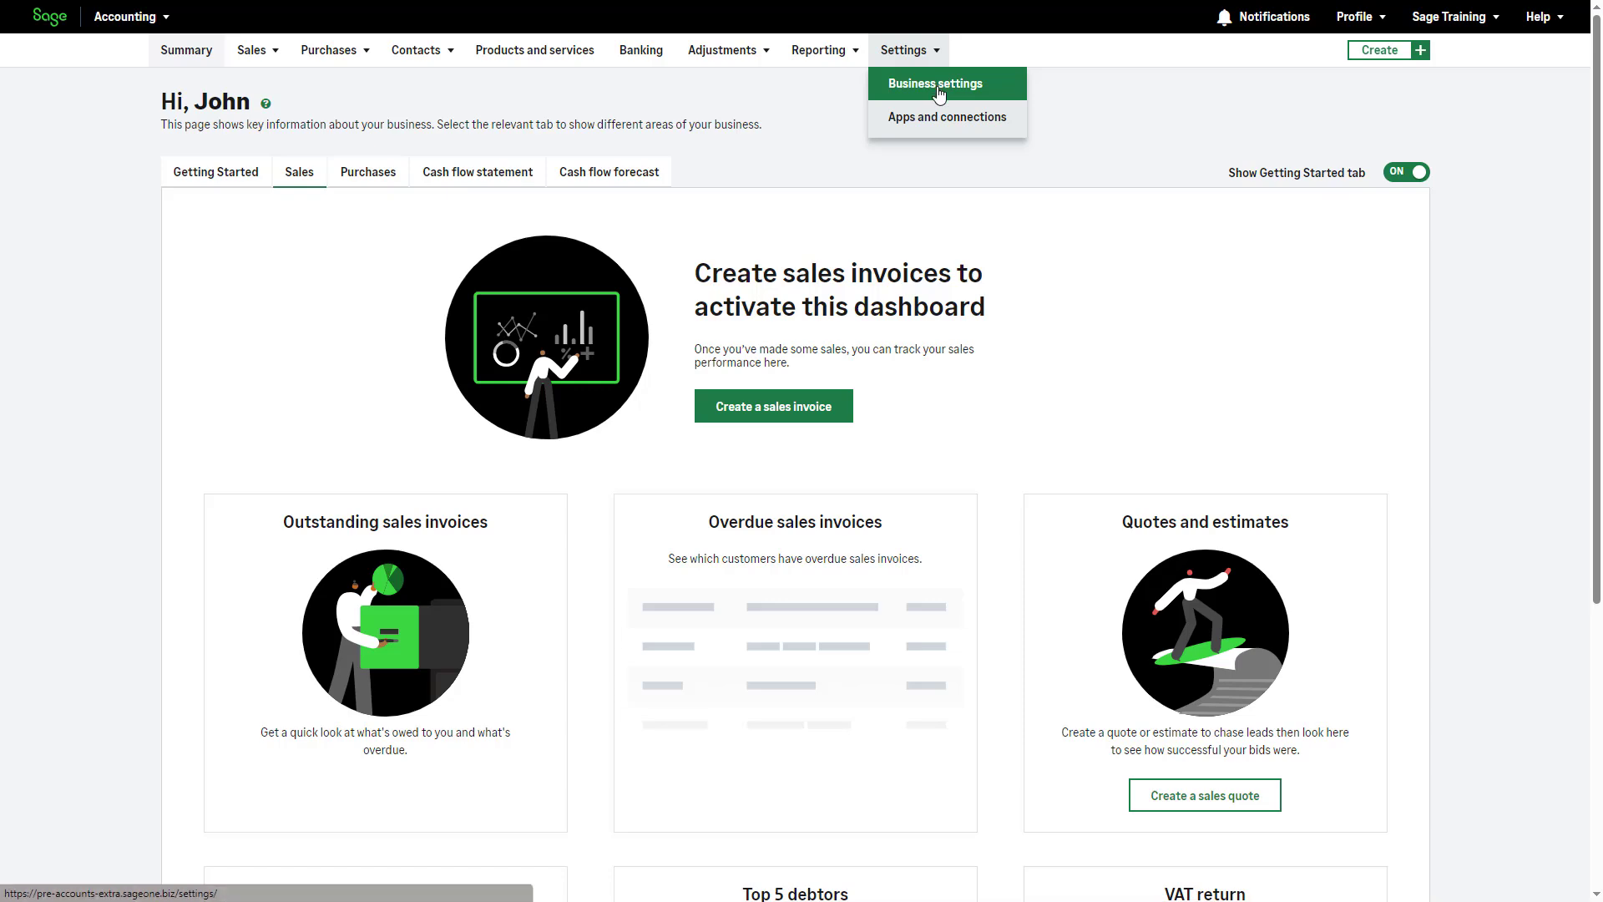
pyautogui.click(934, 84)
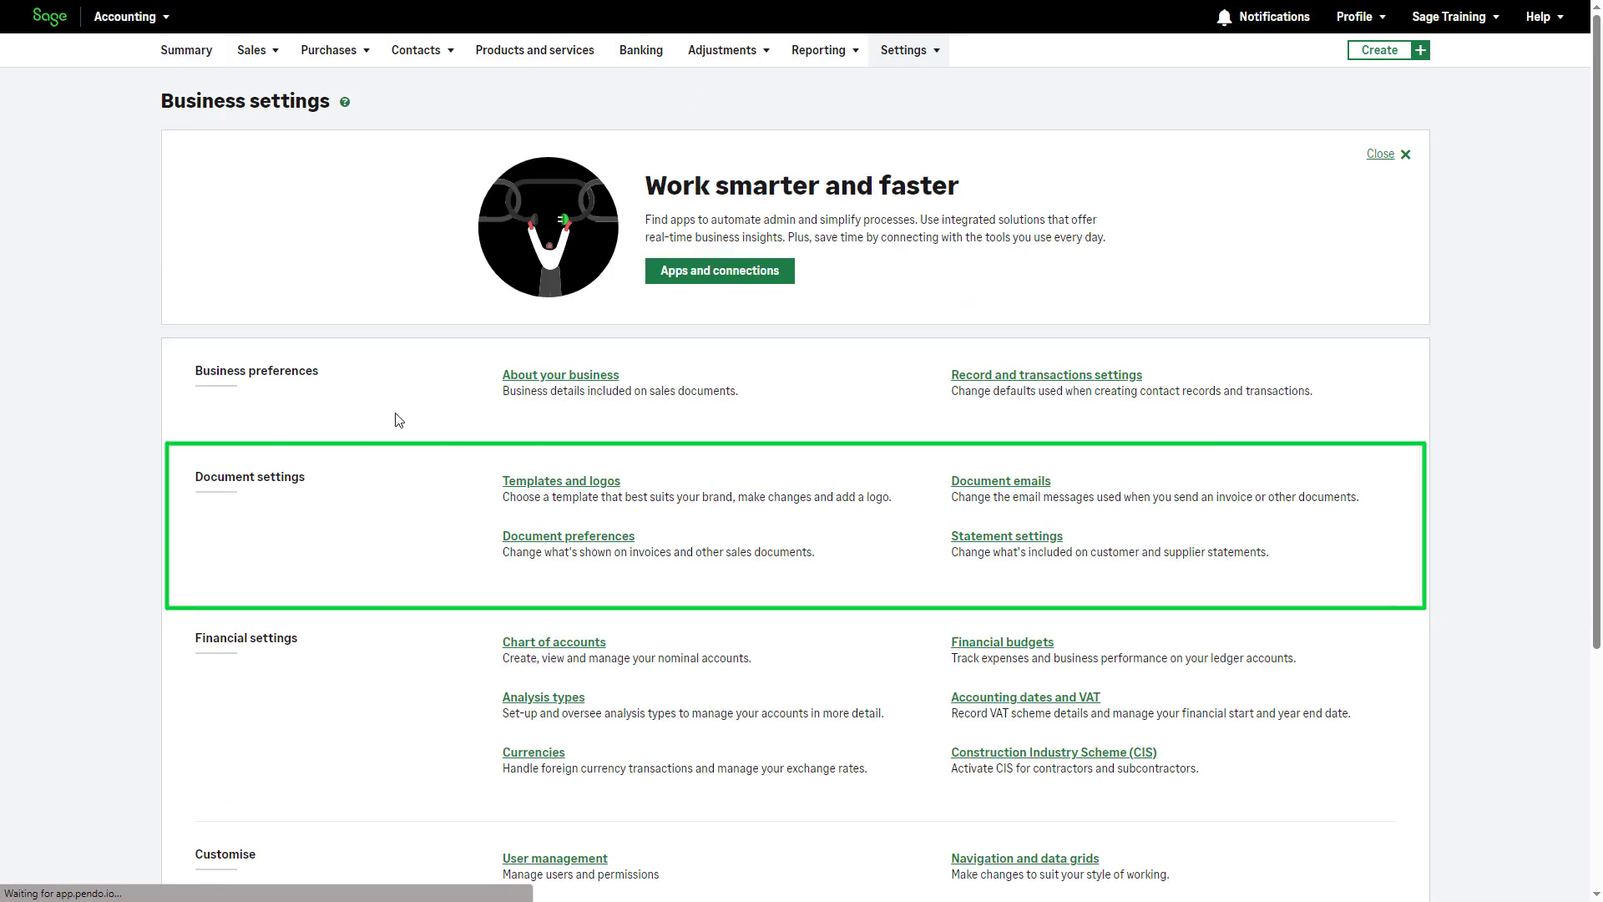
pyautogui.moveTo(383, 520)
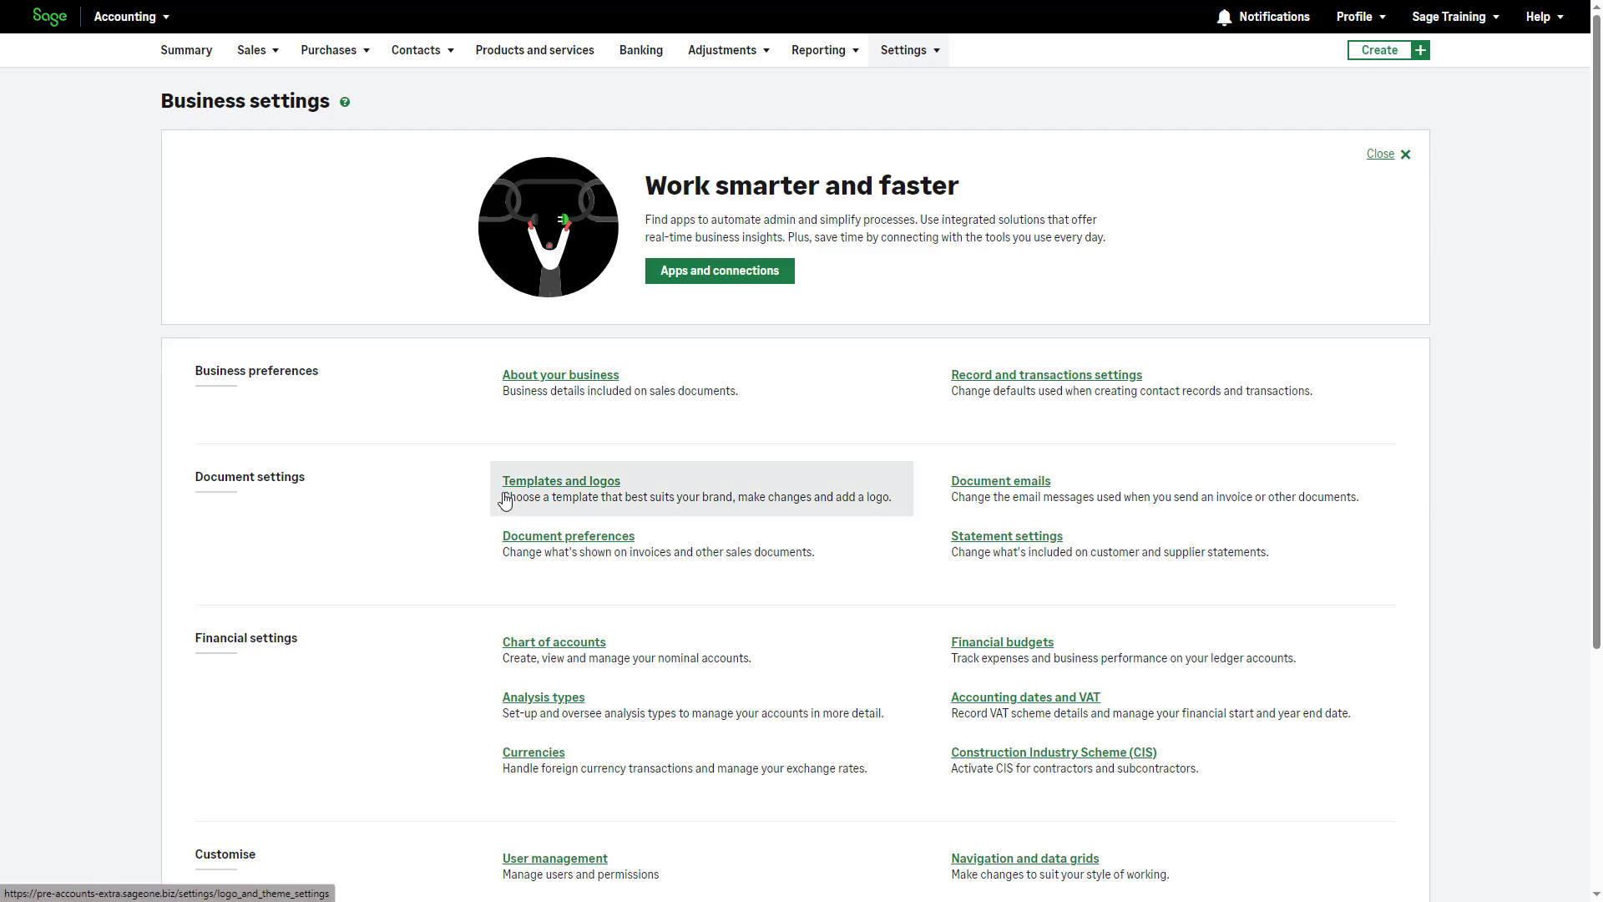
# - Go into the Templates and logos settings and reach the template chooser
pyautogui.click(561, 481)
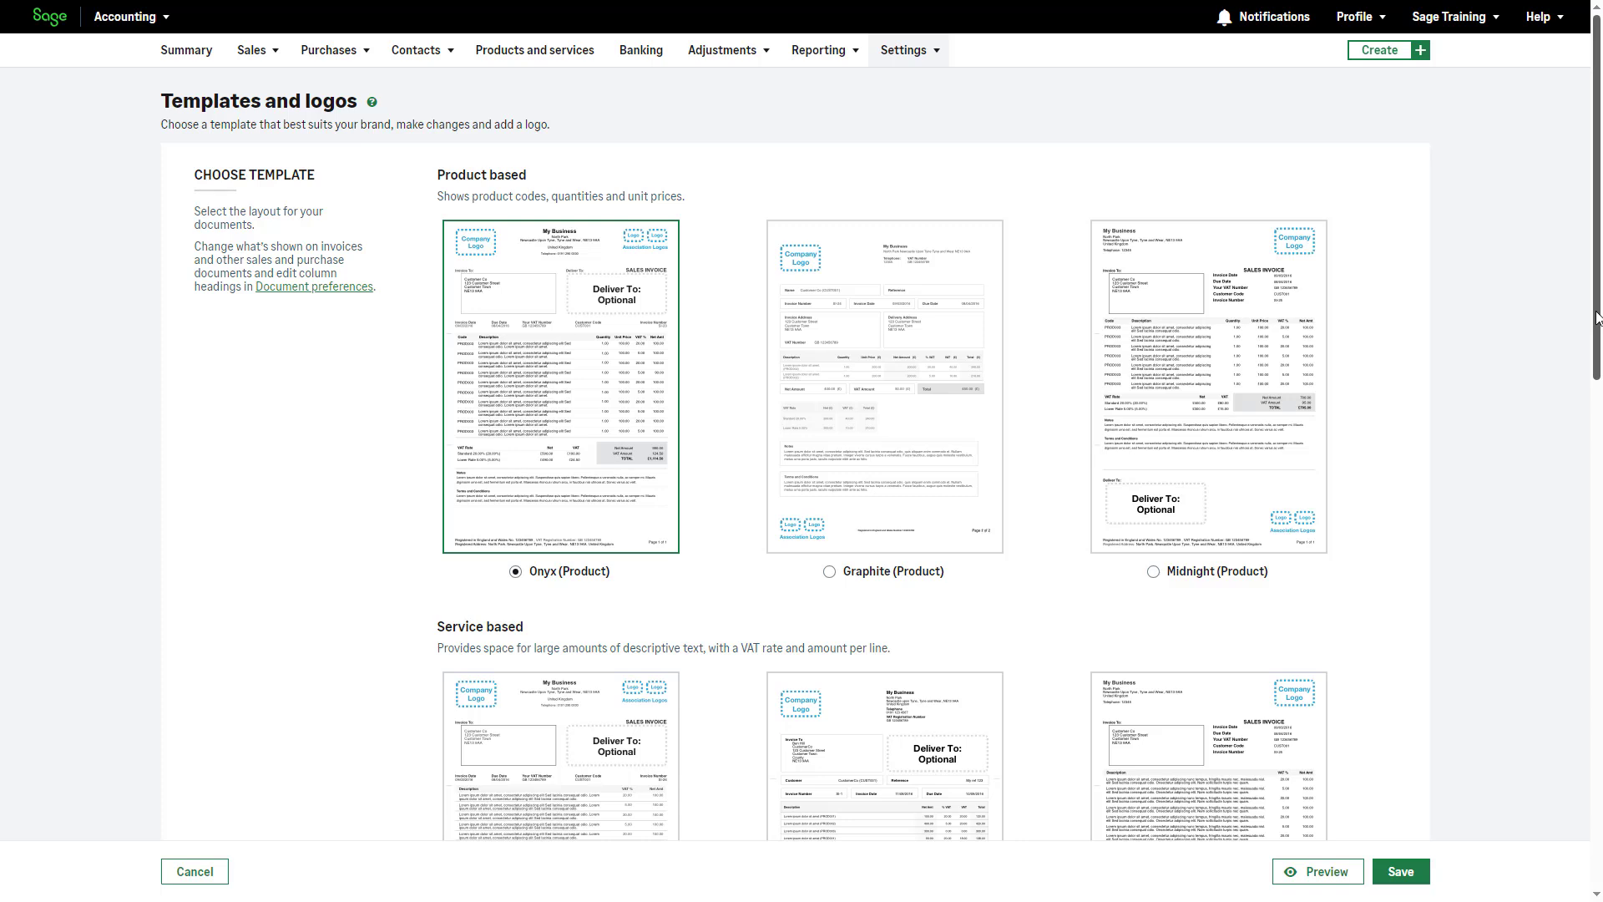
pyautogui.scroll(-3)
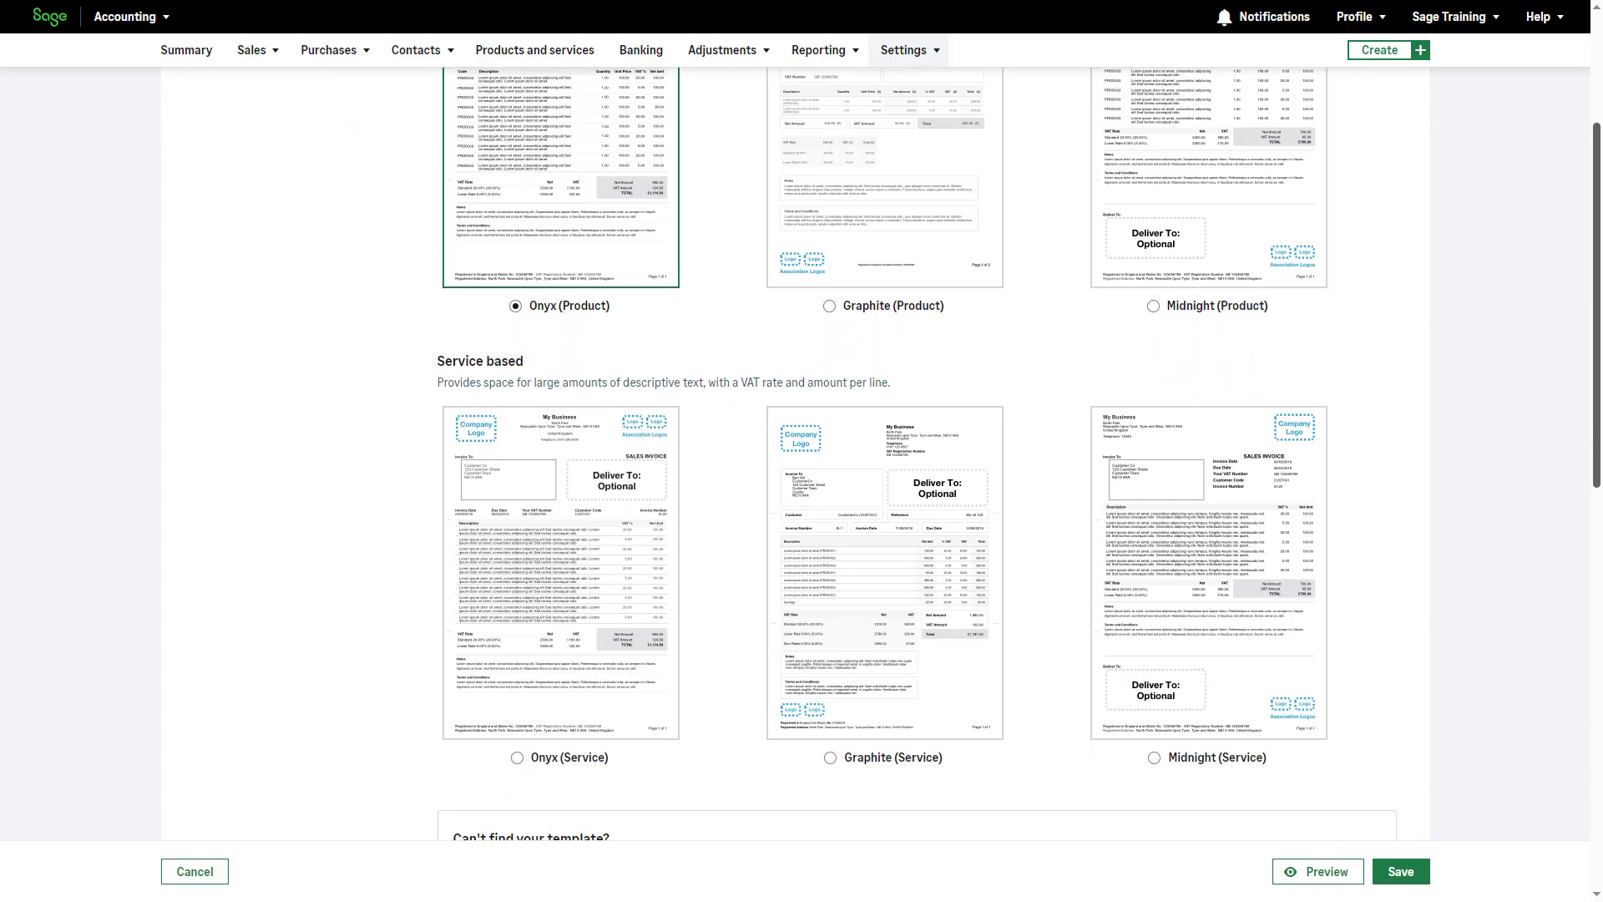
pyautogui.scroll(-3)
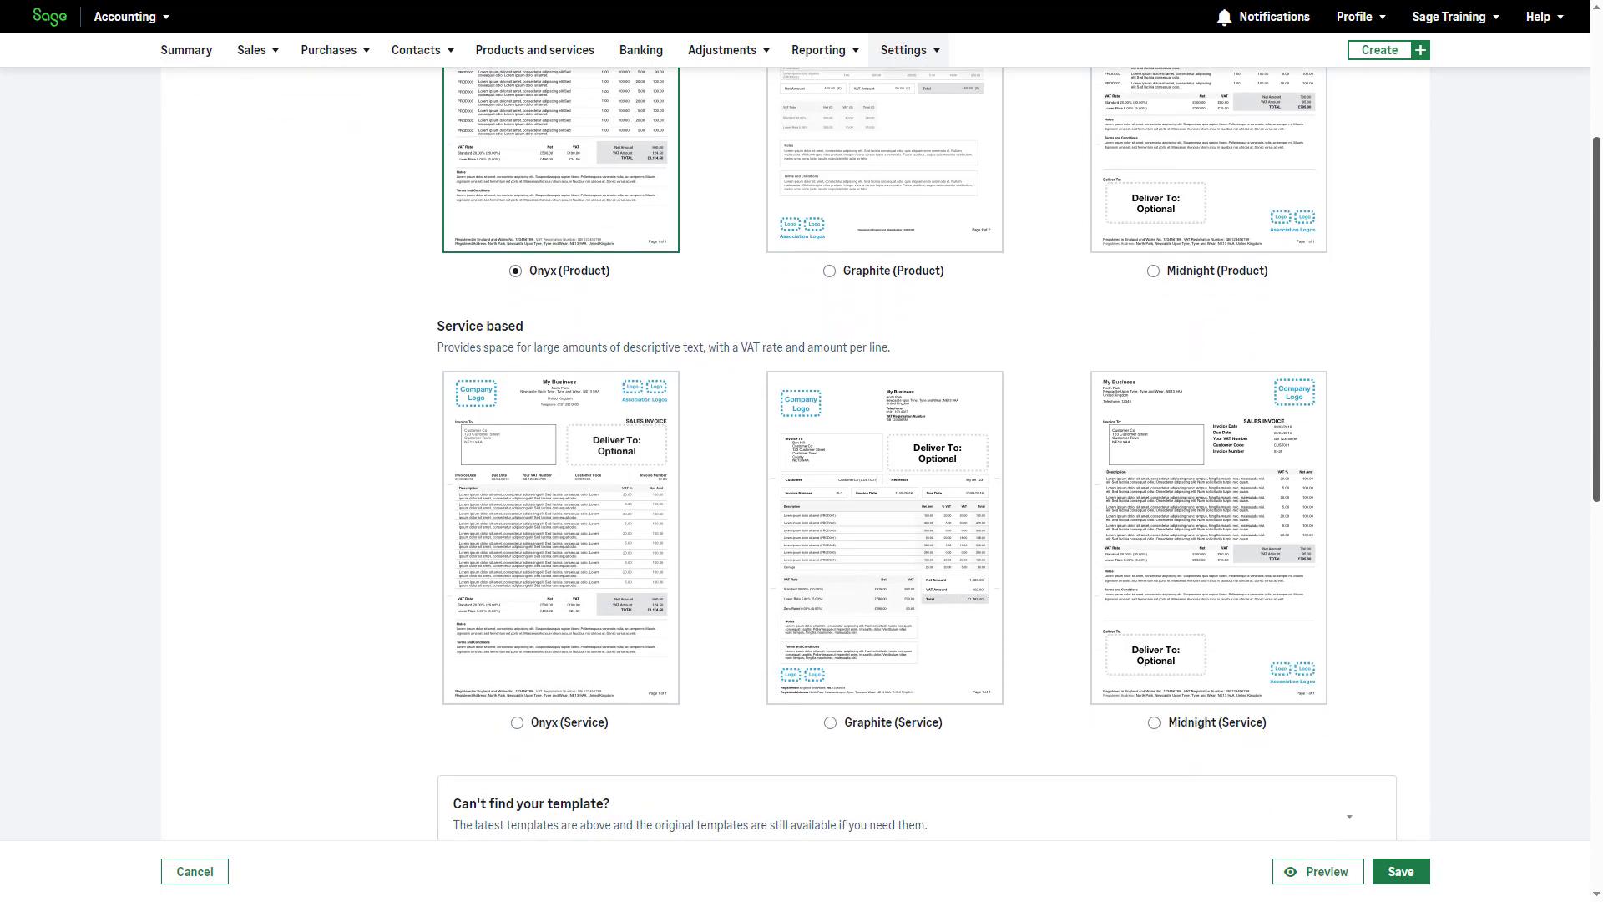
pyautogui.scroll(-3)
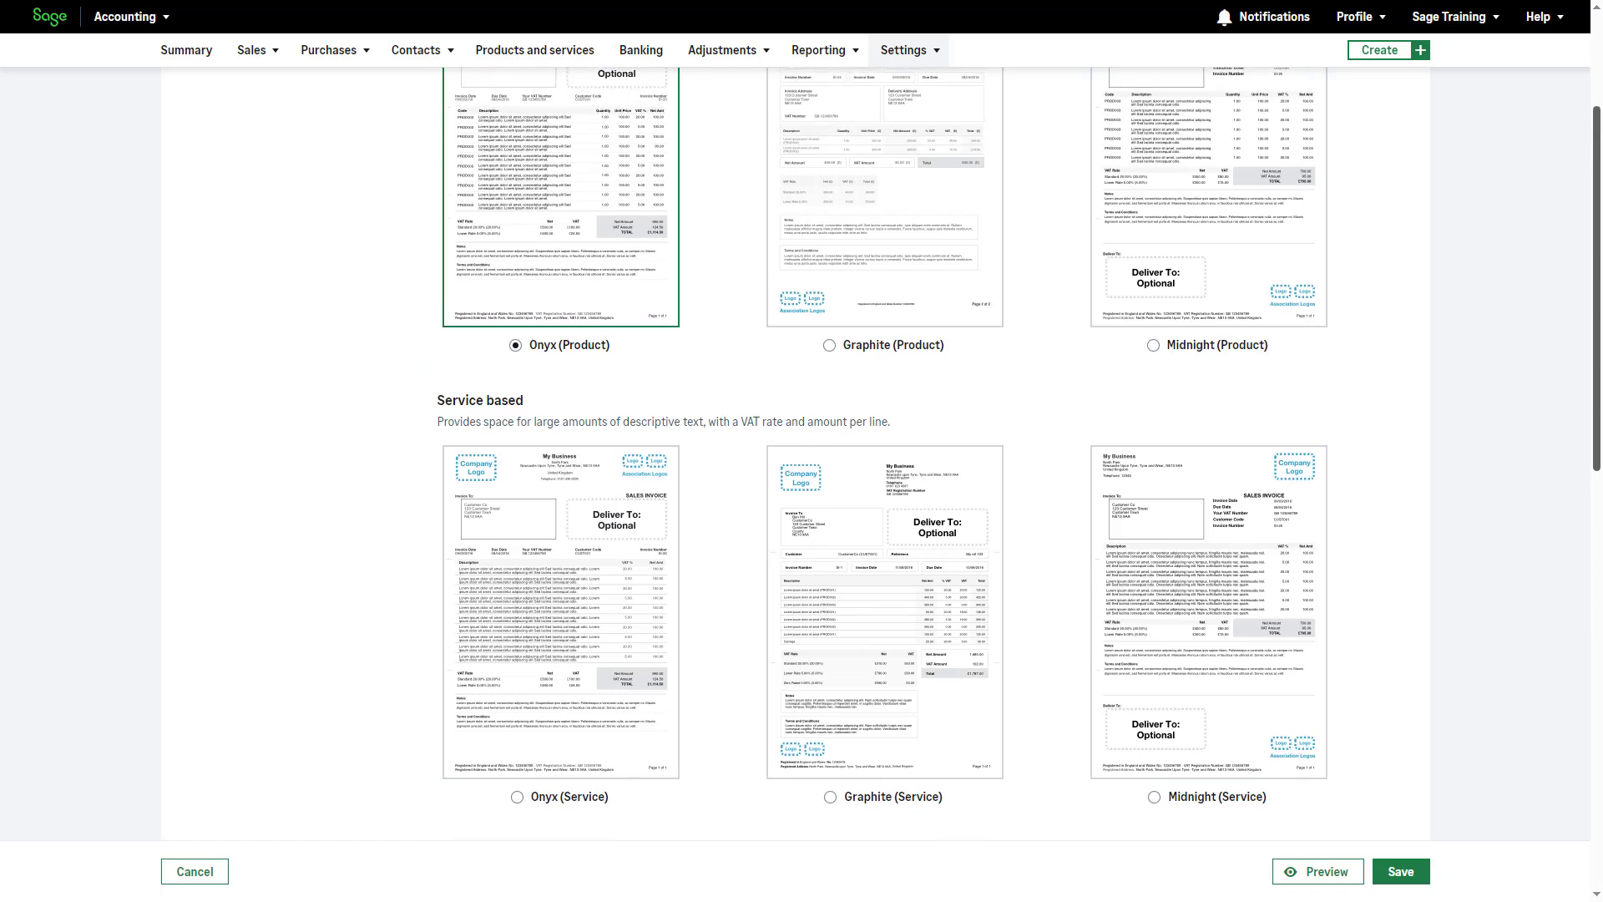
pyautogui.scroll(3)
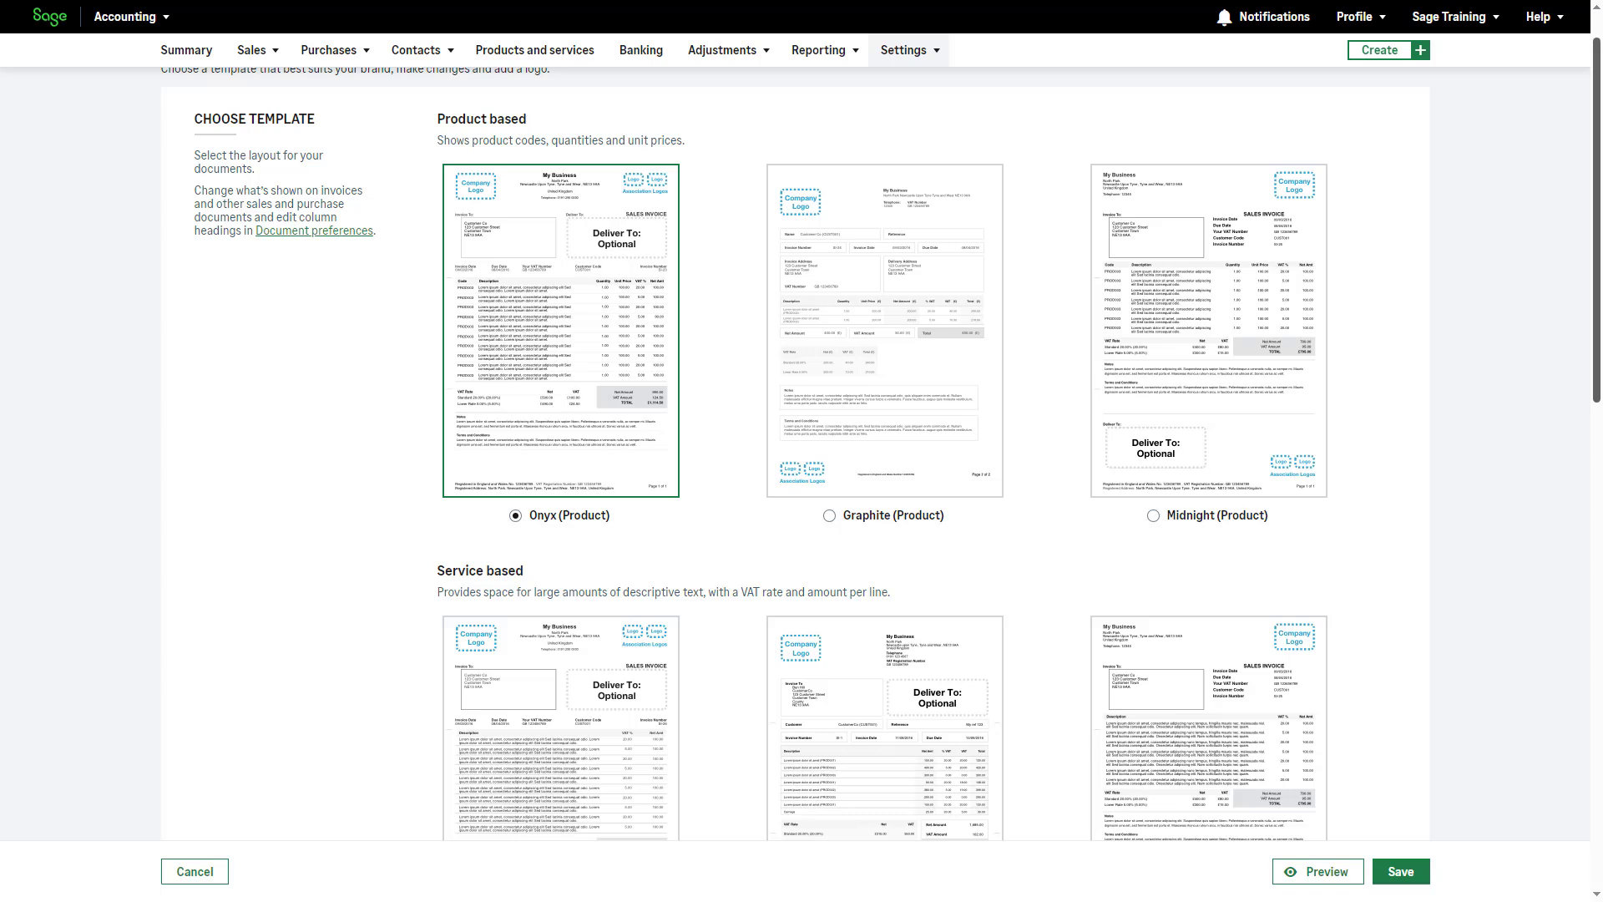
pyautogui.scroll(-3)
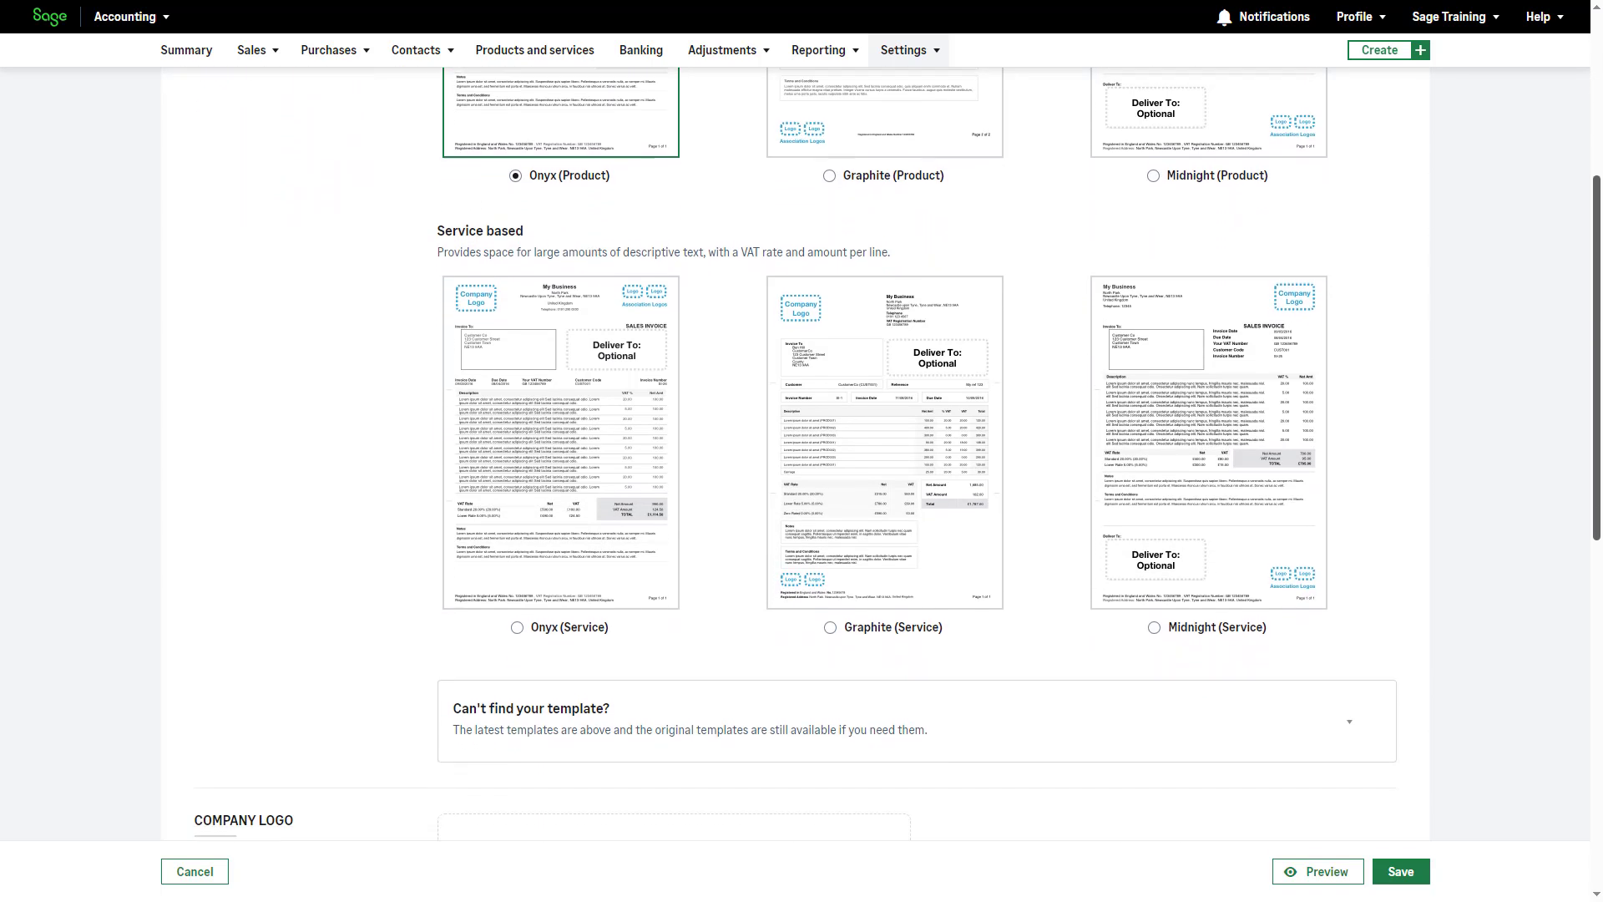
pyautogui.scroll(-3)
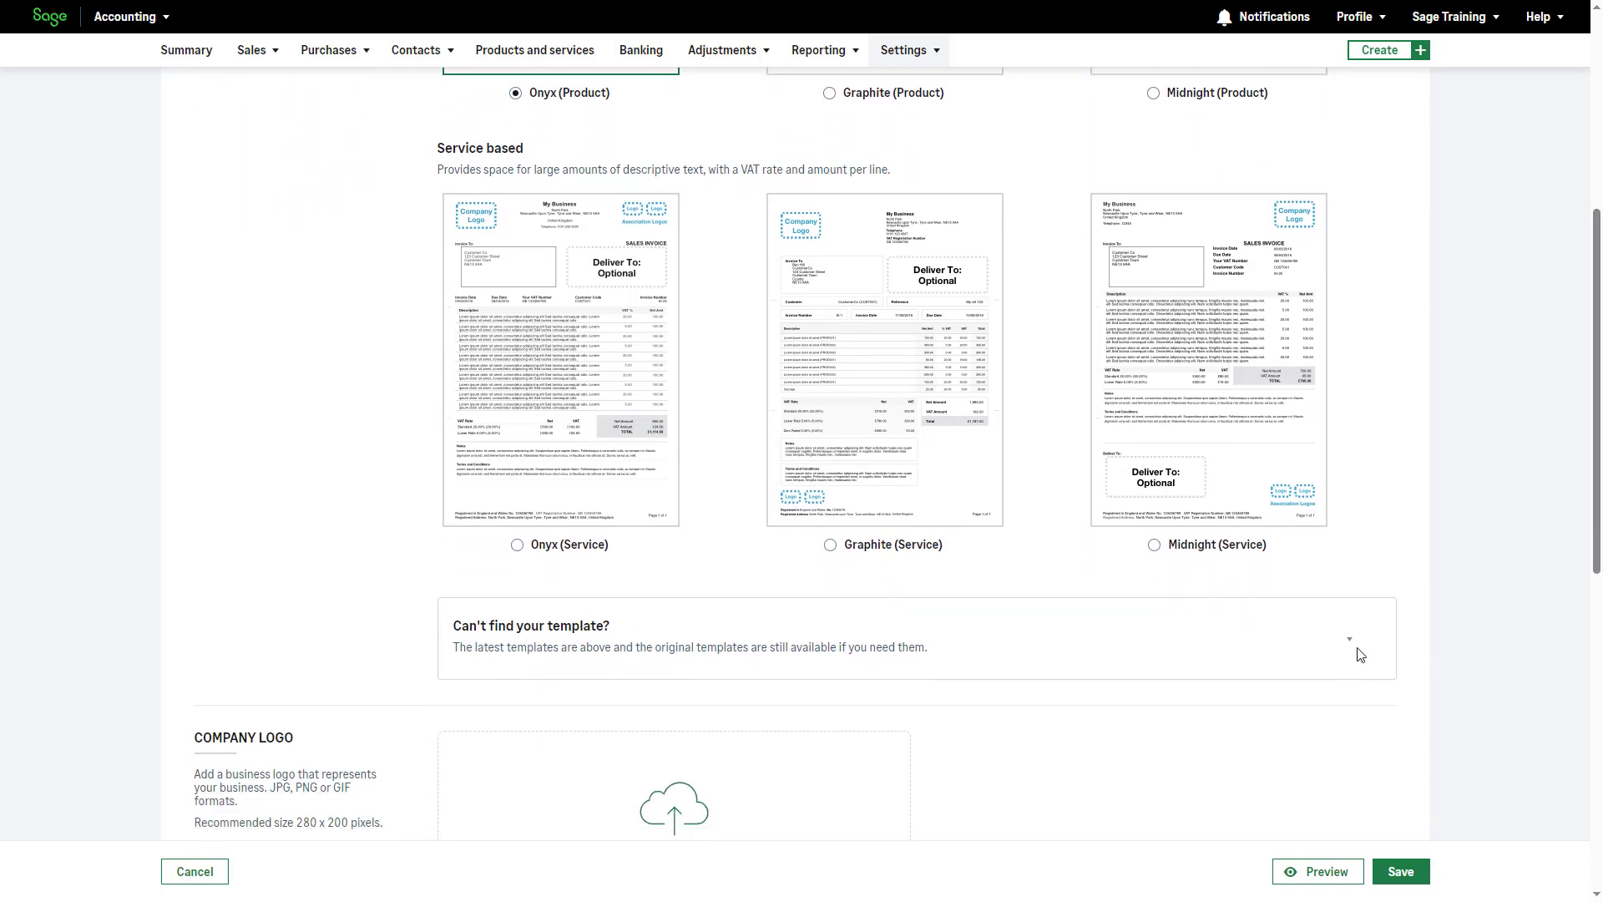
# - Reveal the older templates and select Midnight (Service) instead of Onyx (Product)
pyautogui.click(1350, 640)
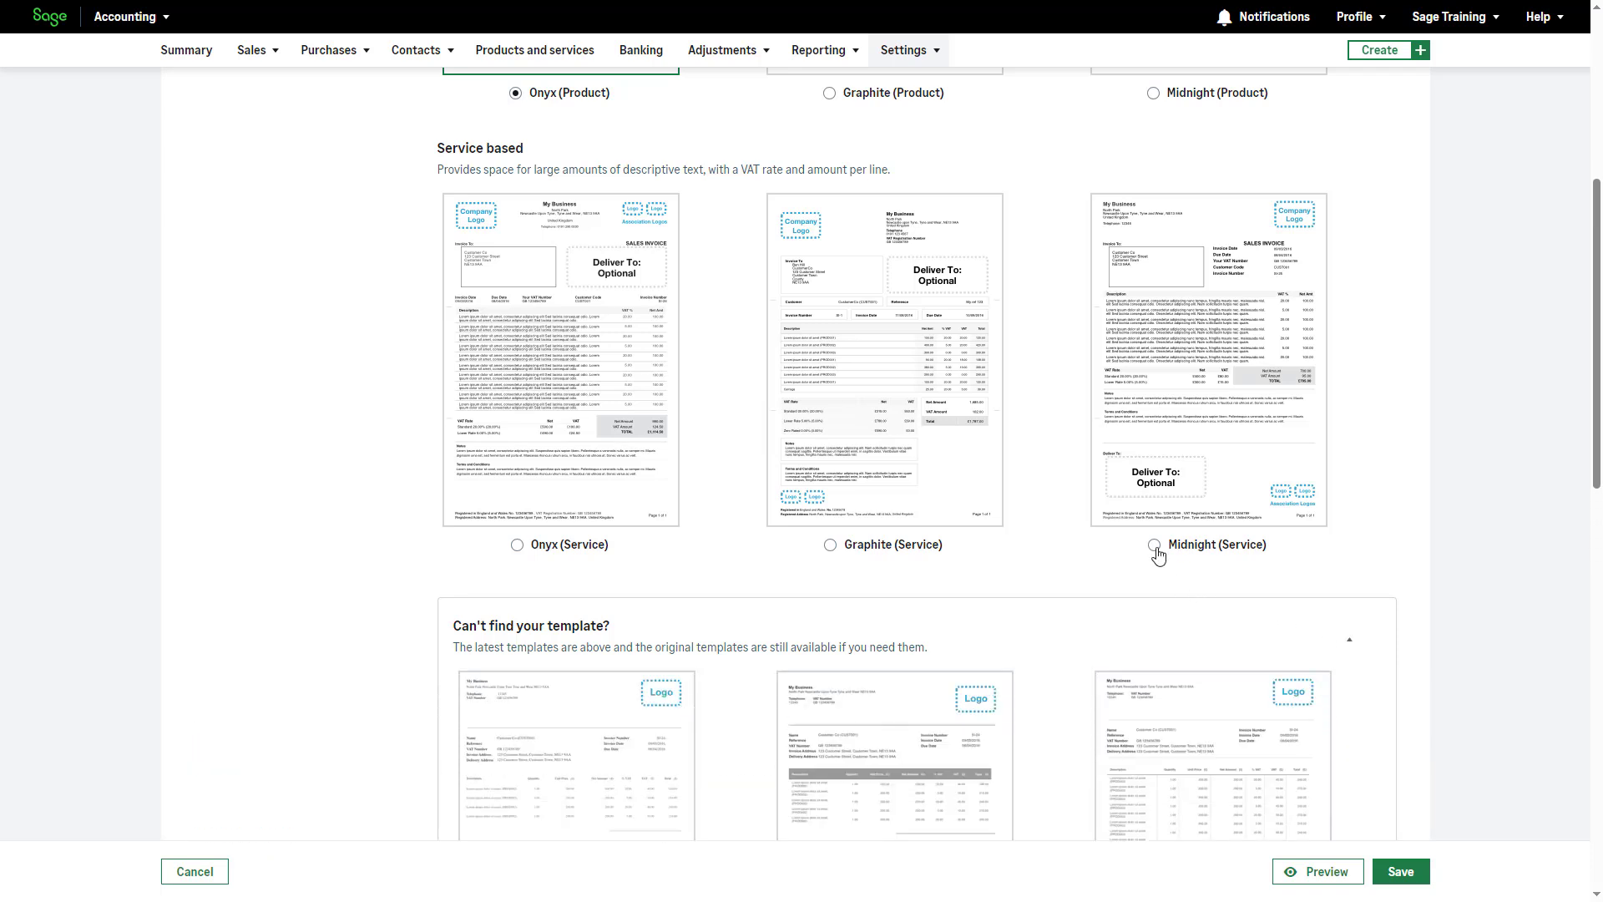
pyautogui.click(1154, 545)
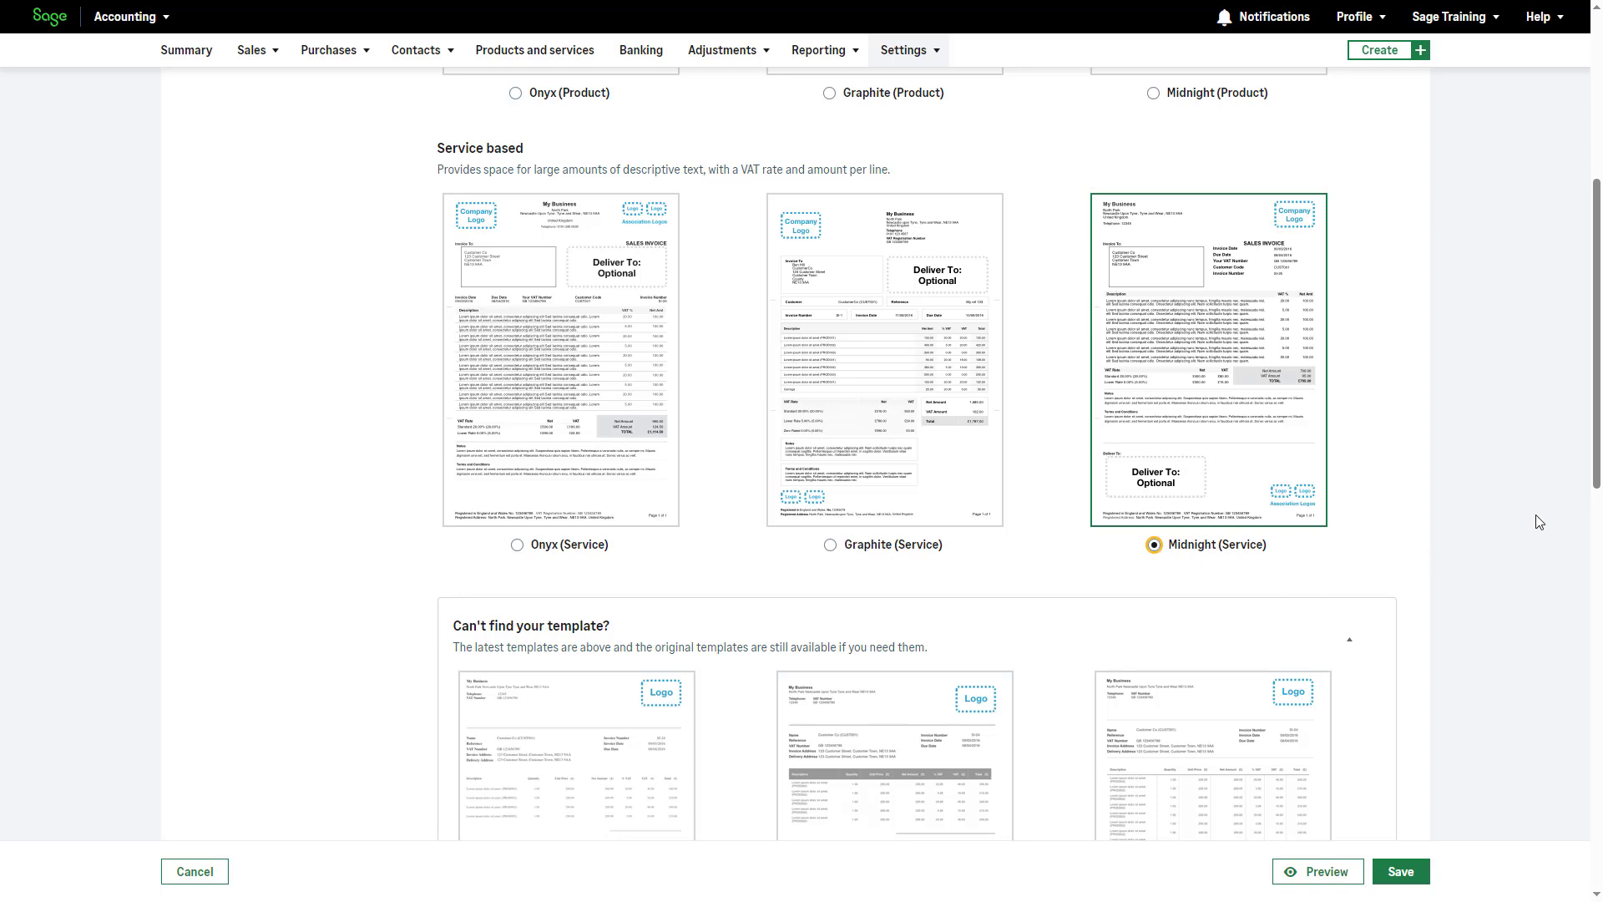
# - Upload the green Sage logo file from the Desktop as the company logo
pyautogui.scroll(-3)
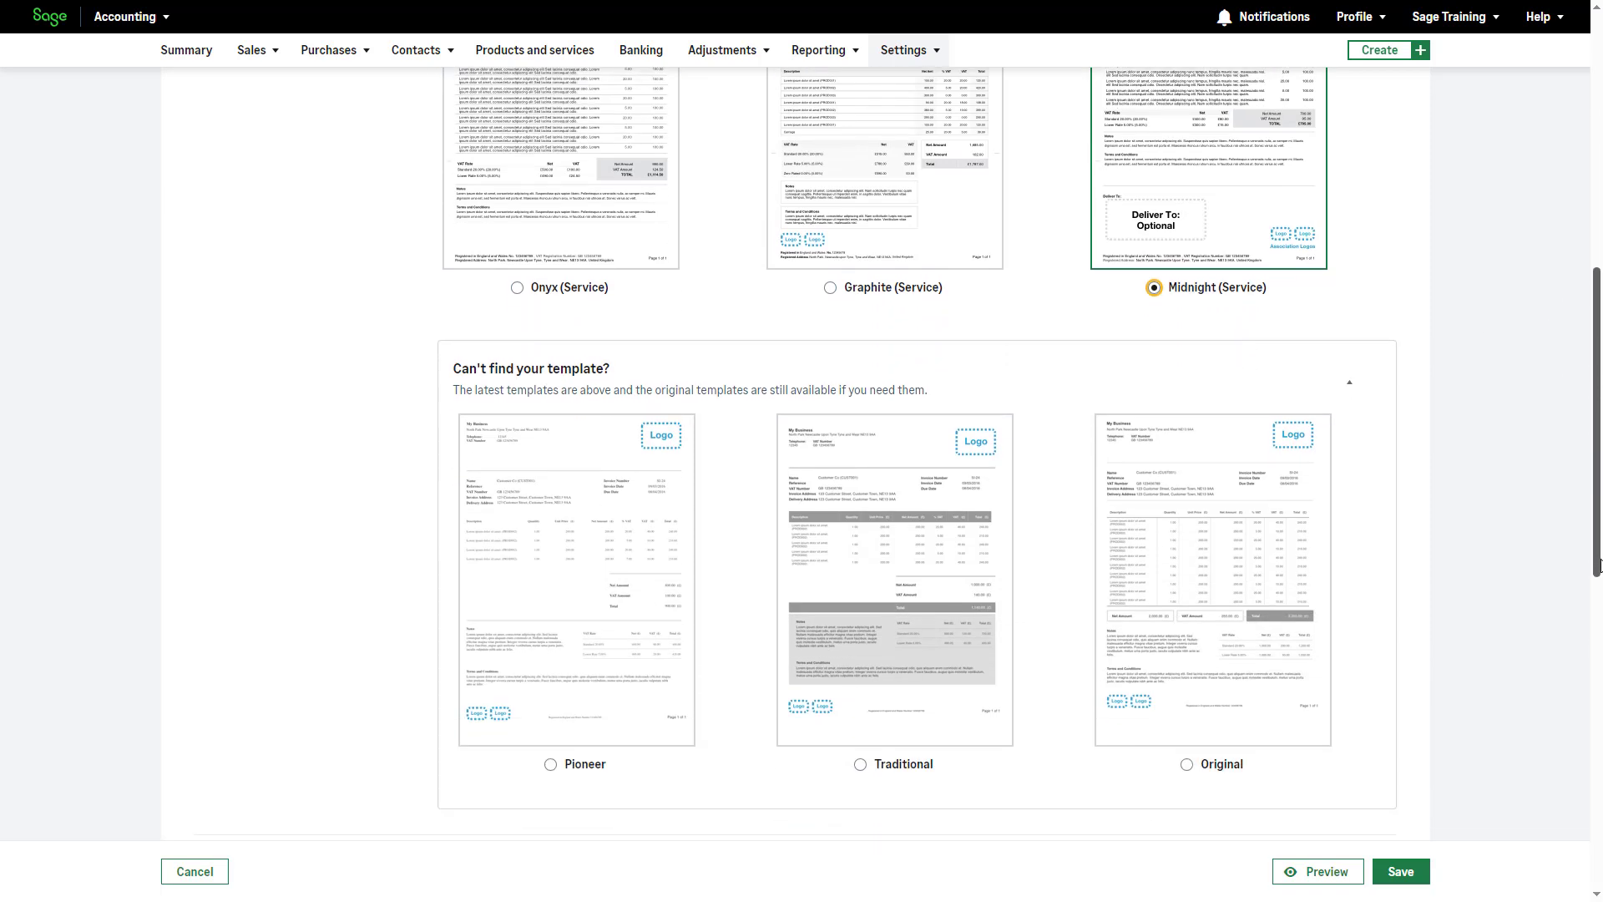
pyautogui.scroll(-3)
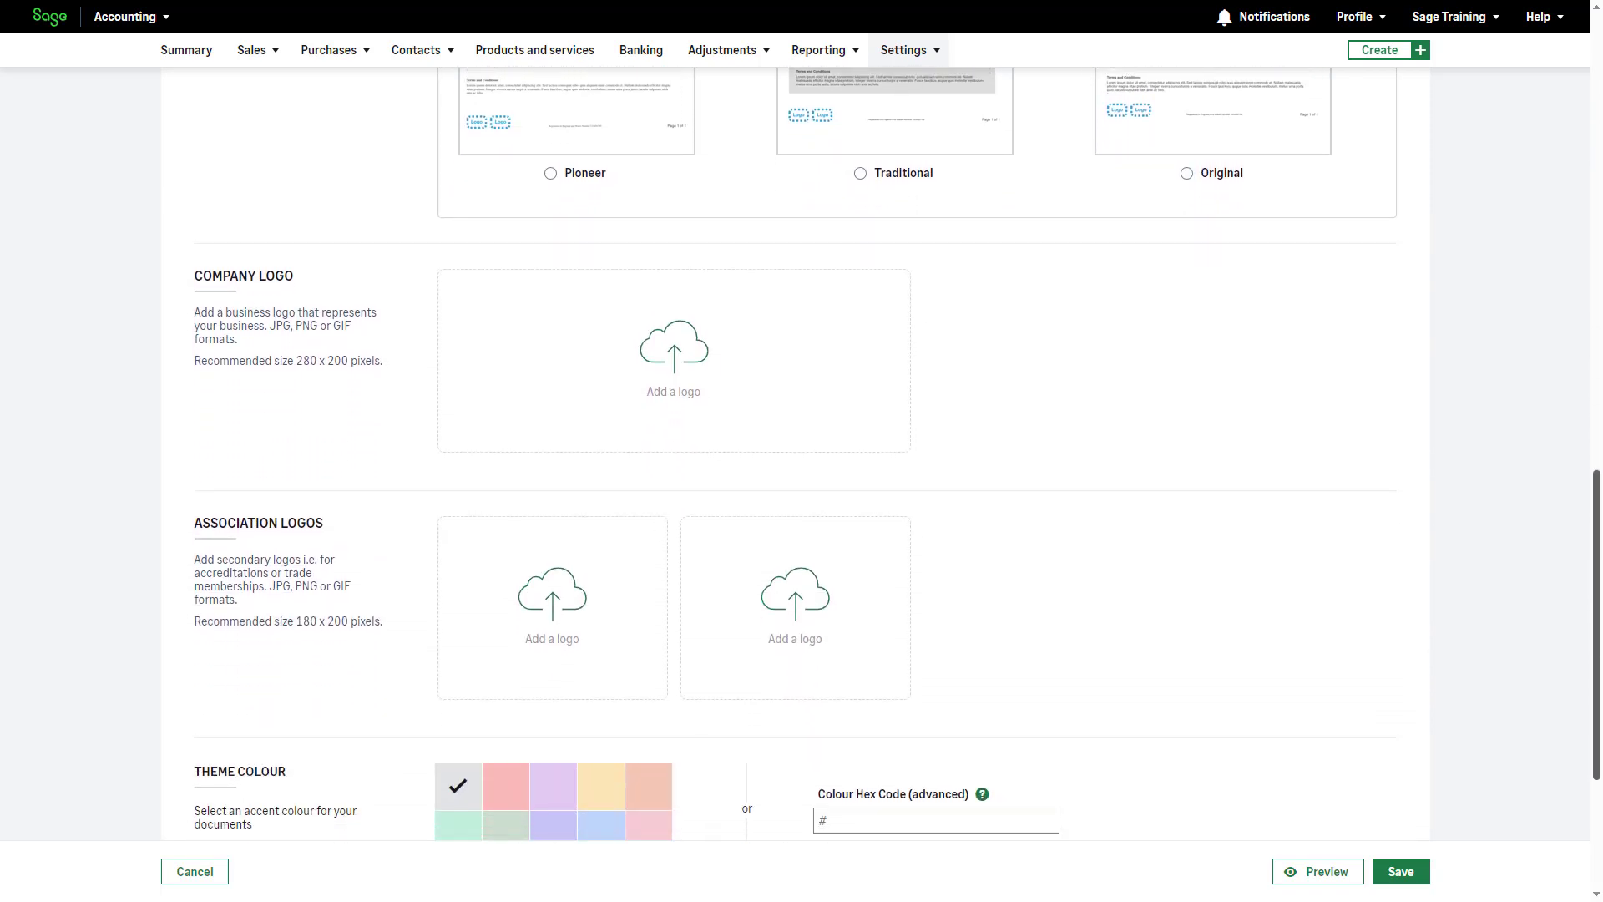
pyautogui.scroll(-3)
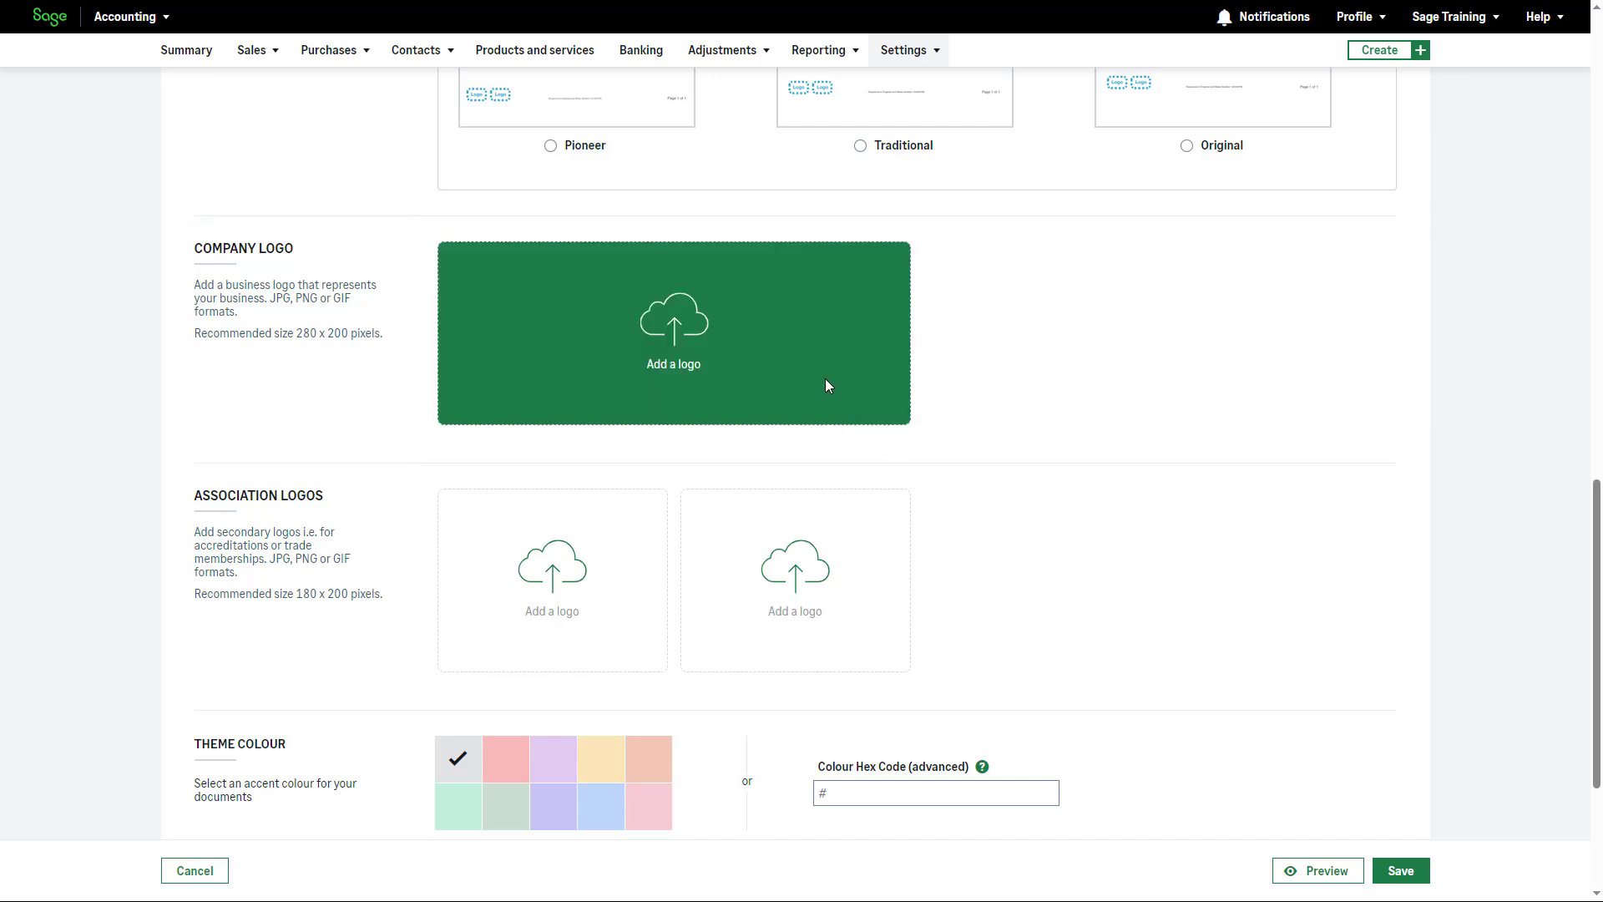
pyautogui.click(673, 333)
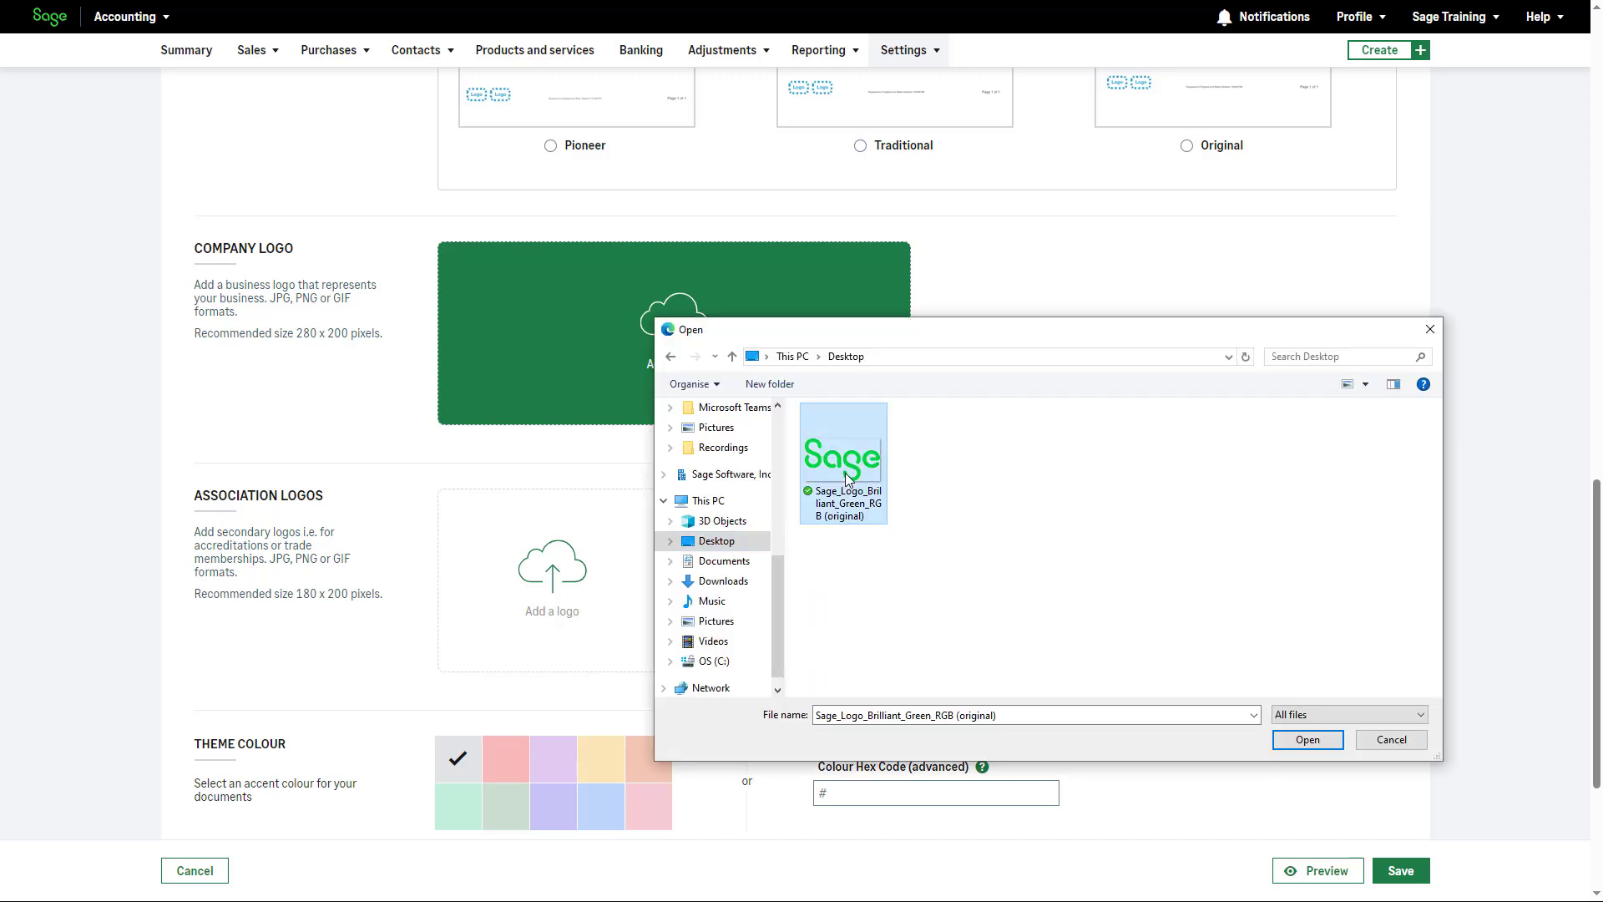
pyautogui.click(1306, 740)
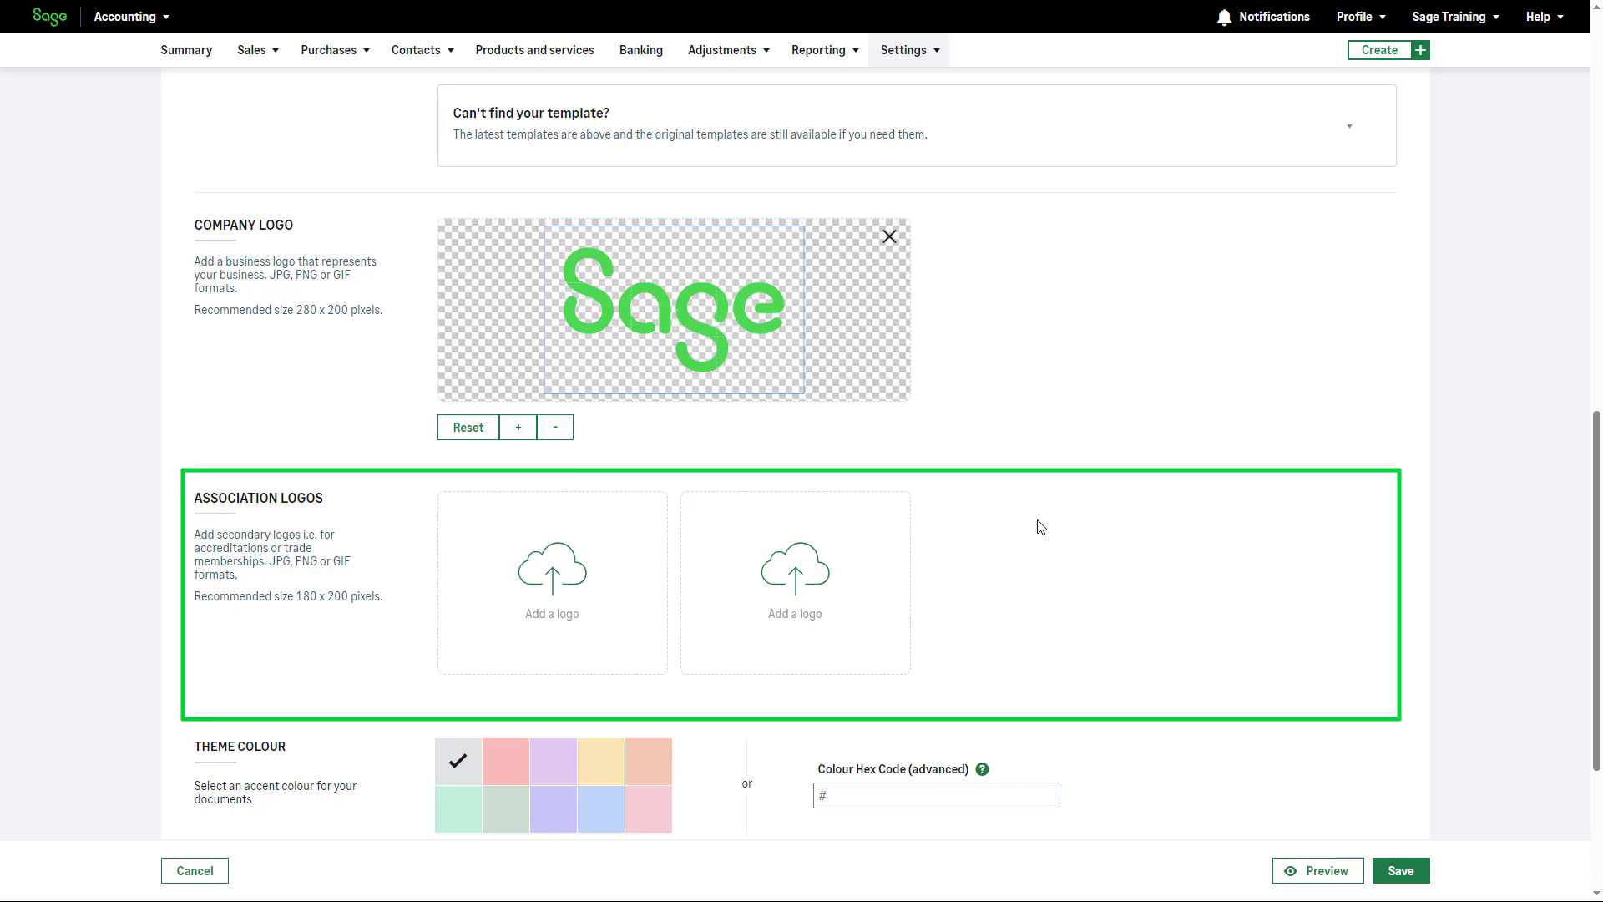
pyautogui.moveTo(1164, 658)
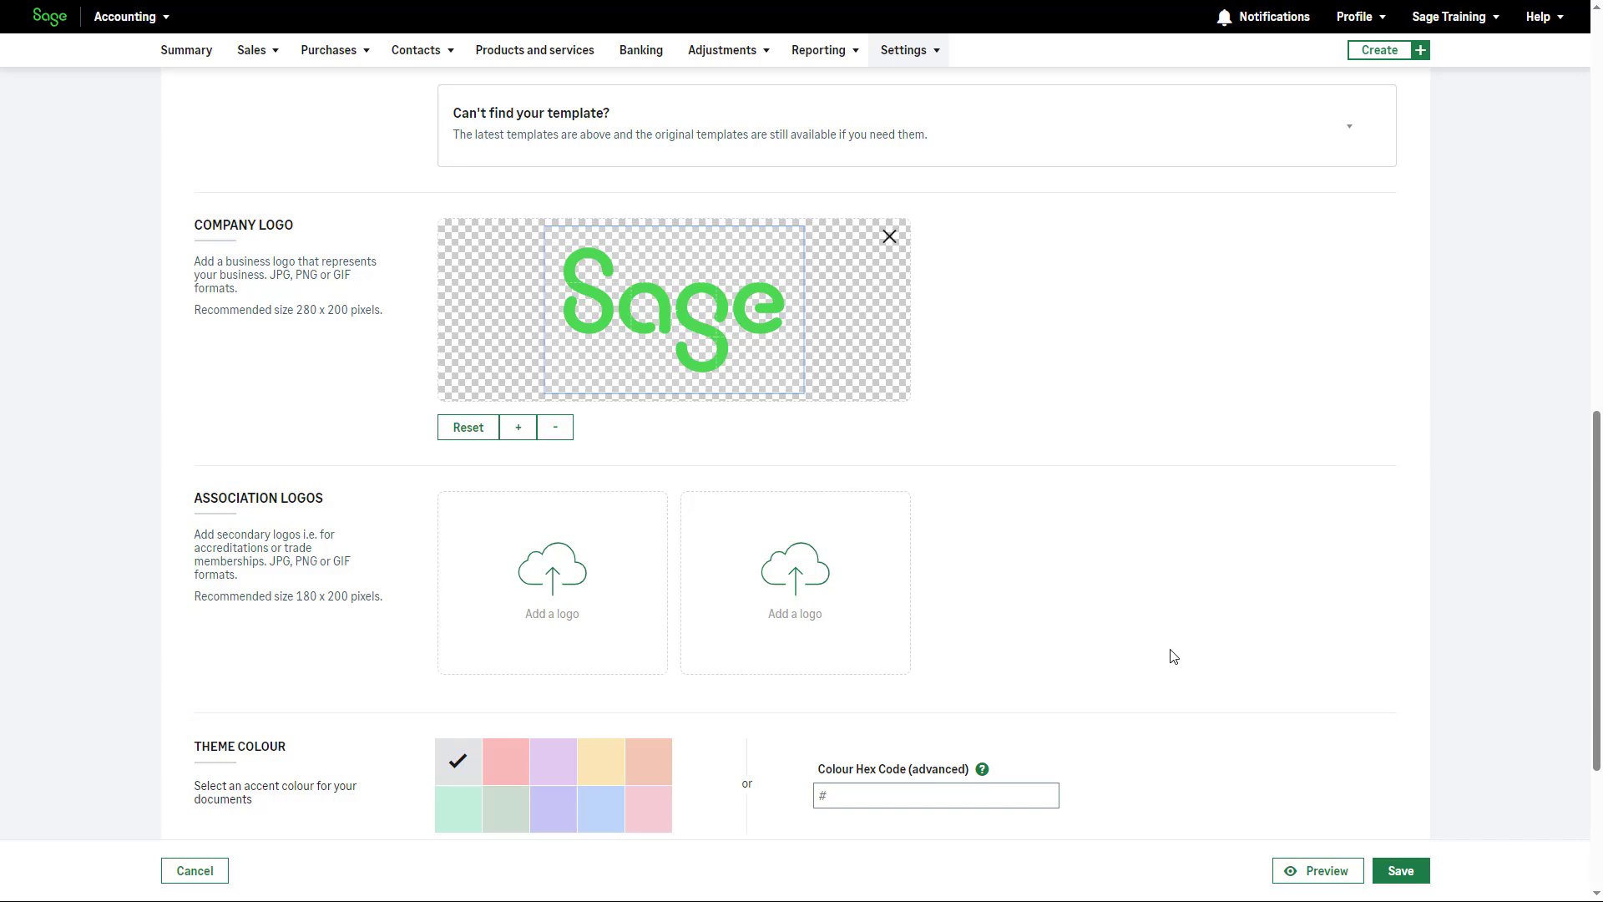
# - Set theme colour hex #00D639 and choose the Helvetica font at Medium size
pyautogui.scroll(-3)
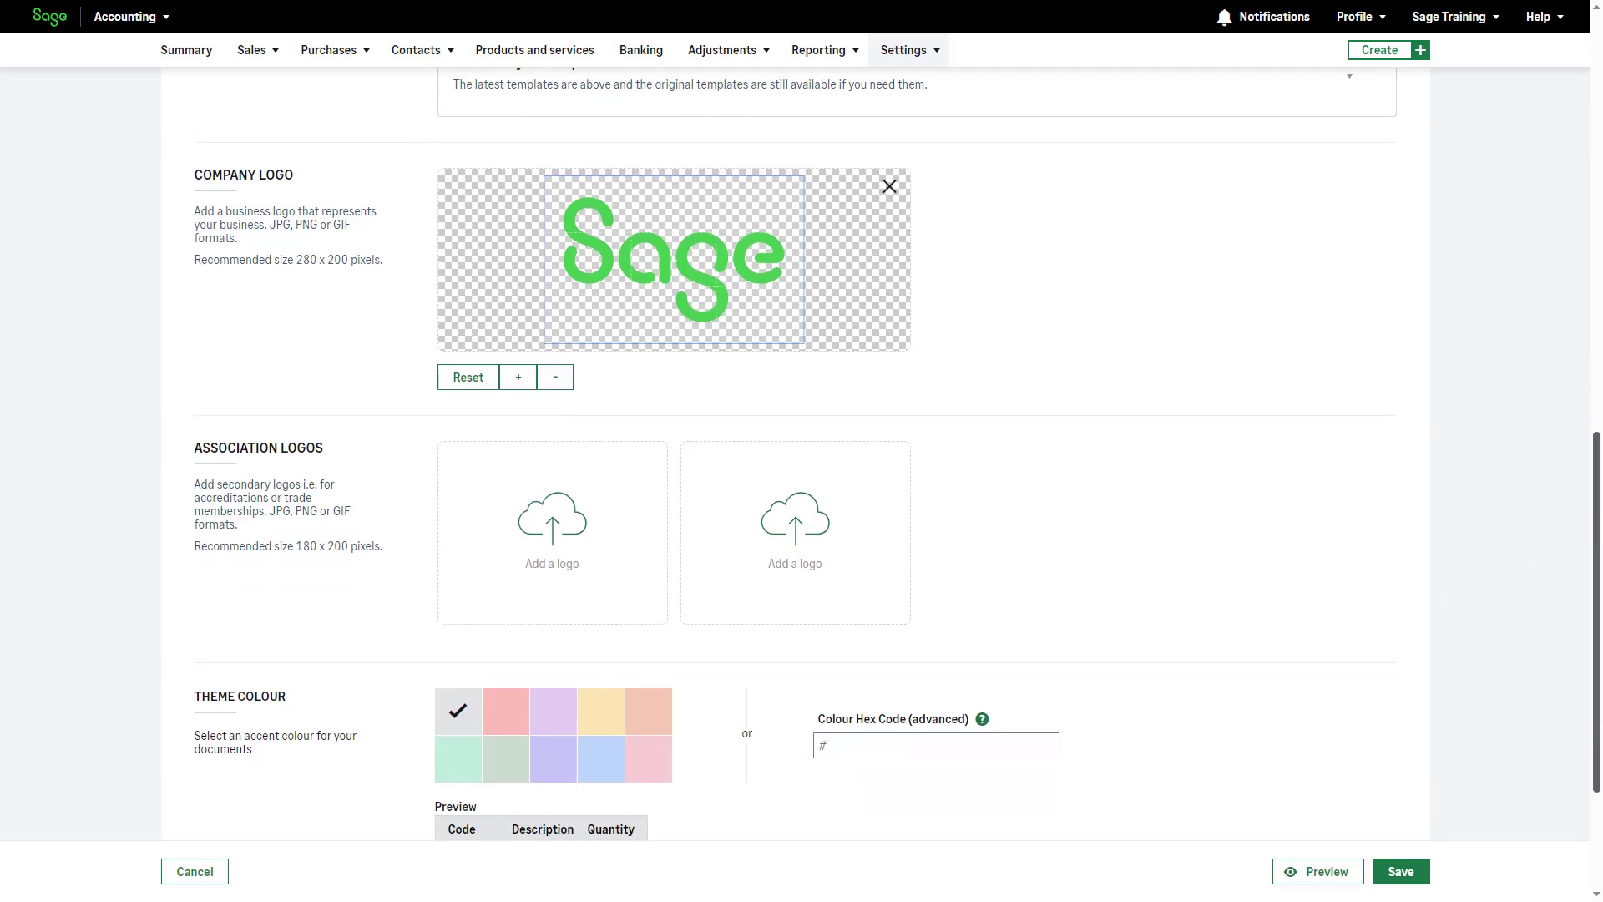
pyautogui.scroll(-3)
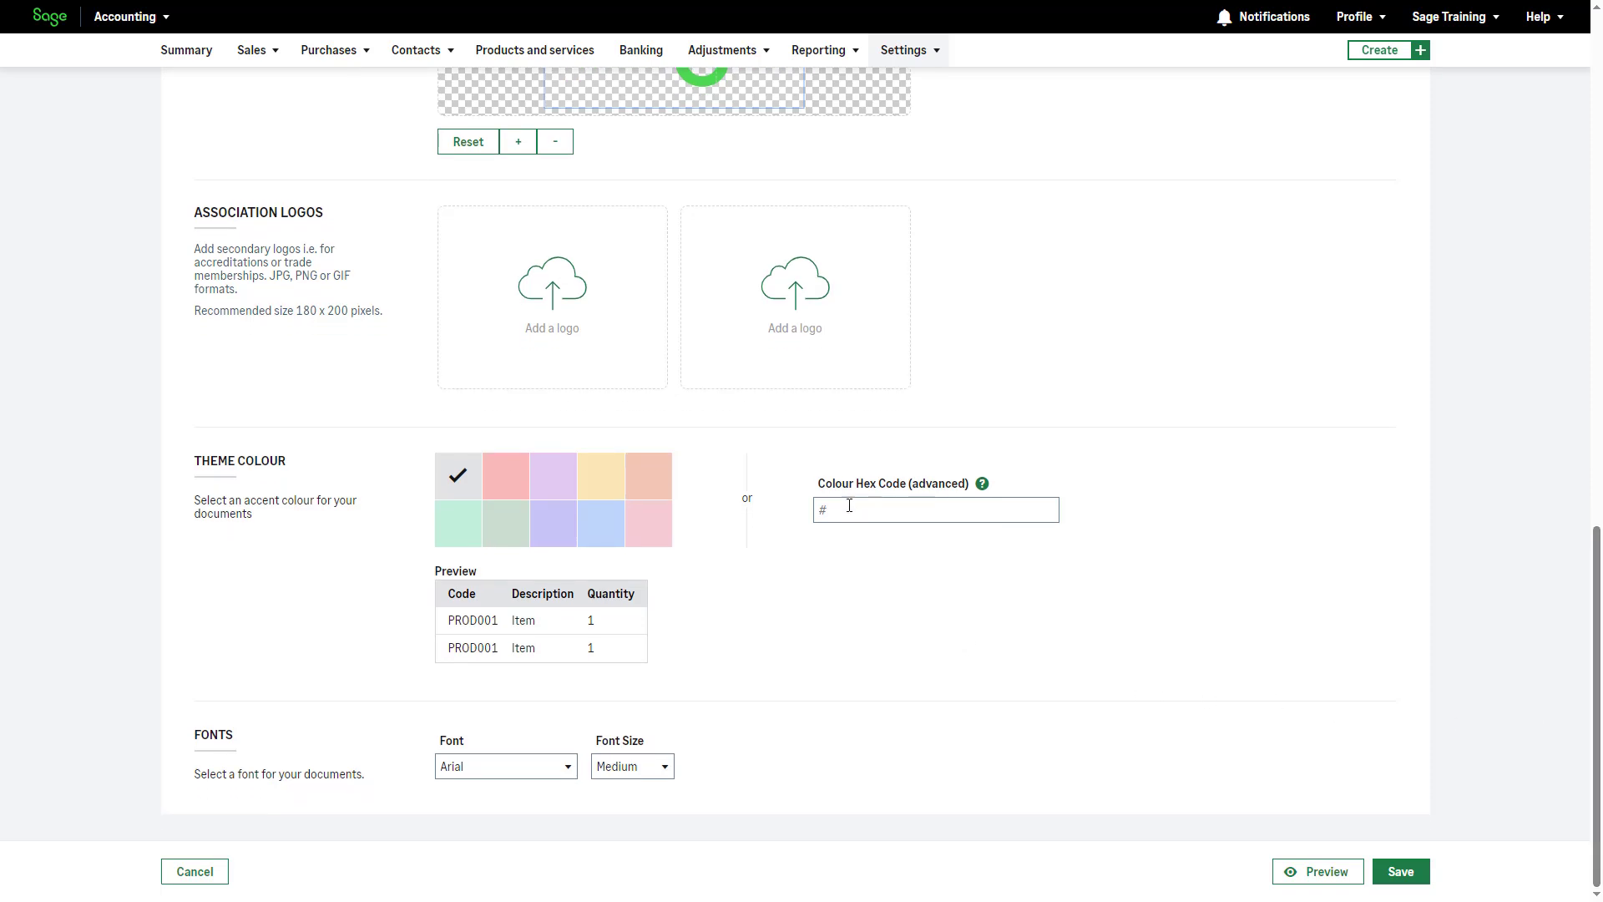
pyautogui.write('00D639')
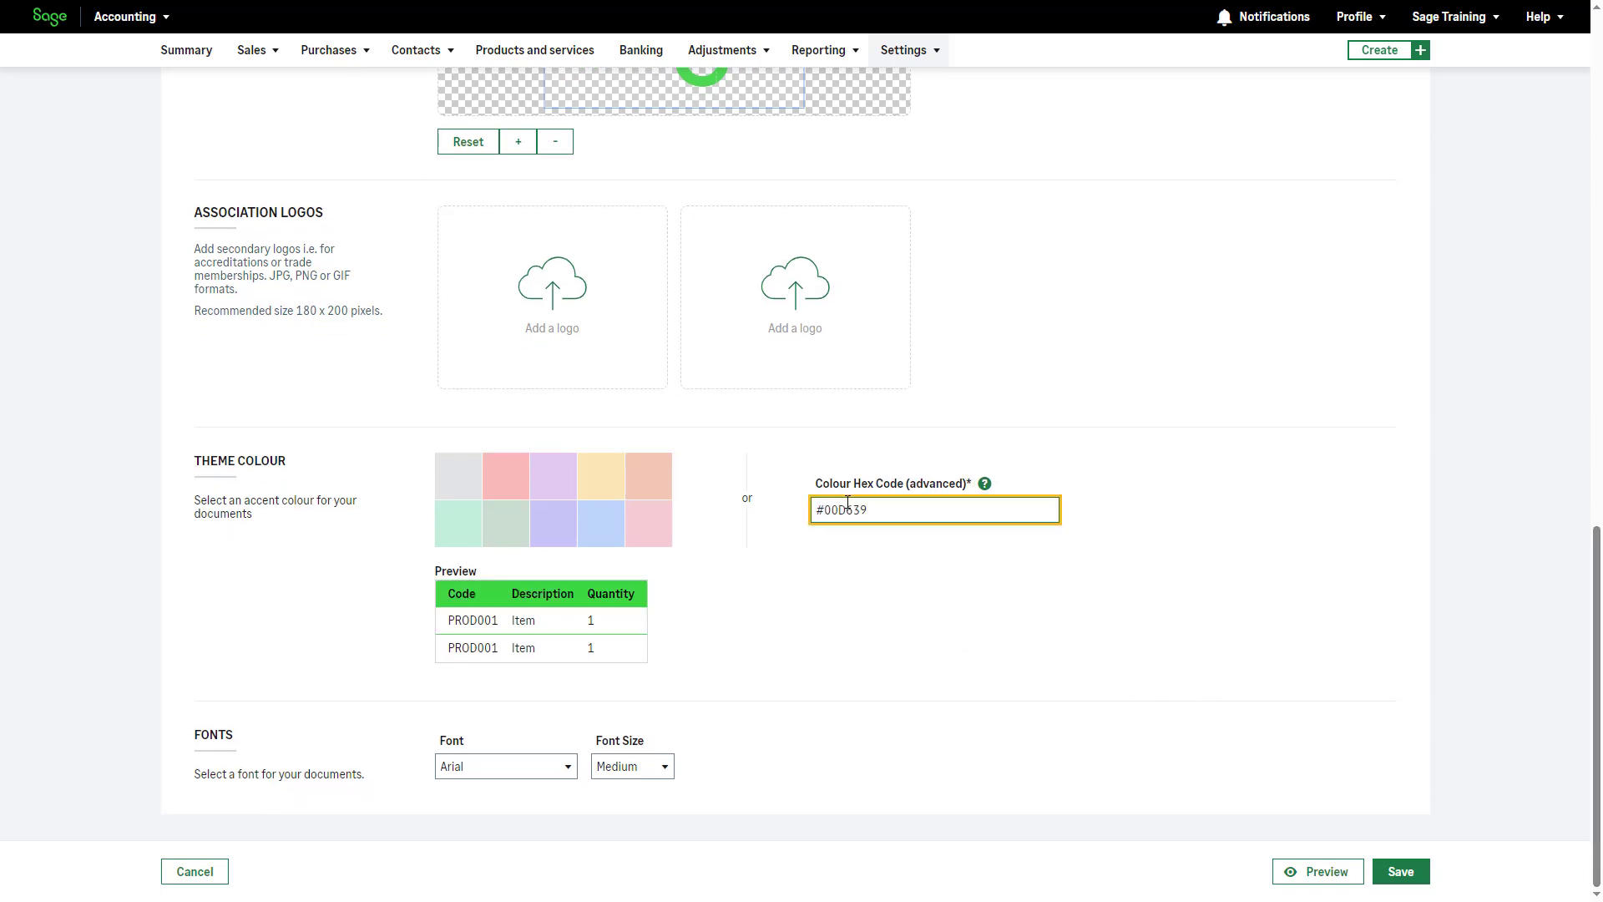
pyautogui.moveTo(855, 585)
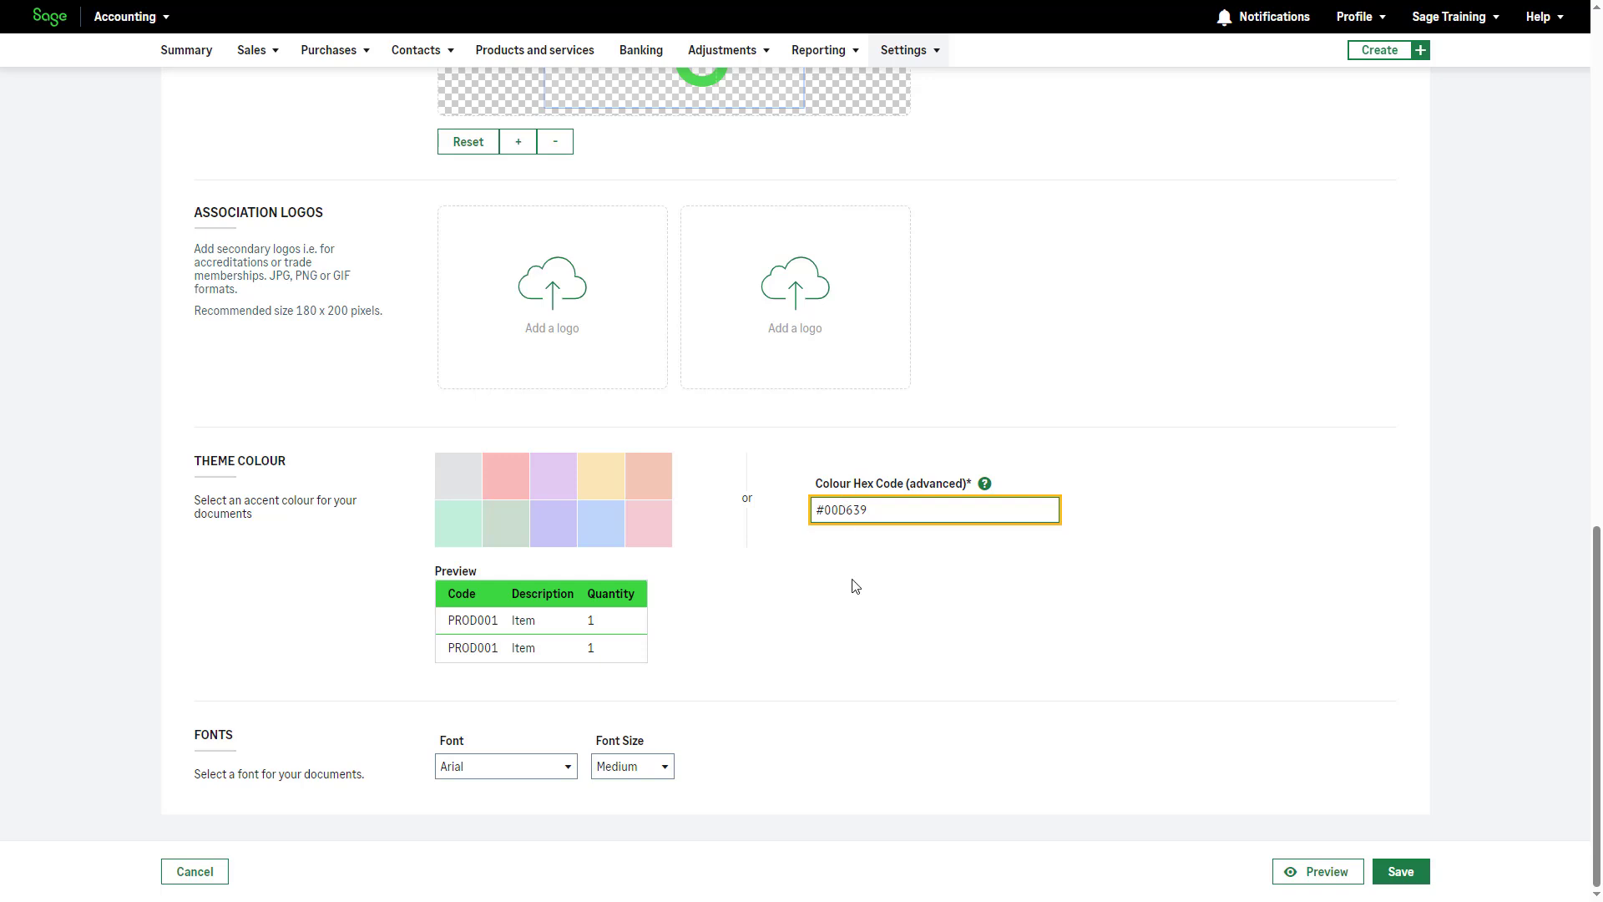
pyautogui.click(505, 766)
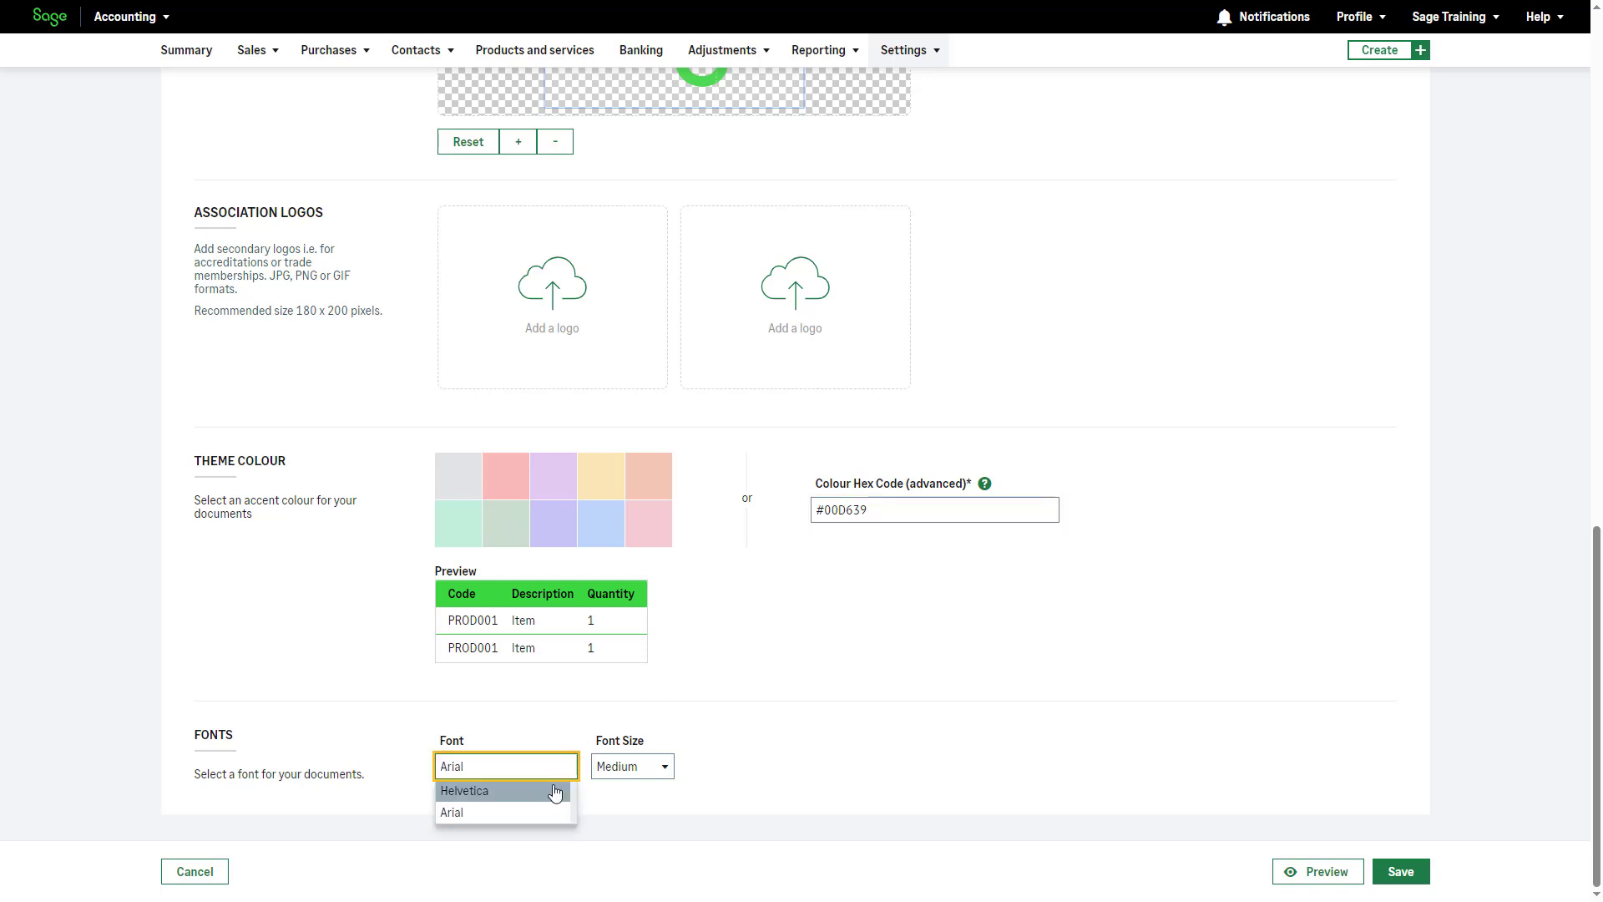
pyautogui.click(464, 790)
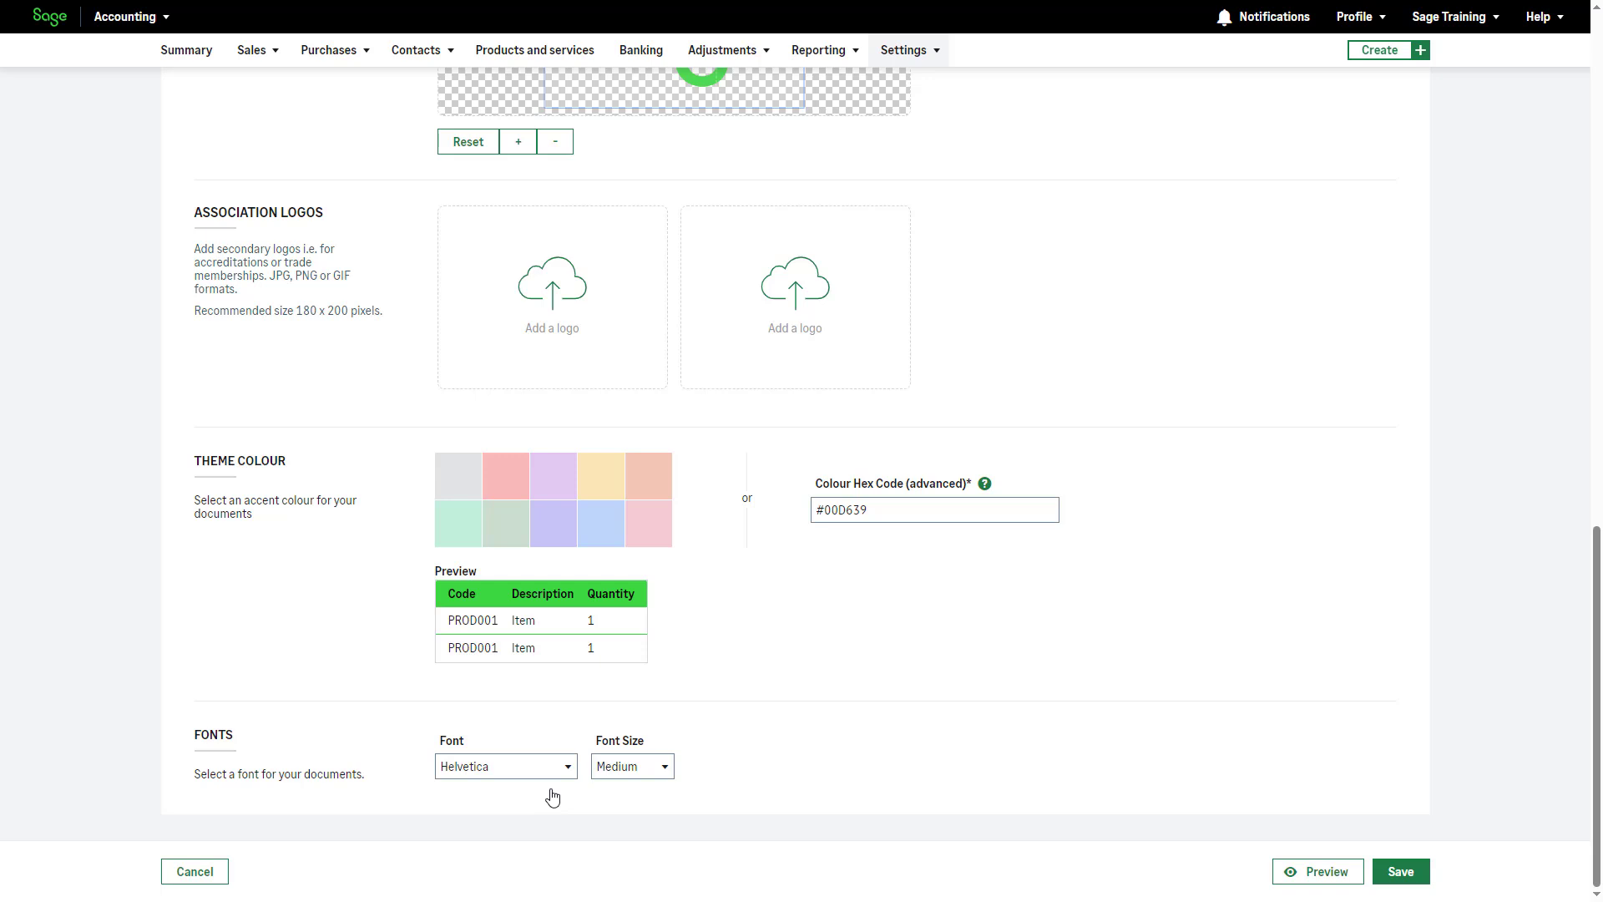
pyautogui.moveTo(1294, 756)
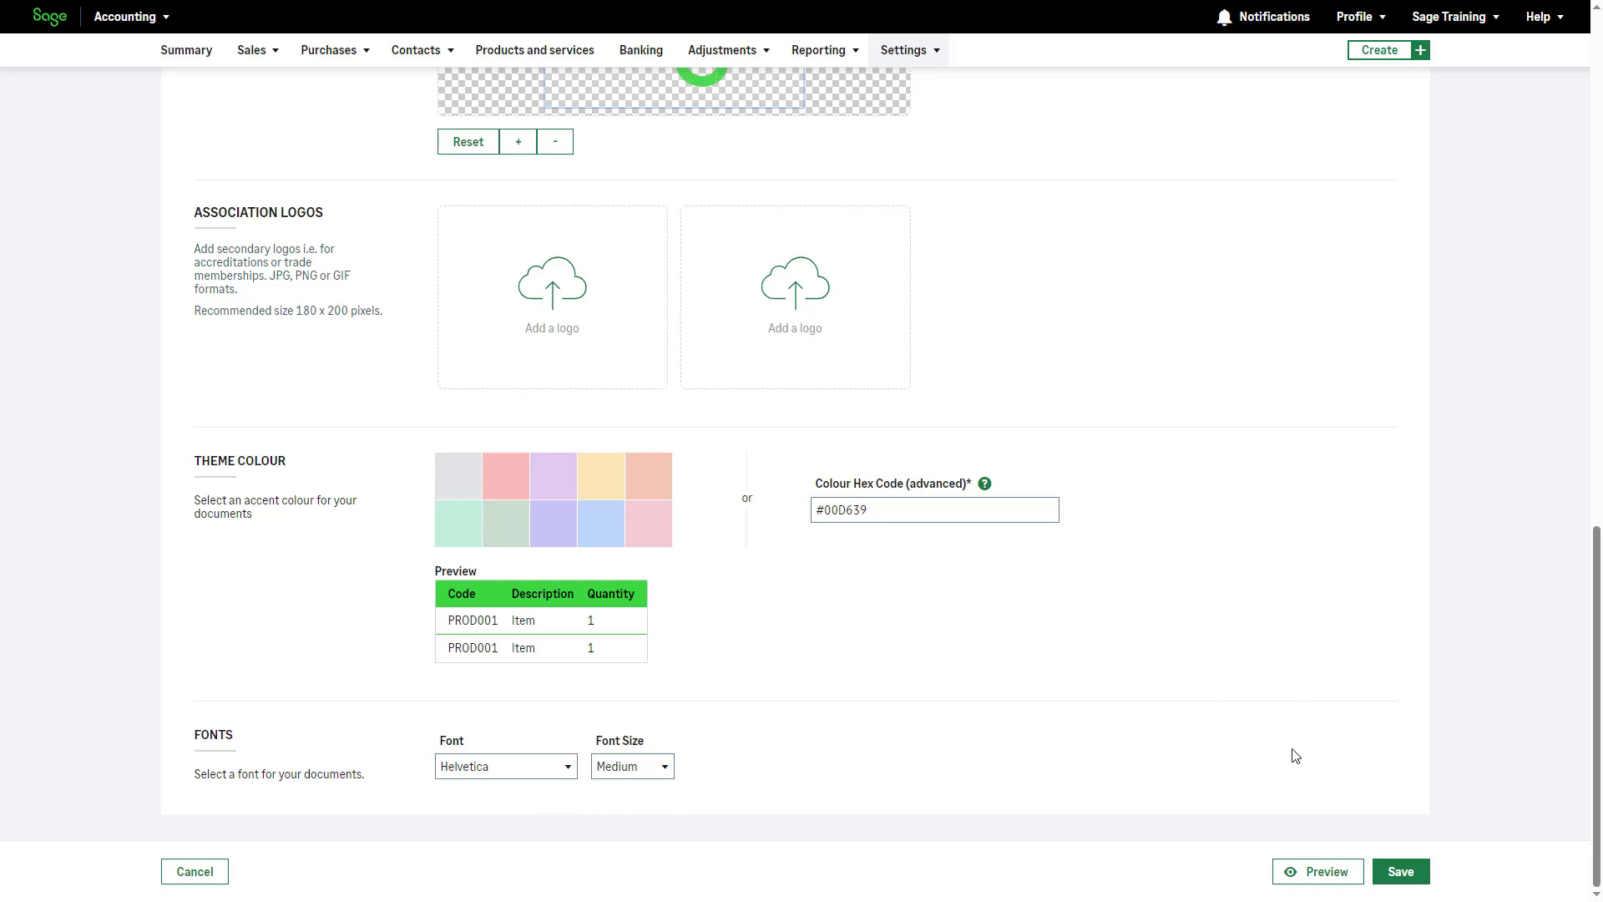
pyautogui.moveTo(1317, 872)
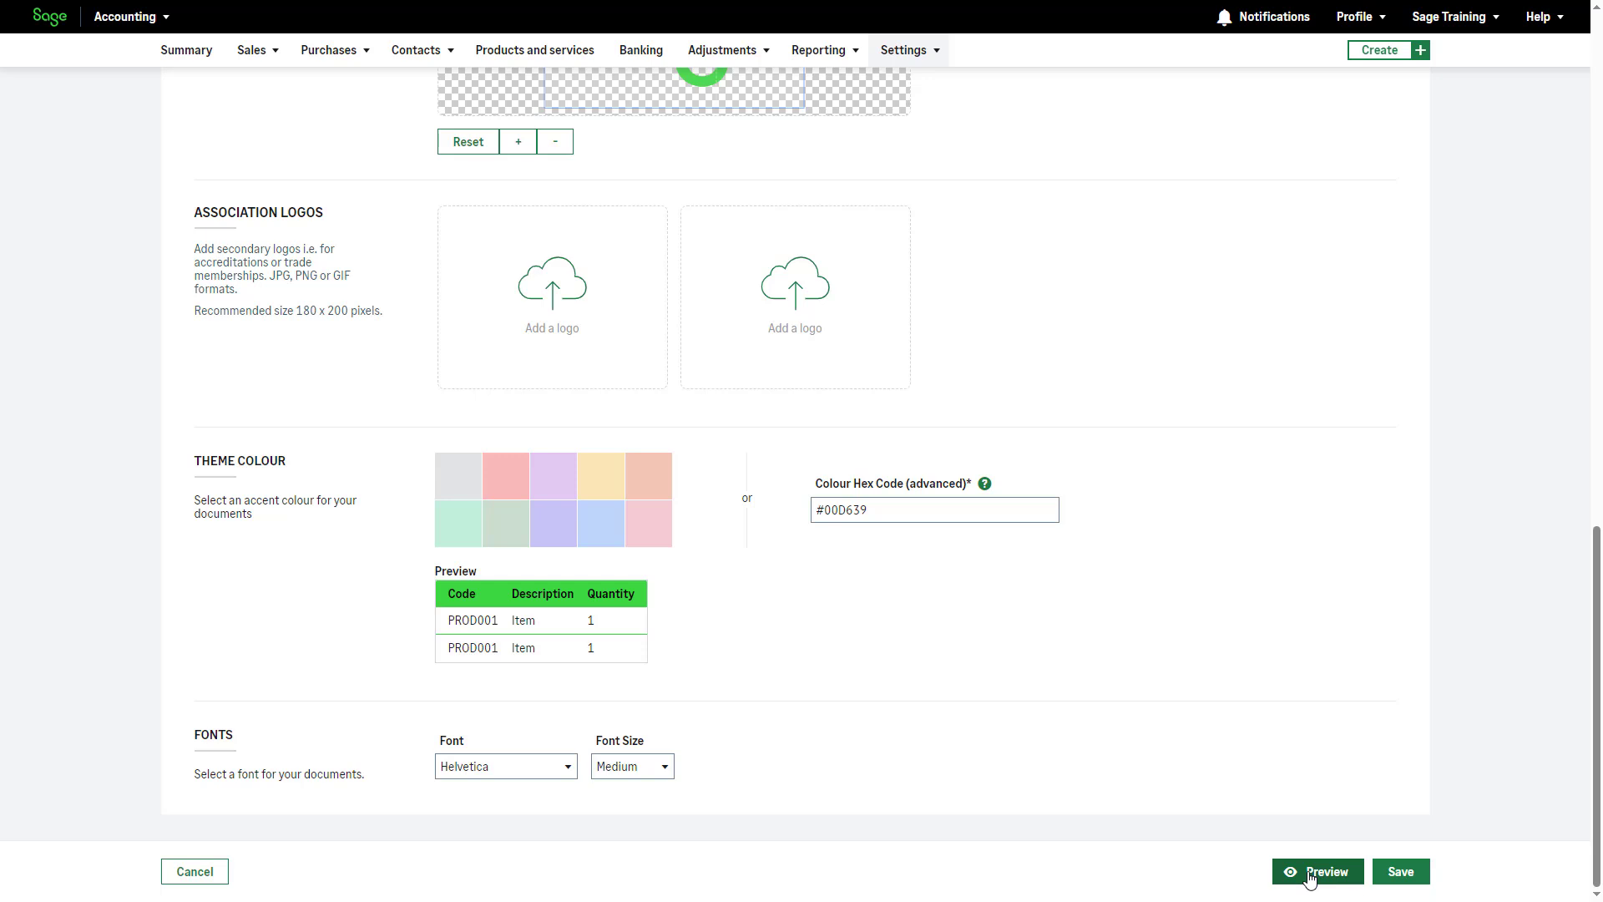
# - Preview the green-themed sales invoice and close the Document Preview
pyautogui.click(1324, 872)
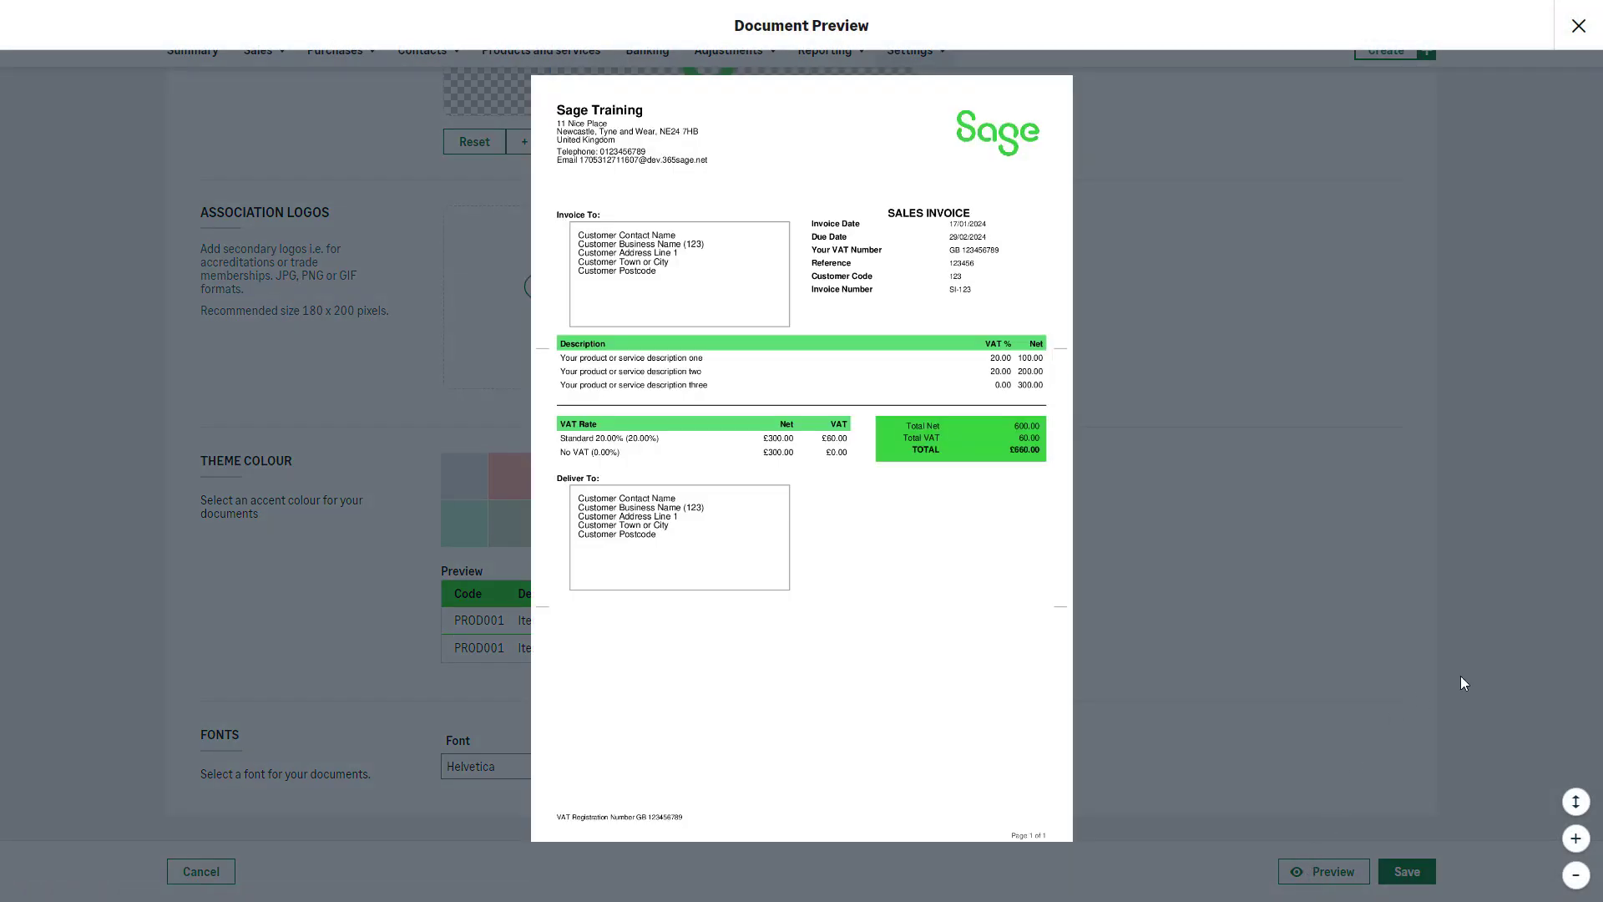
pyautogui.click(1579, 836)
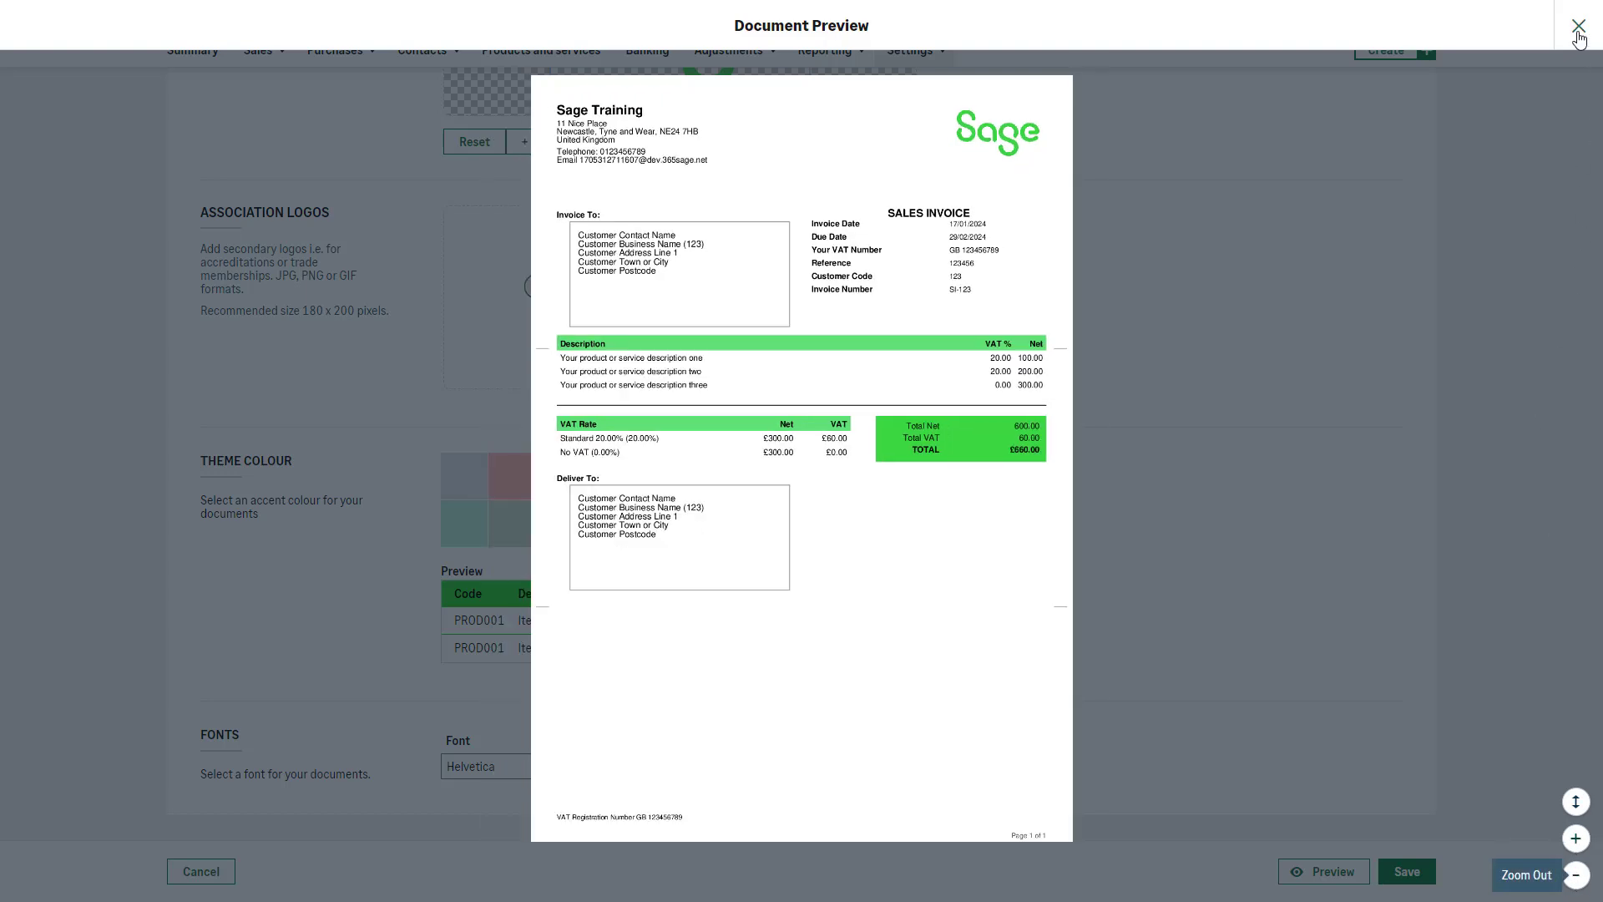
pyautogui.click(1579, 32)
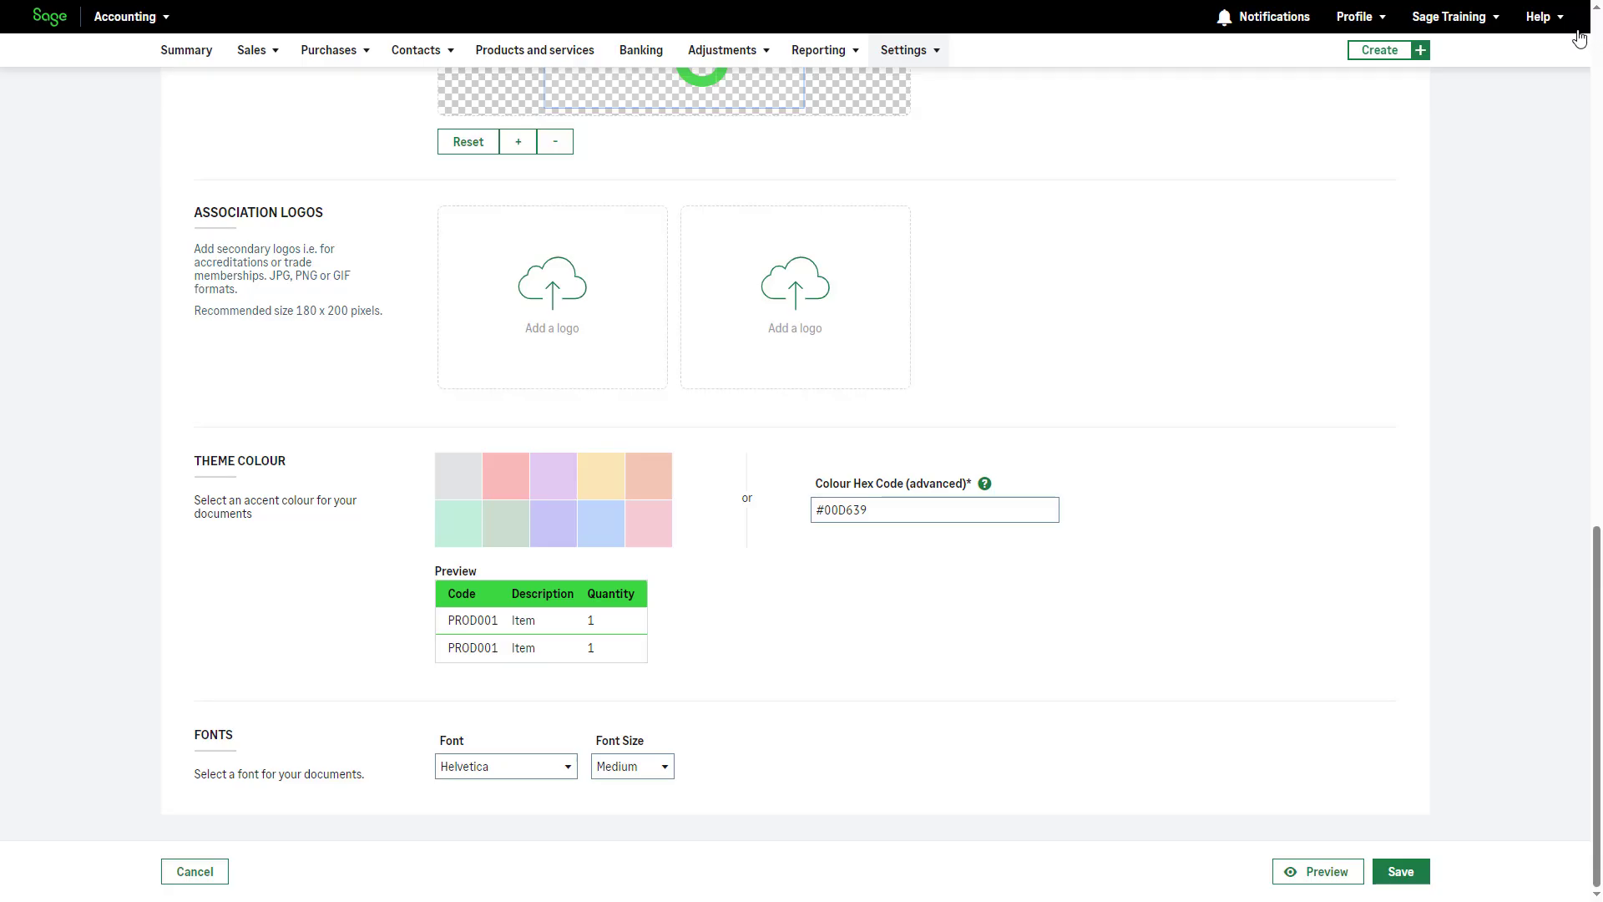
pyautogui.moveTo(1441, 823)
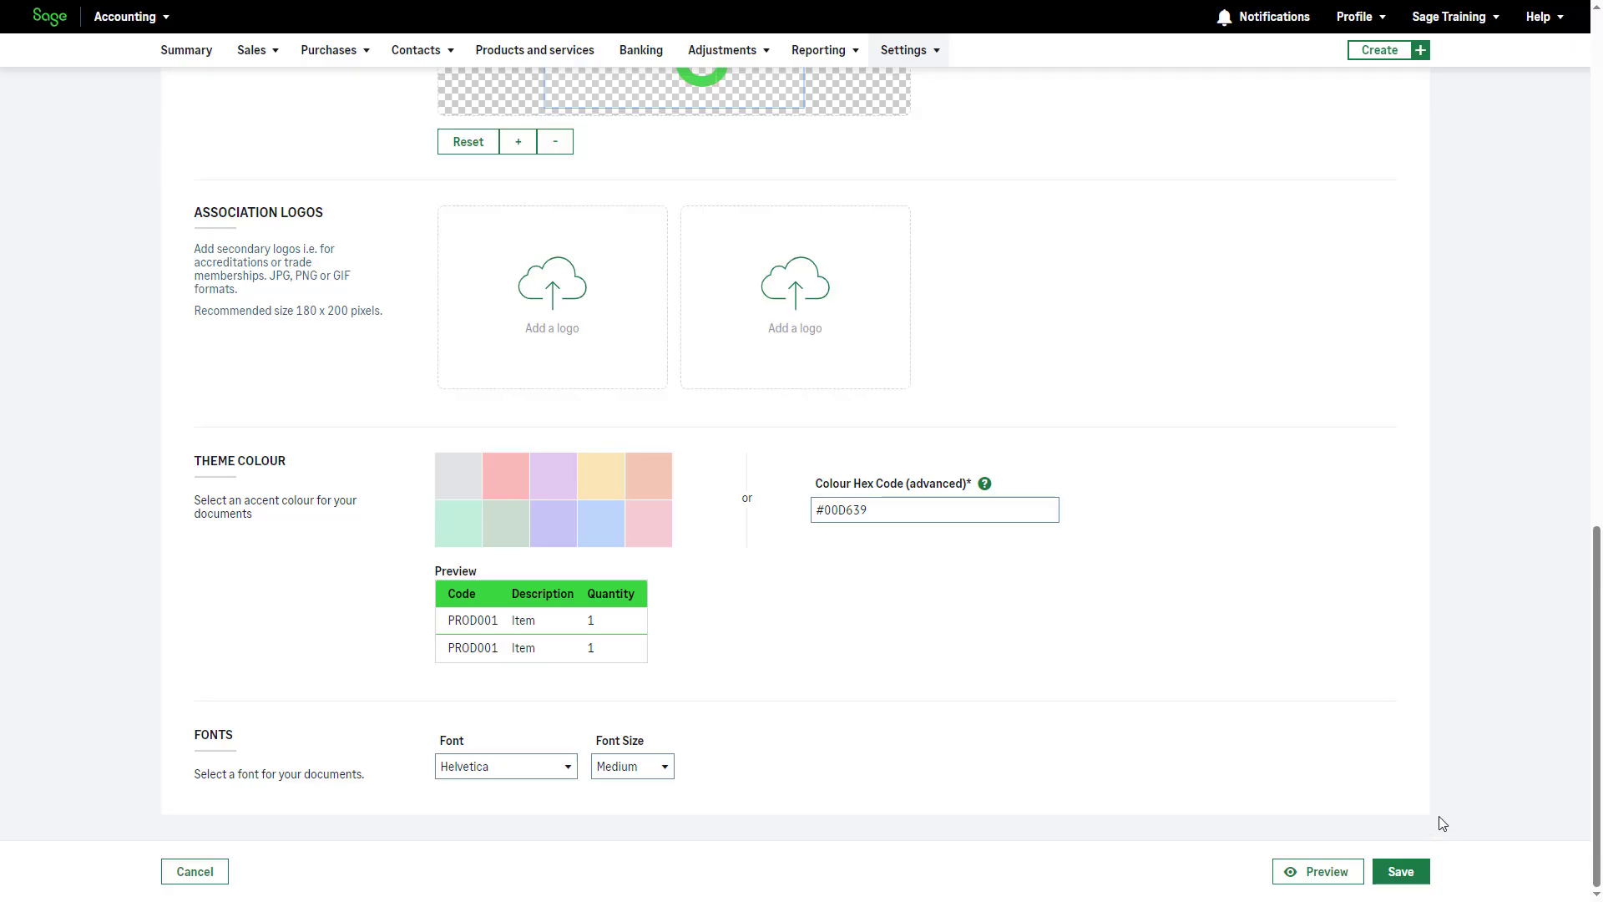
# - Save the template settings and acknowledge they apply to new documents
pyautogui.click(1400, 872)
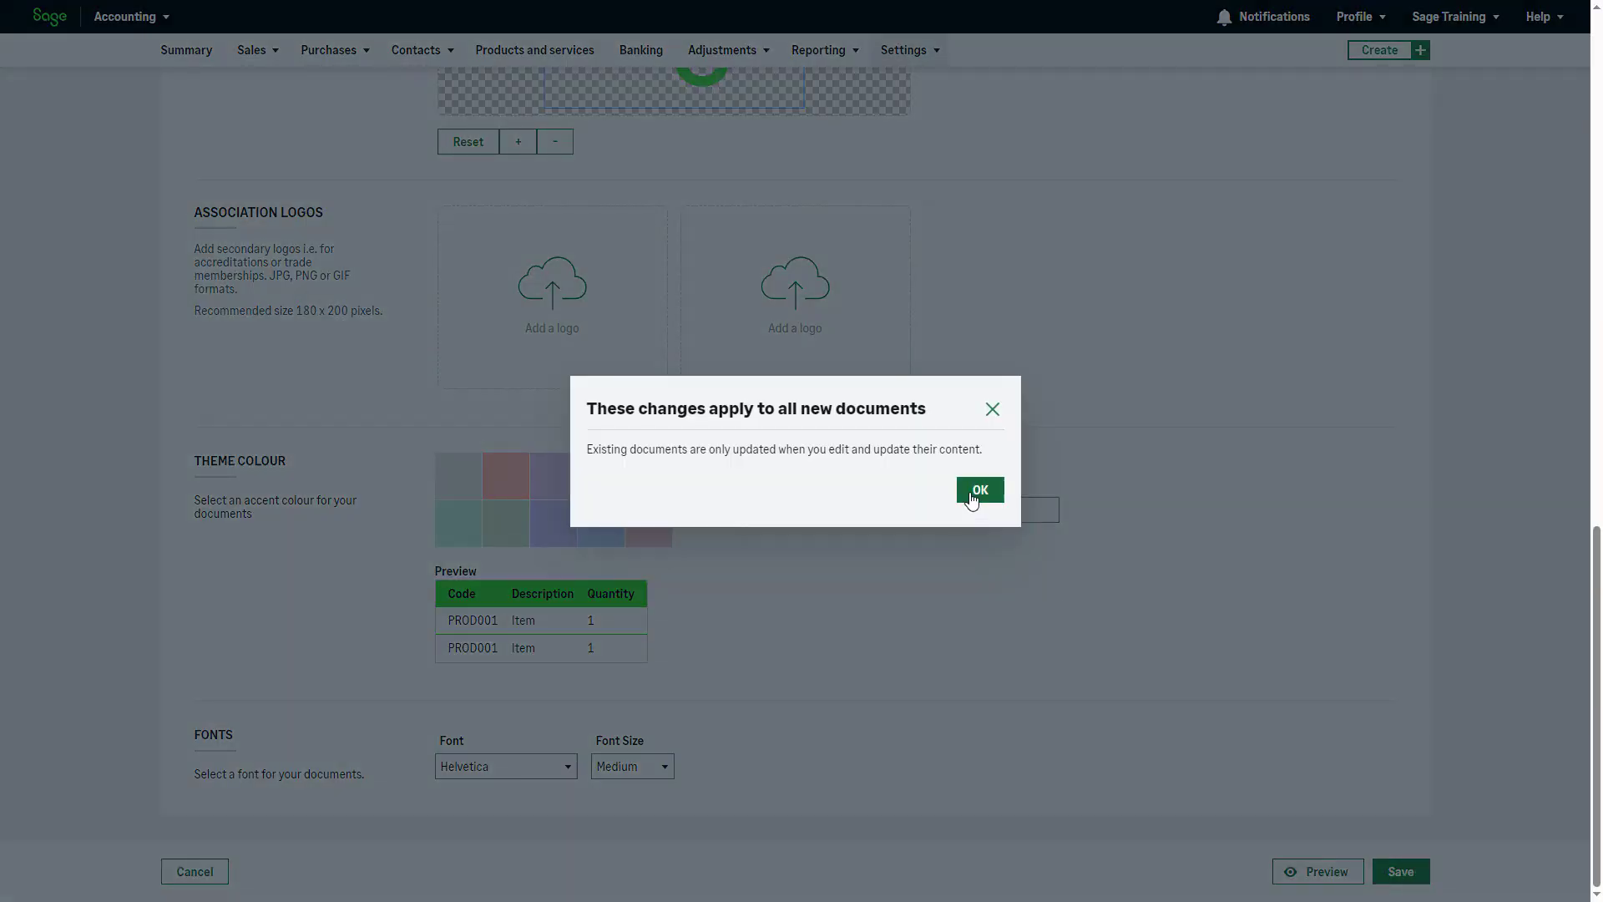
pyautogui.click(977, 489)
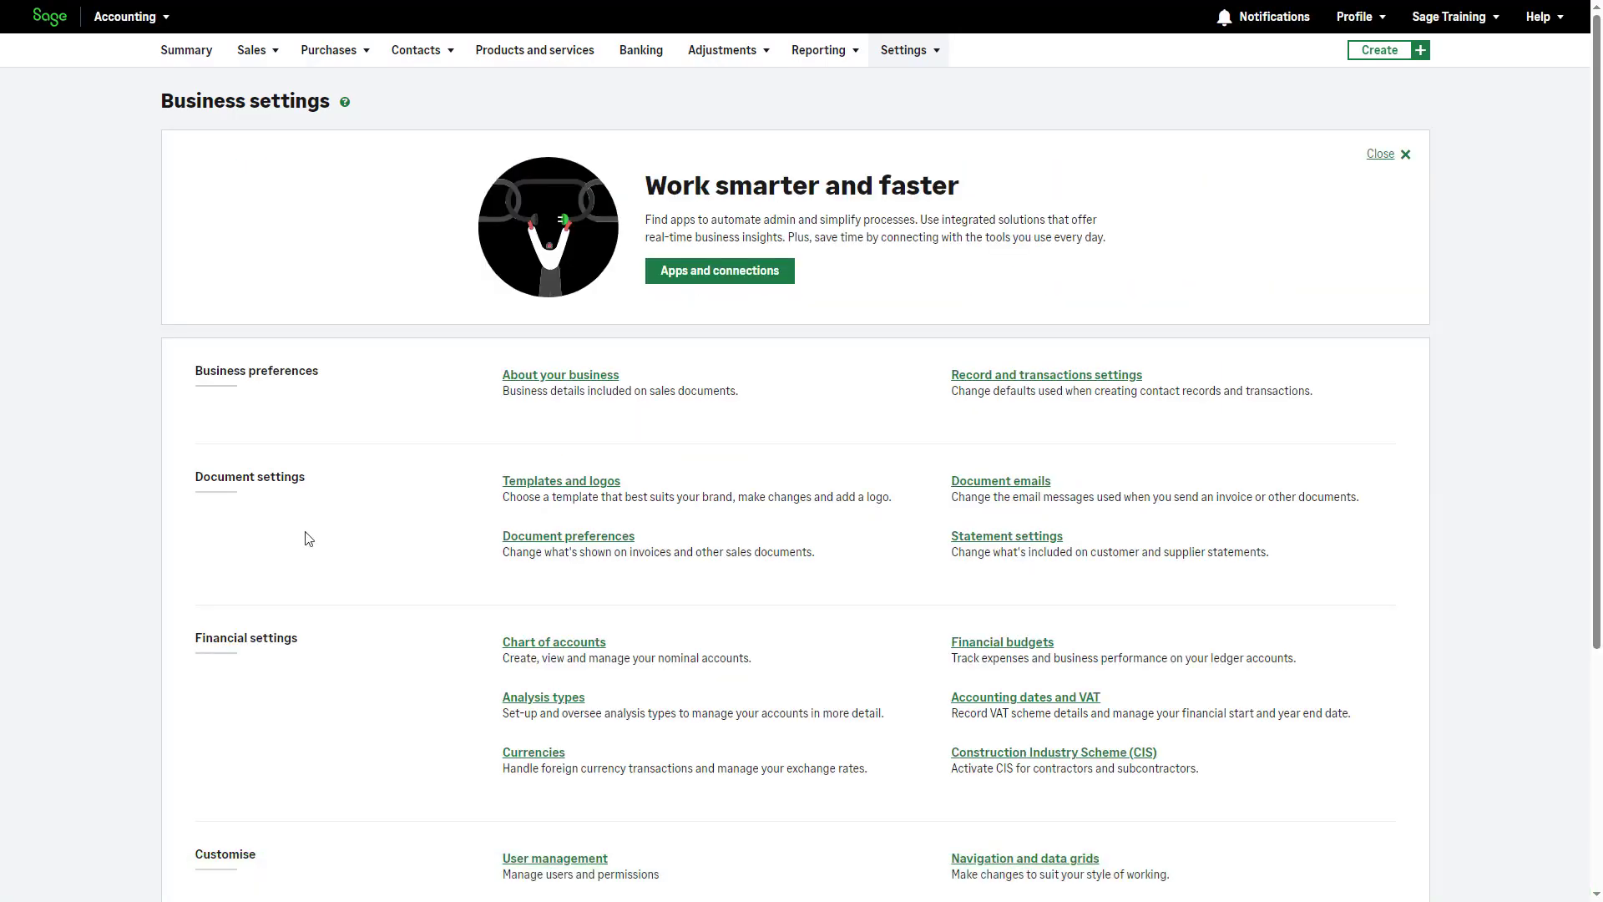
pyautogui.moveTo(526, 566)
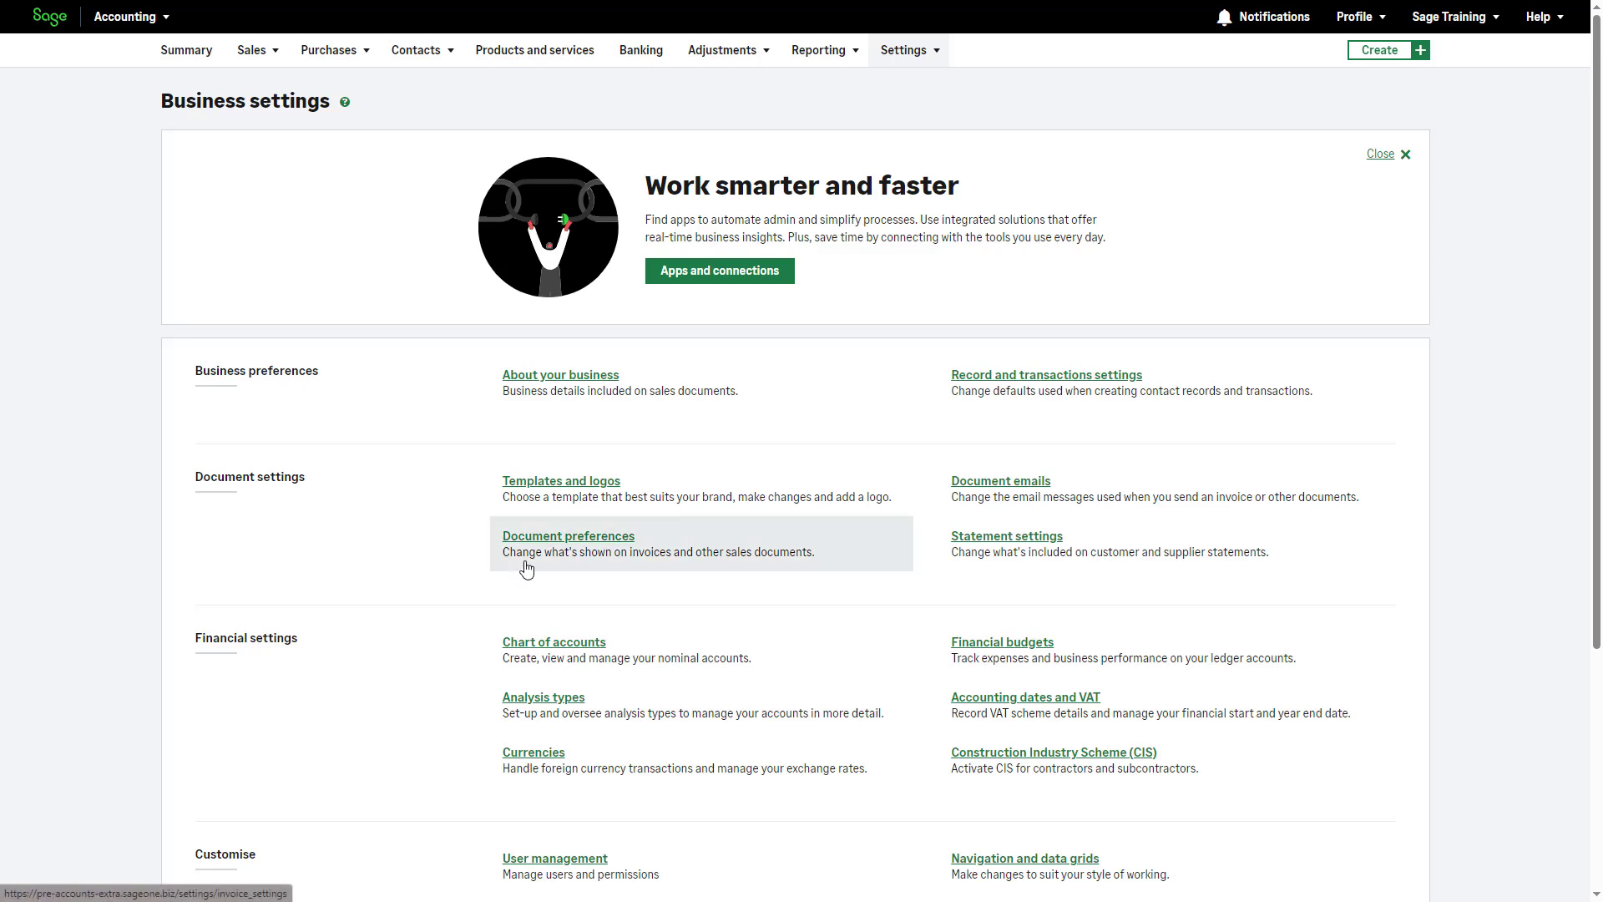
# - Go to the Document preferences page under Document settings
pyautogui.click(568, 536)
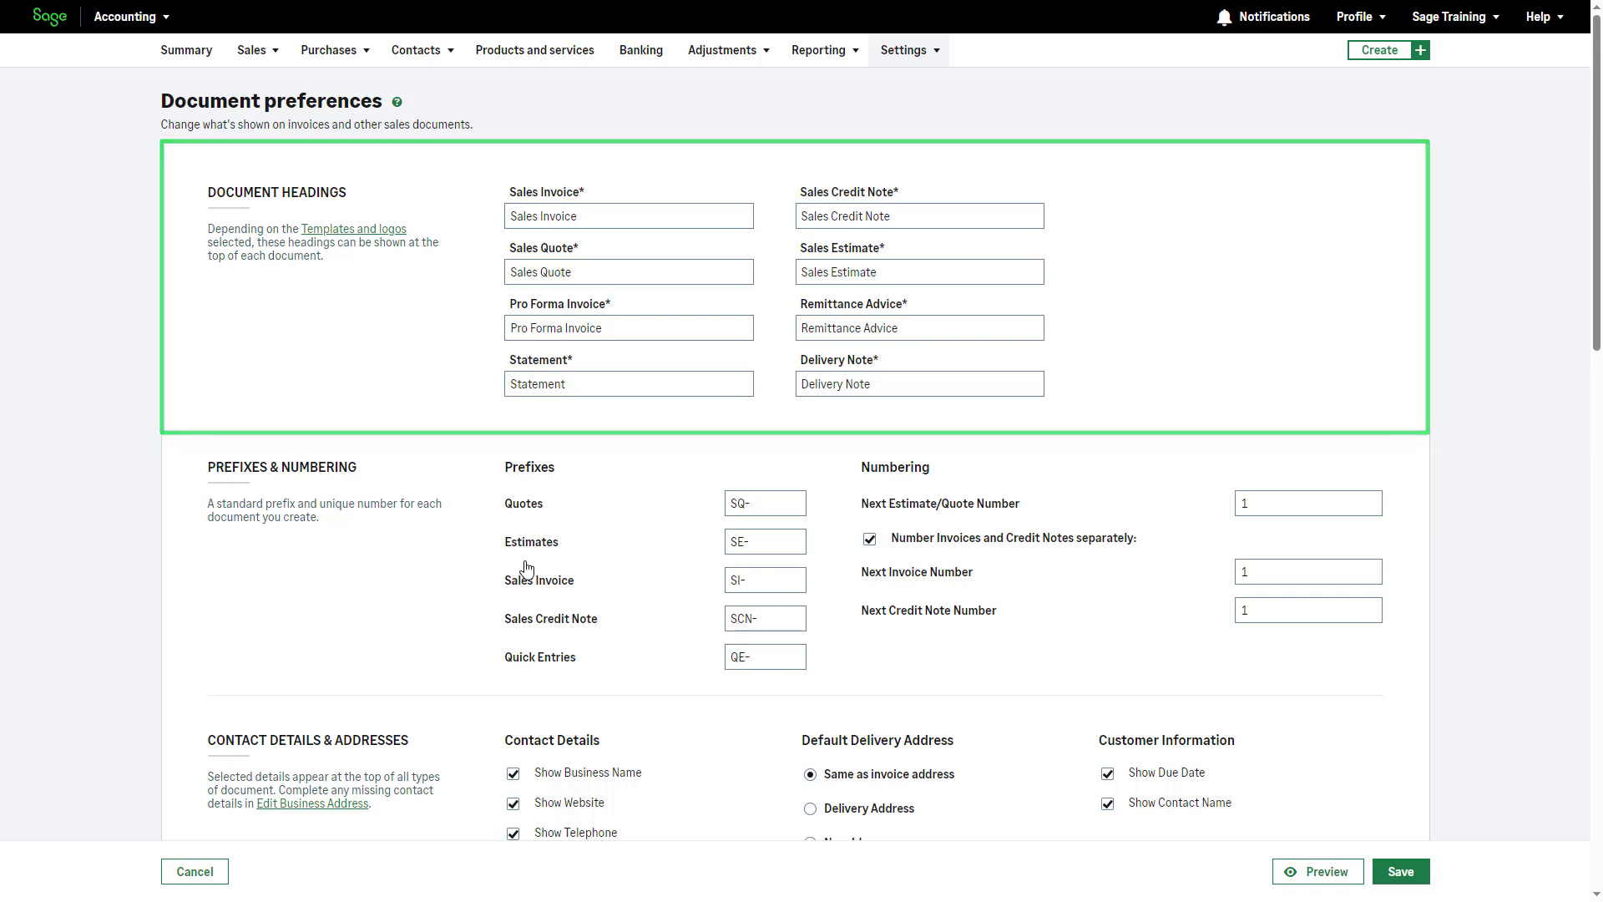
# - Rename the heading to Company Invoice, set next quote number 10, number invoices with credit notes
pyautogui.click(629, 216)
pyautogui.write('Company')
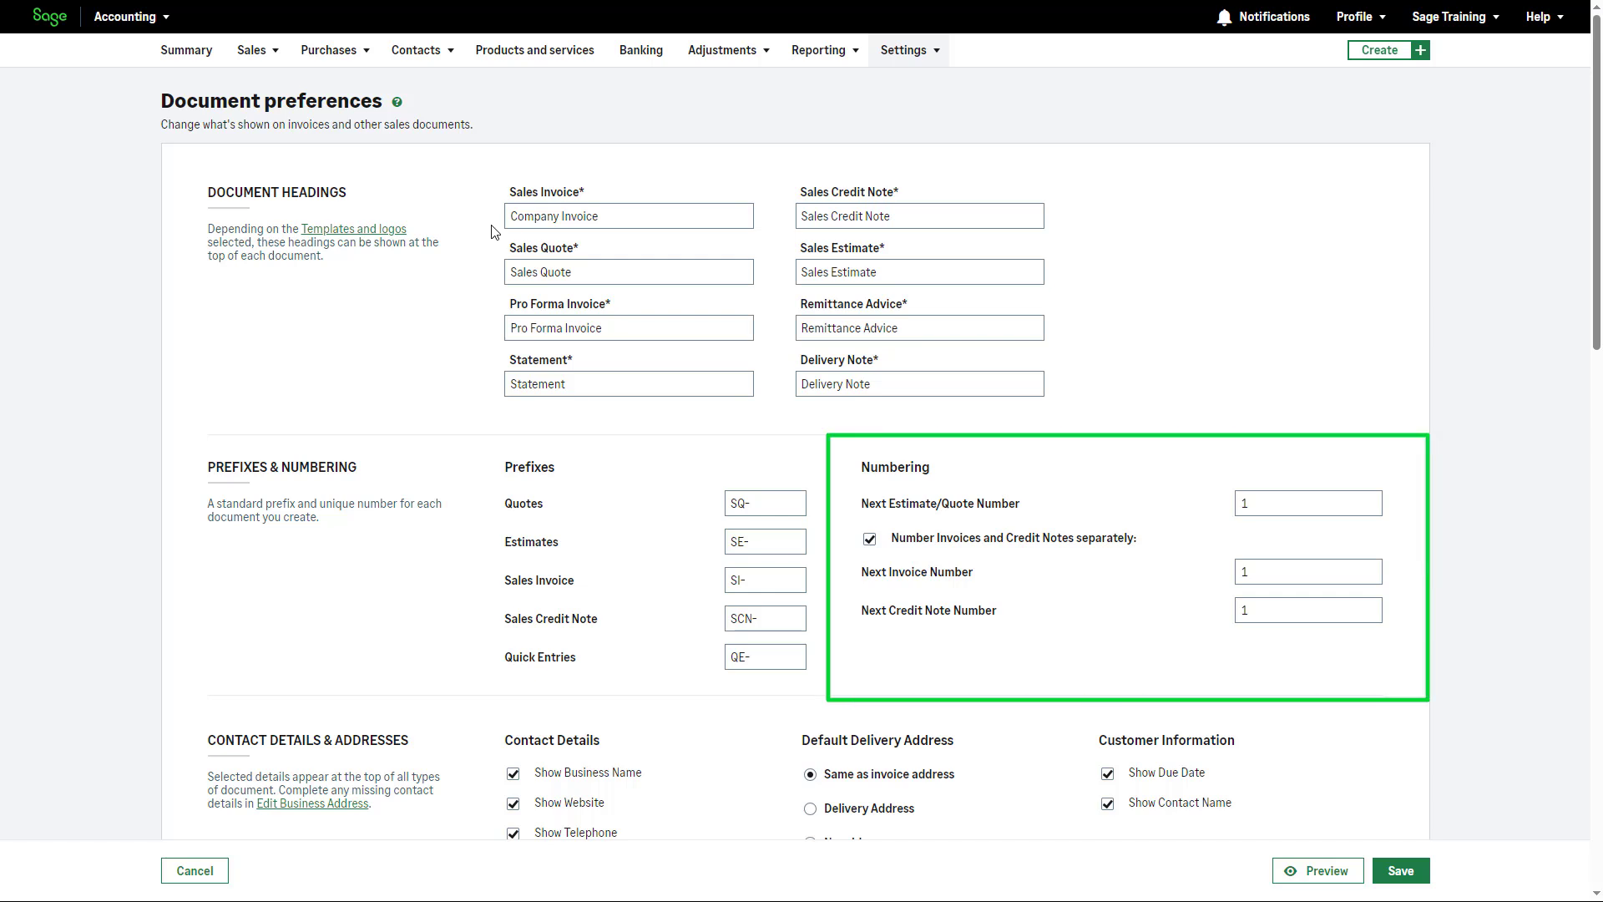
pyautogui.moveTo(1261, 484)
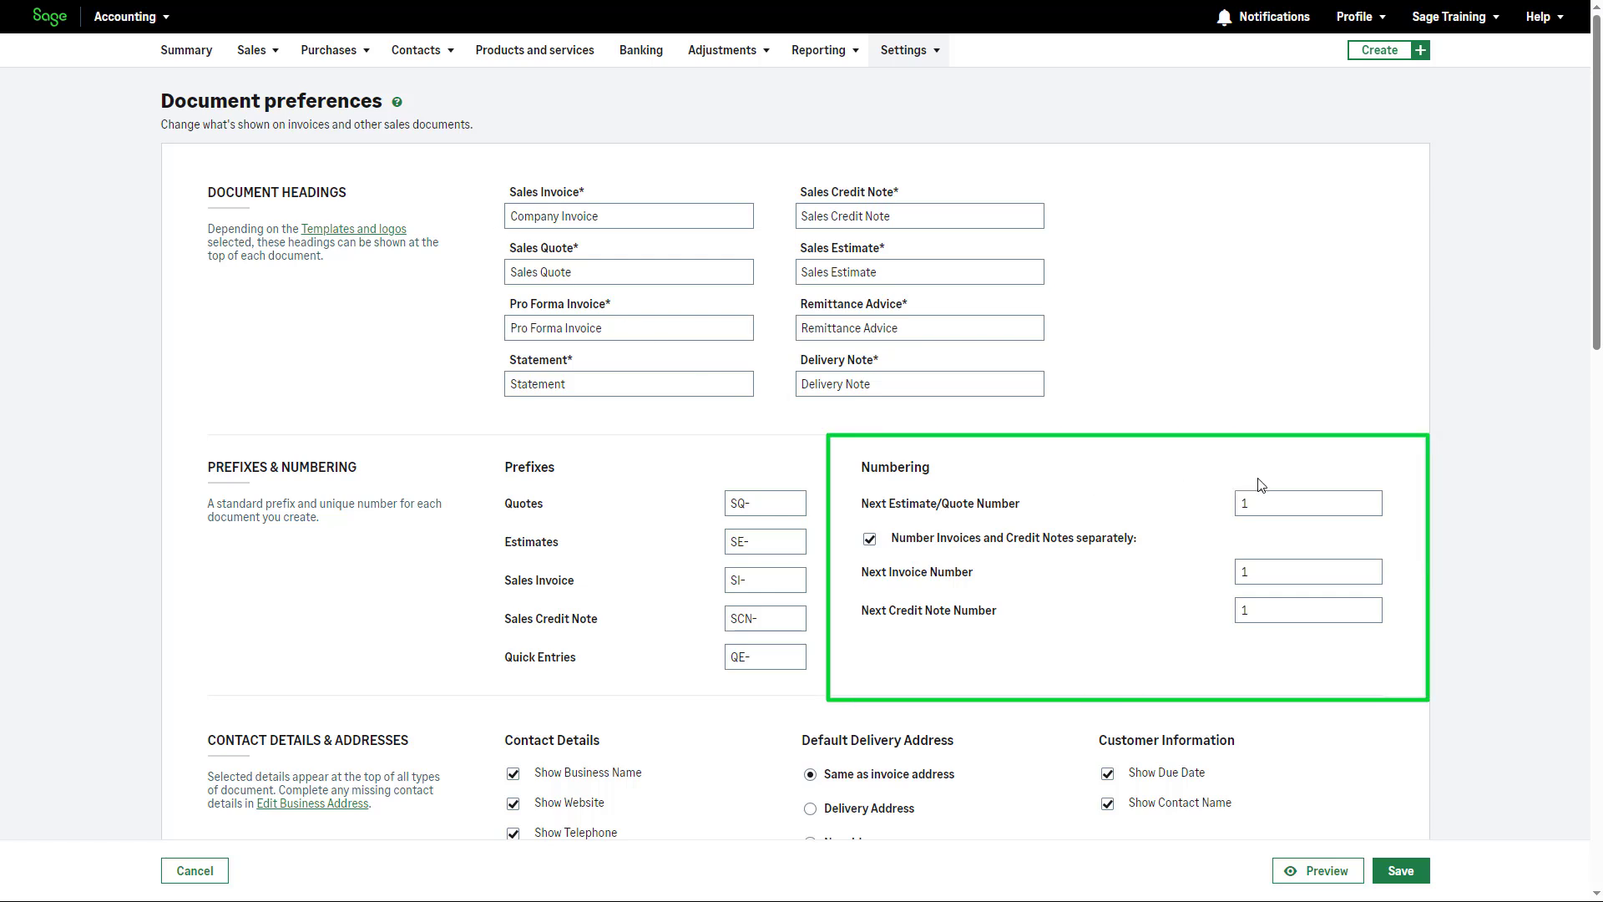
pyautogui.click(1308, 502)
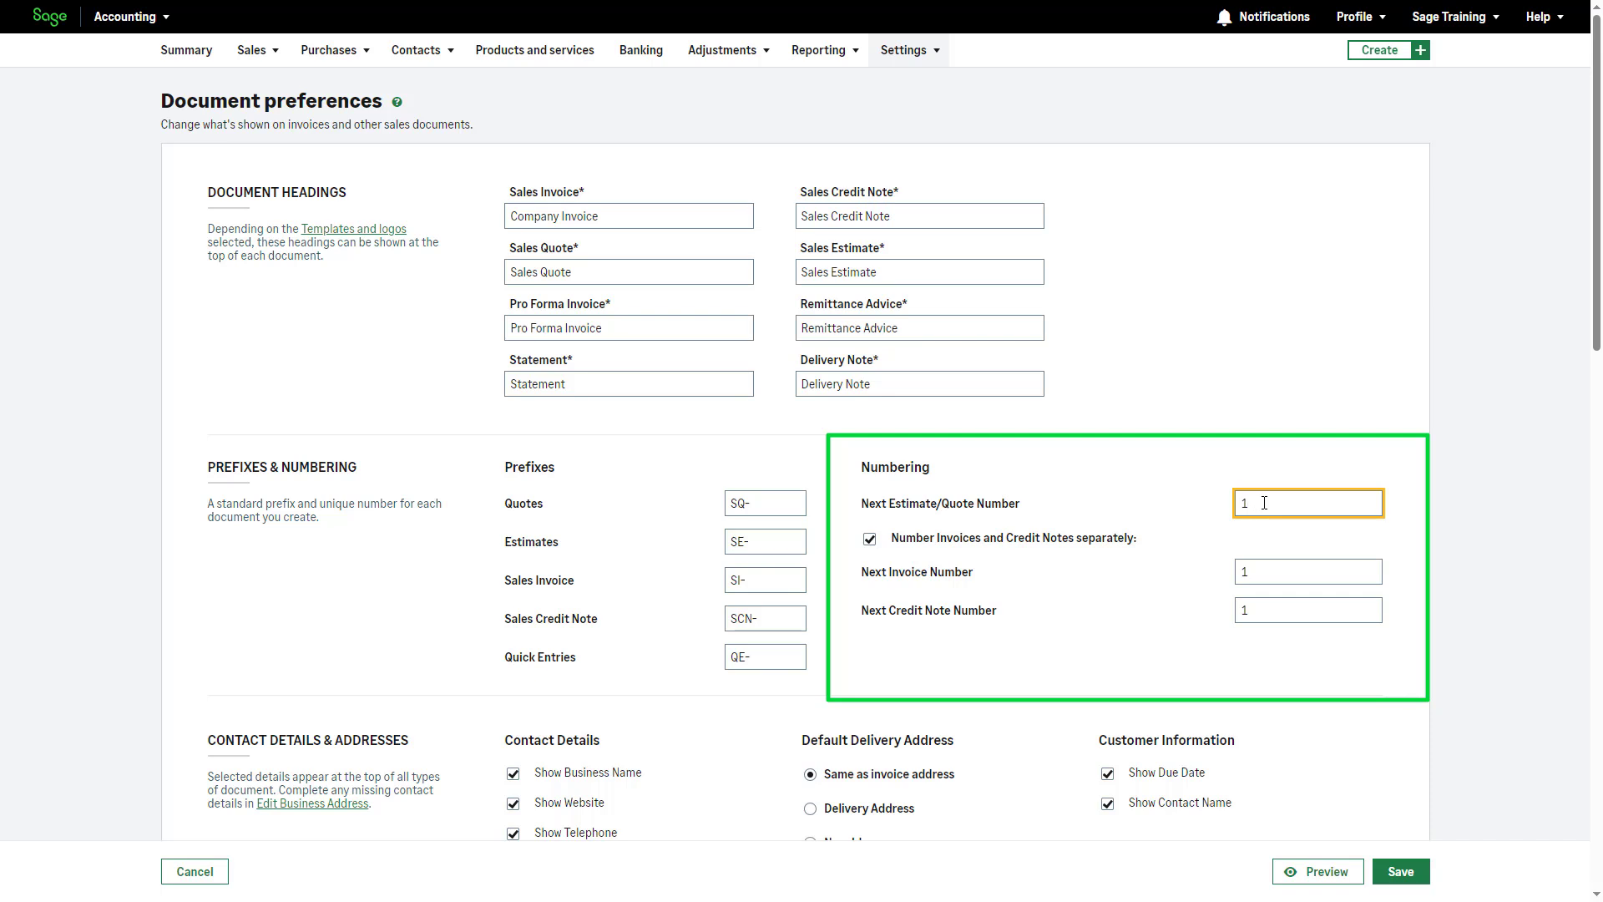
pyautogui.write('0')
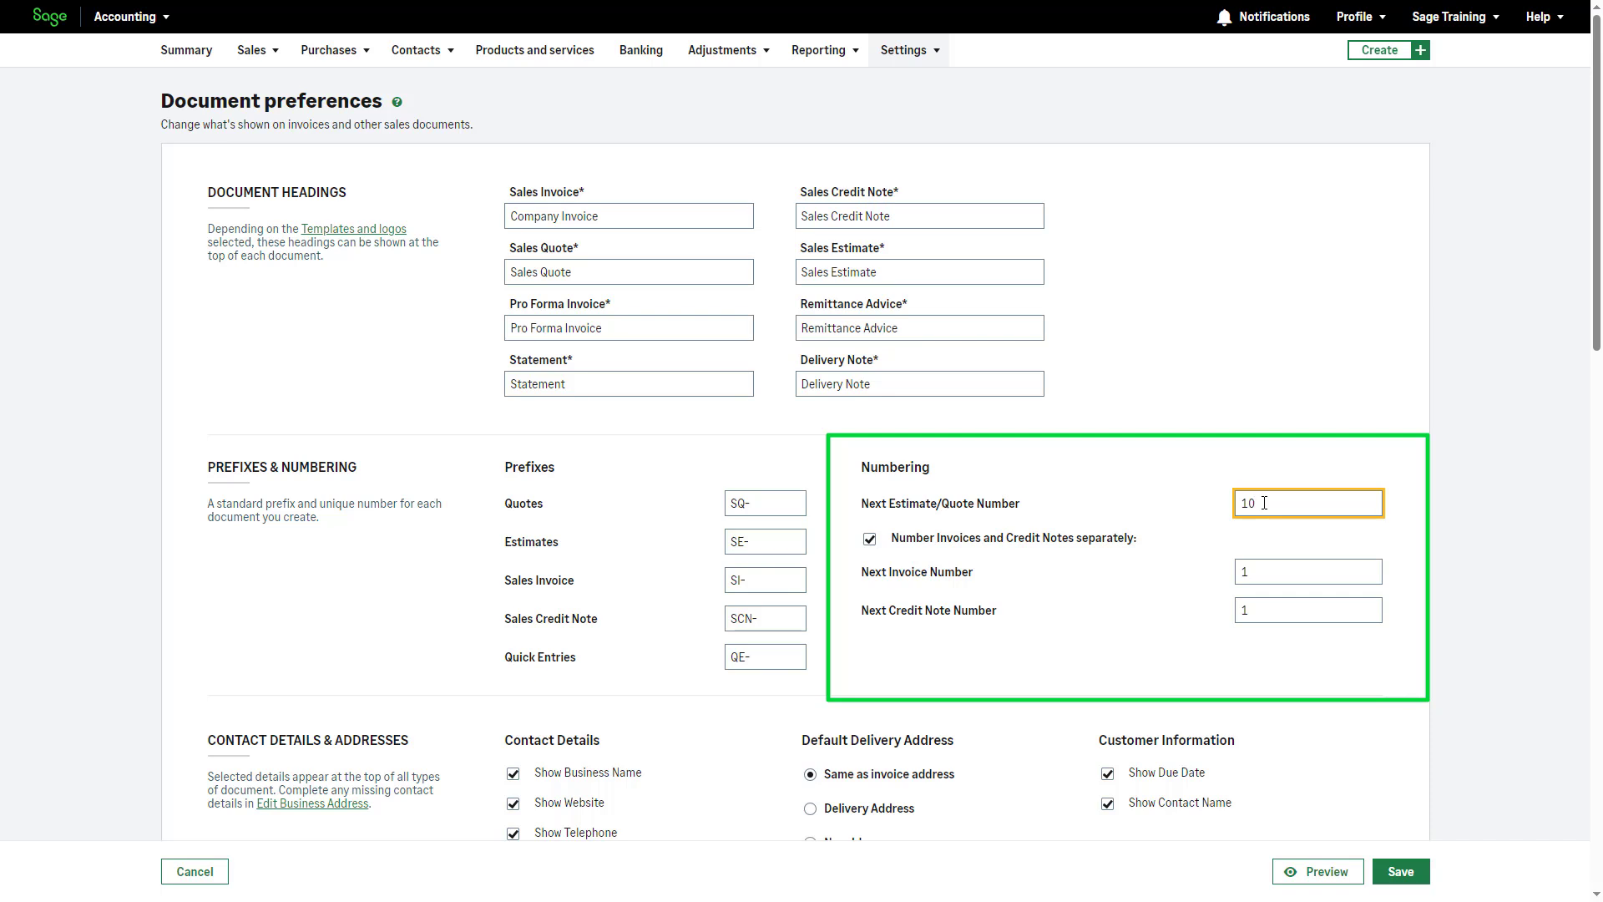
pyautogui.moveTo(892, 561)
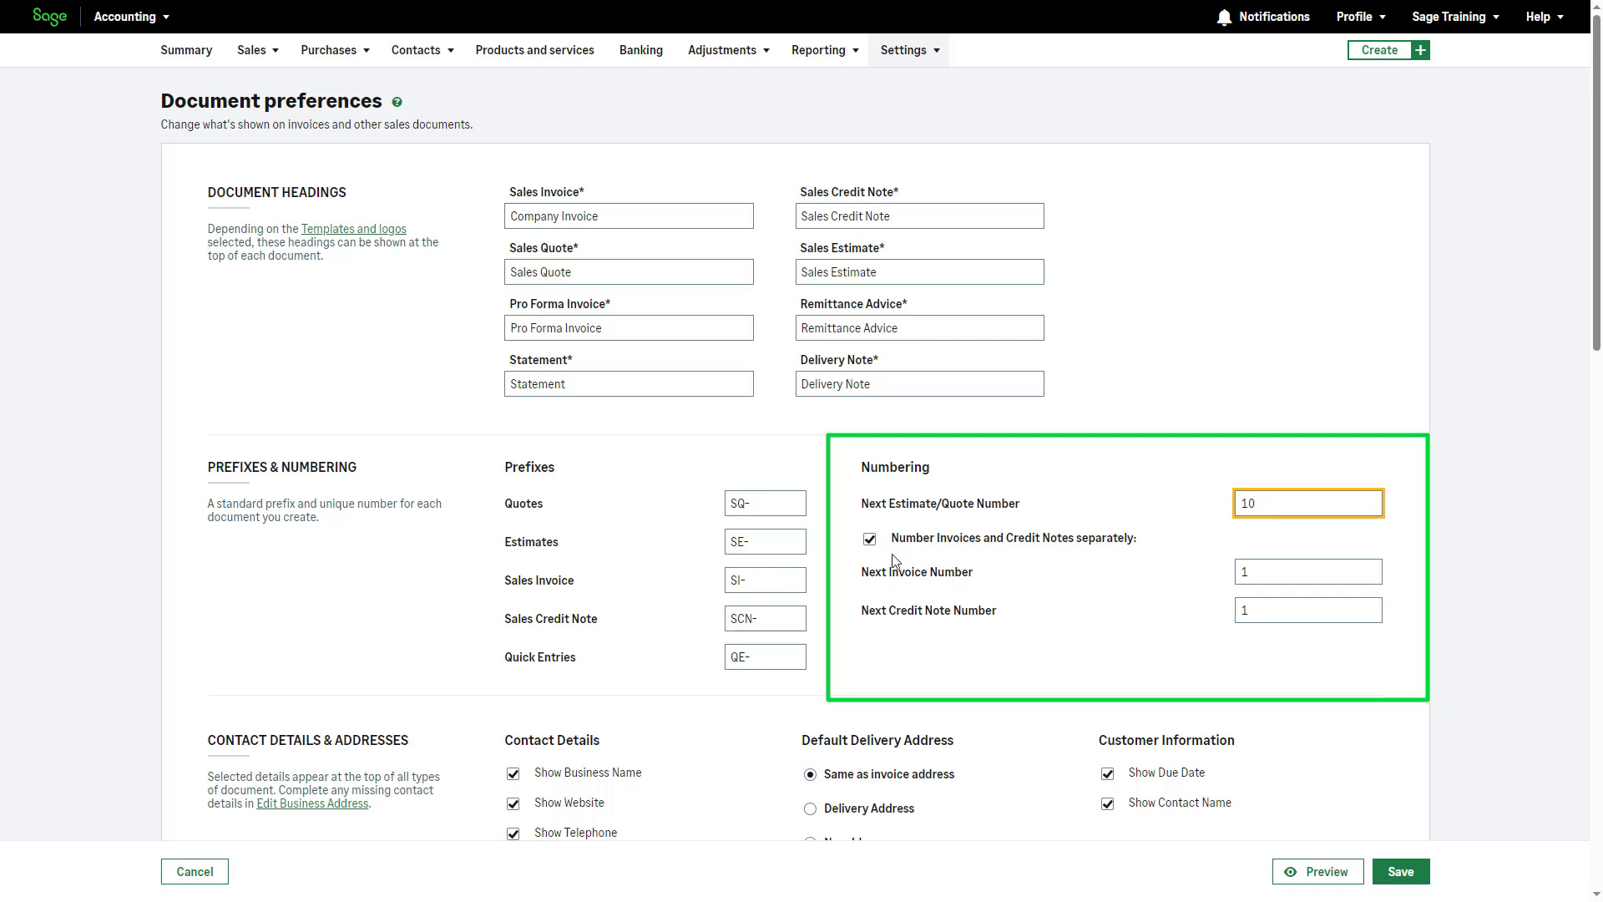
pyautogui.click(869, 540)
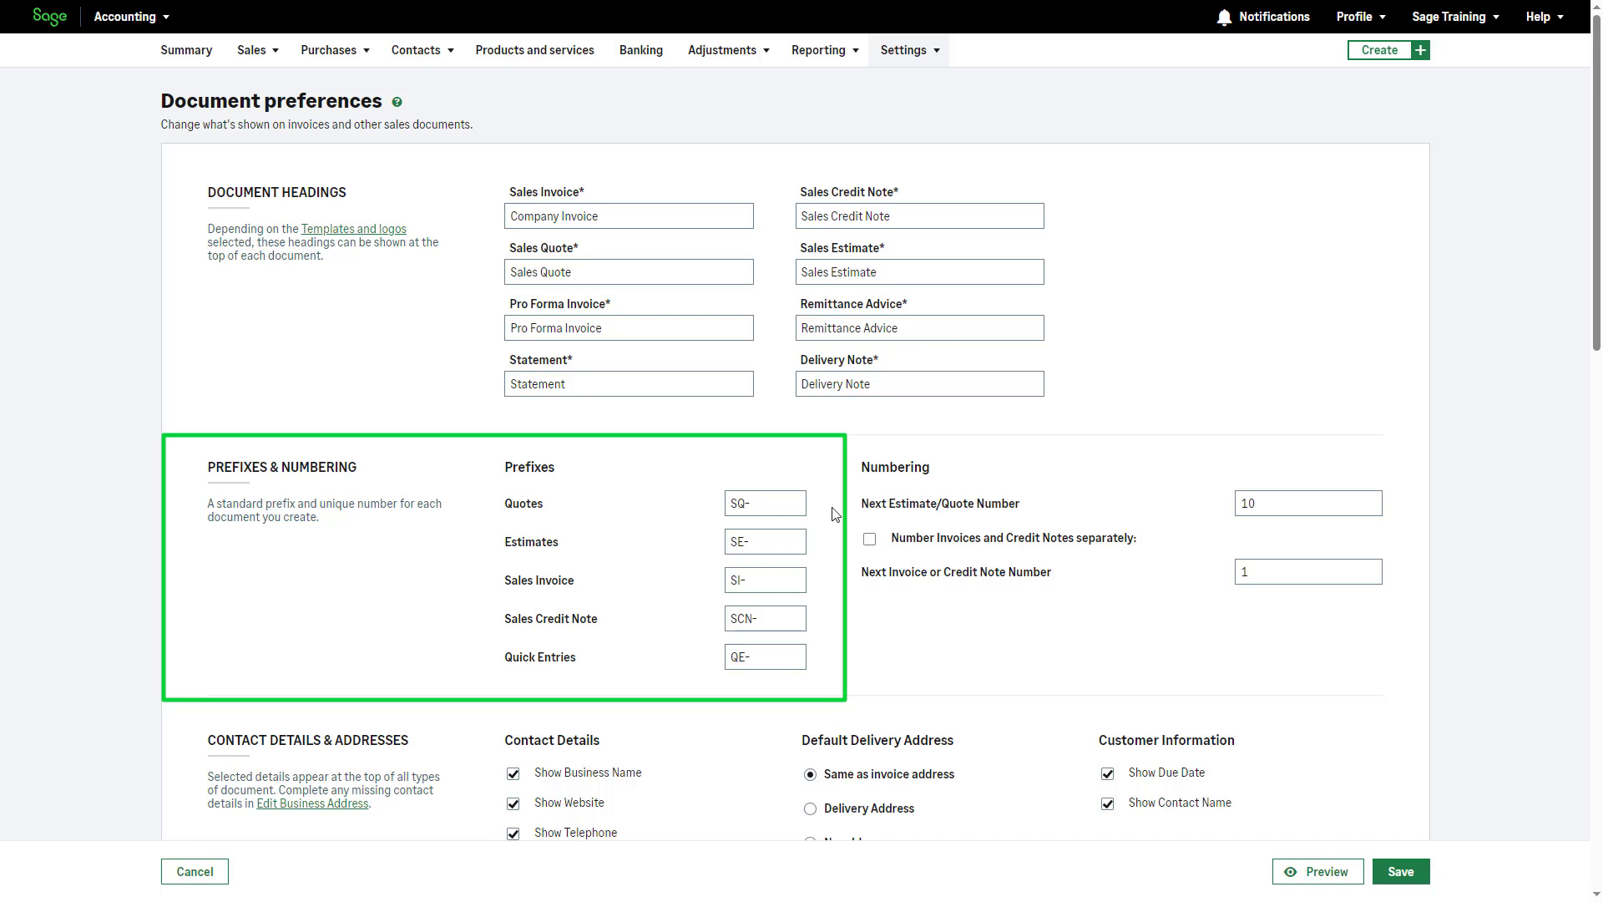
pyautogui.moveTo(830, 511)
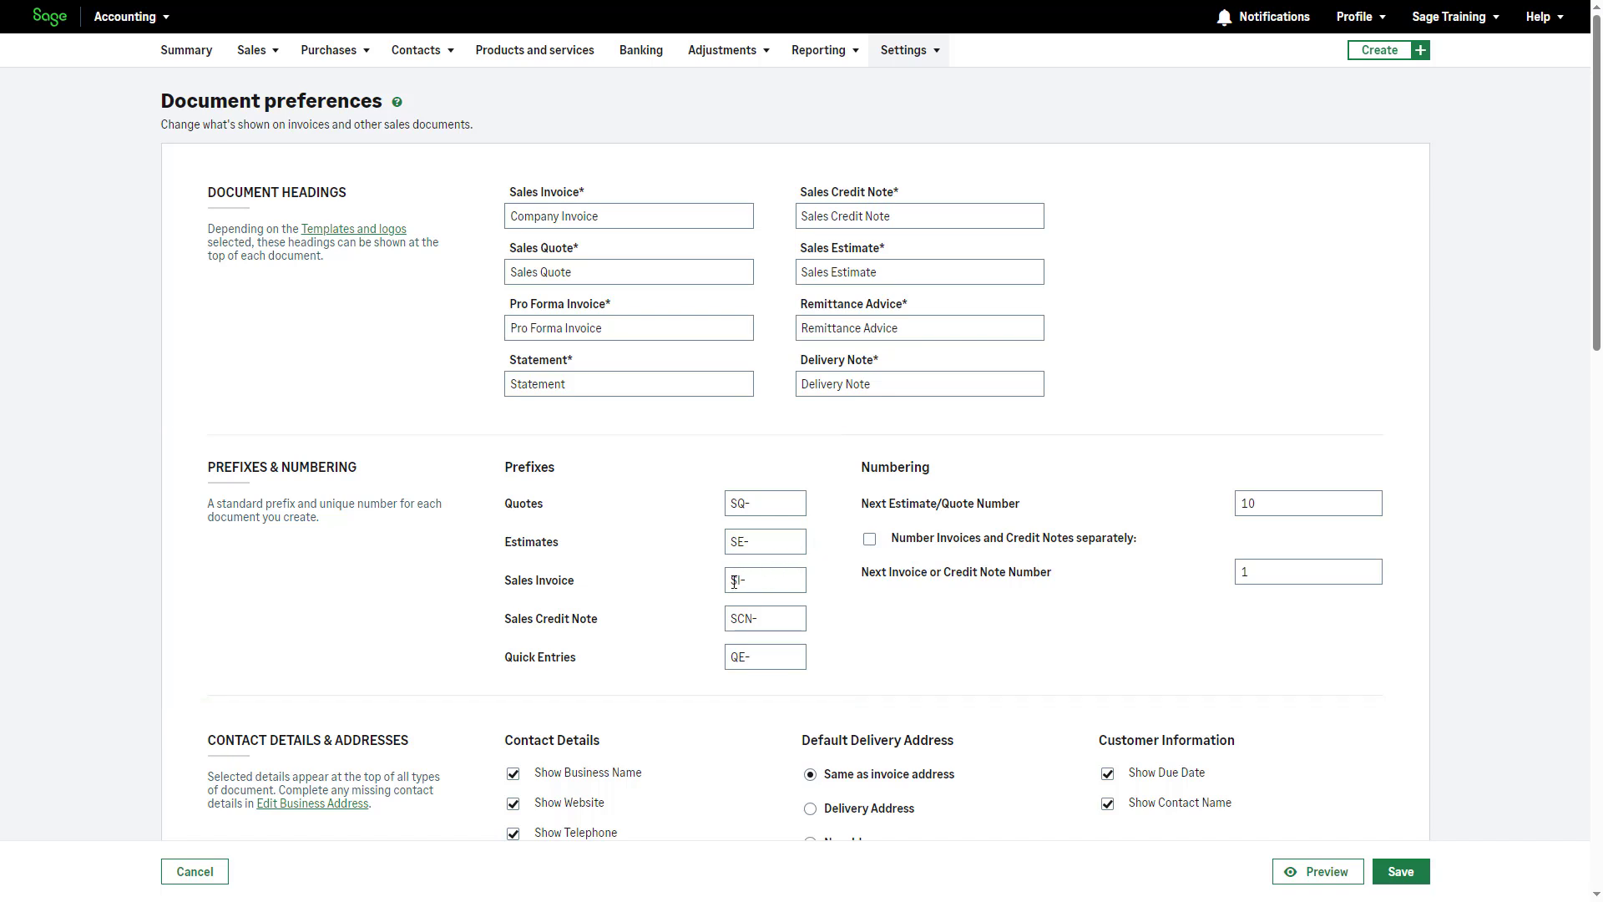
# - Replace the SI- sales invoice prefix with CI- and clear the Quick Entries prefix
pyautogui.click(765, 580)
pyautogui.write('C')
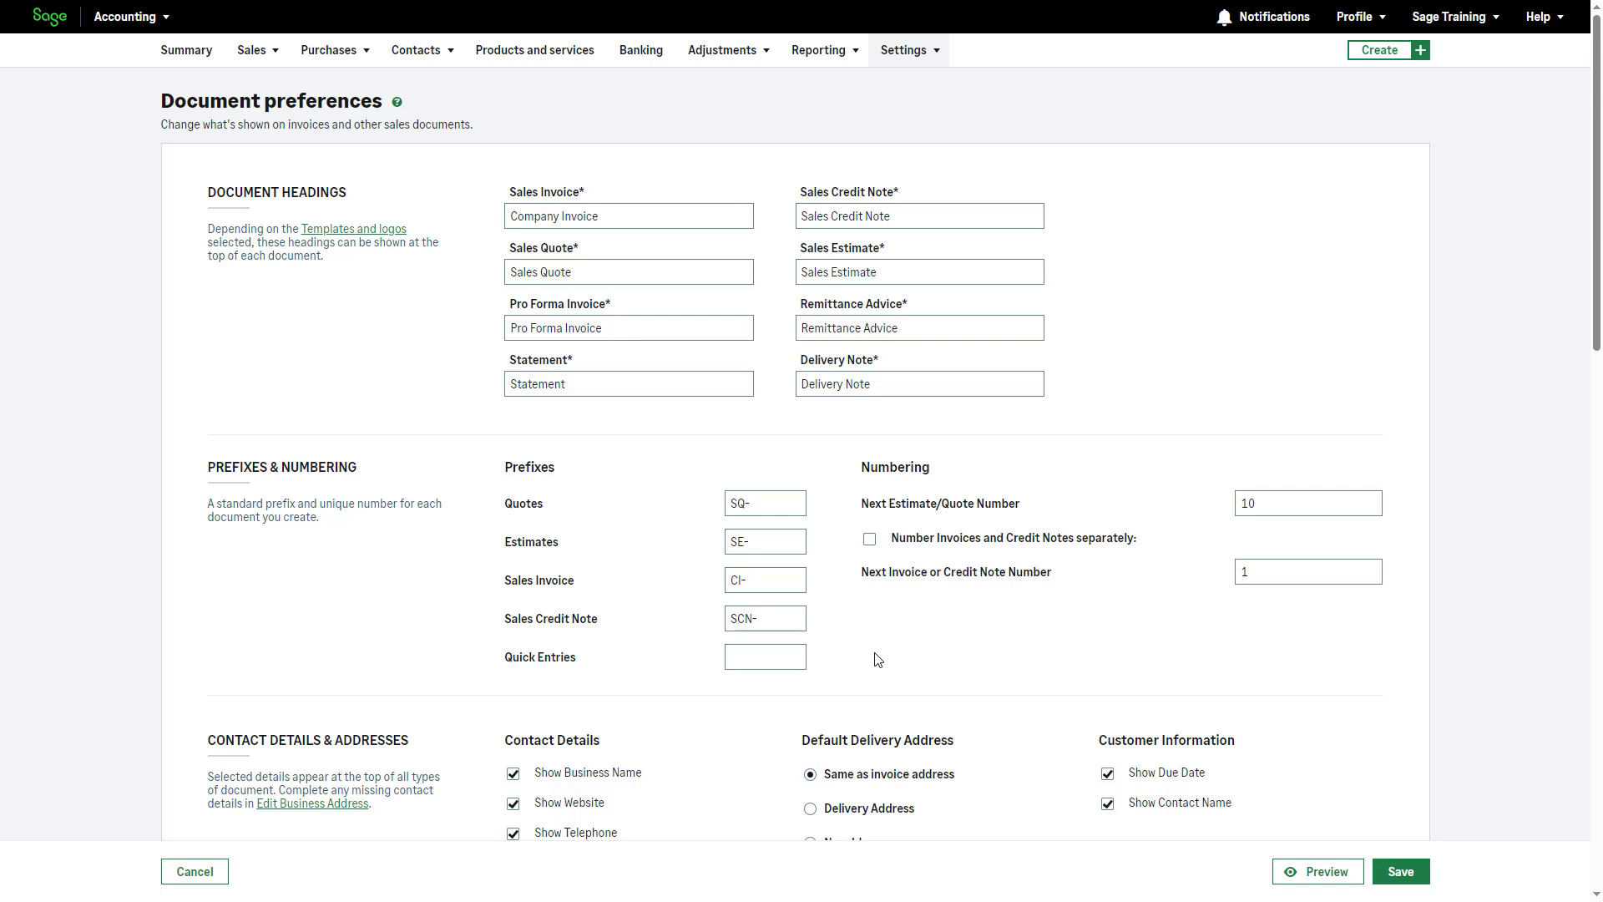
# - Hide the email address in contact details and rename the Discount column to Deductions
pyautogui.scroll(-3)
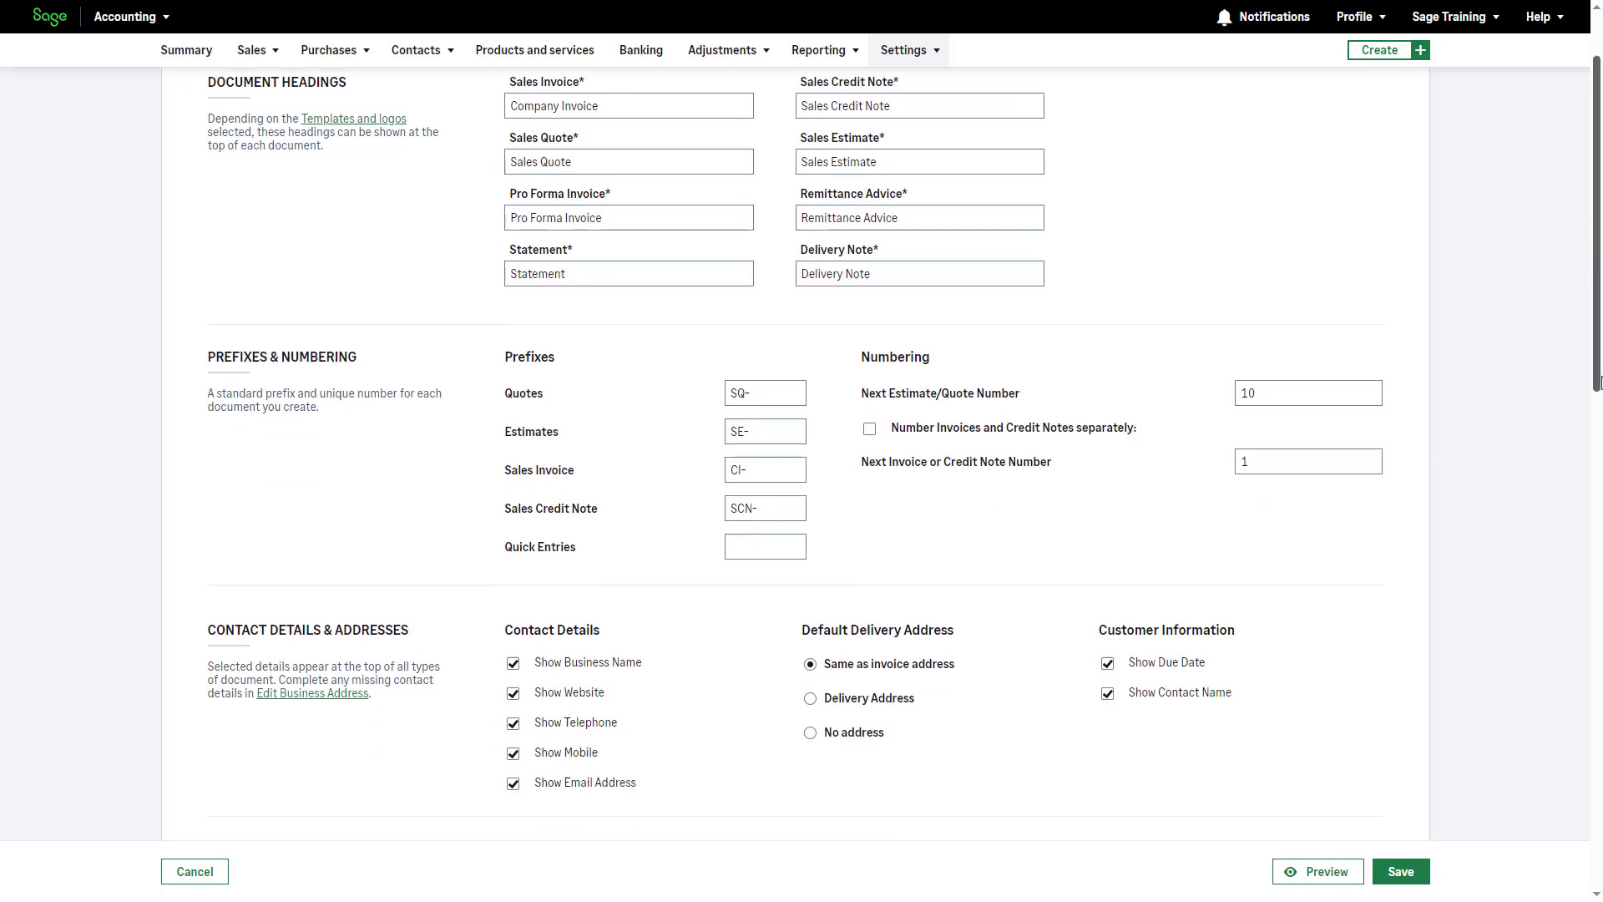
pyautogui.scroll(-3)
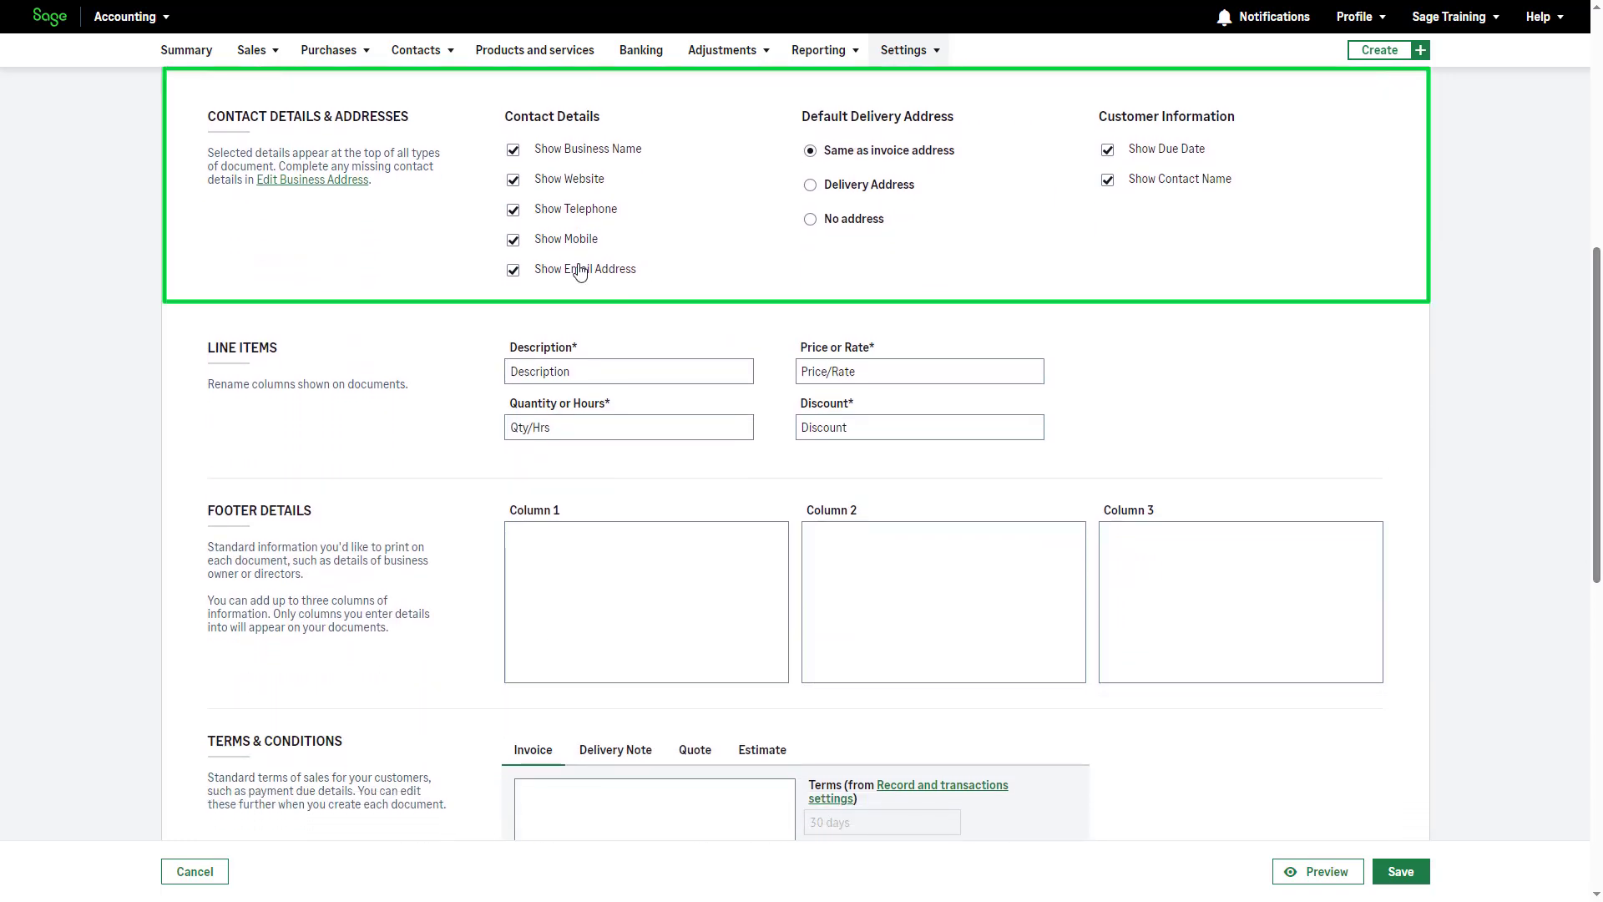
pyautogui.click(513, 270)
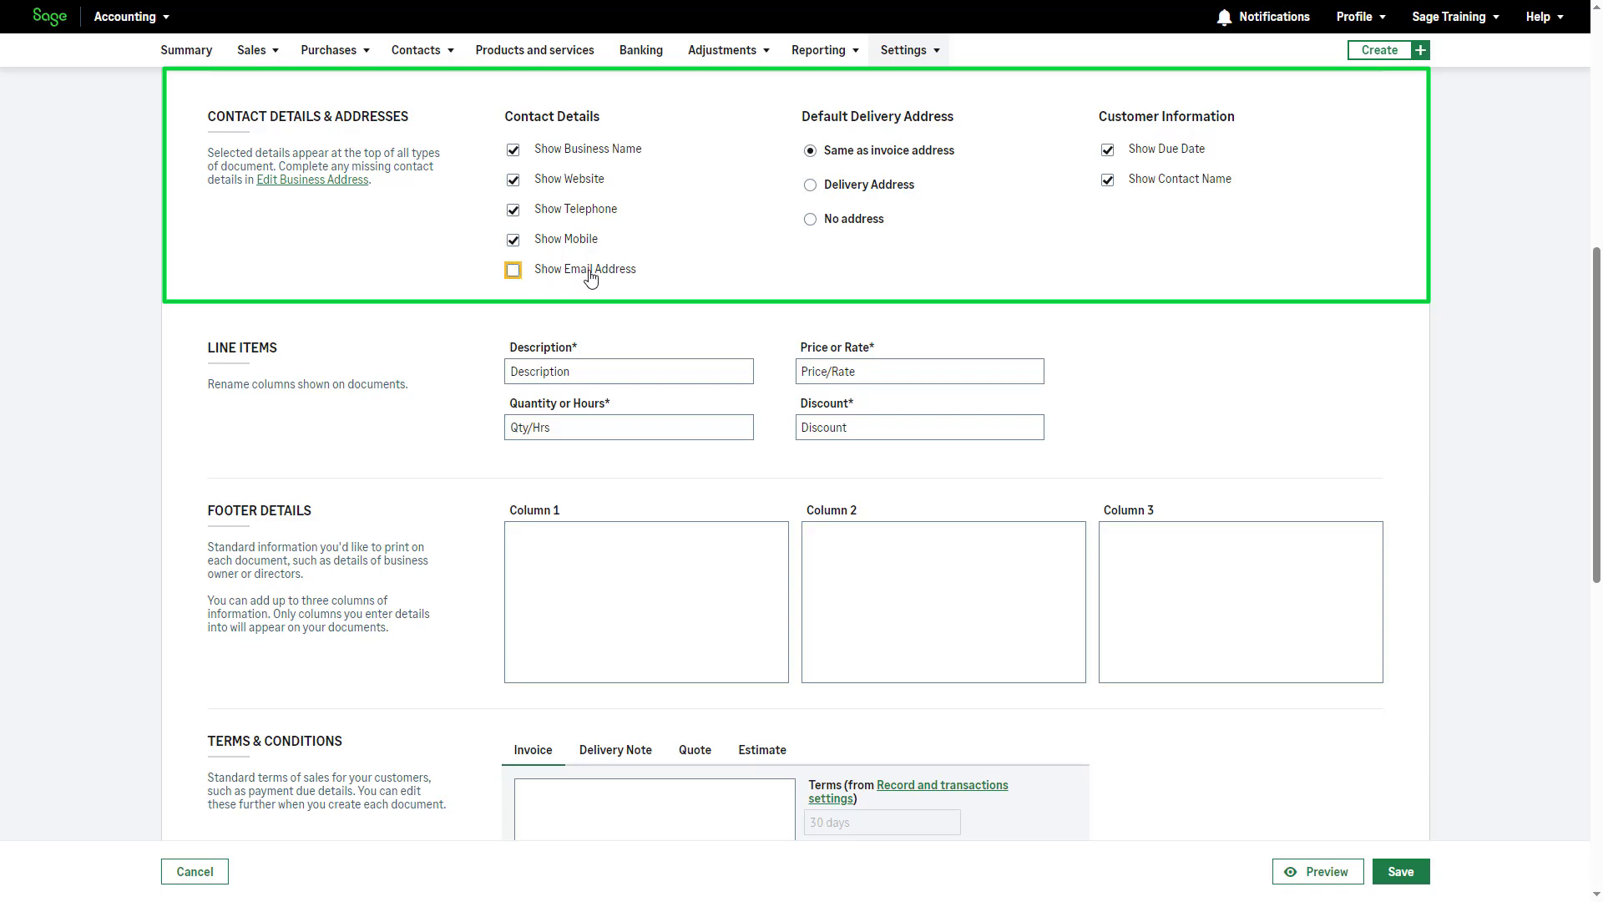
pyautogui.moveTo(967, 264)
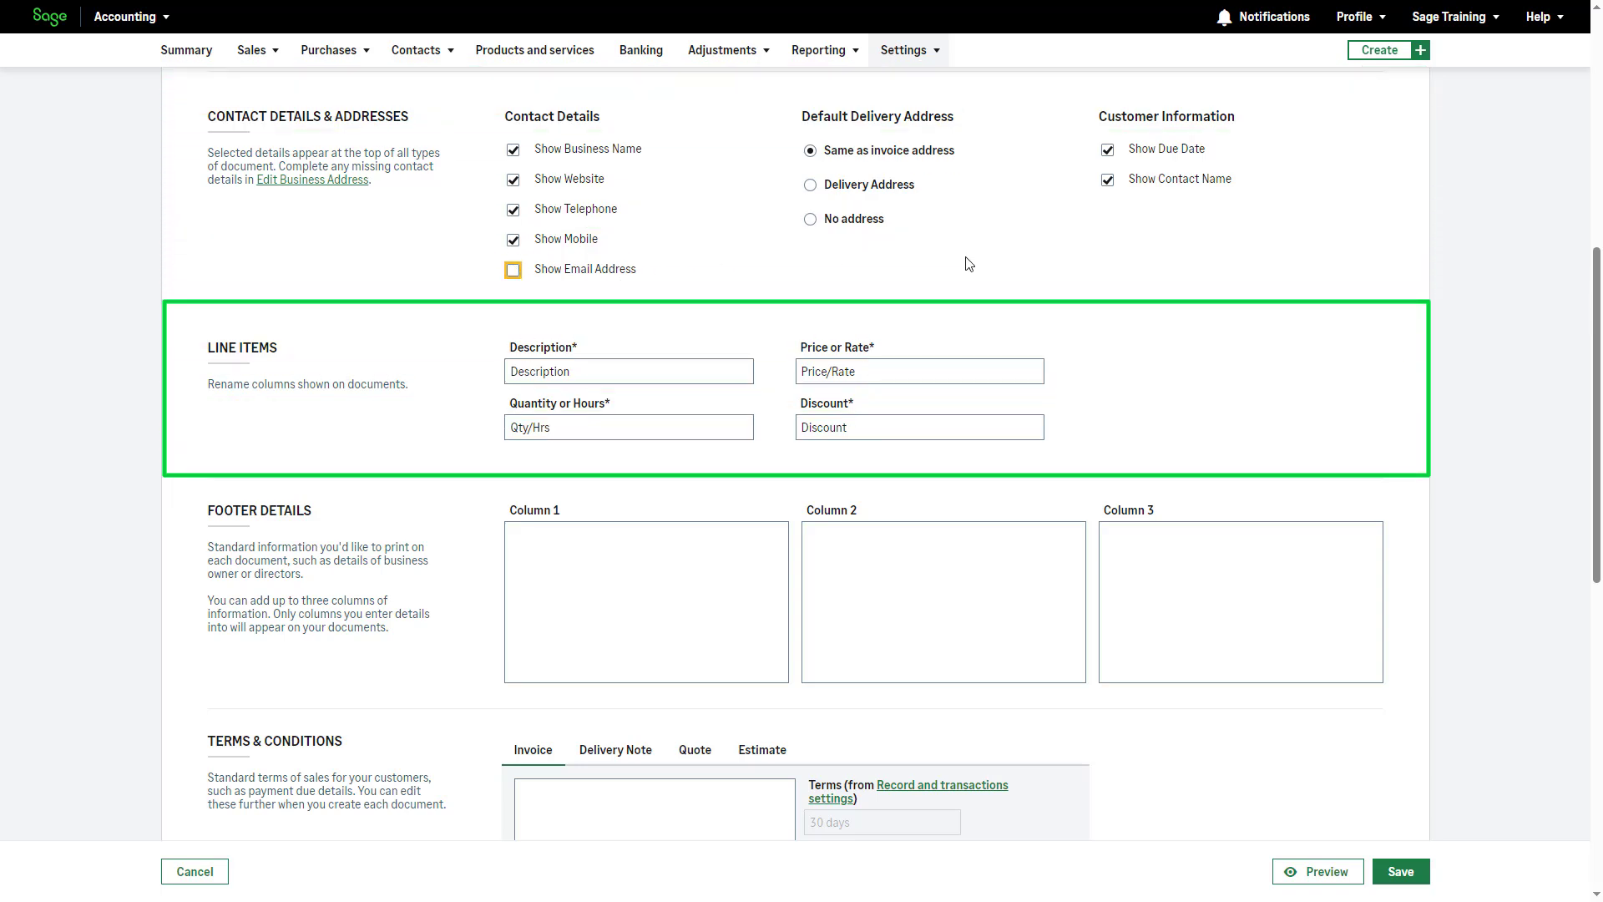
pyautogui.click(513, 269)
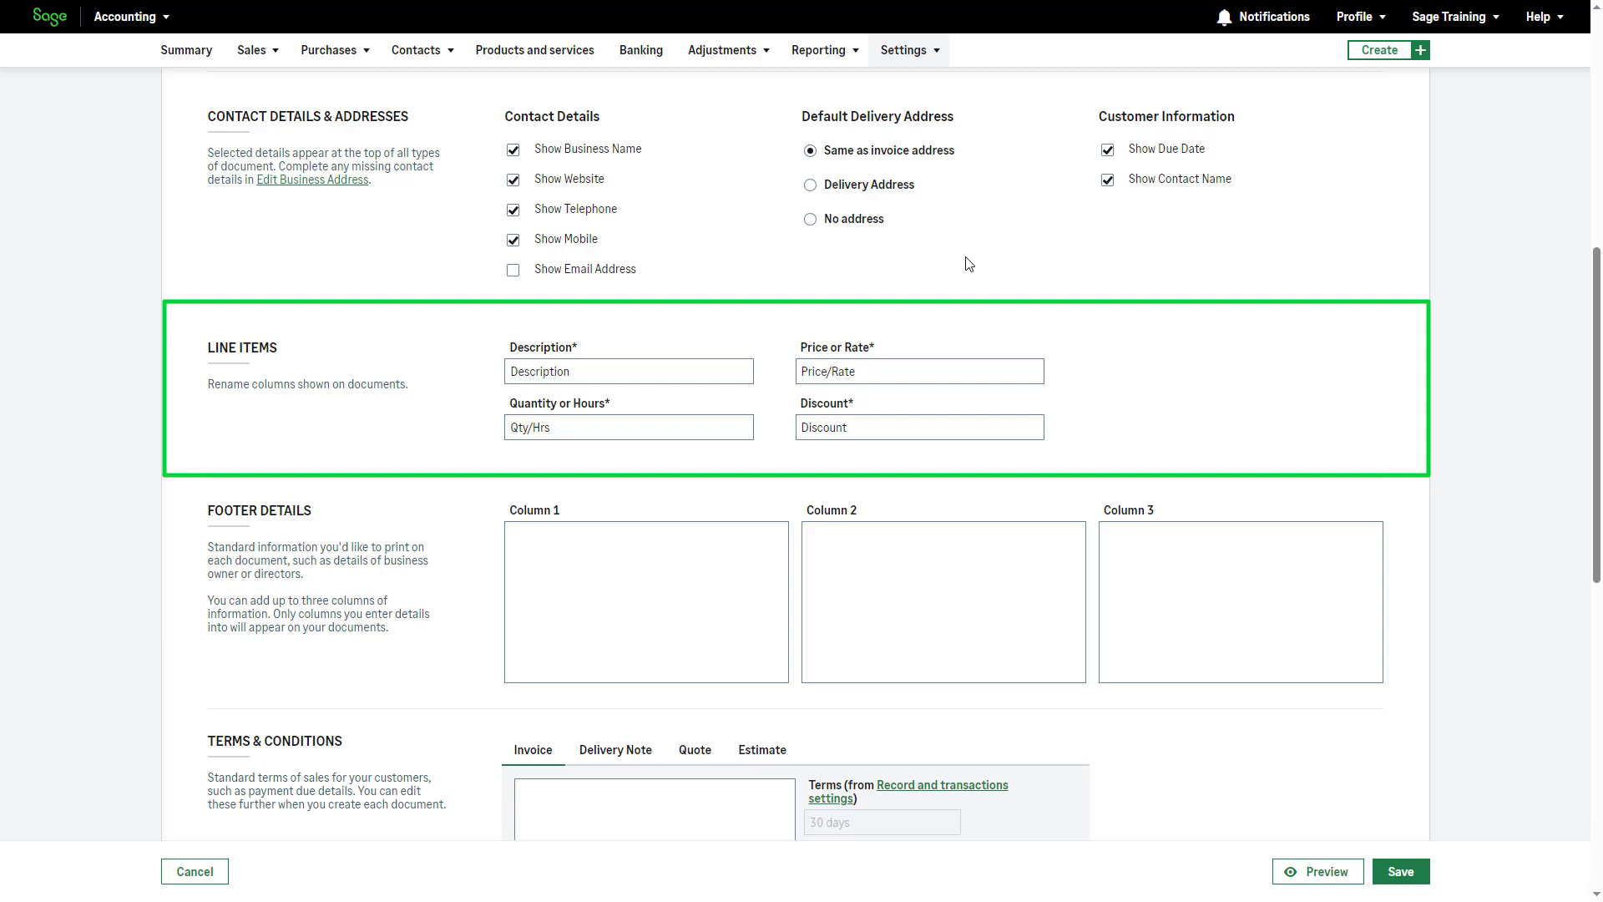
pyautogui.click(919, 426)
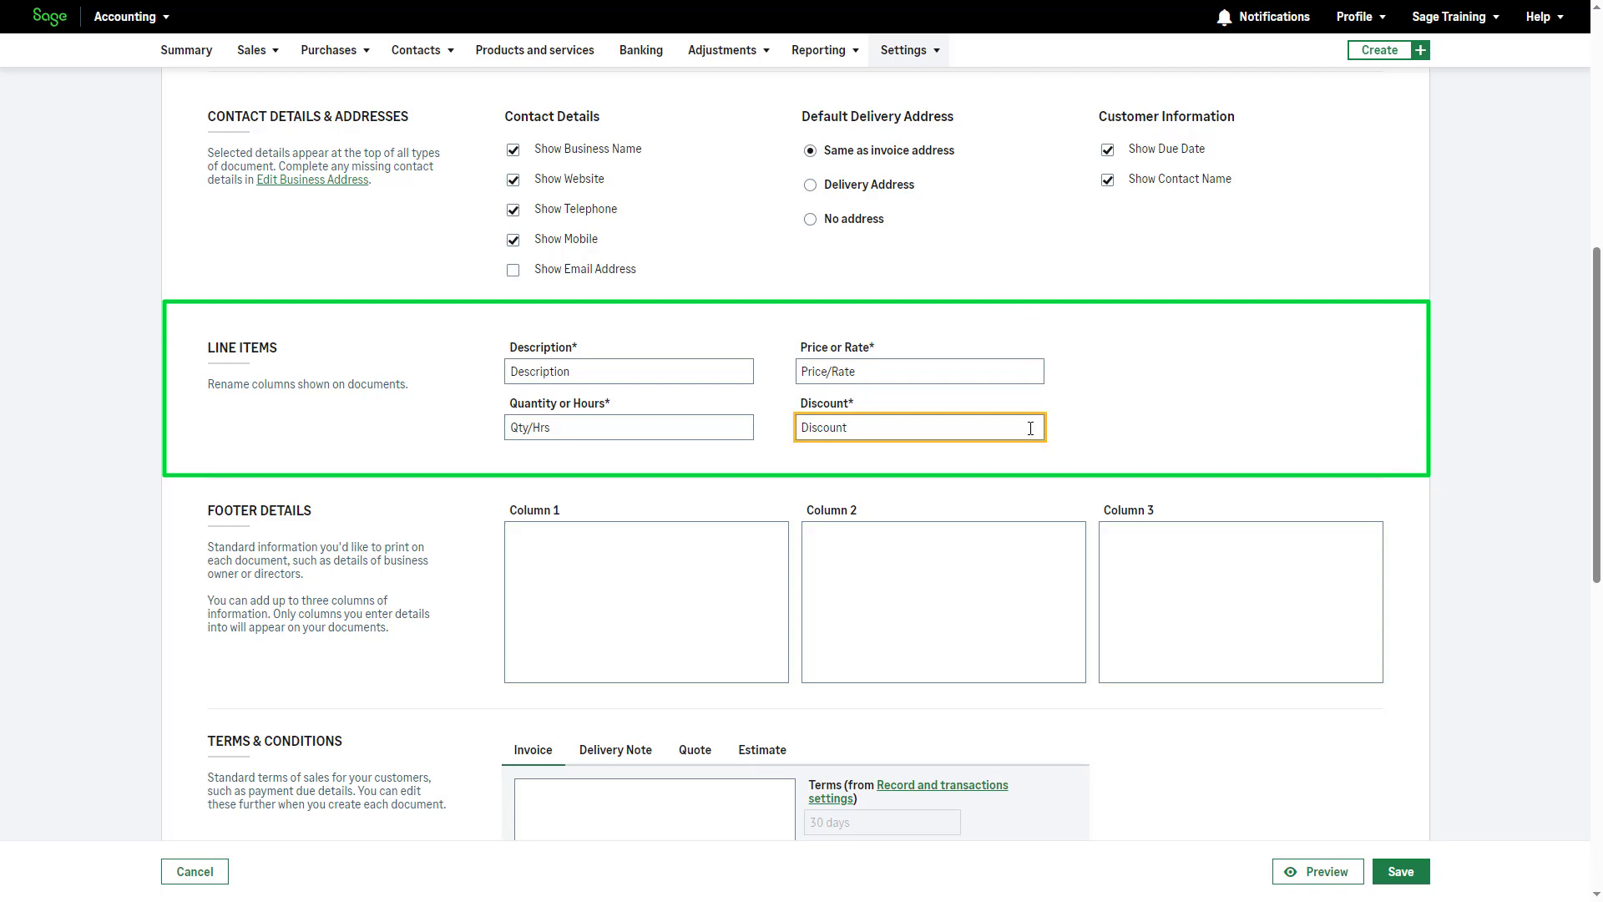
pyautogui.write('Deductions')
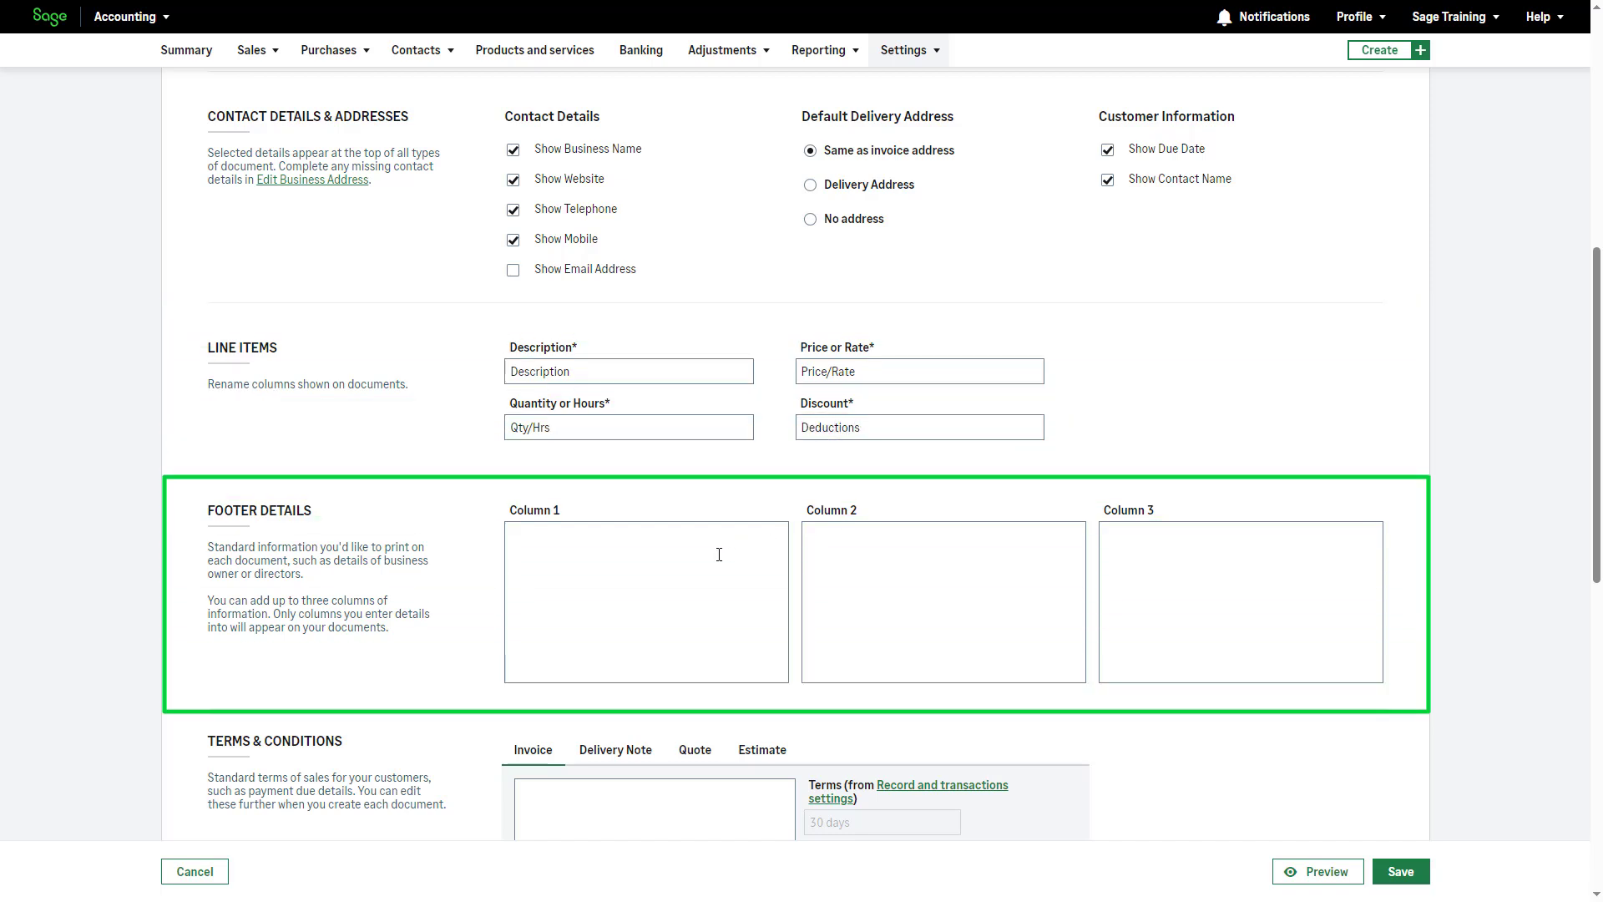
# - Enter Chair – Andrew Duff and Chief executive officer – Steve Hare in footer Column 1
pyautogui.click(645, 602)
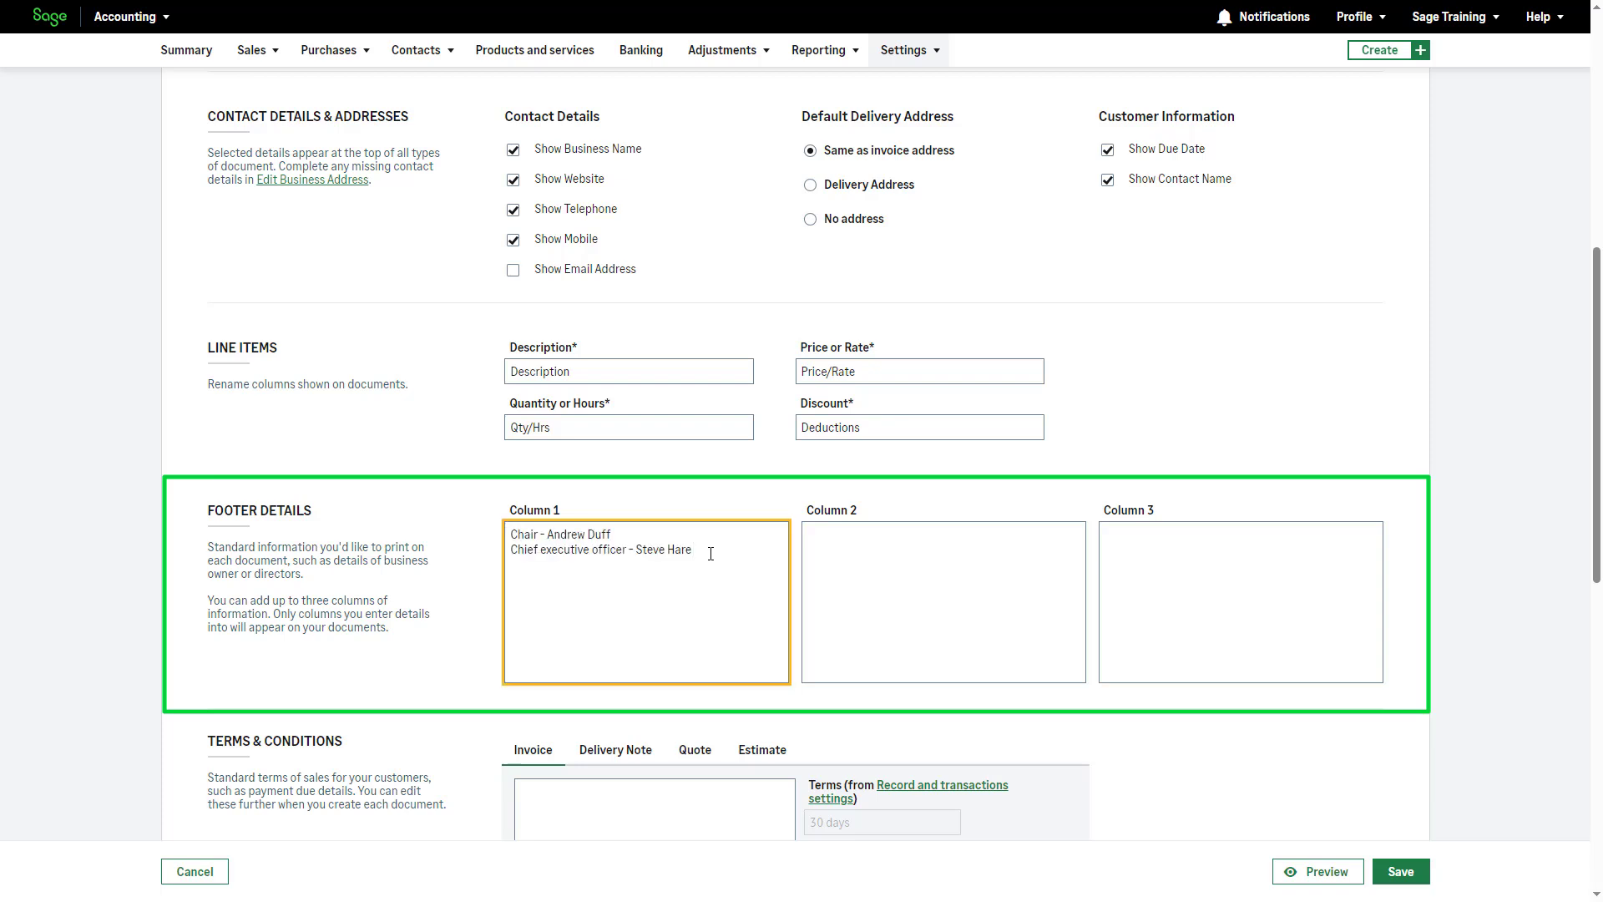
pyautogui.moveTo(1545, 566)
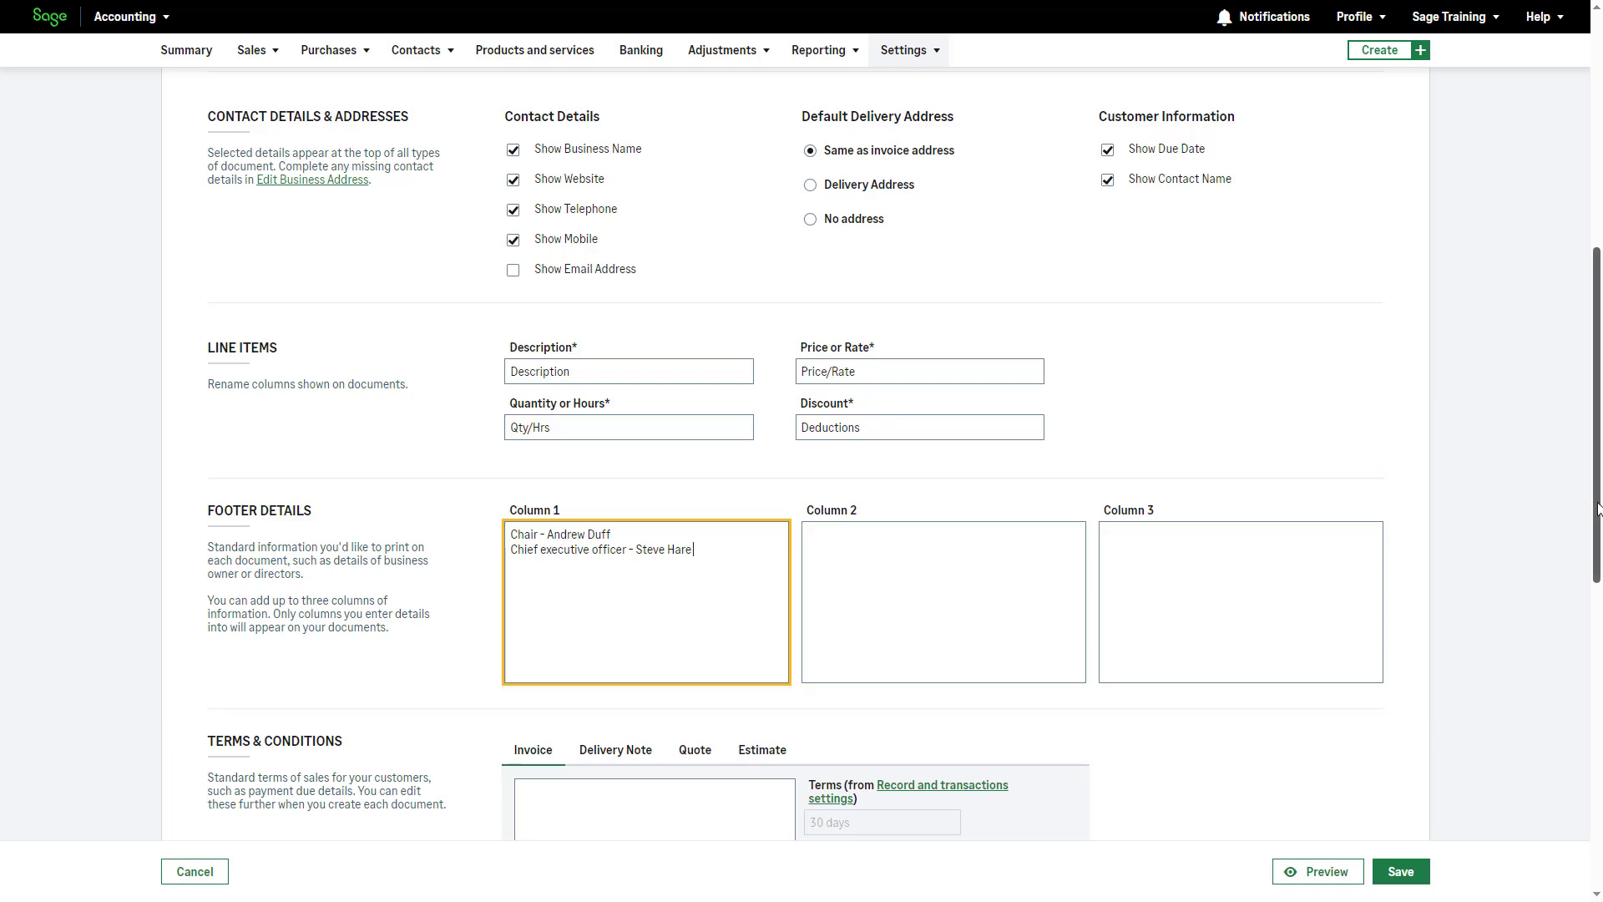
pyautogui.scroll(-3)
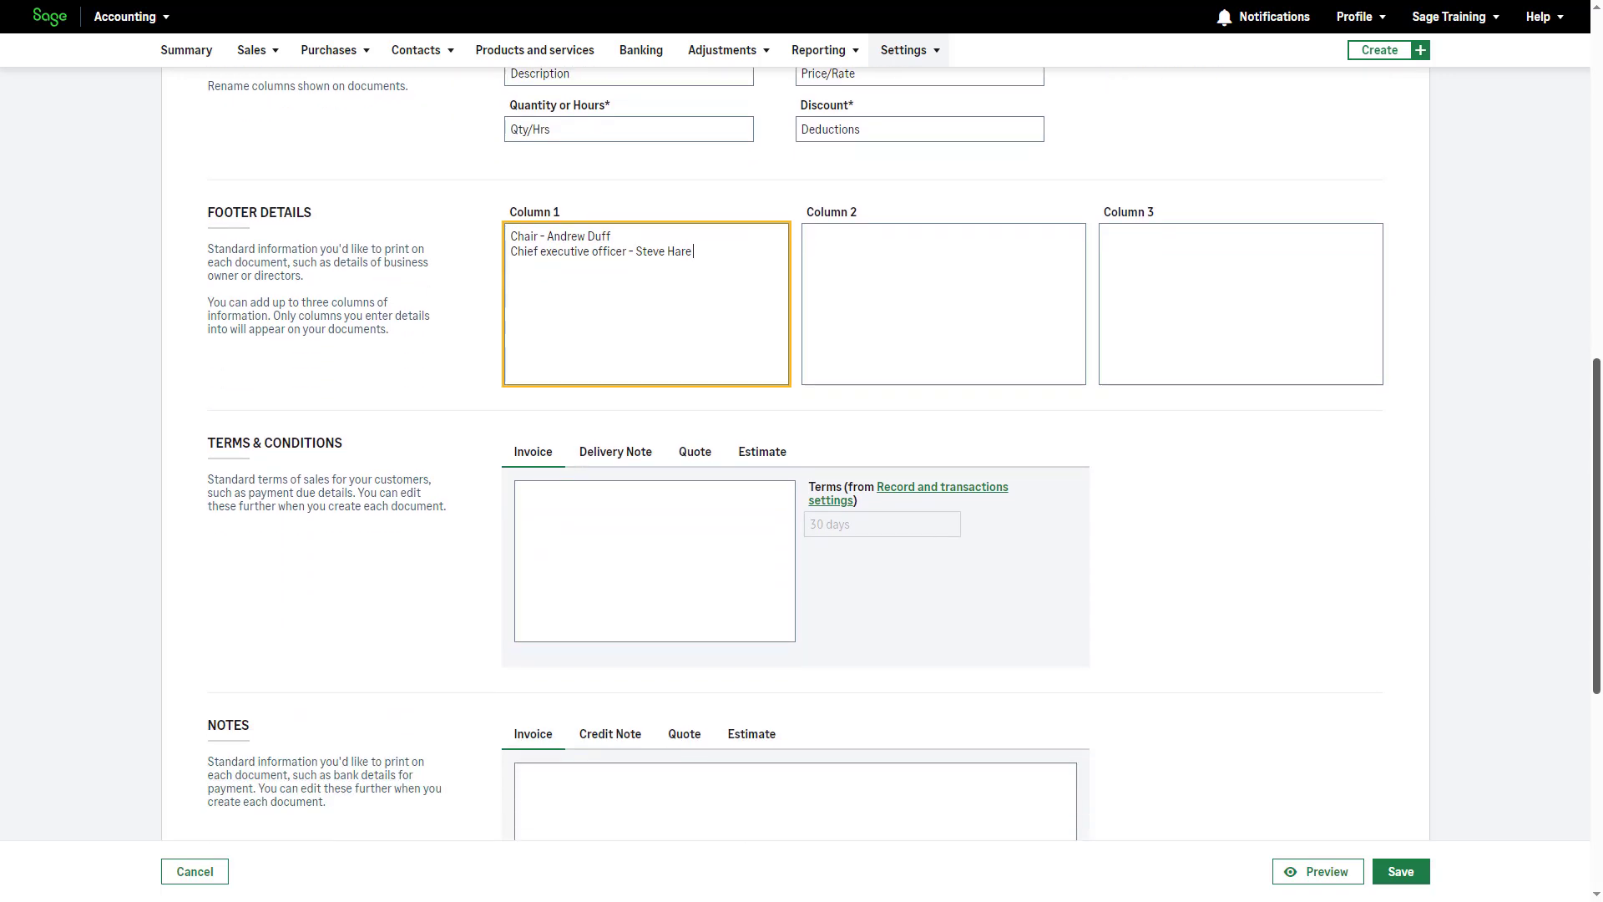
pyautogui.scroll(-3)
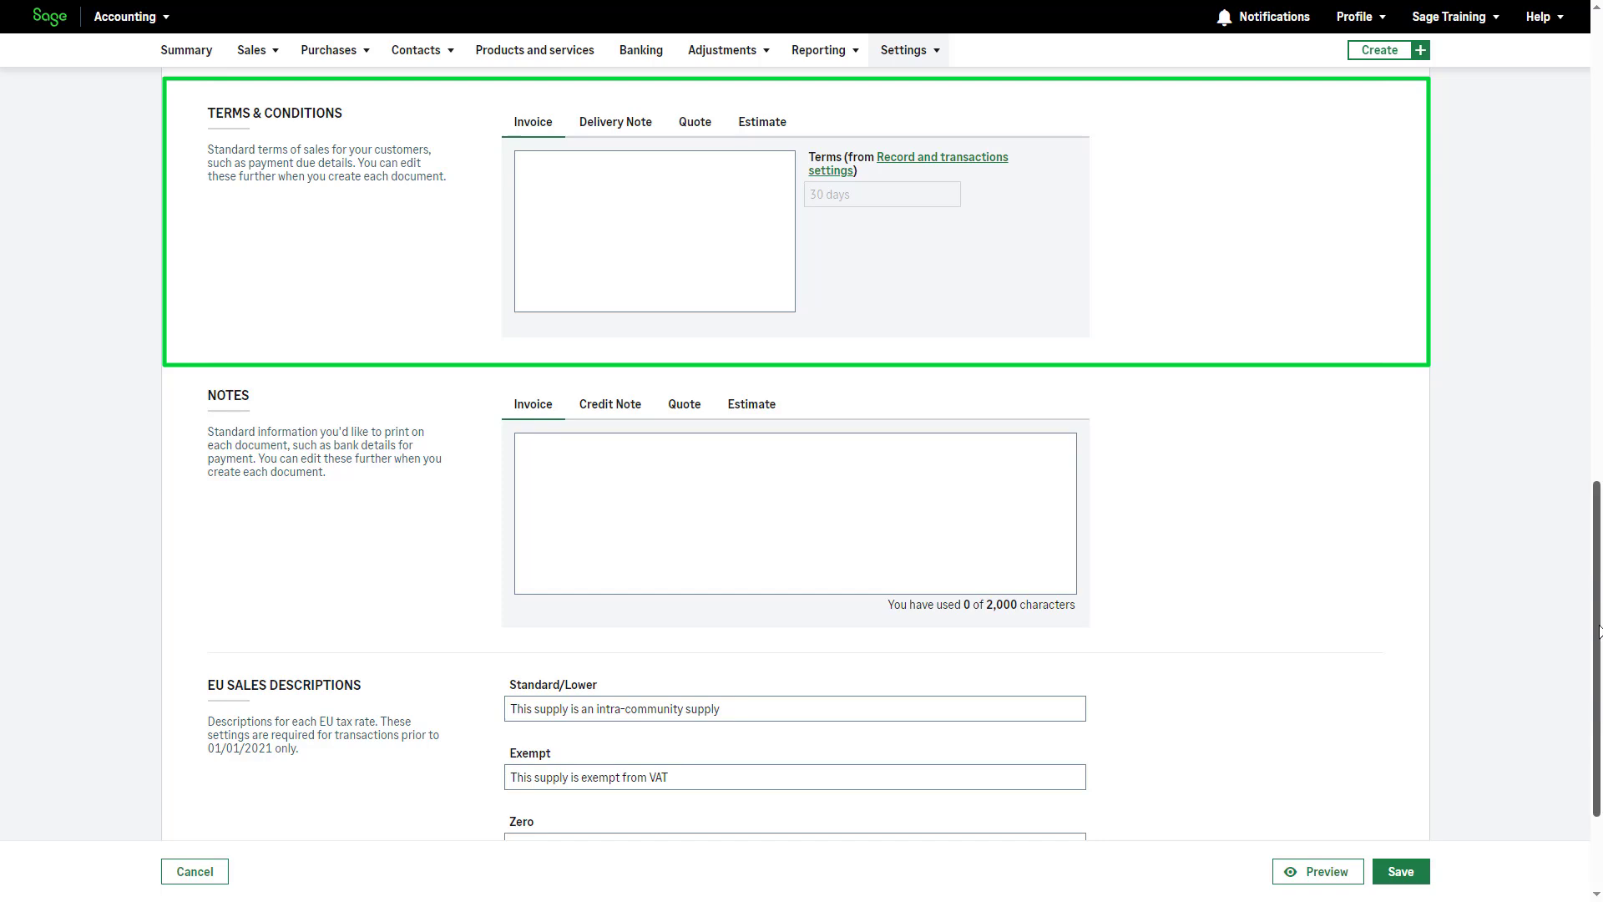
pyautogui.click(654, 230)
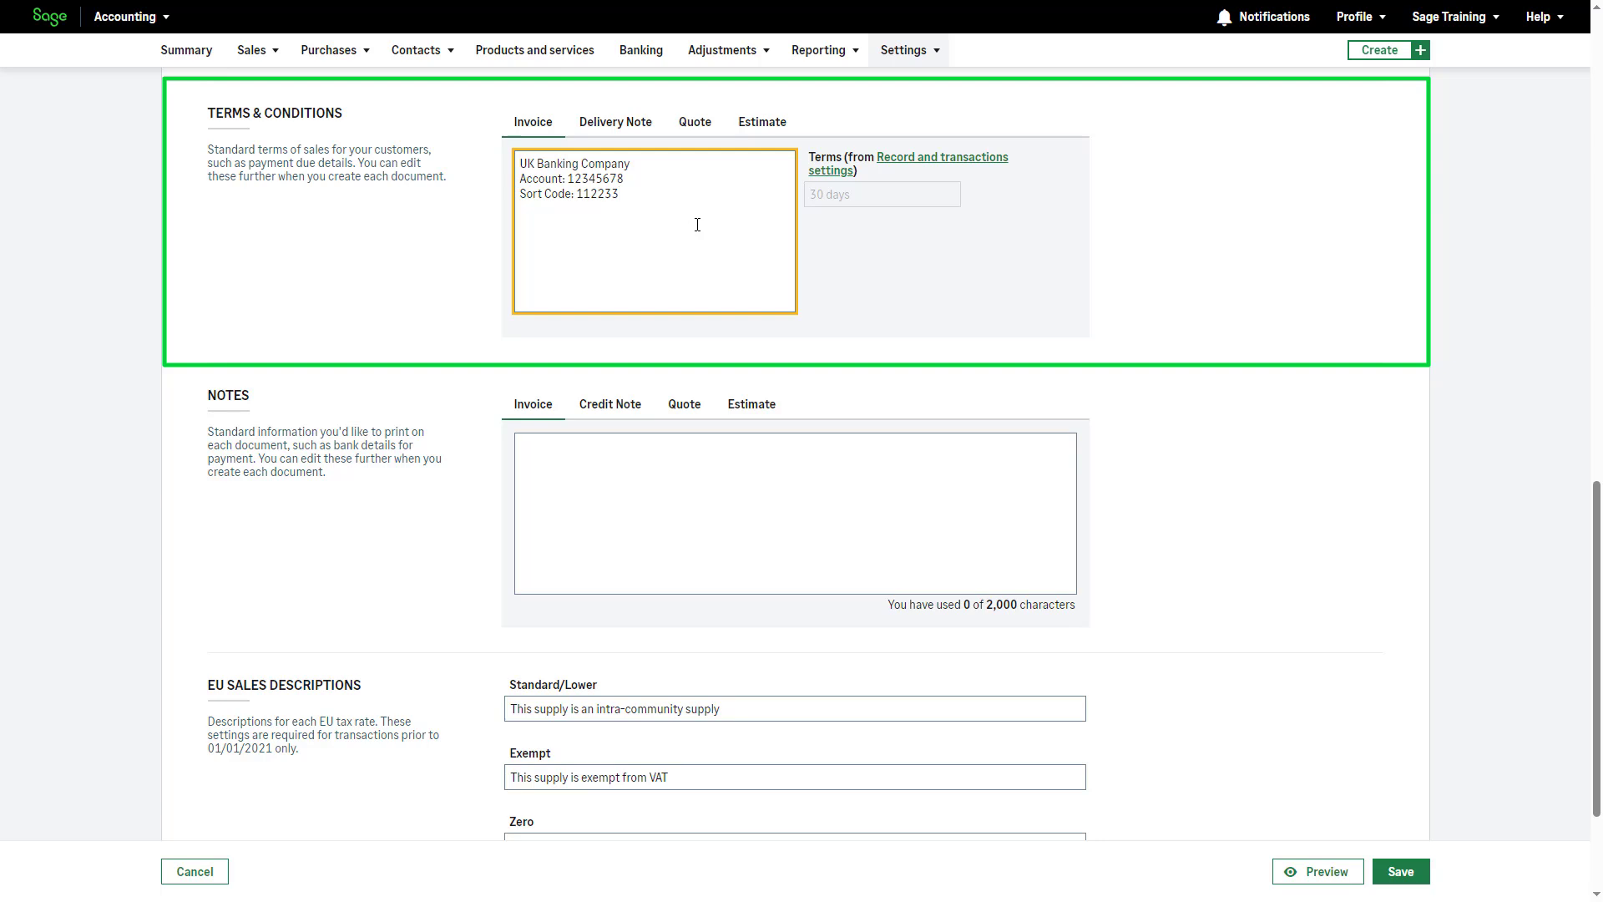
pyautogui.moveTo(617, 122)
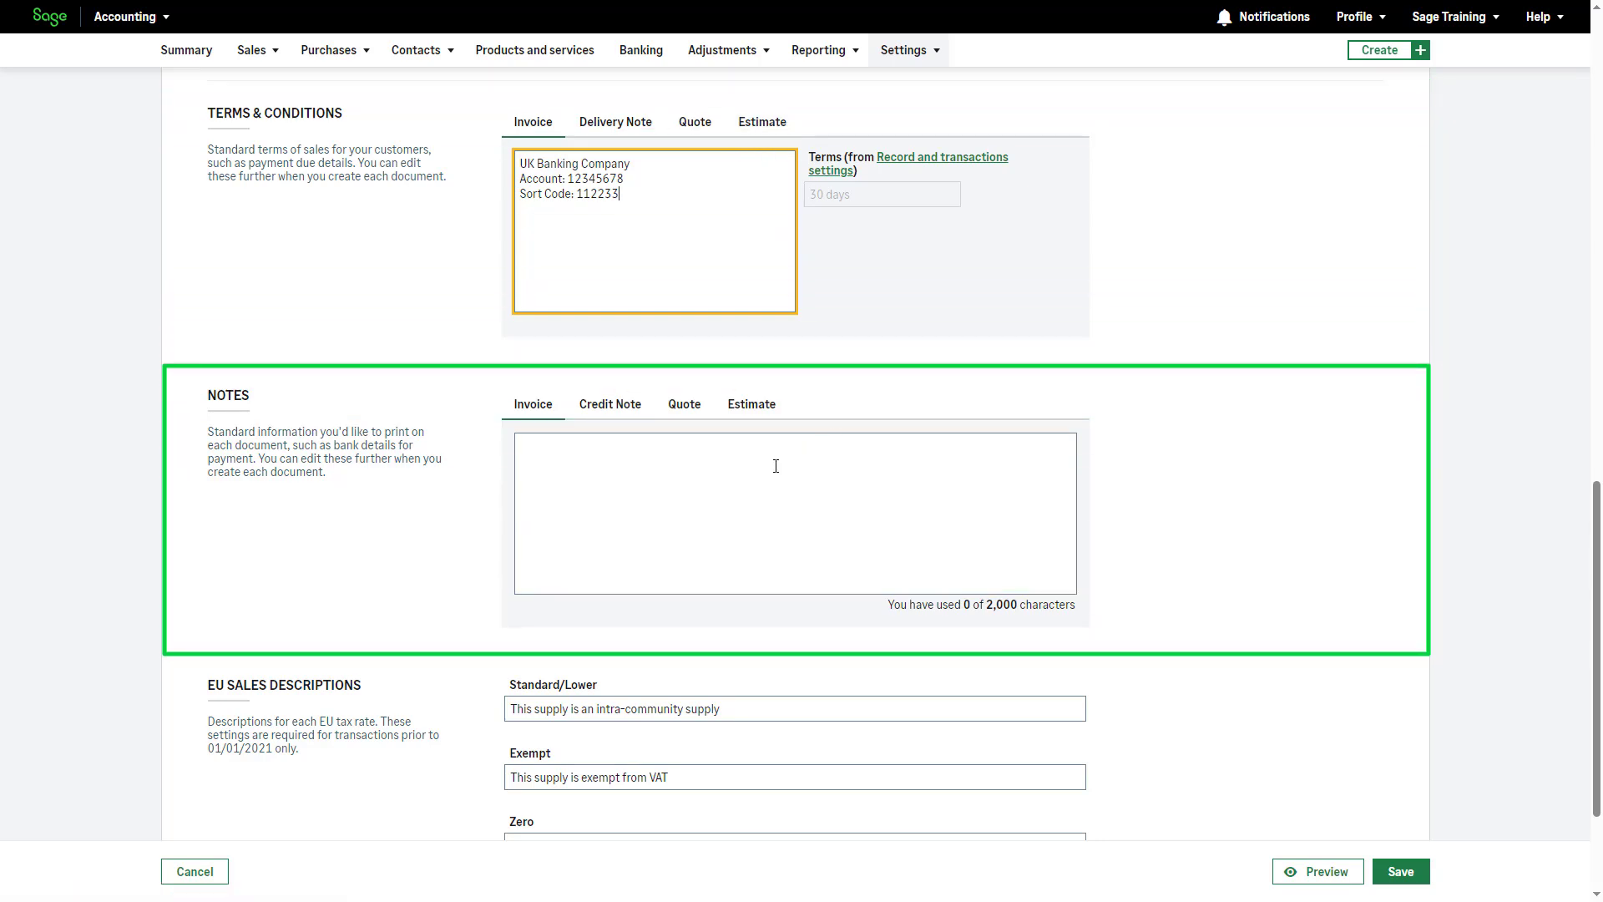
pyautogui.write('www')
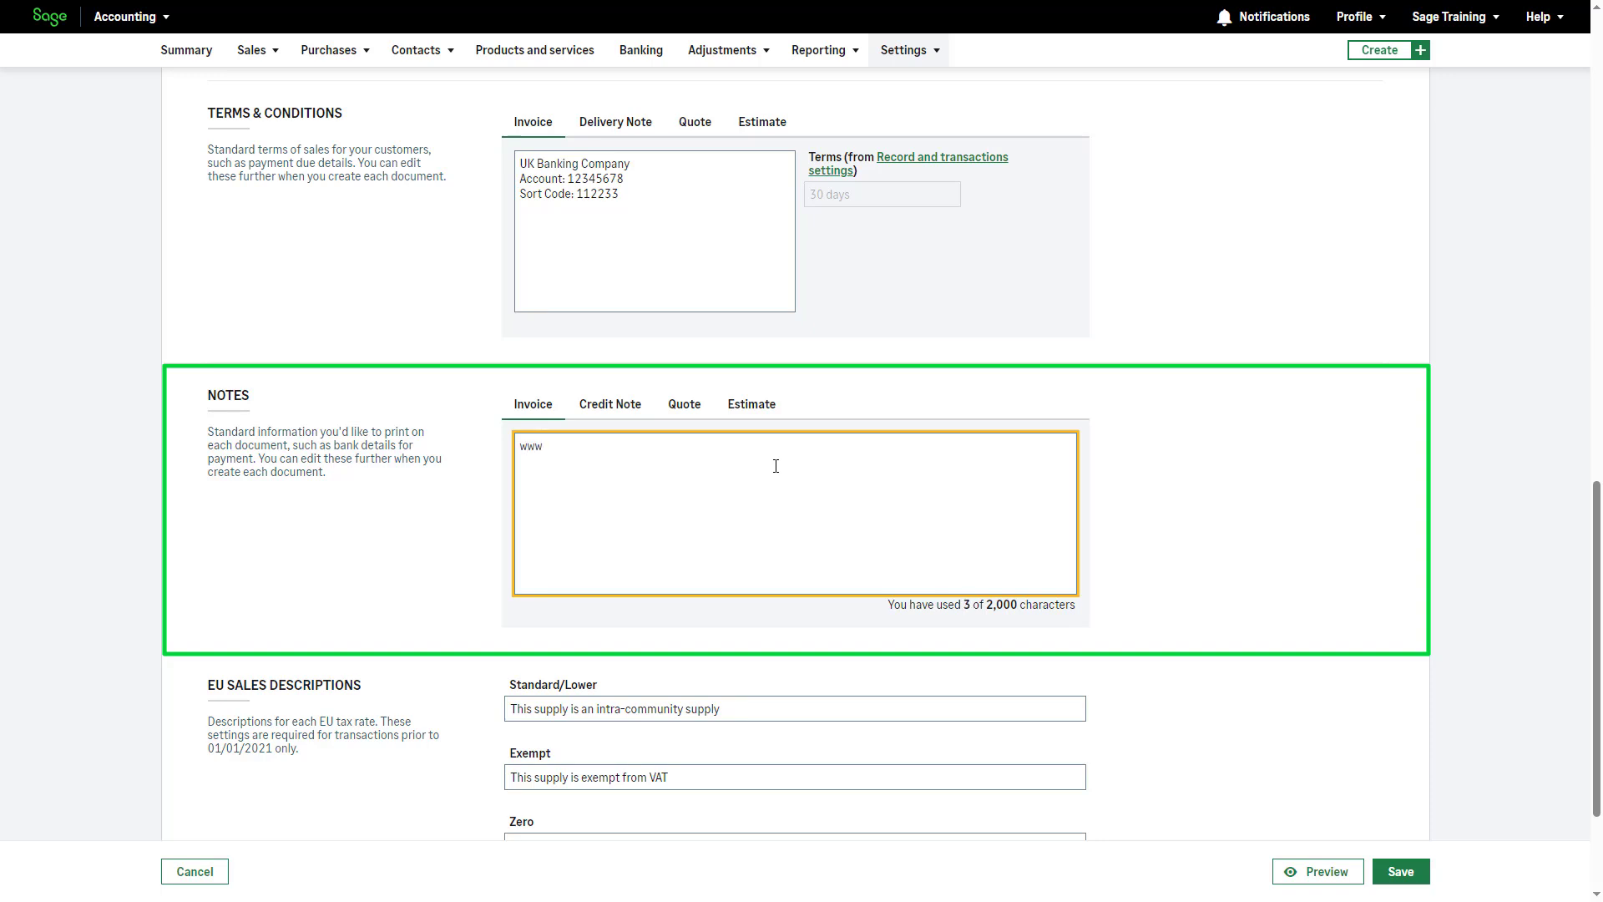
pyautogui.write('.sage.c')
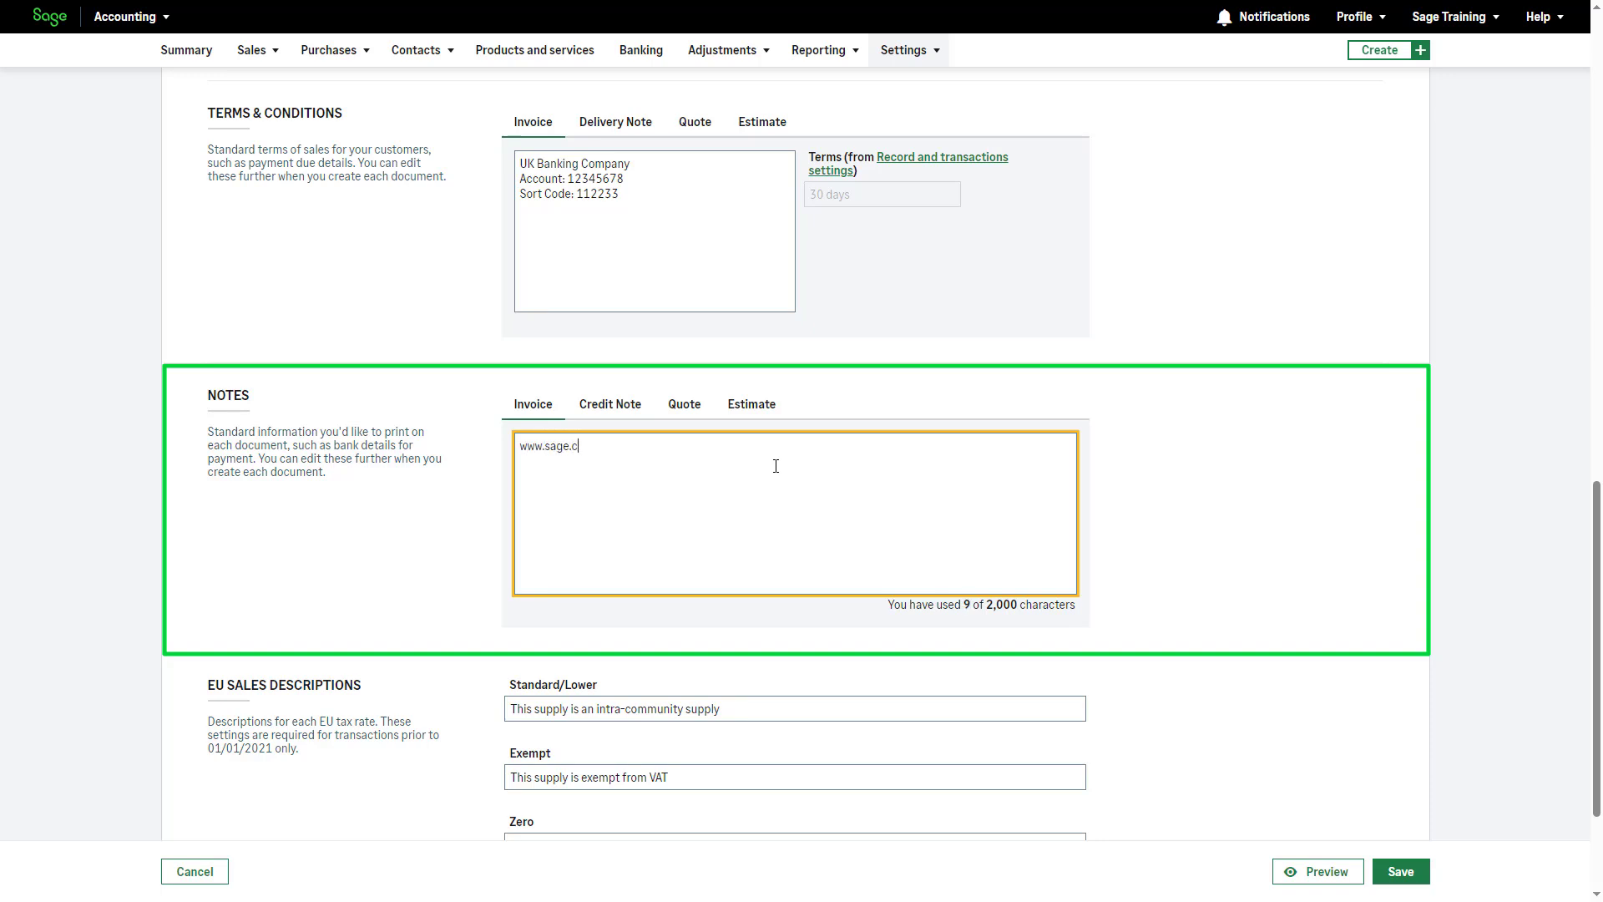
pyautogui.write('om')
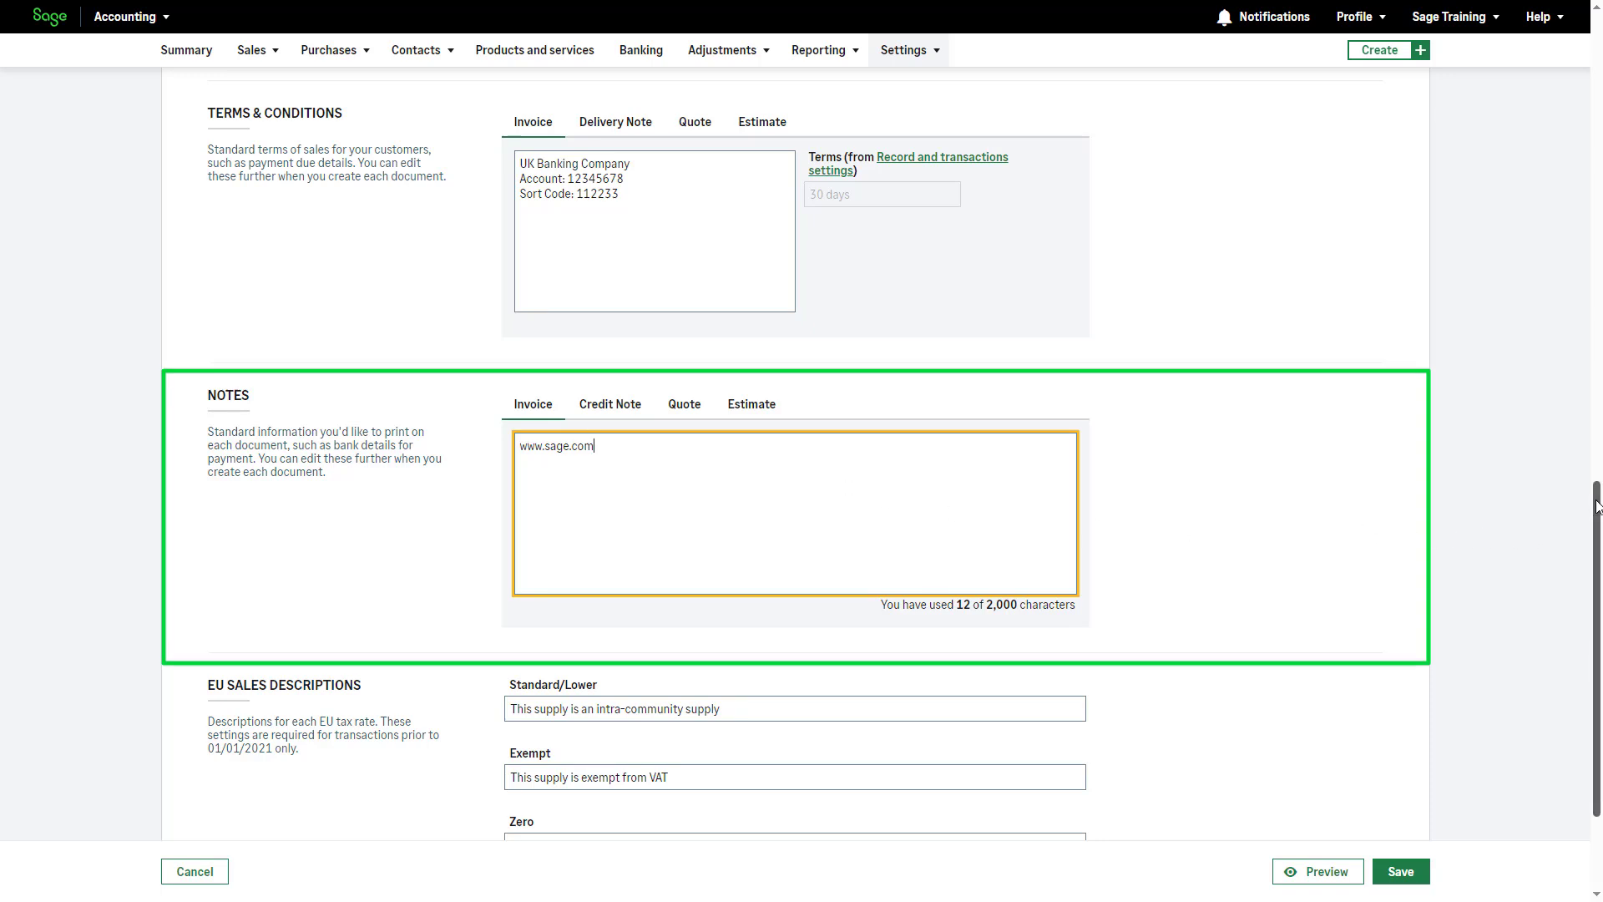
pyautogui.scroll(-3)
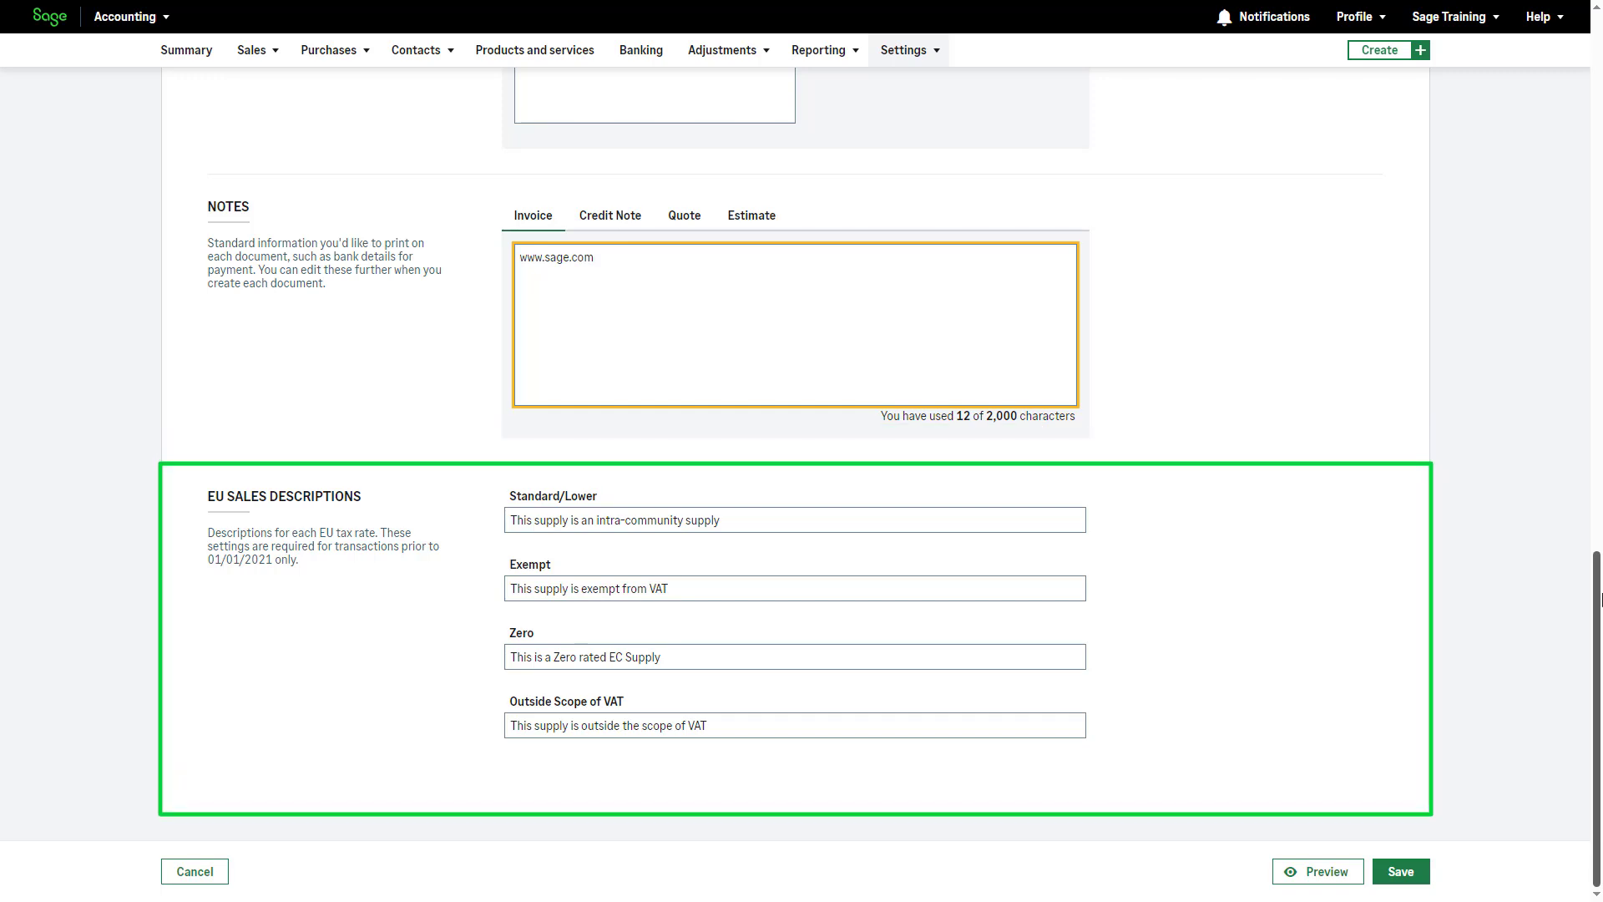
# - Preview the sample Company Invoice with new notes, bank terms and footer, then save the document preferences
pyautogui.click(596, 257)
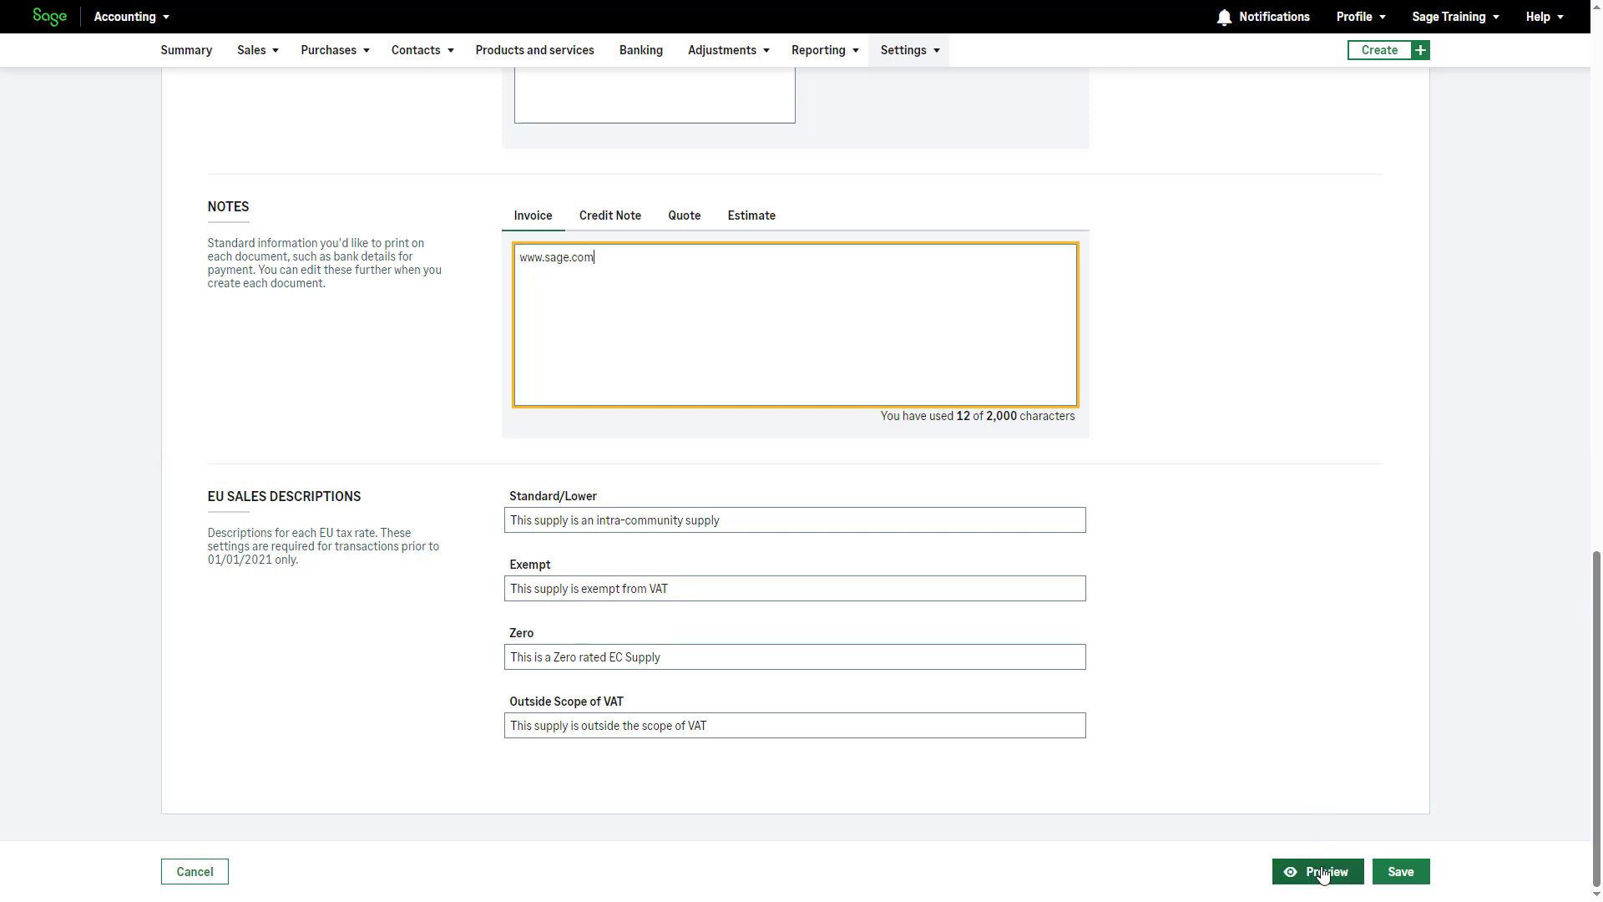
pyautogui.click(1318, 872)
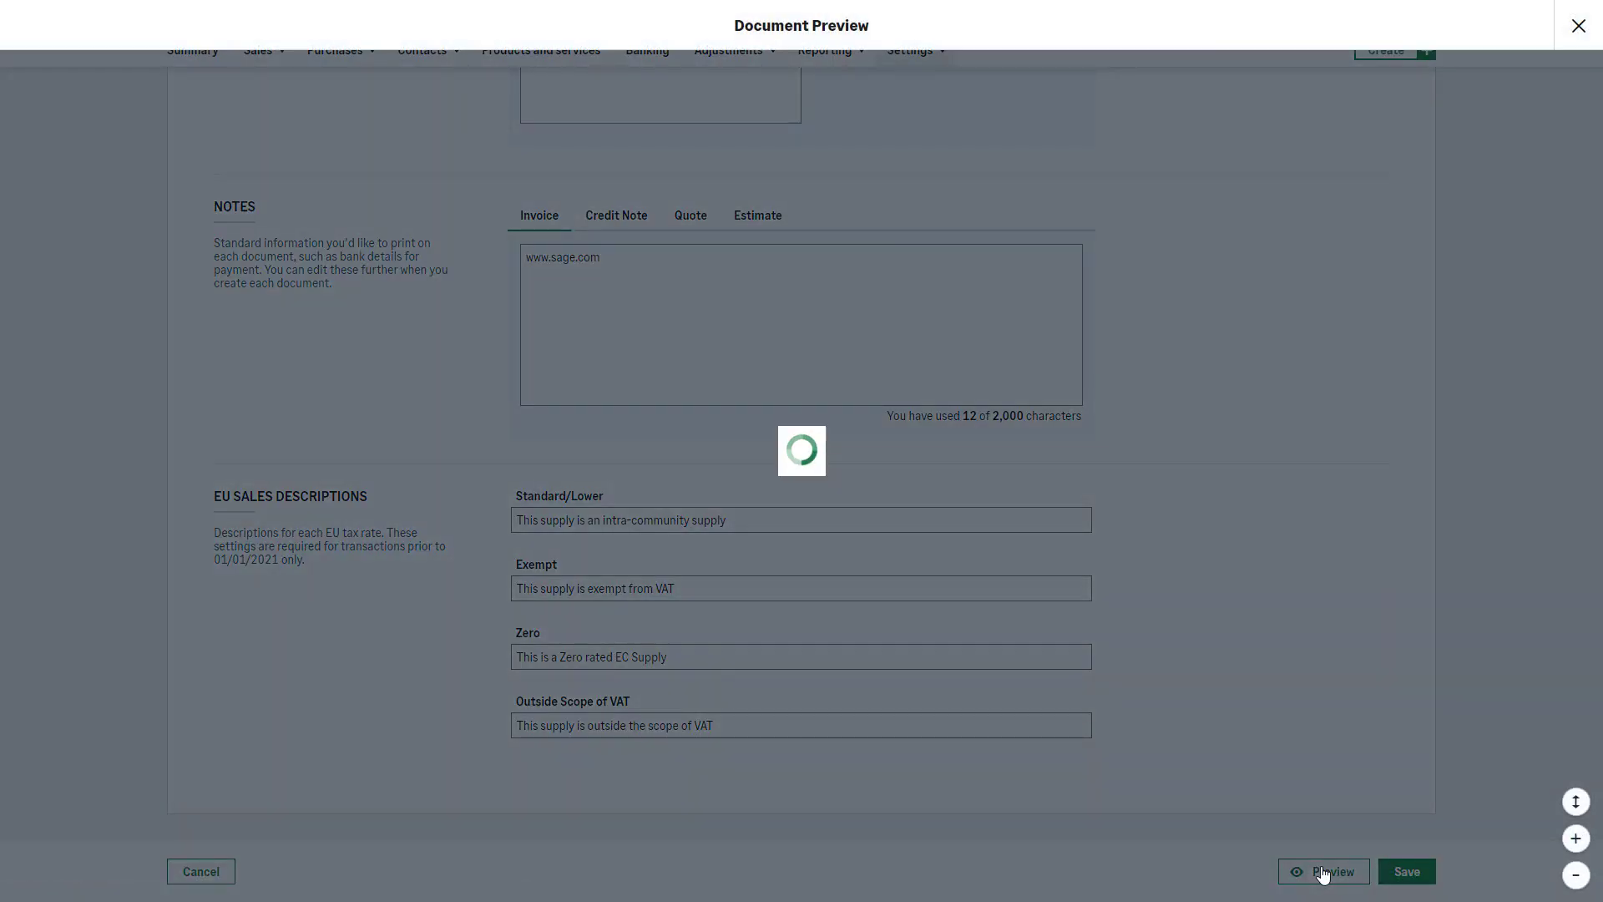
pyautogui.click(1323, 872)
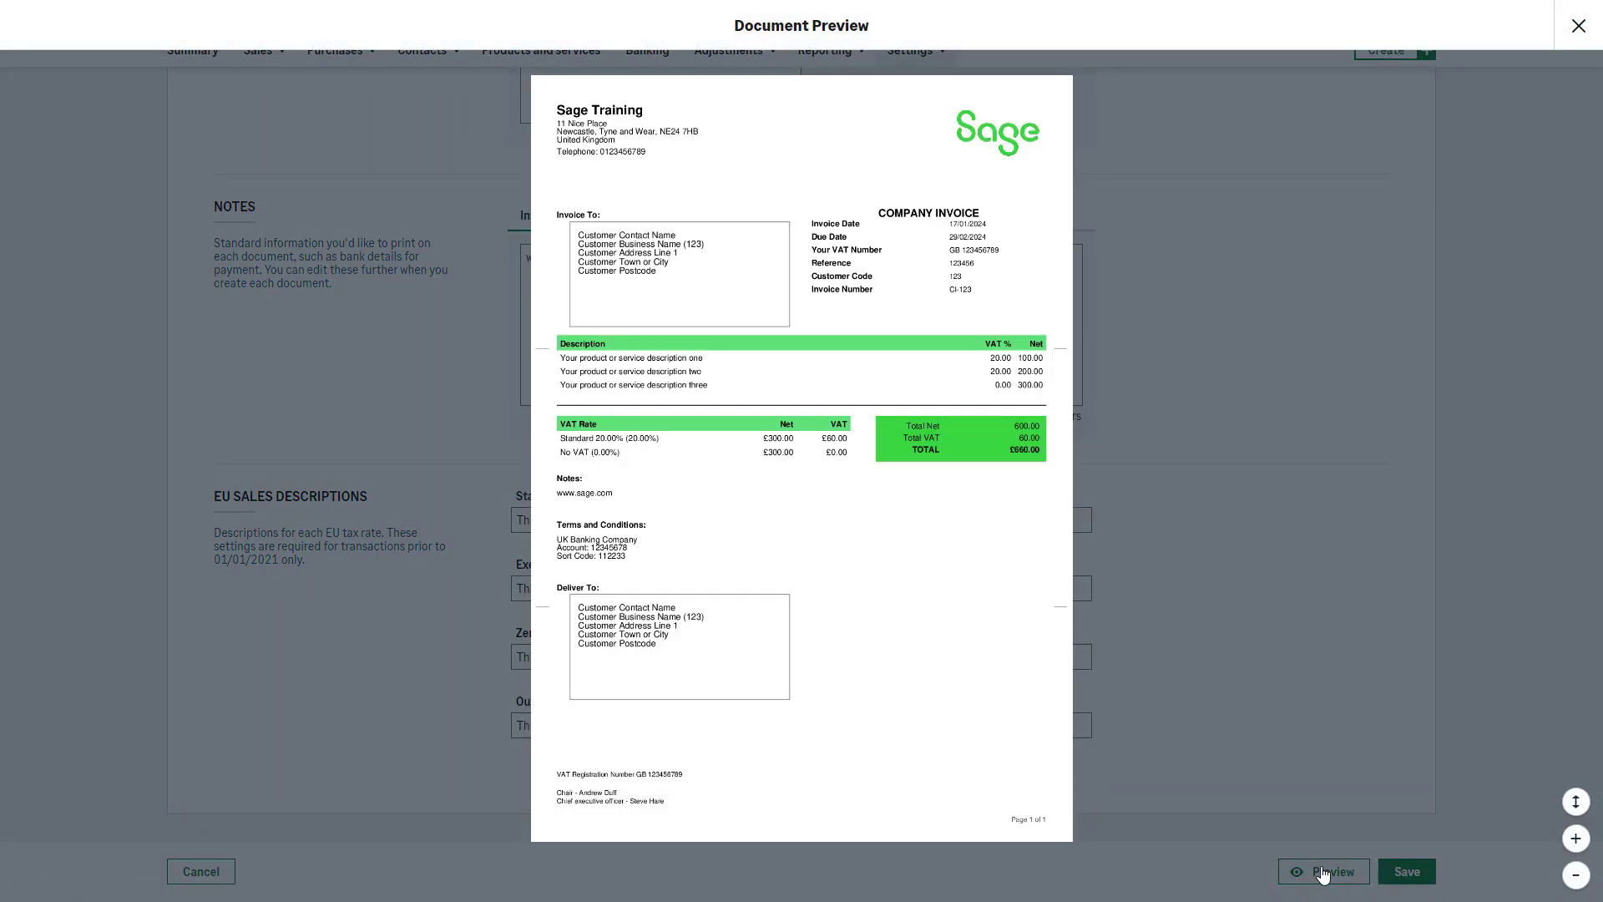
pyautogui.moveTo(1520, 259)
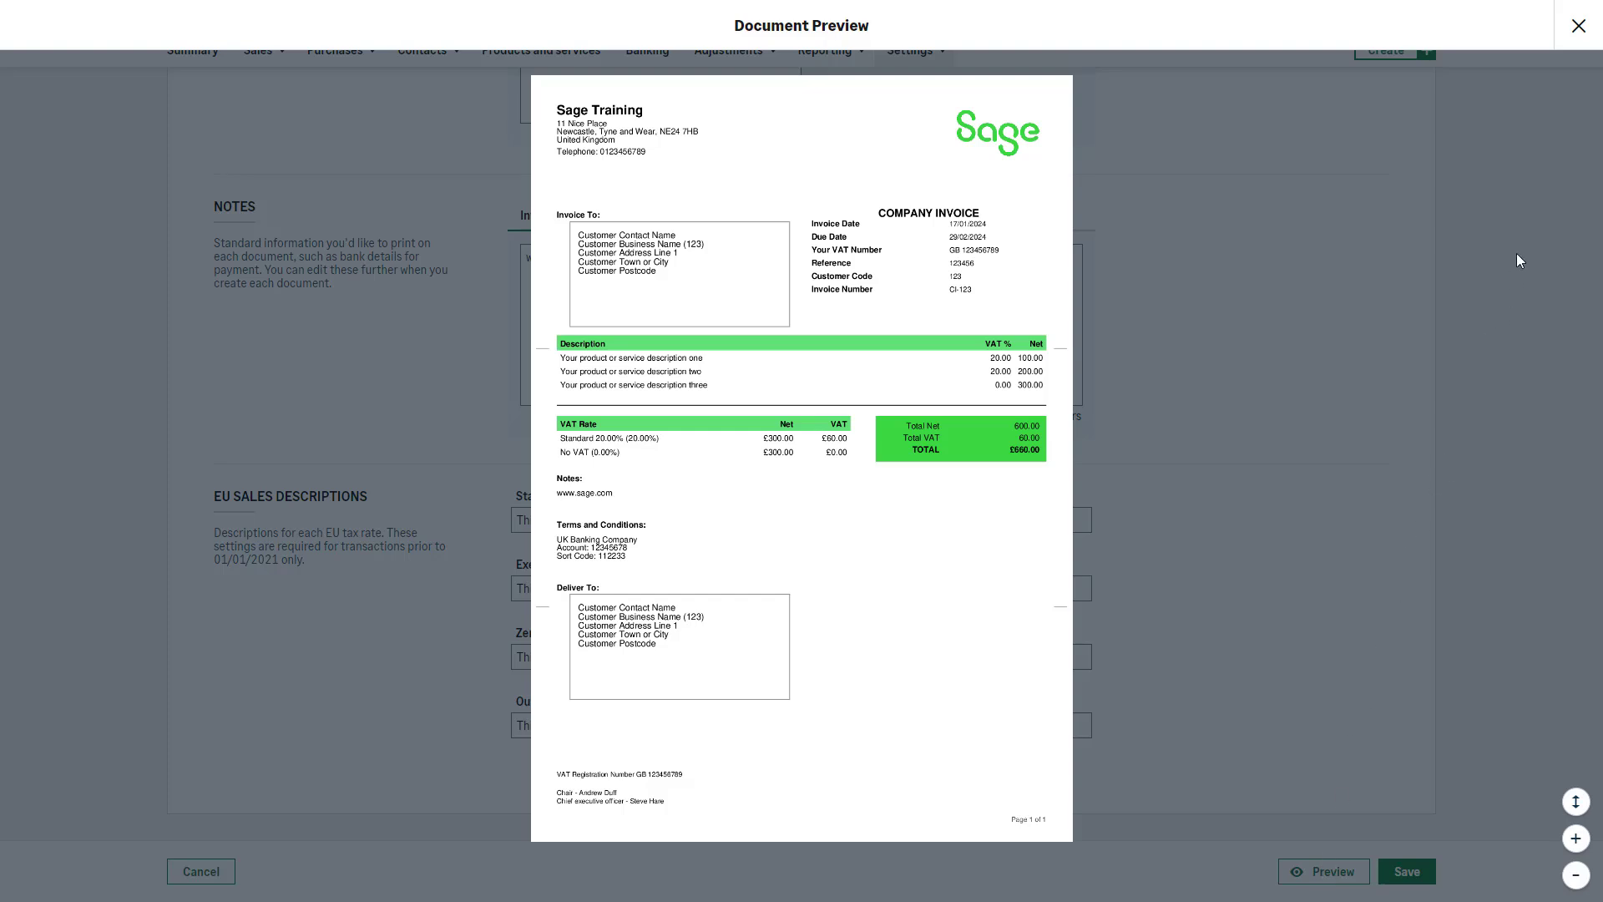
pyautogui.click(1578, 26)
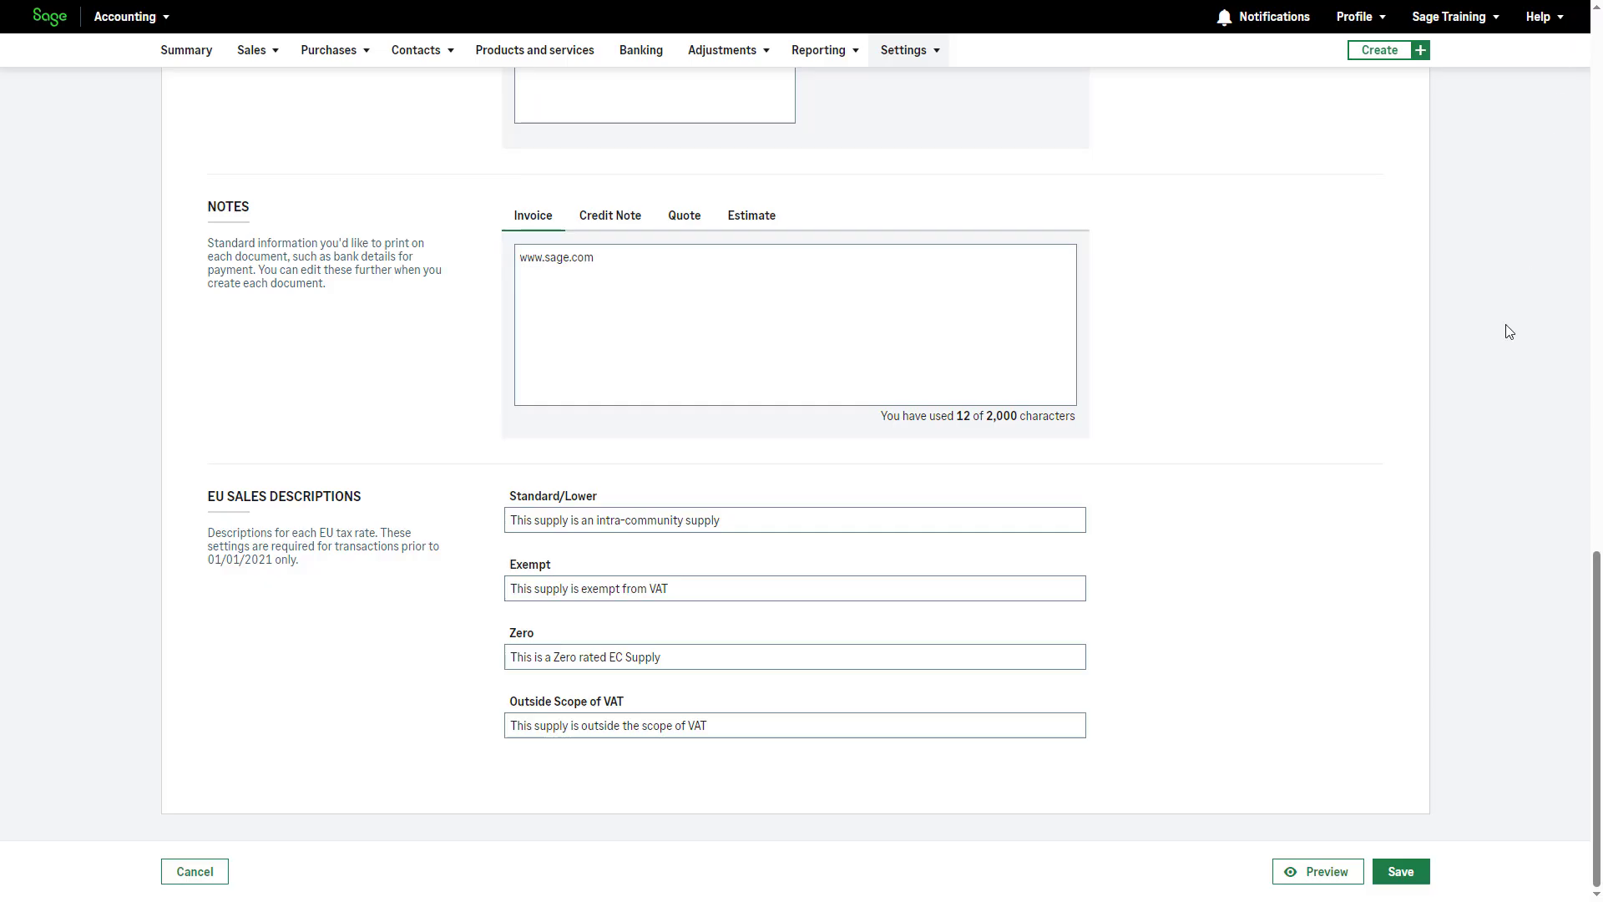
pyautogui.click(1400, 872)
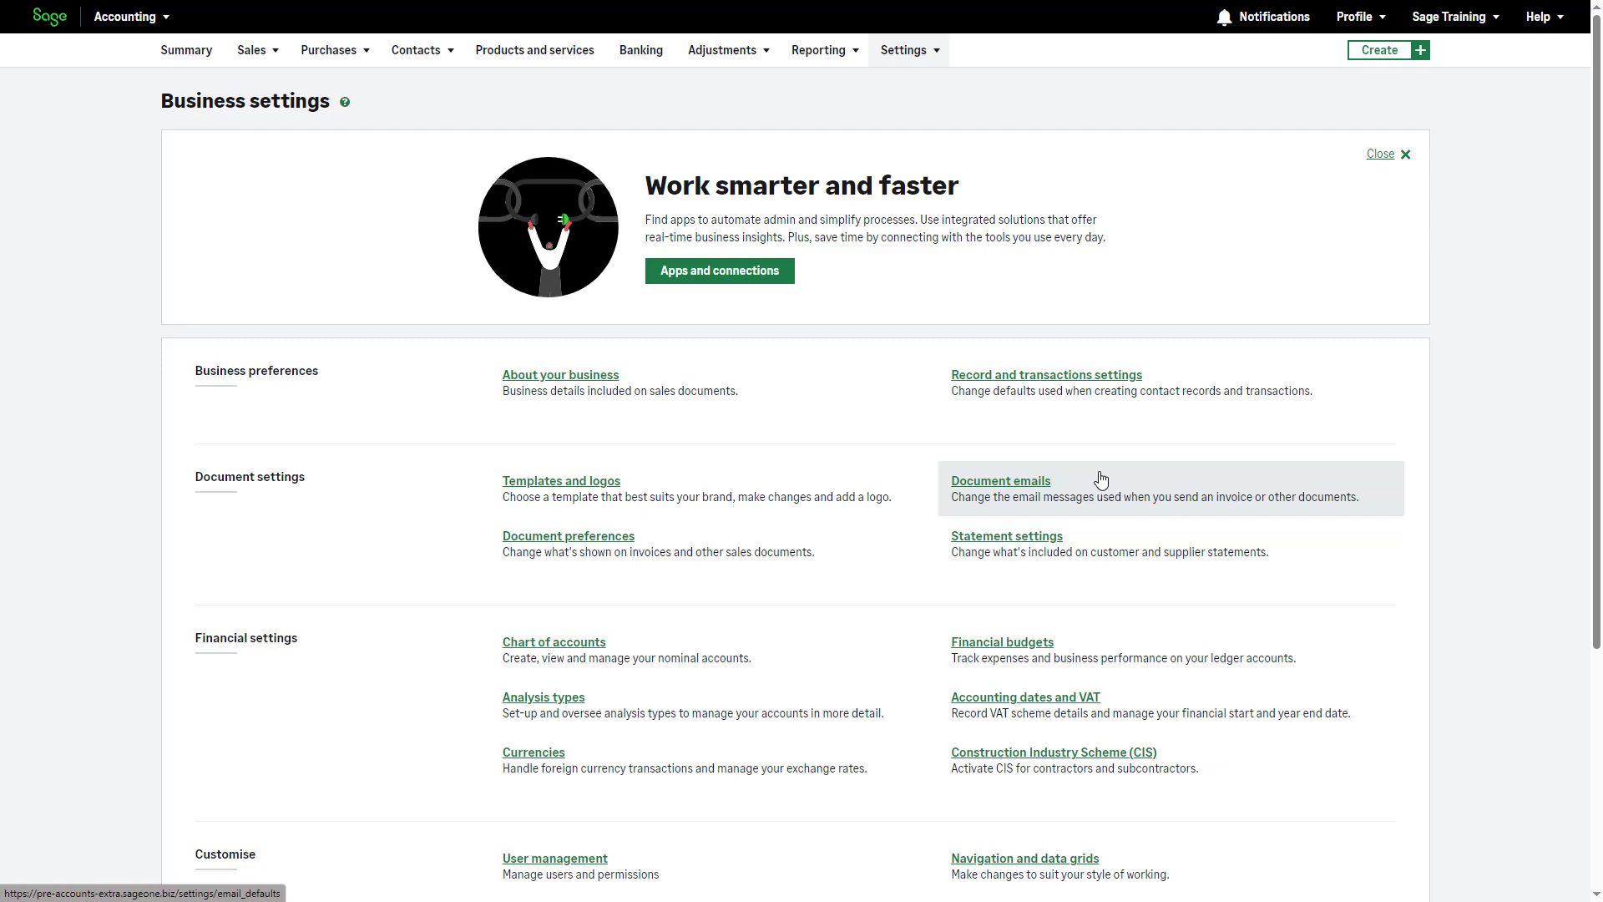
# - Go to the Document emails page under Document settings
pyautogui.click(1000, 481)
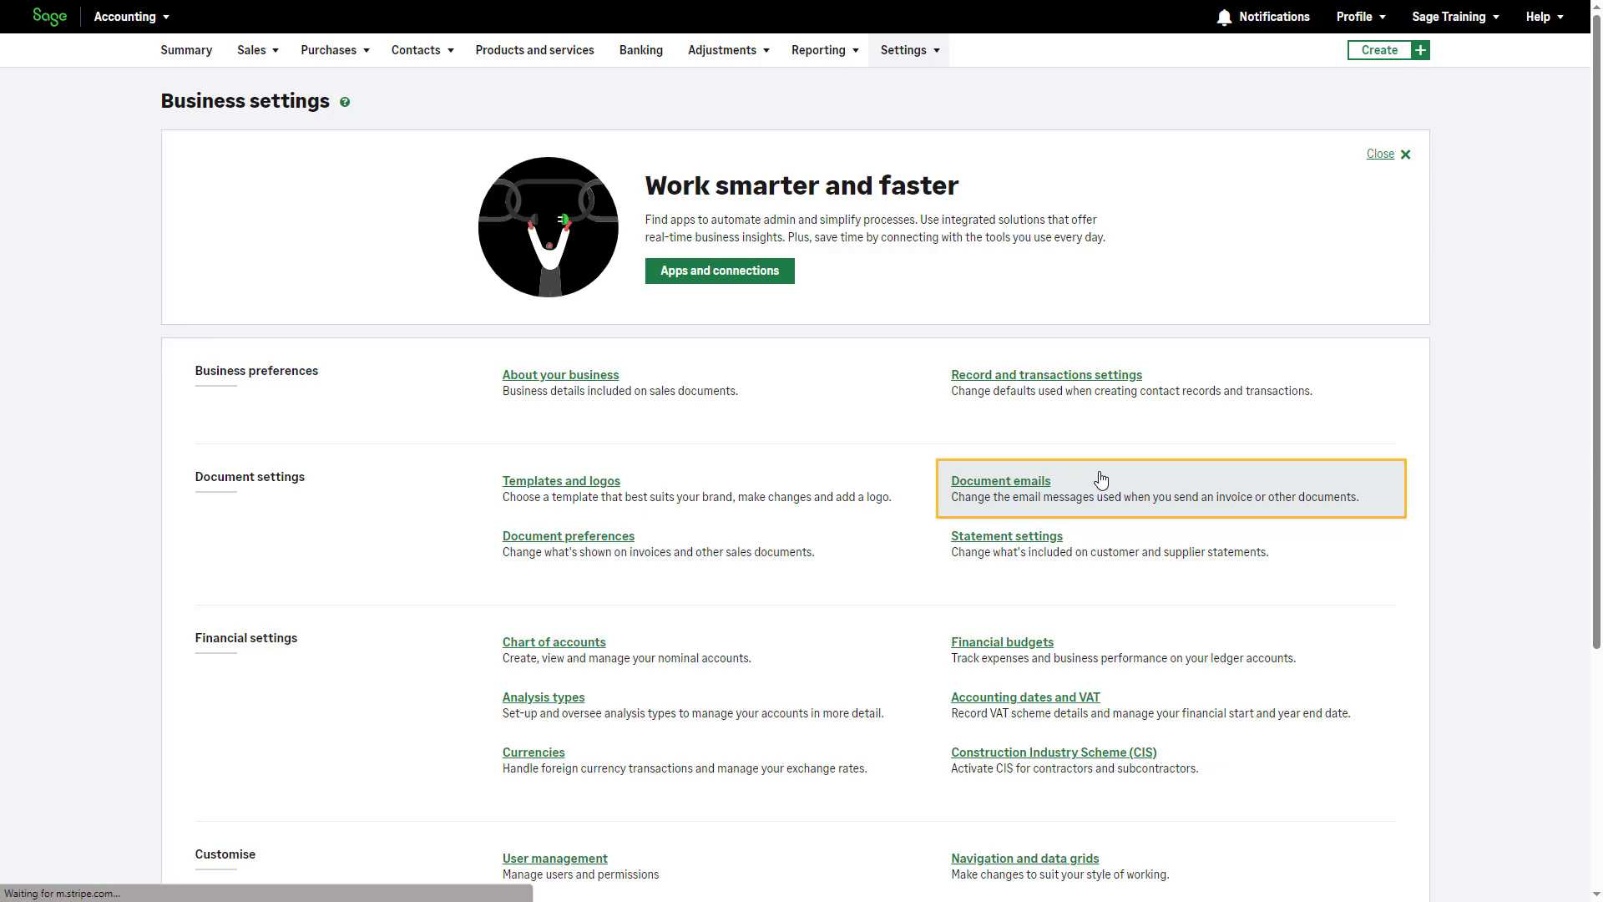
pyautogui.click(1001, 481)
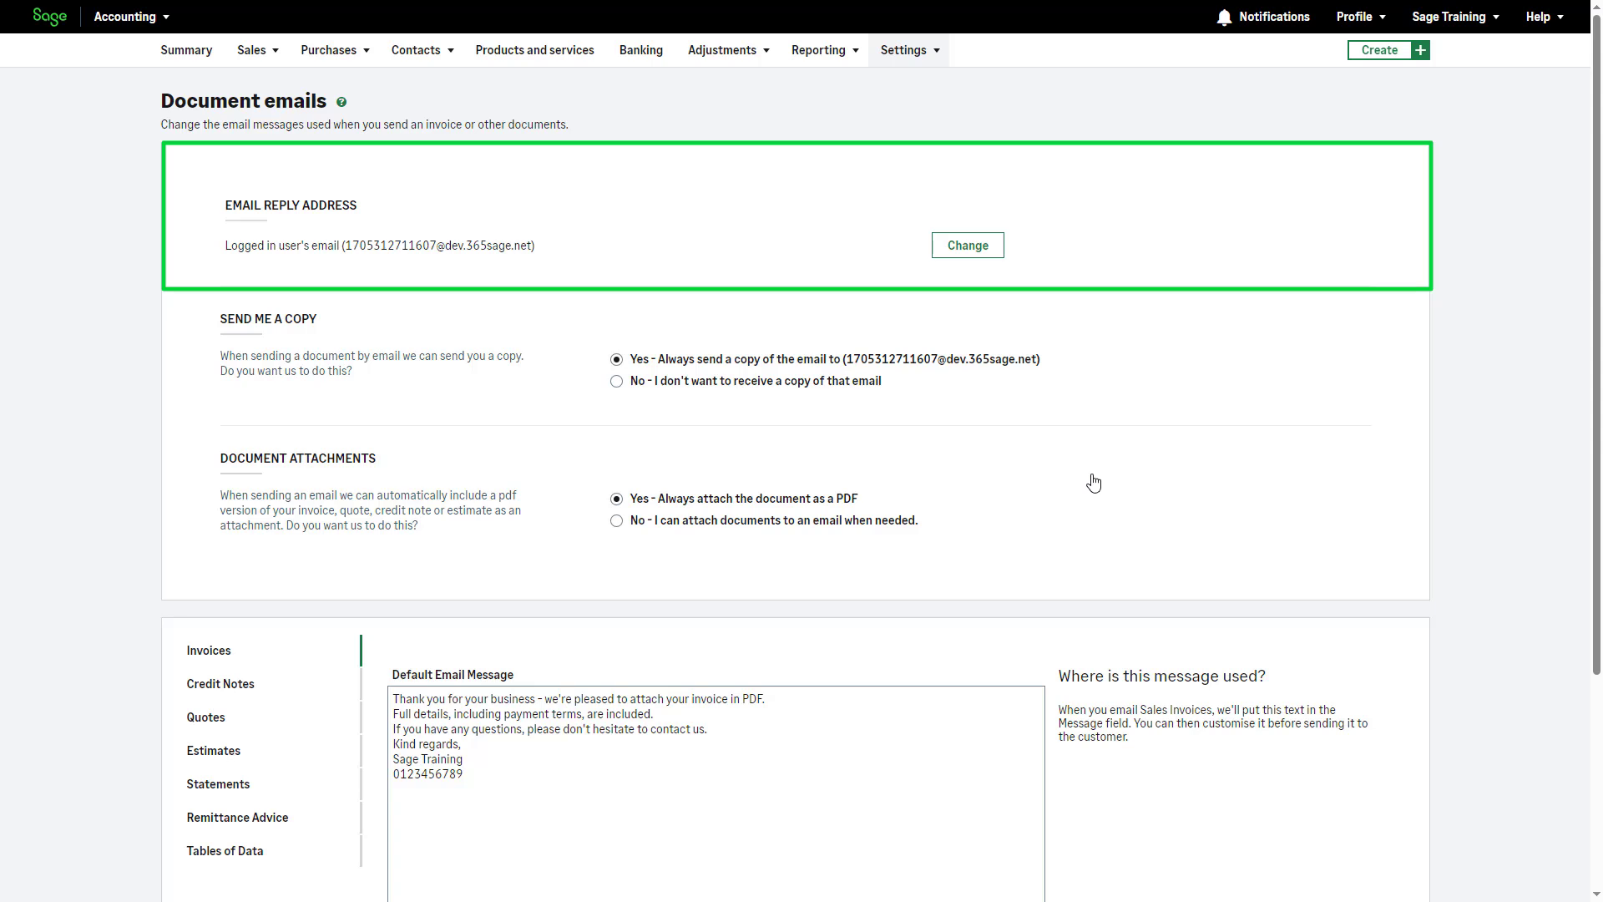
pyautogui.moveTo(1121, 252)
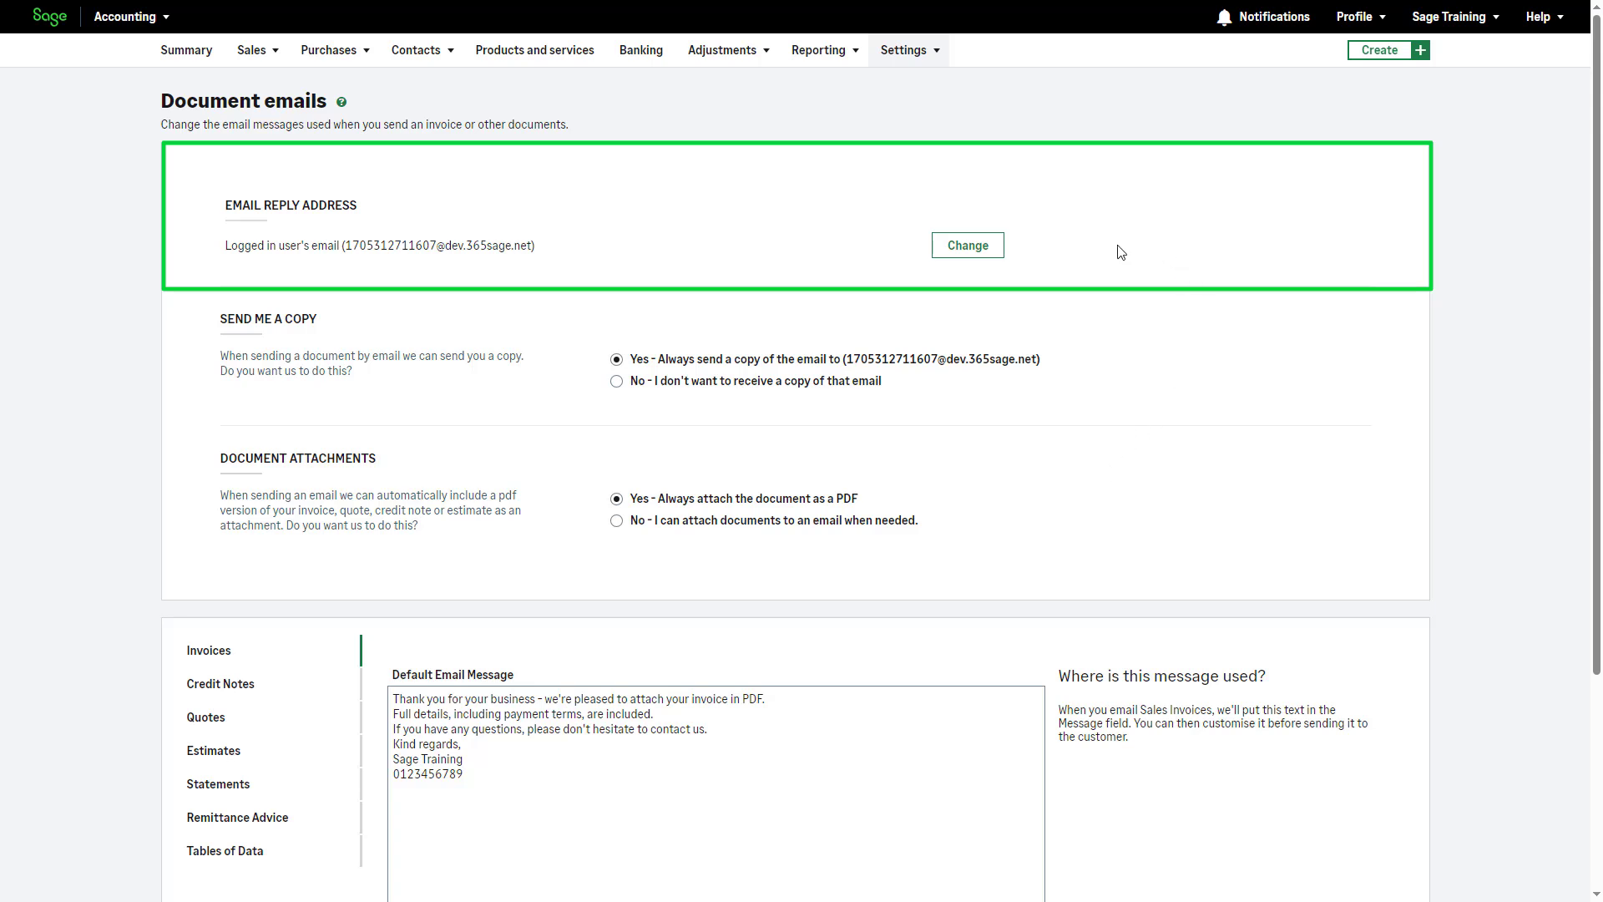
pyautogui.moveTo(1068, 258)
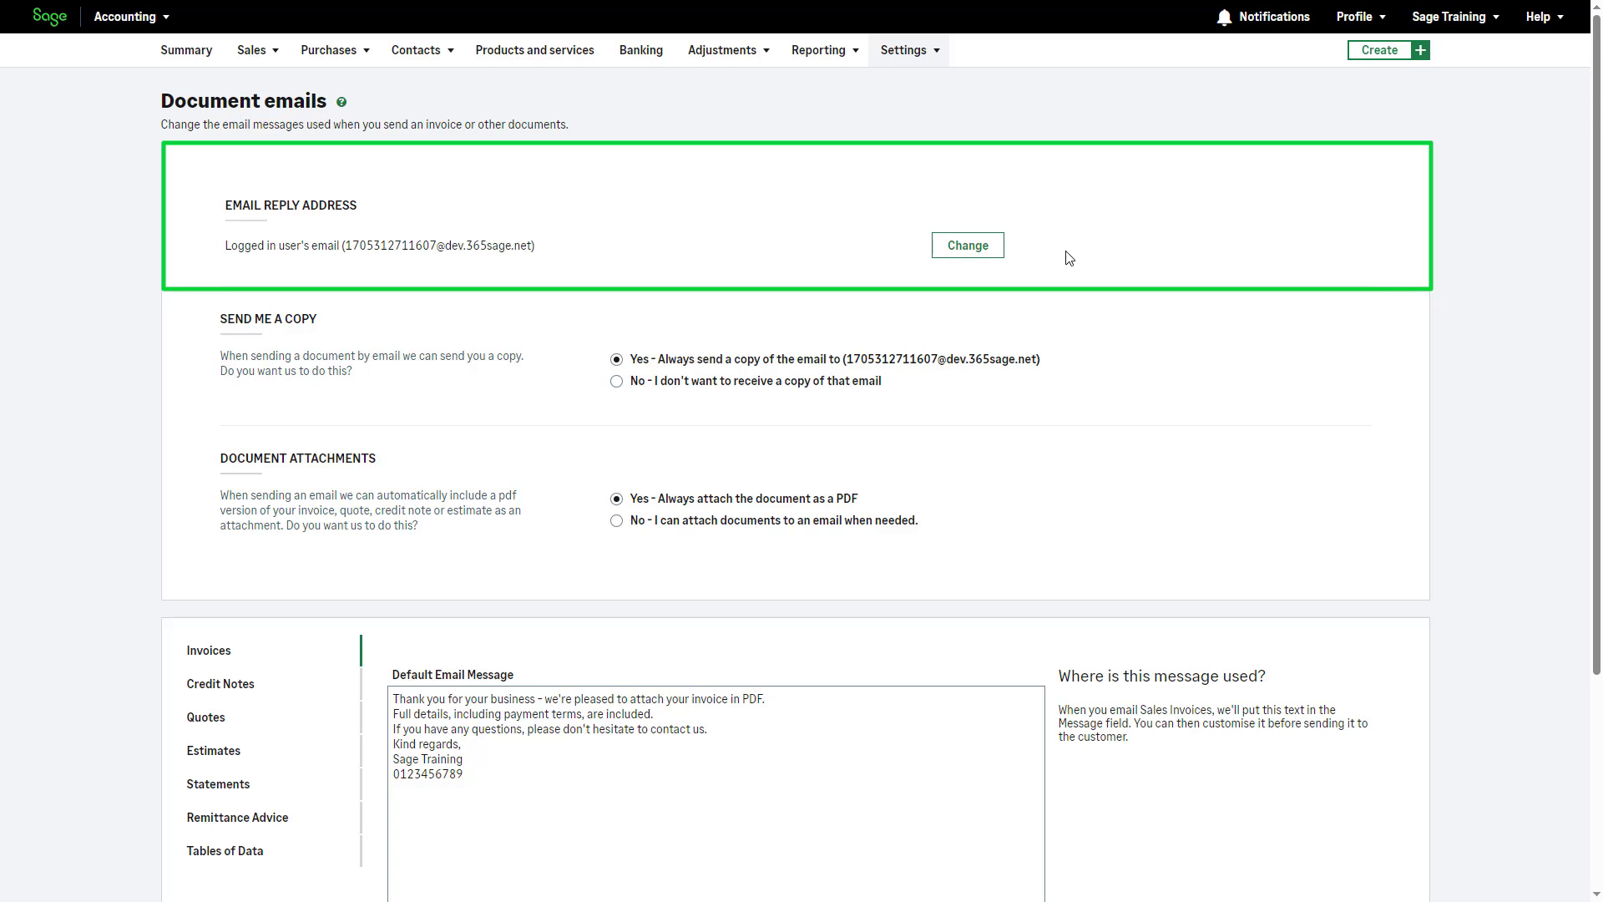
pyautogui.moveTo(967, 245)
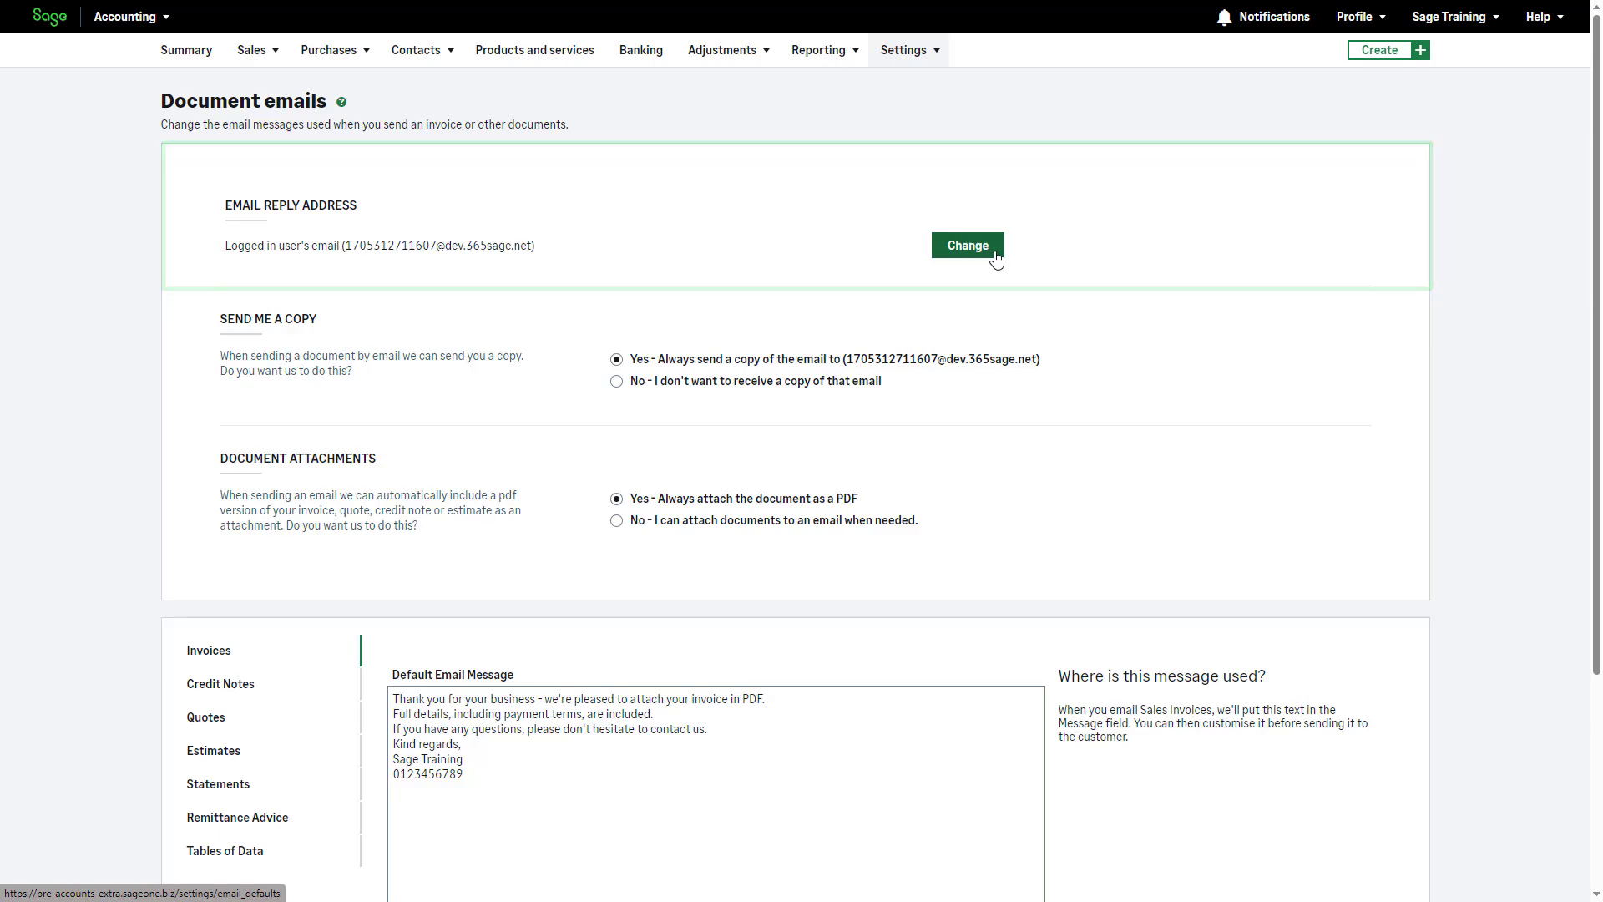
pyautogui.click(967, 246)
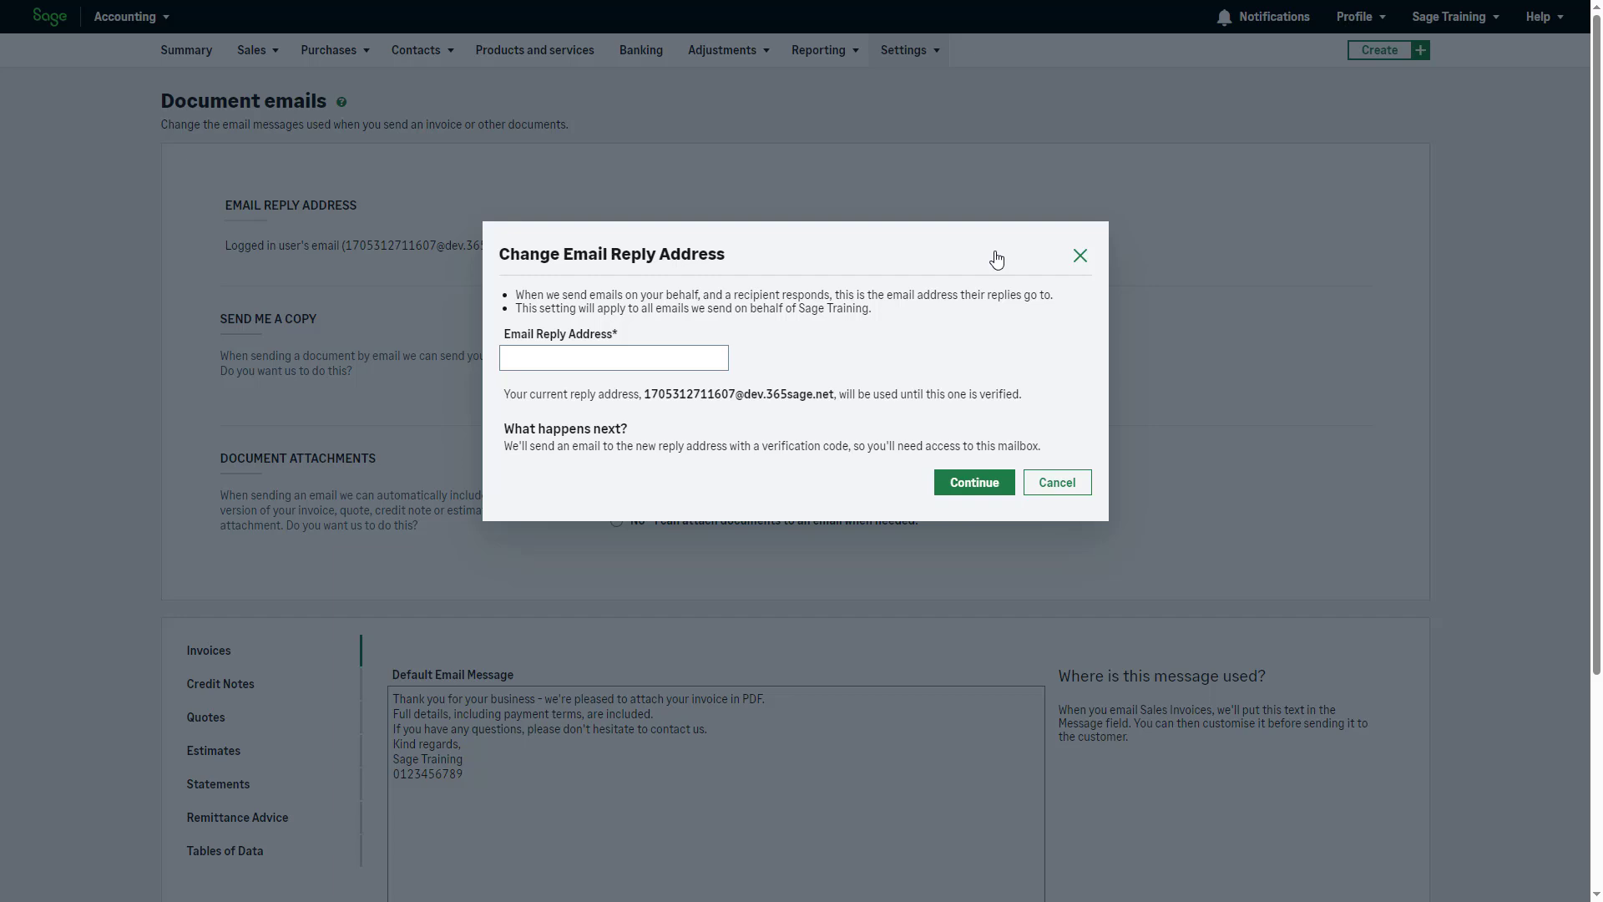
pyautogui.click(1081, 254)
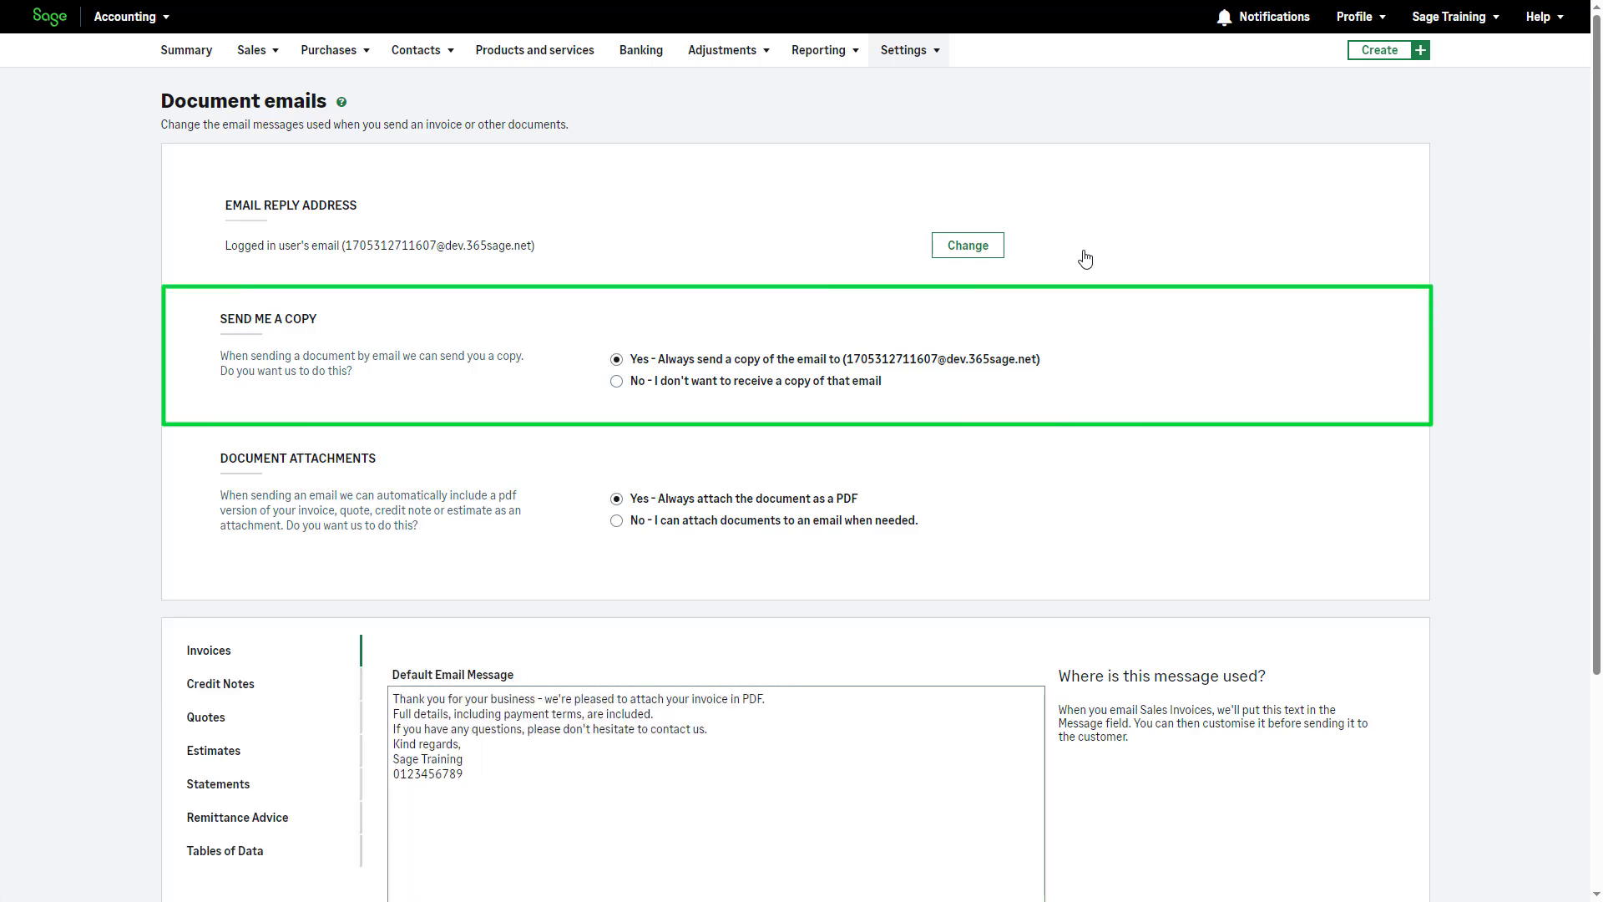
pyautogui.moveTo(616, 324)
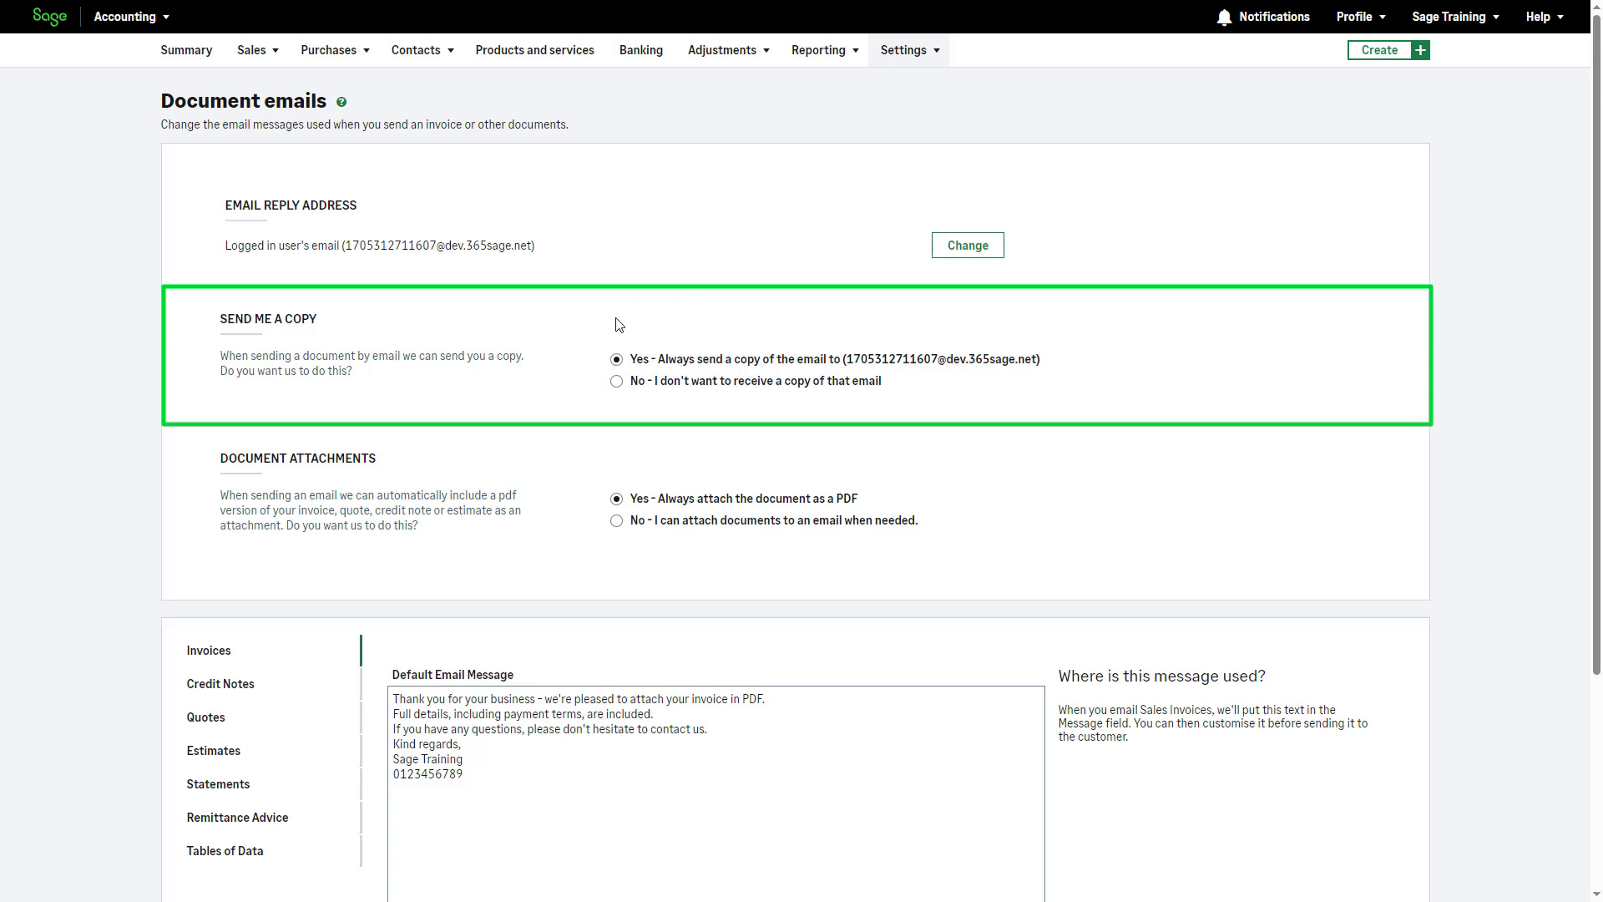
pyautogui.moveTo(618, 381)
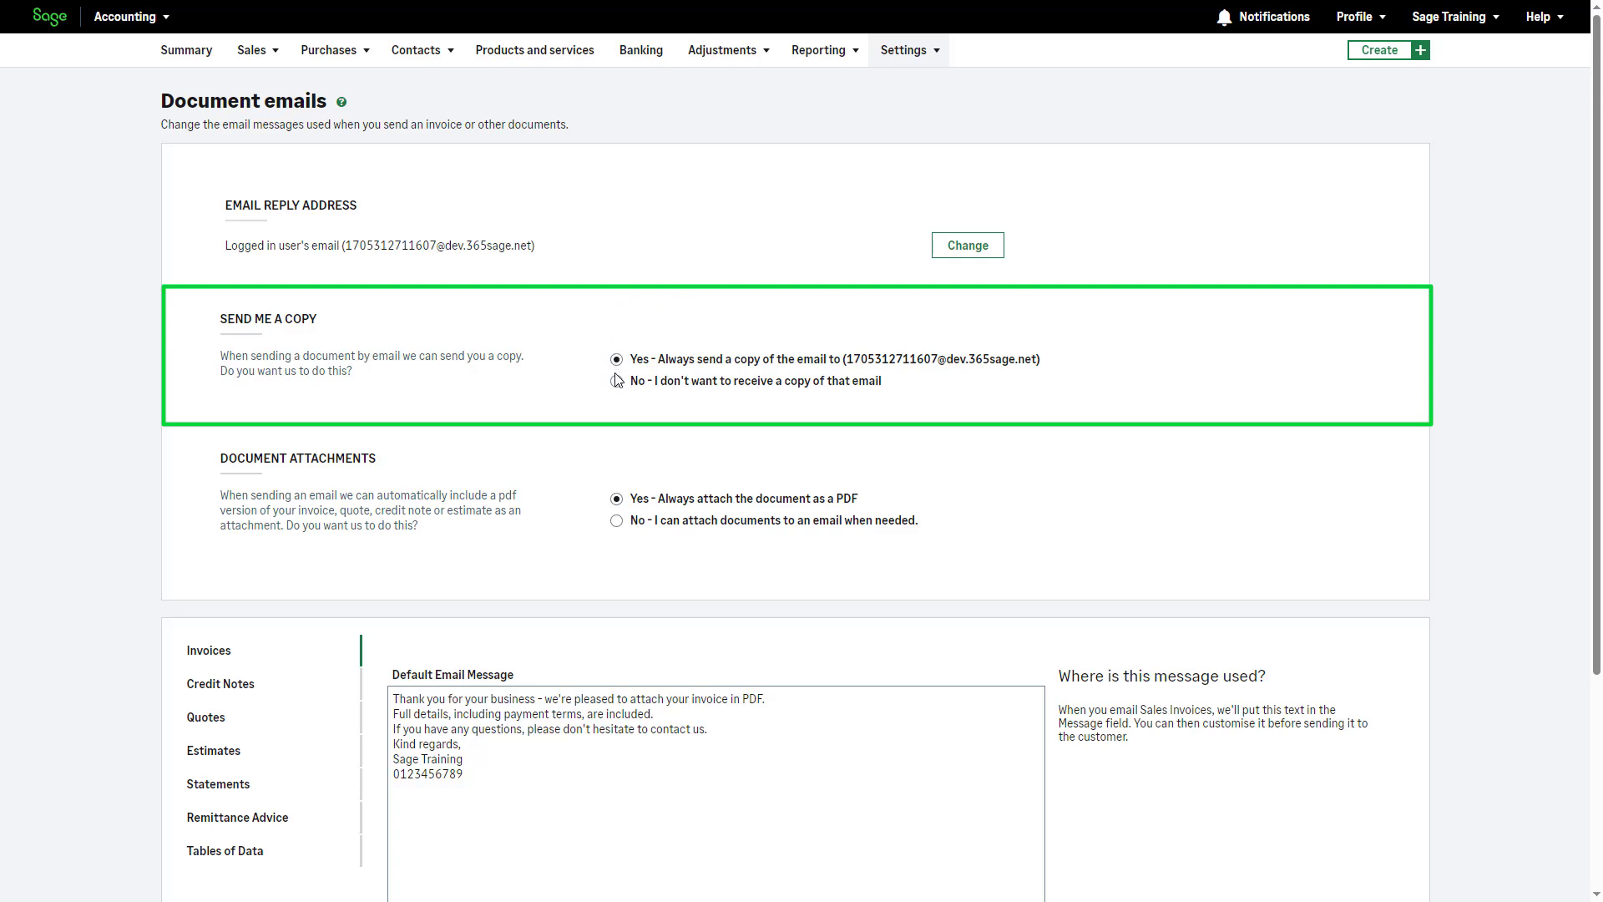
# - Set Send me a copy to No and keep Always attach the document as a PDF
pyautogui.click(617, 380)
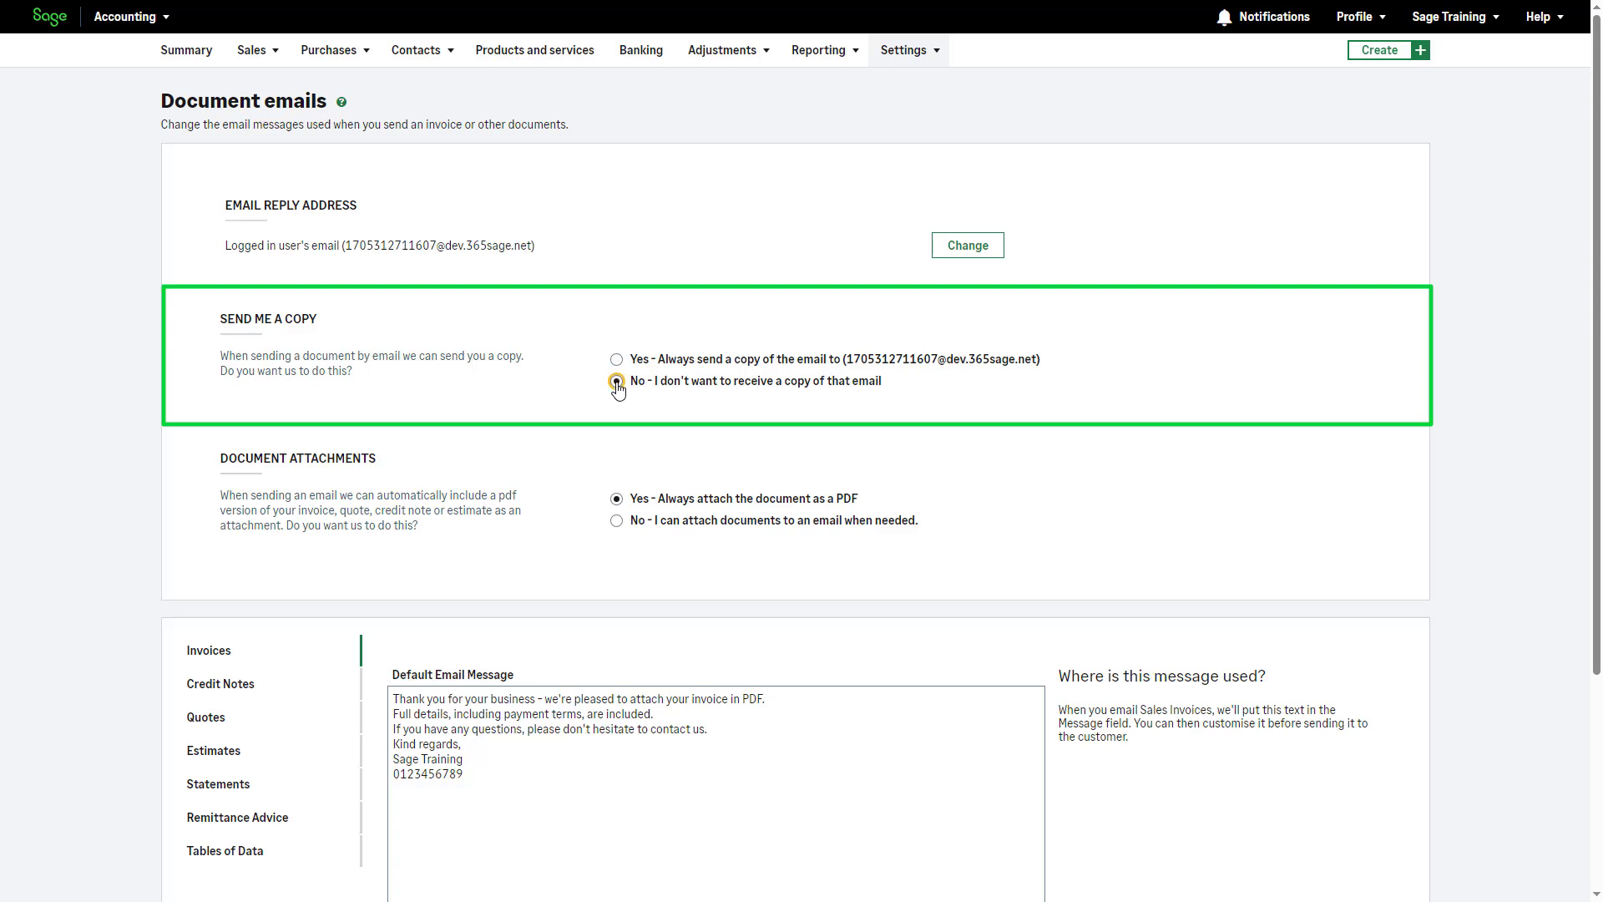
pyautogui.click(616, 381)
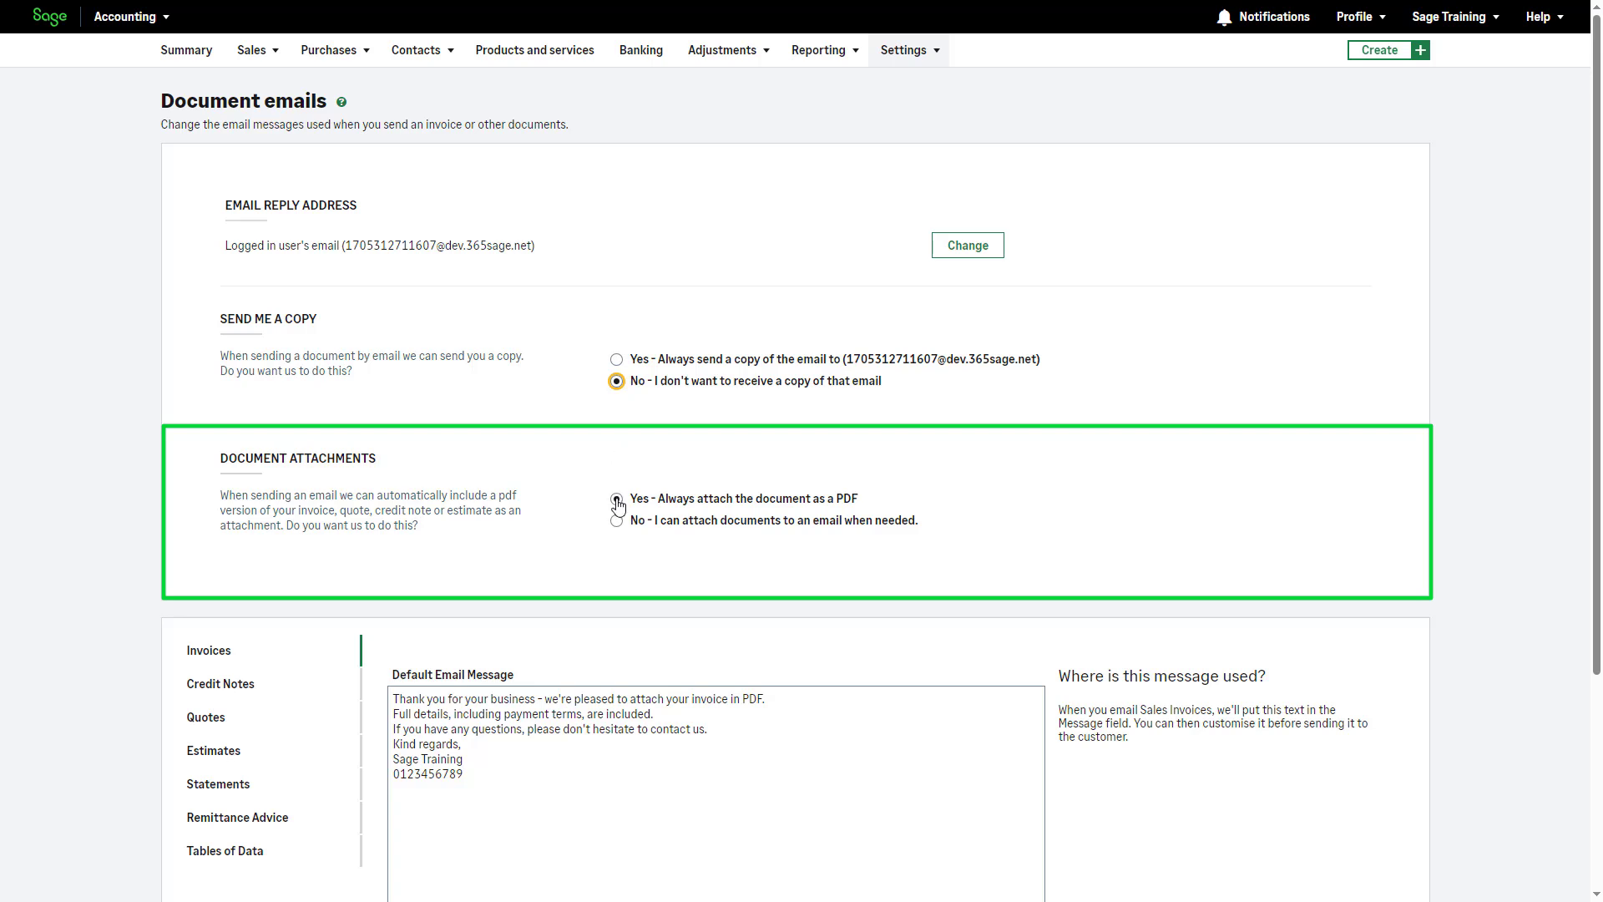
pyautogui.click(616, 497)
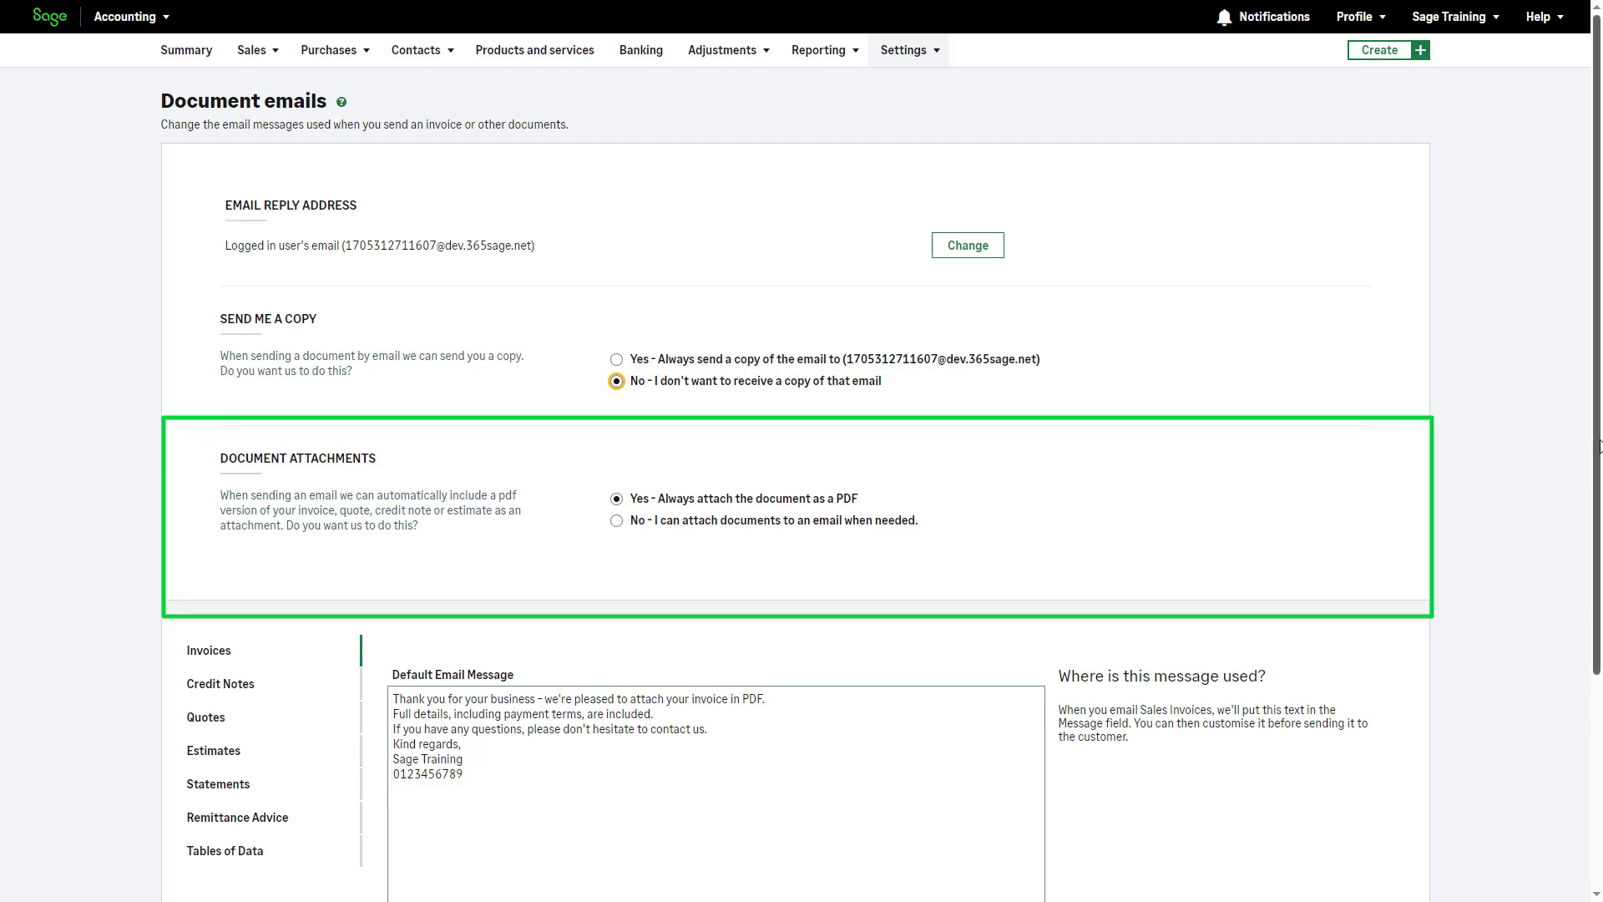
# - Review the Invoices default email message, leave it unchanged and save the email settings
pyautogui.scroll(-3)
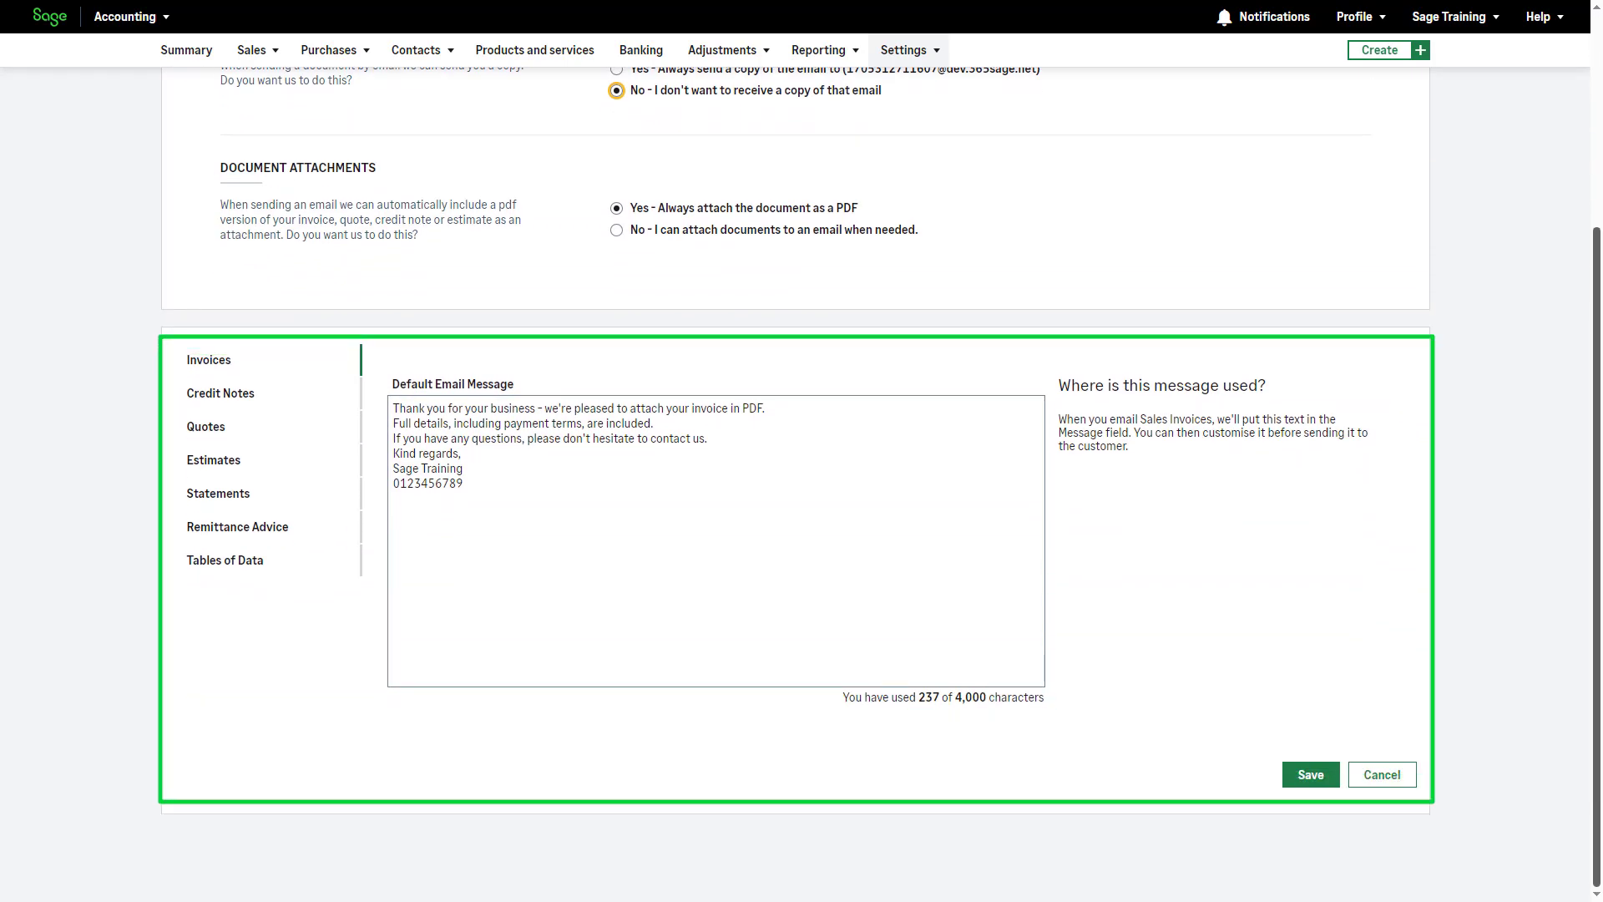
pyautogui.moveTo(646, 563)
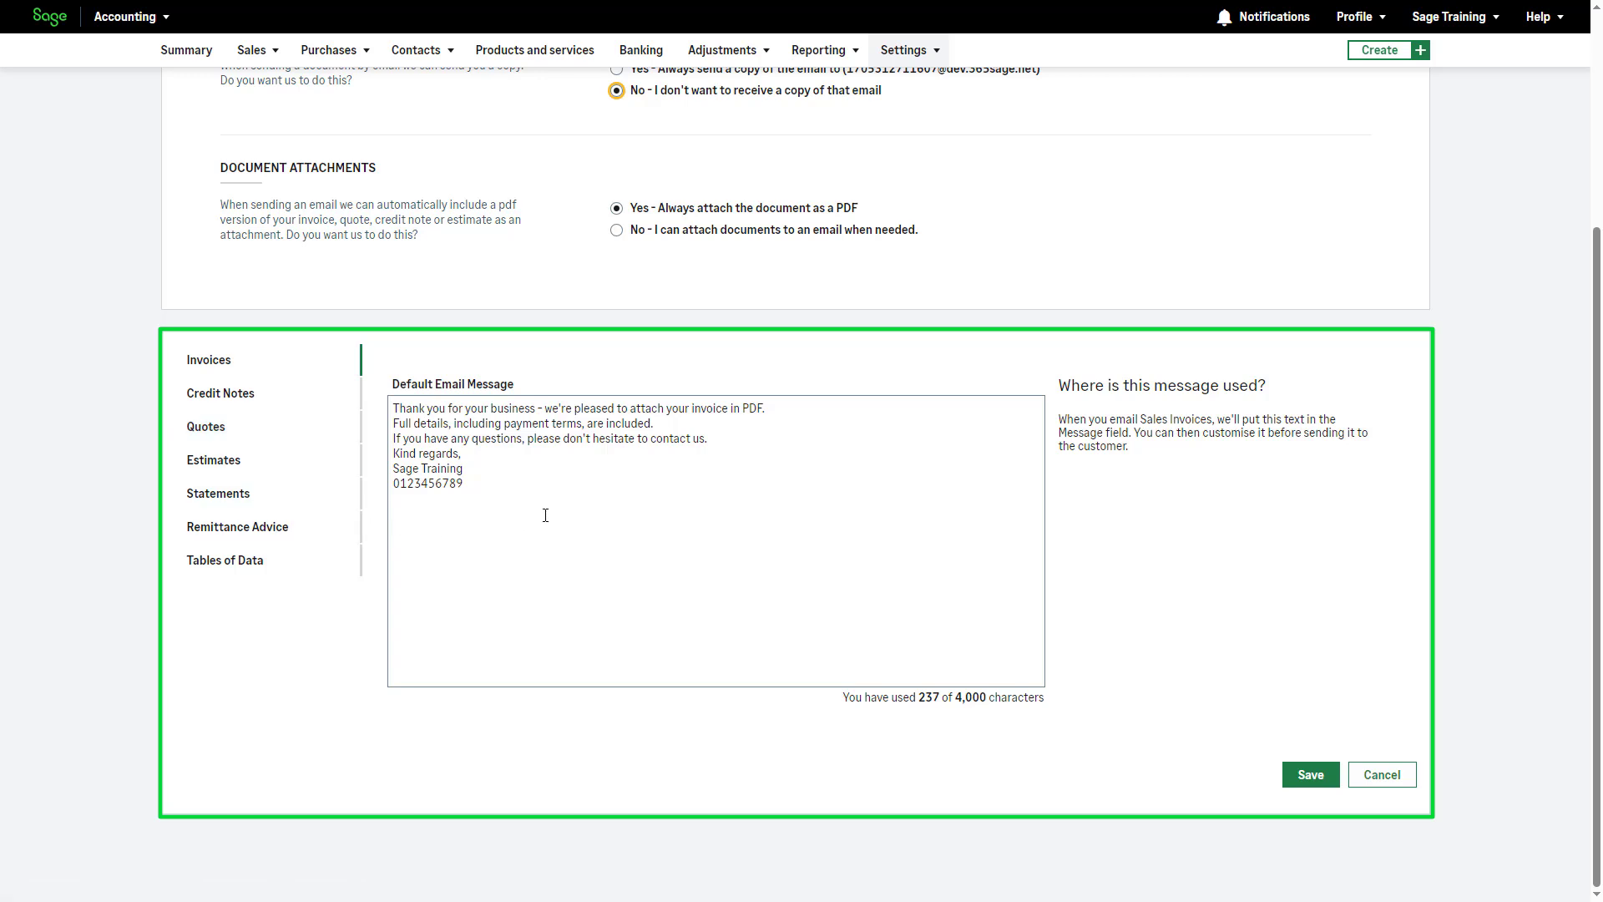
pyautogui.moveTo(559, 503)
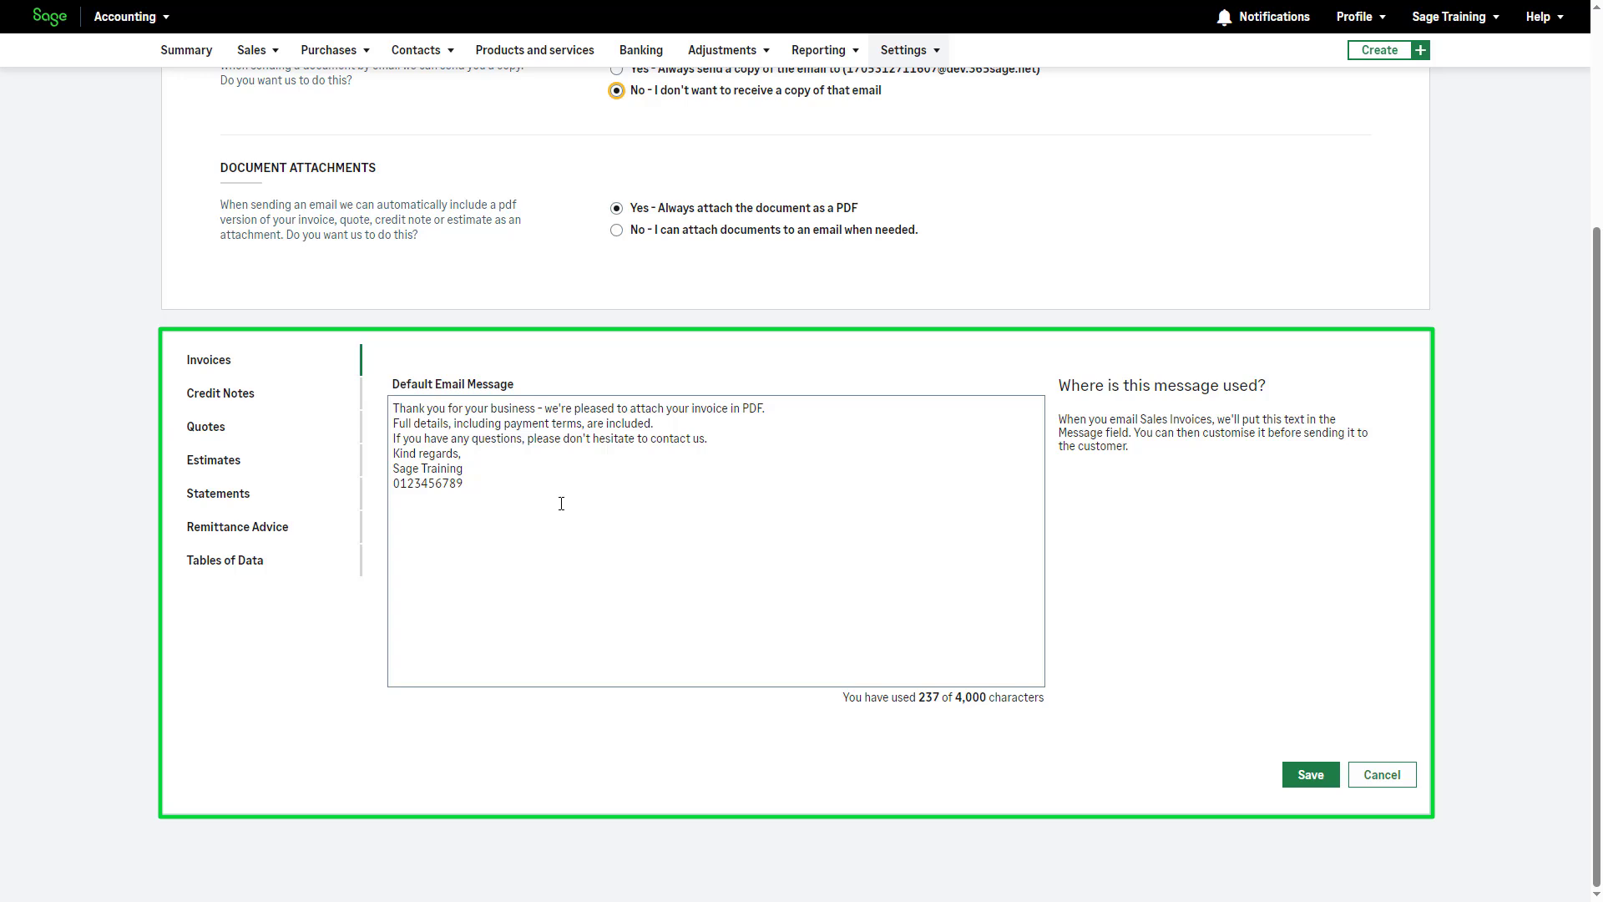
pyautogui.click(1311, 773)
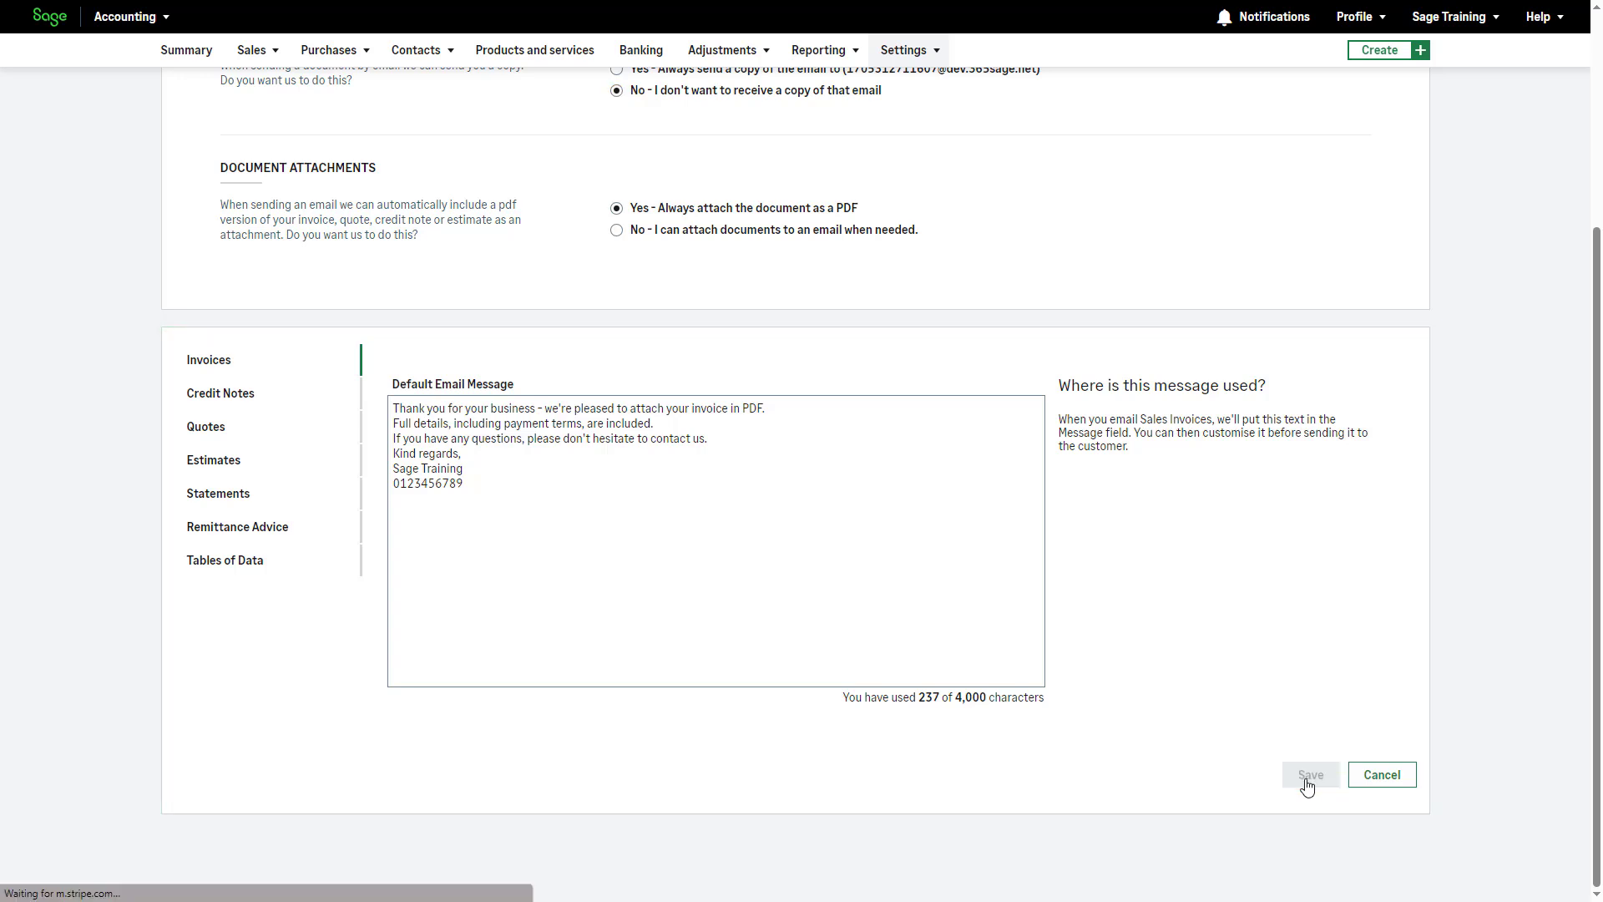
pyautogui.click(1309, 773)
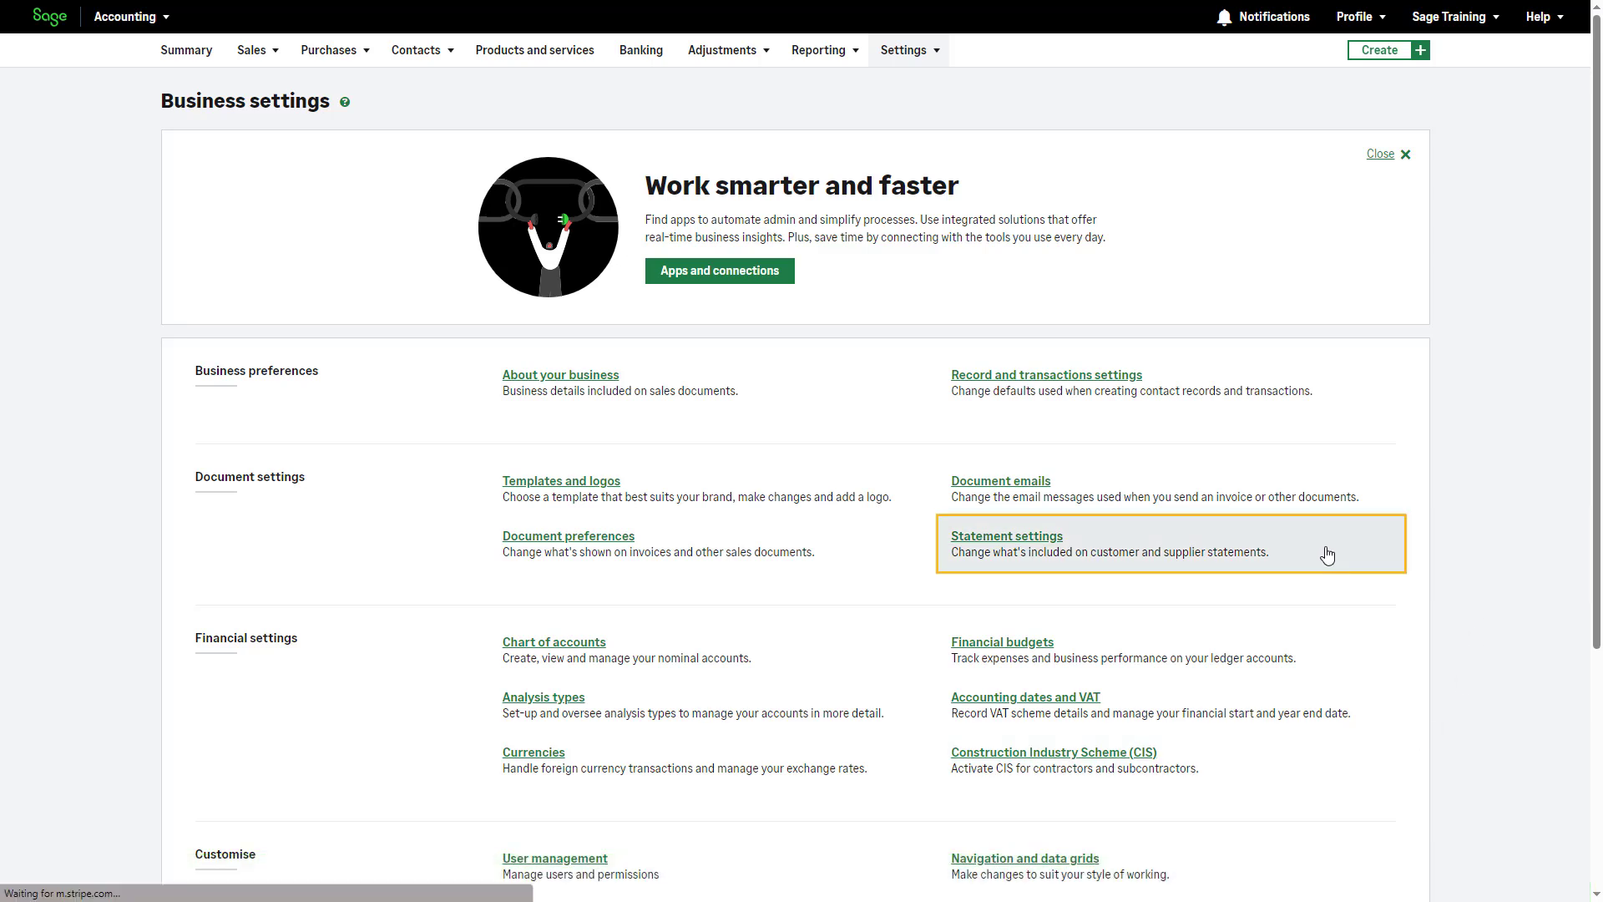
# - In Statement settings, set both Customer and Supplier Statement Type to Outstanding items only
pyautogui.click(1005, 536)
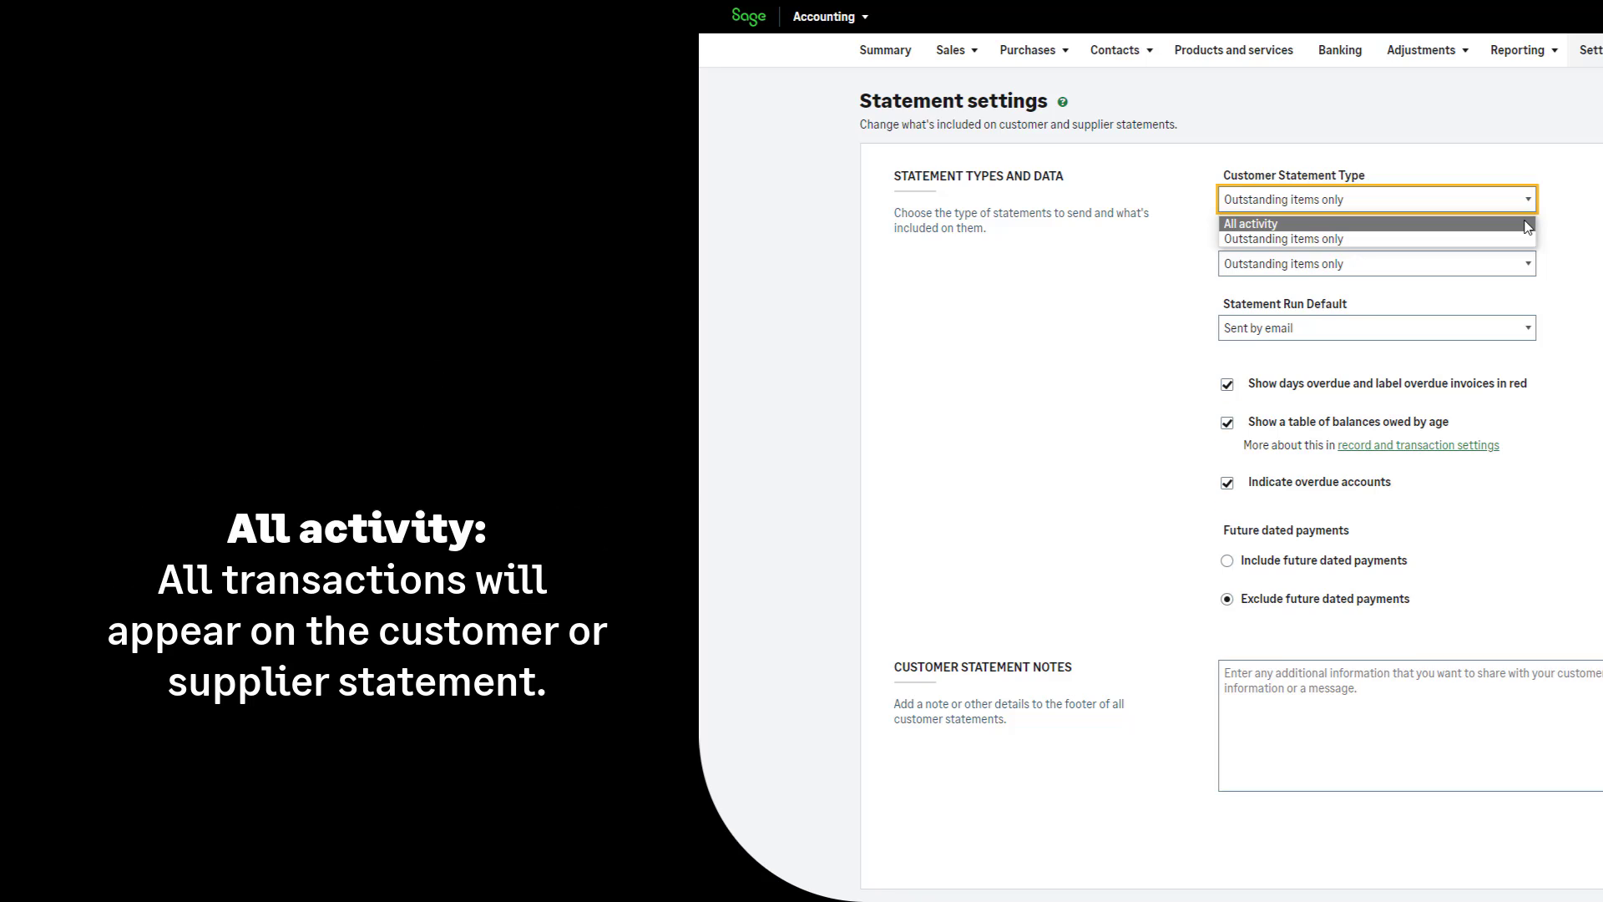
pyautogui.moveTo(1524, 239)
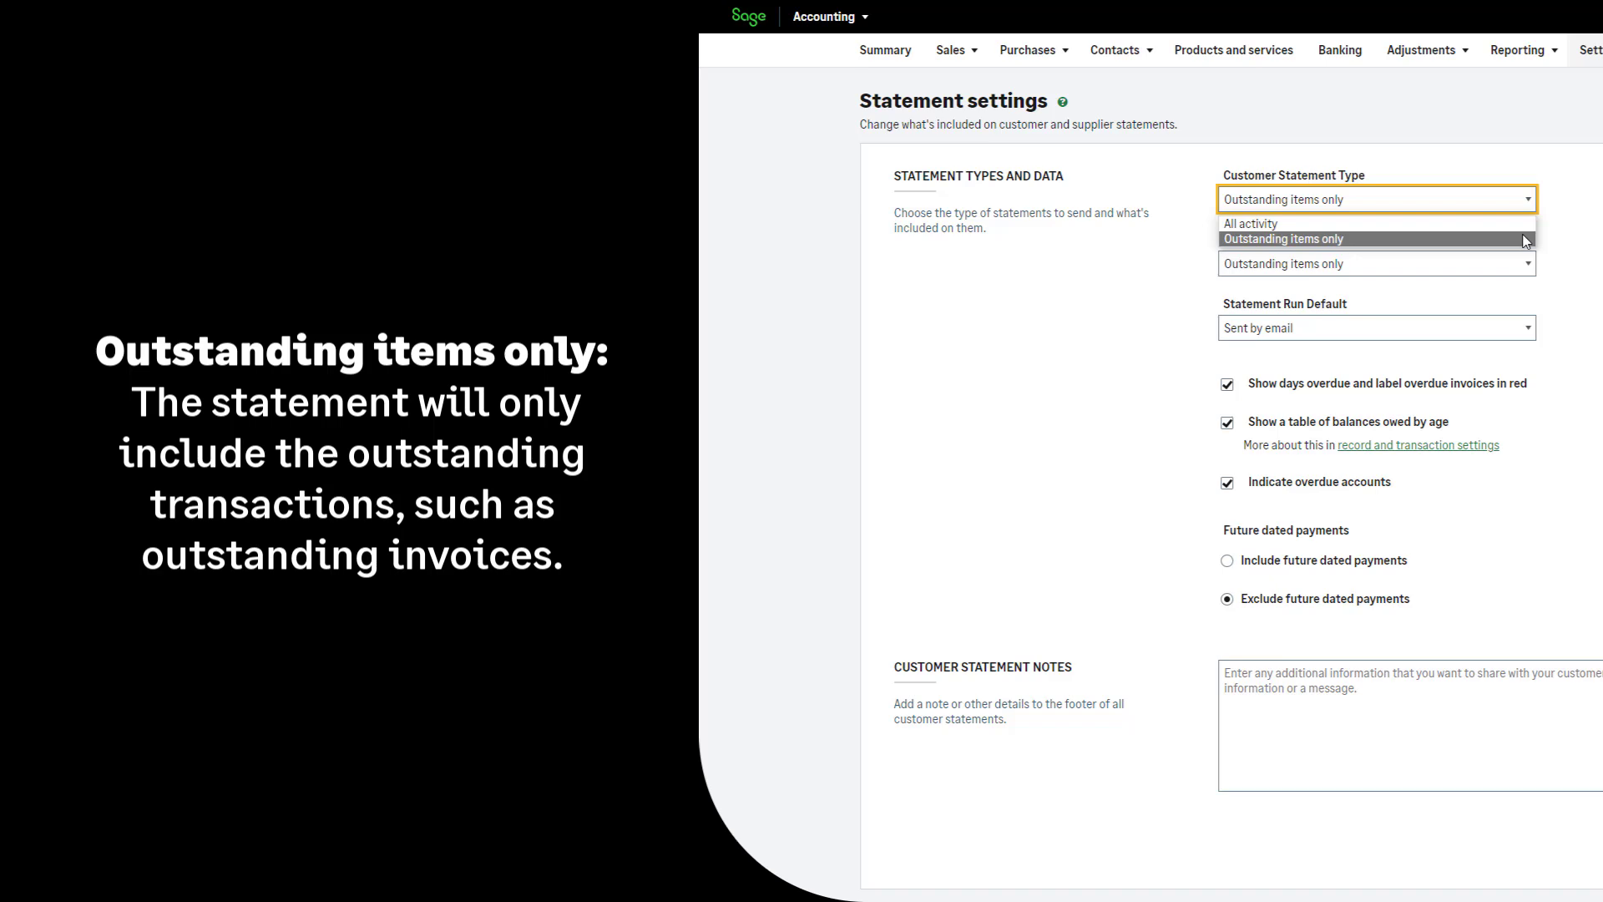
pyautogui.click(1283, 239)
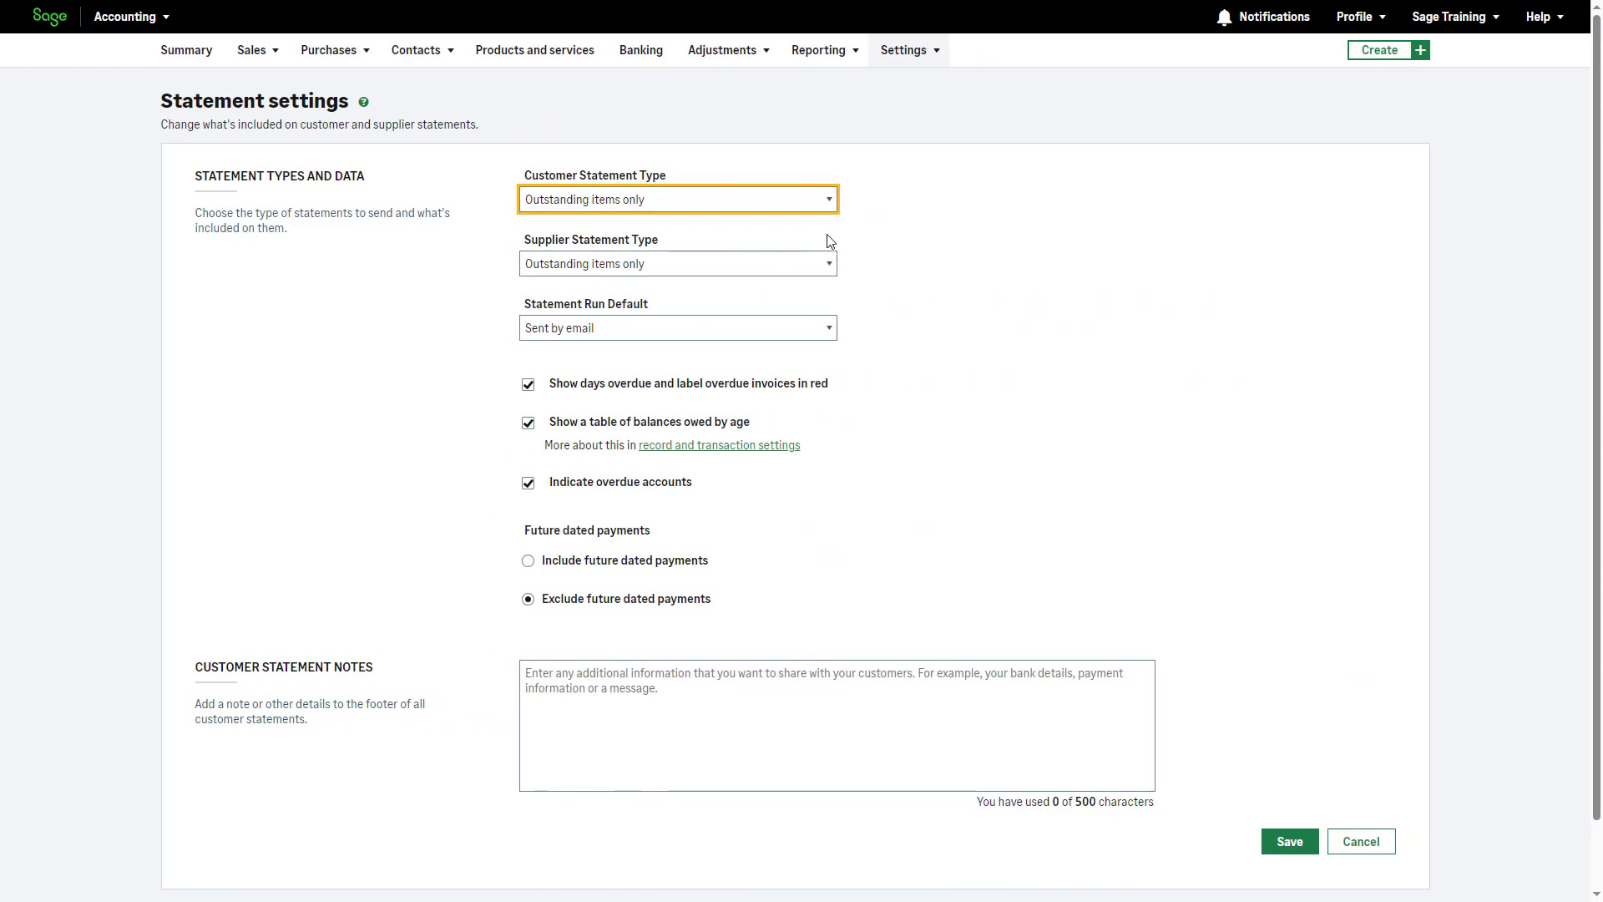
pyautogui.click(676, 263)
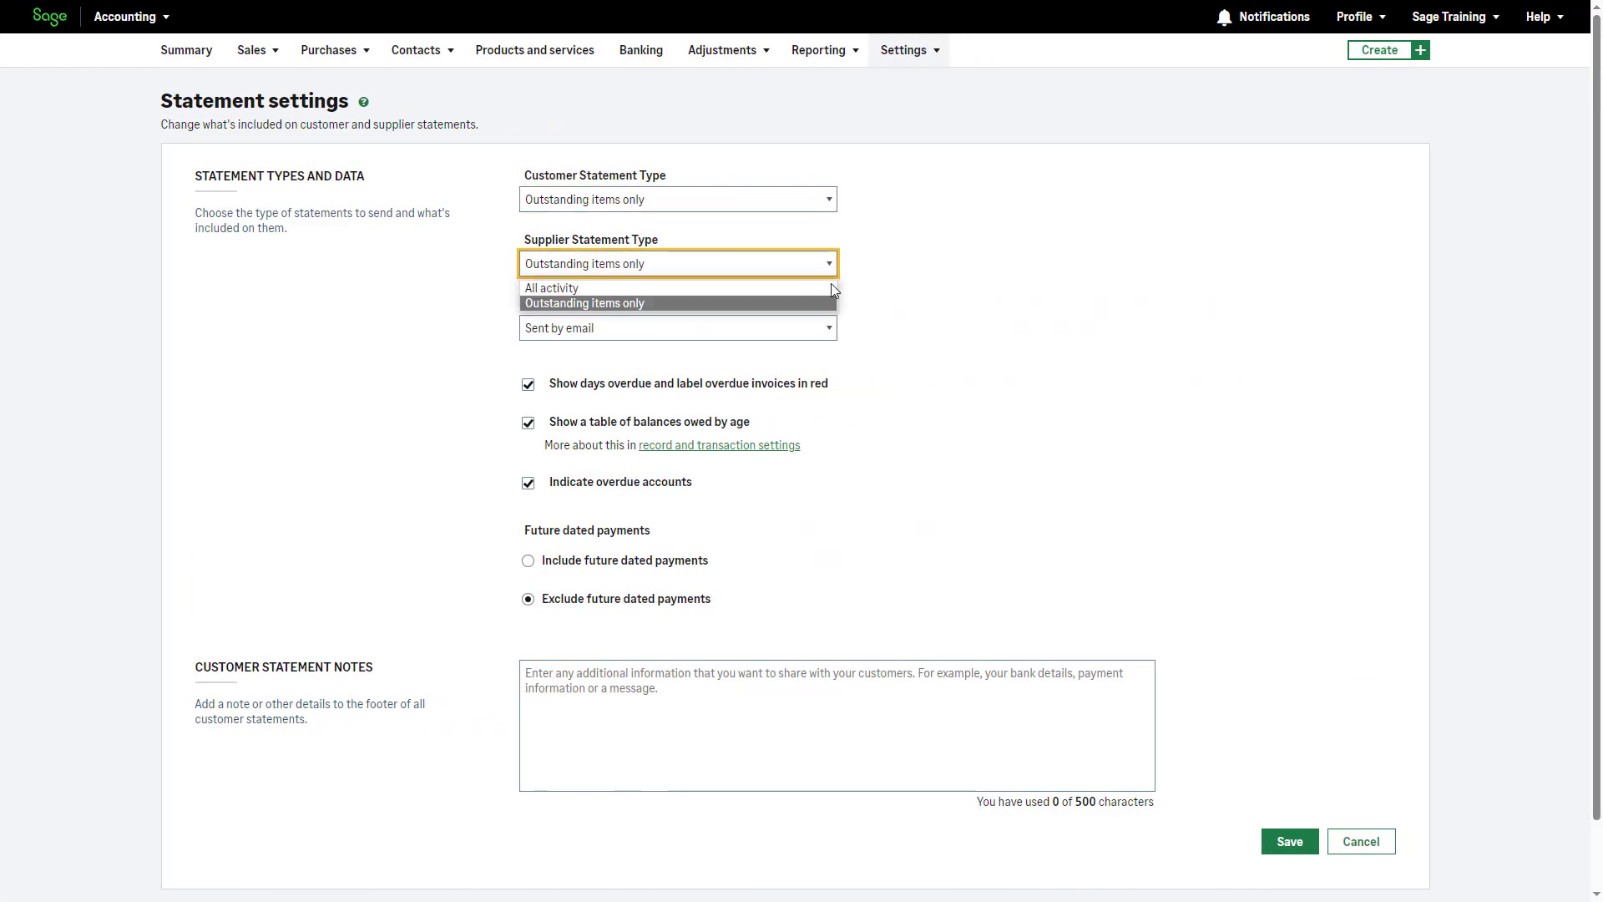
pyautogui.click(584, 302)
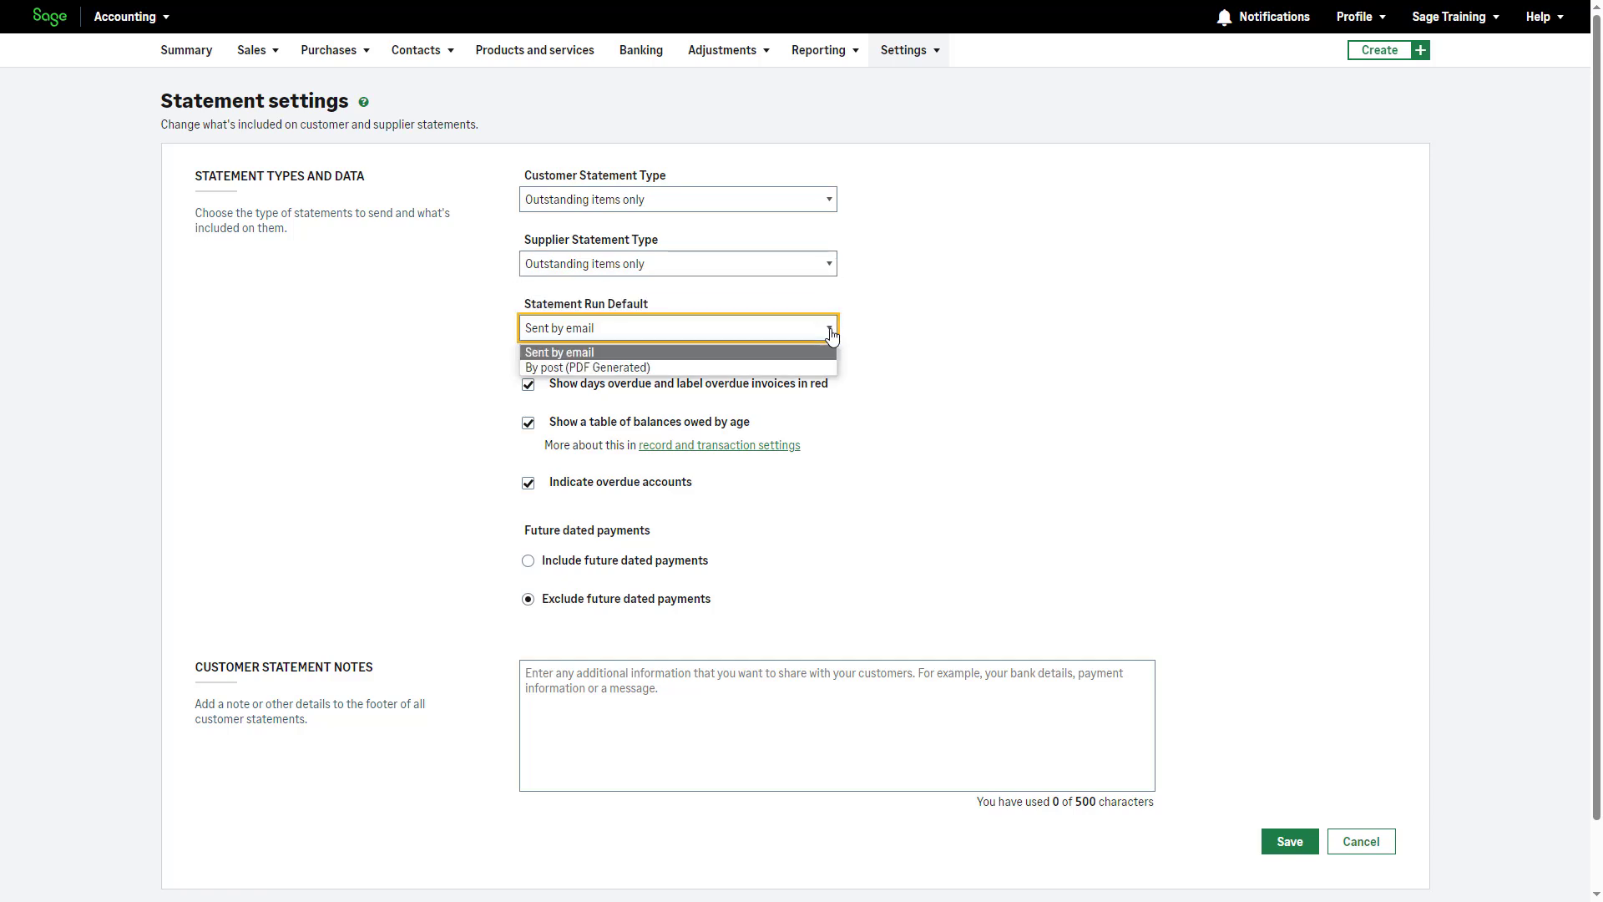
pyautogui.moveTo(831, 354)
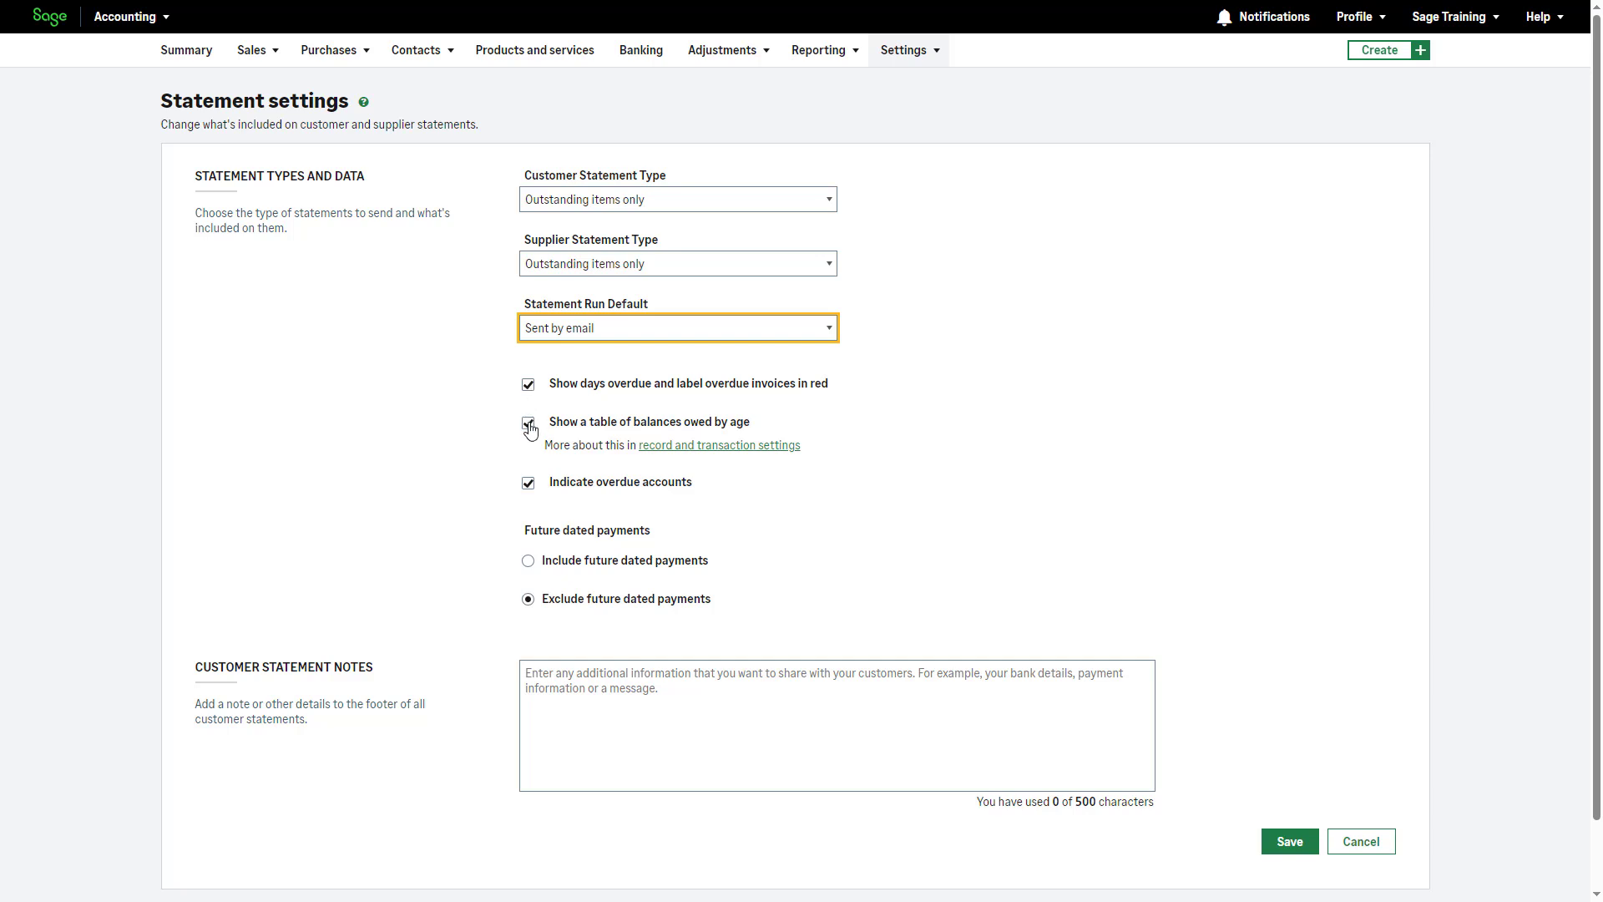
# - Keep Statement Run Default as Sent by email with overdue and ageing options ticked
pyautogui.click(528, 422)
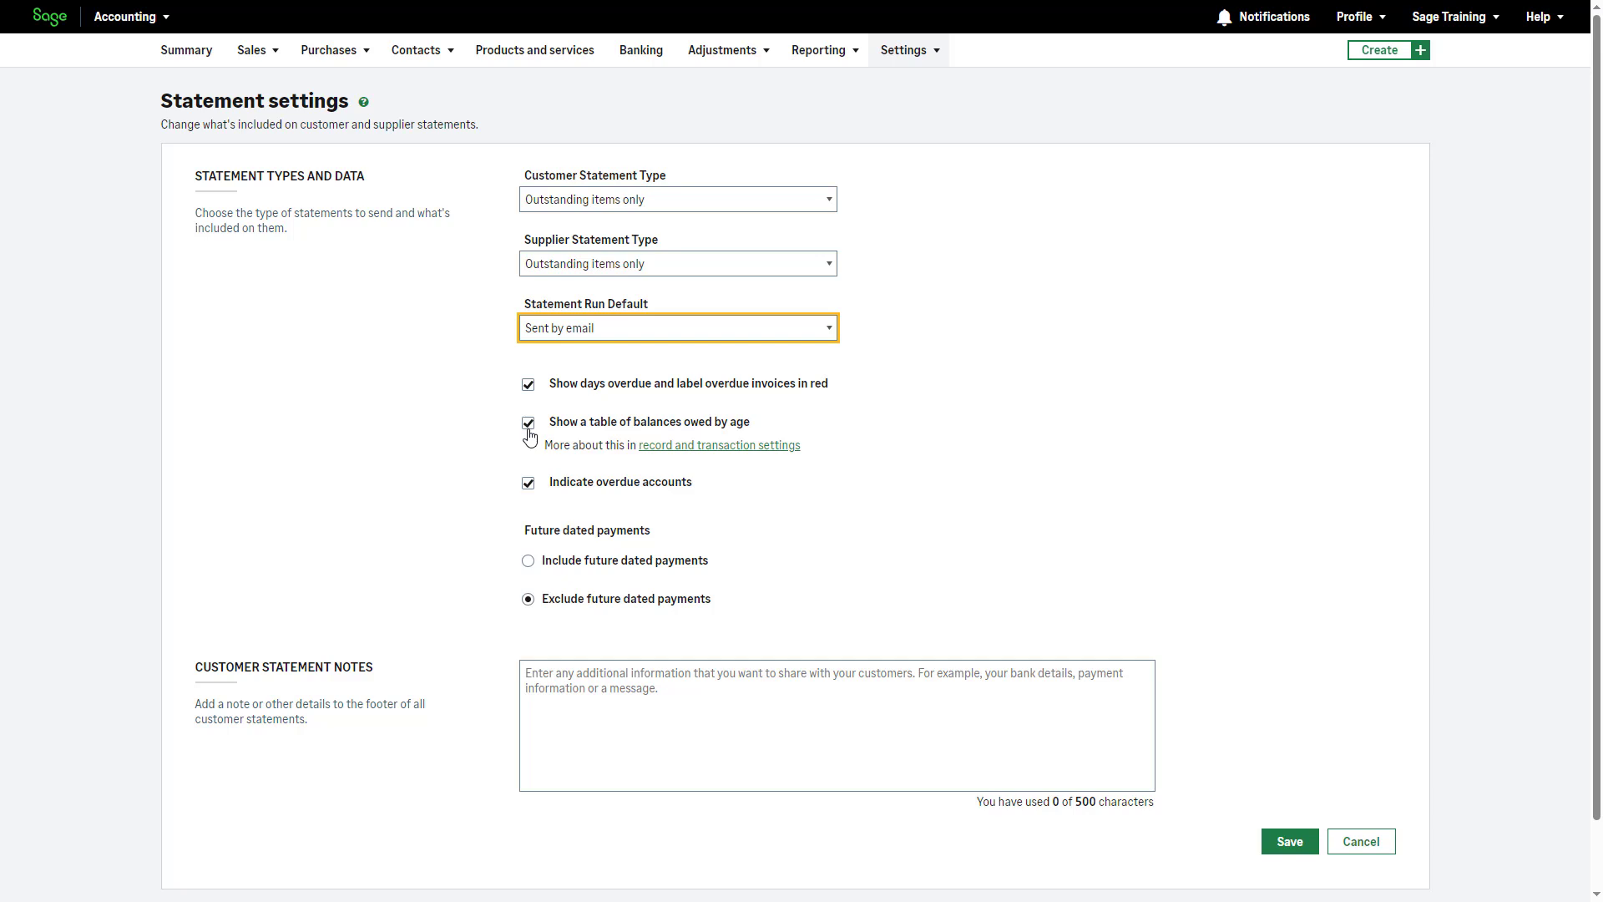
pyautogui.moveTo(684, 467)
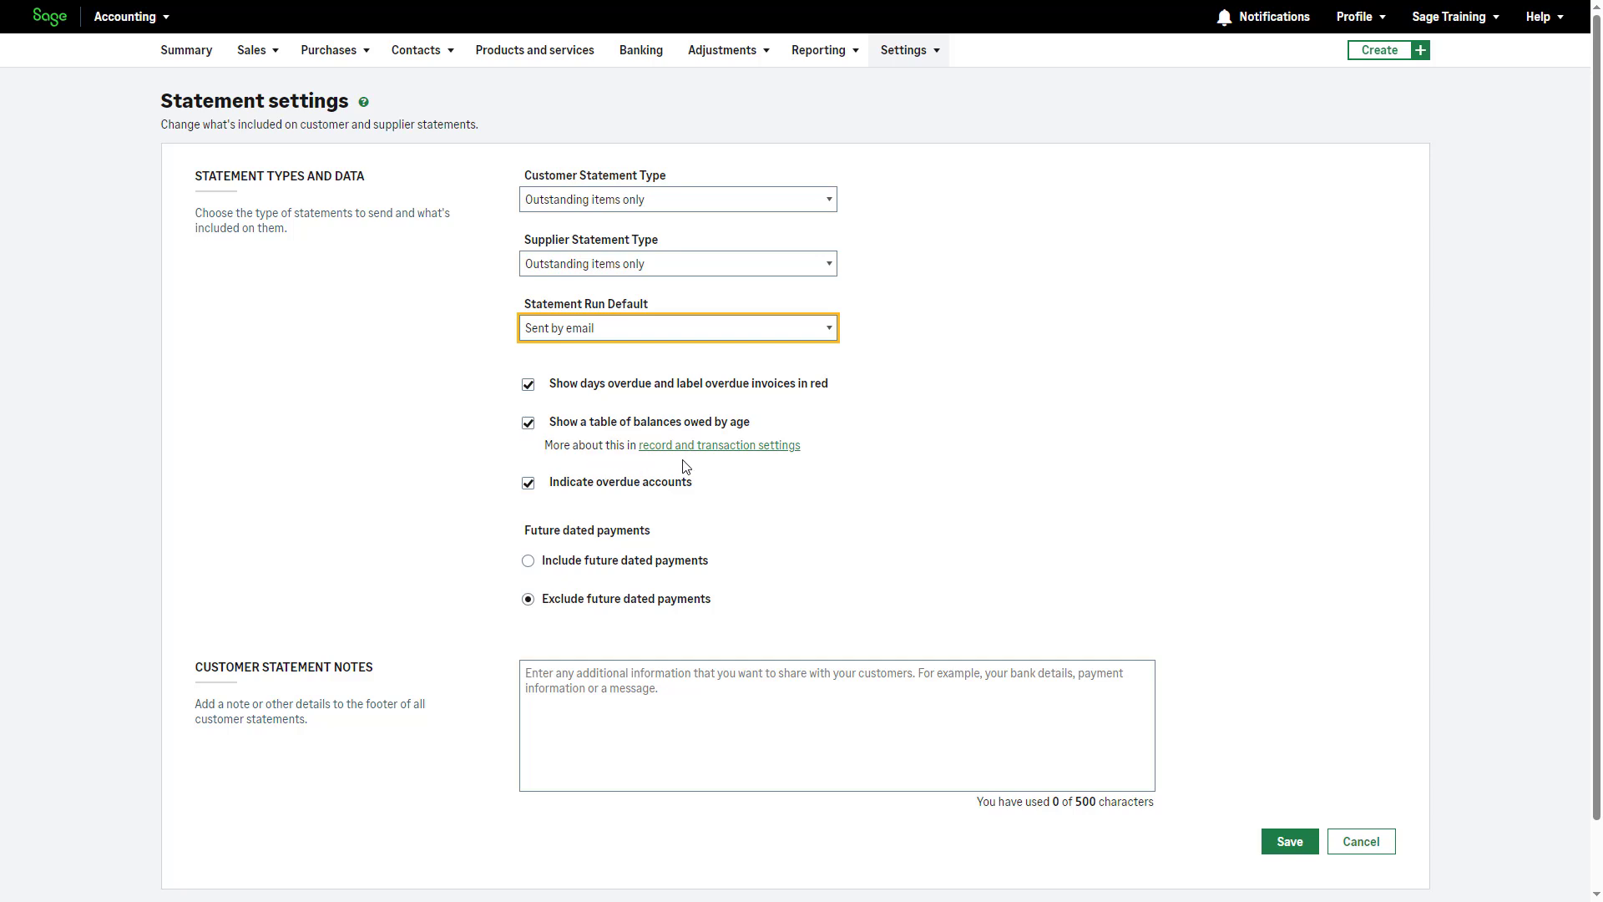
pyautogui.moveTo(719, 457)
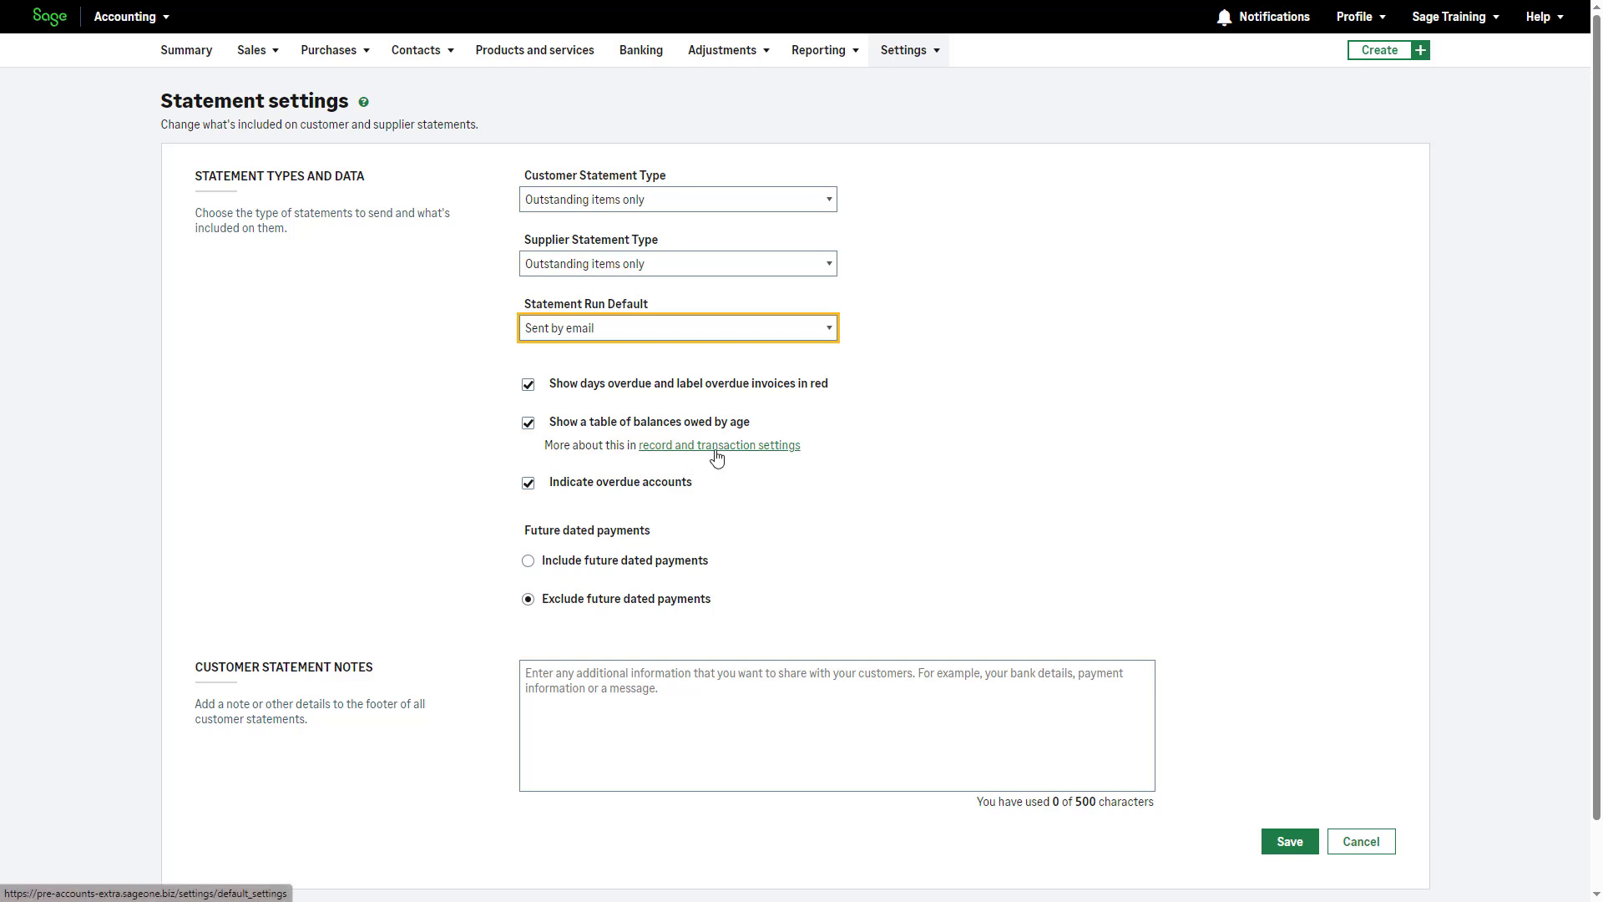
pyautogui.moveTo(708, 468)
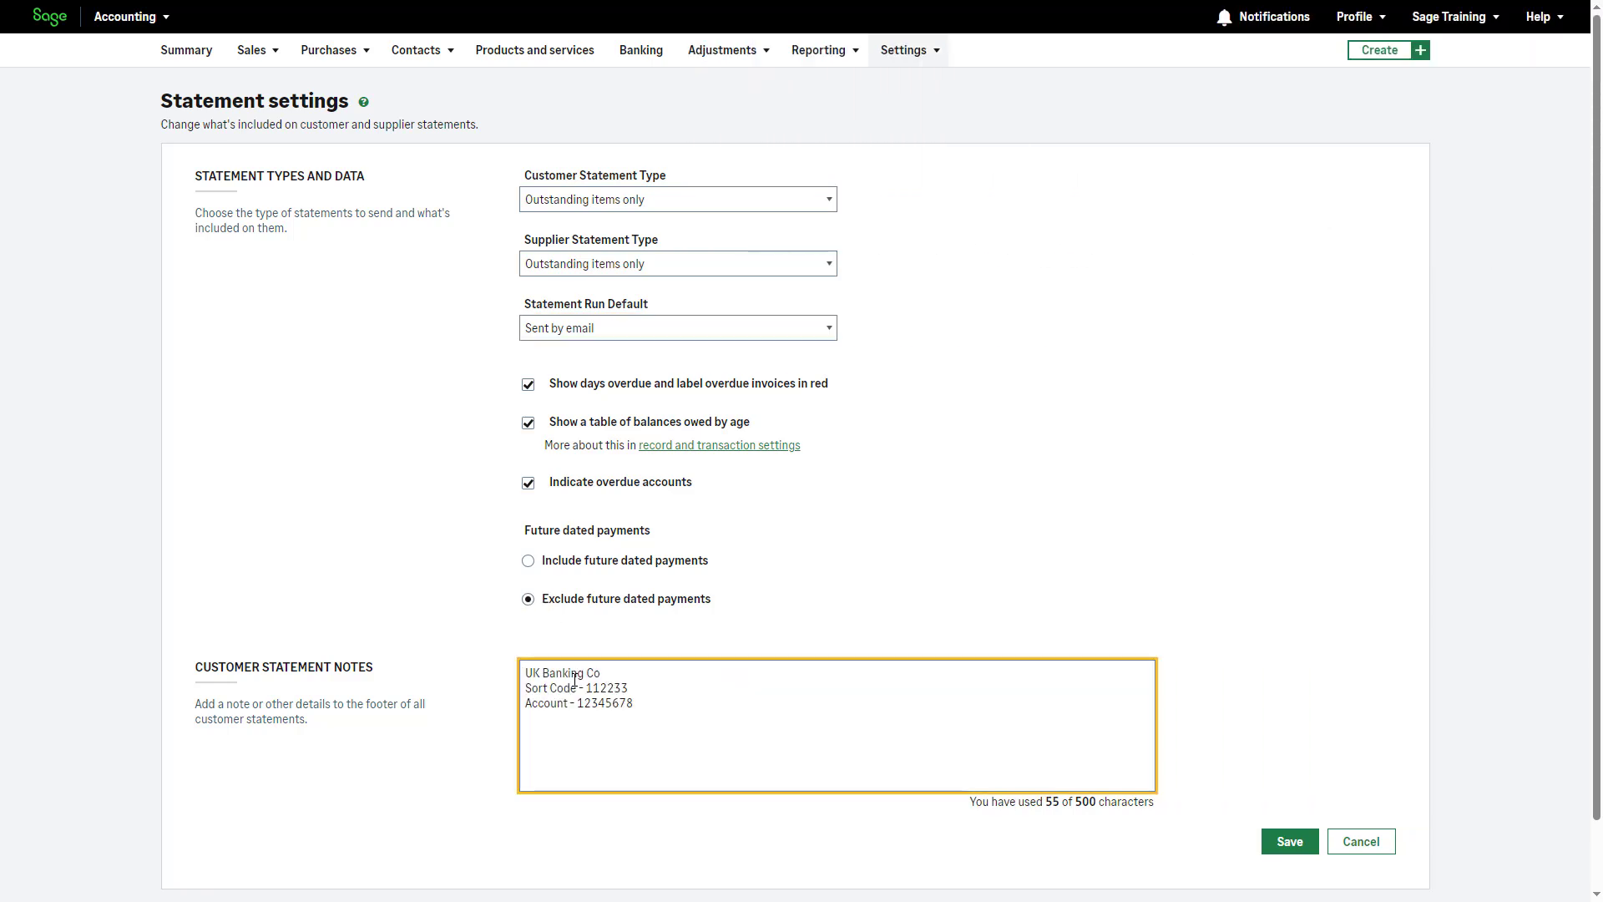
# - Save the statement settings with UK Banking Co, sort code 112233, account 12345678 in customer notes
pyautogui.click(634, 703)
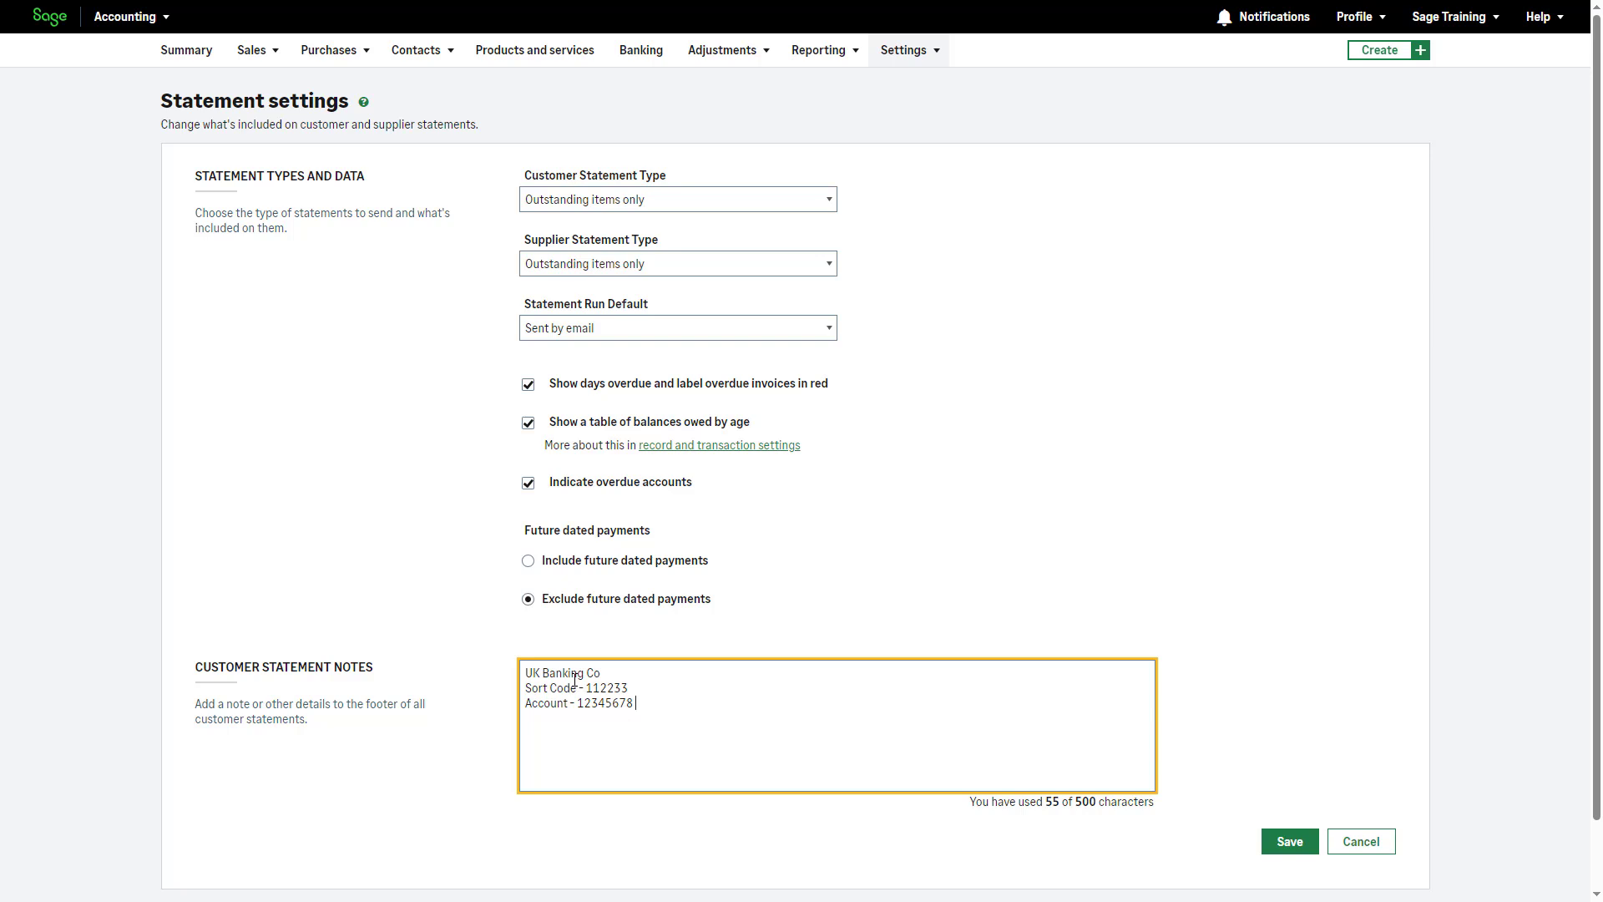
pyautogui.moveTo(672, 705)
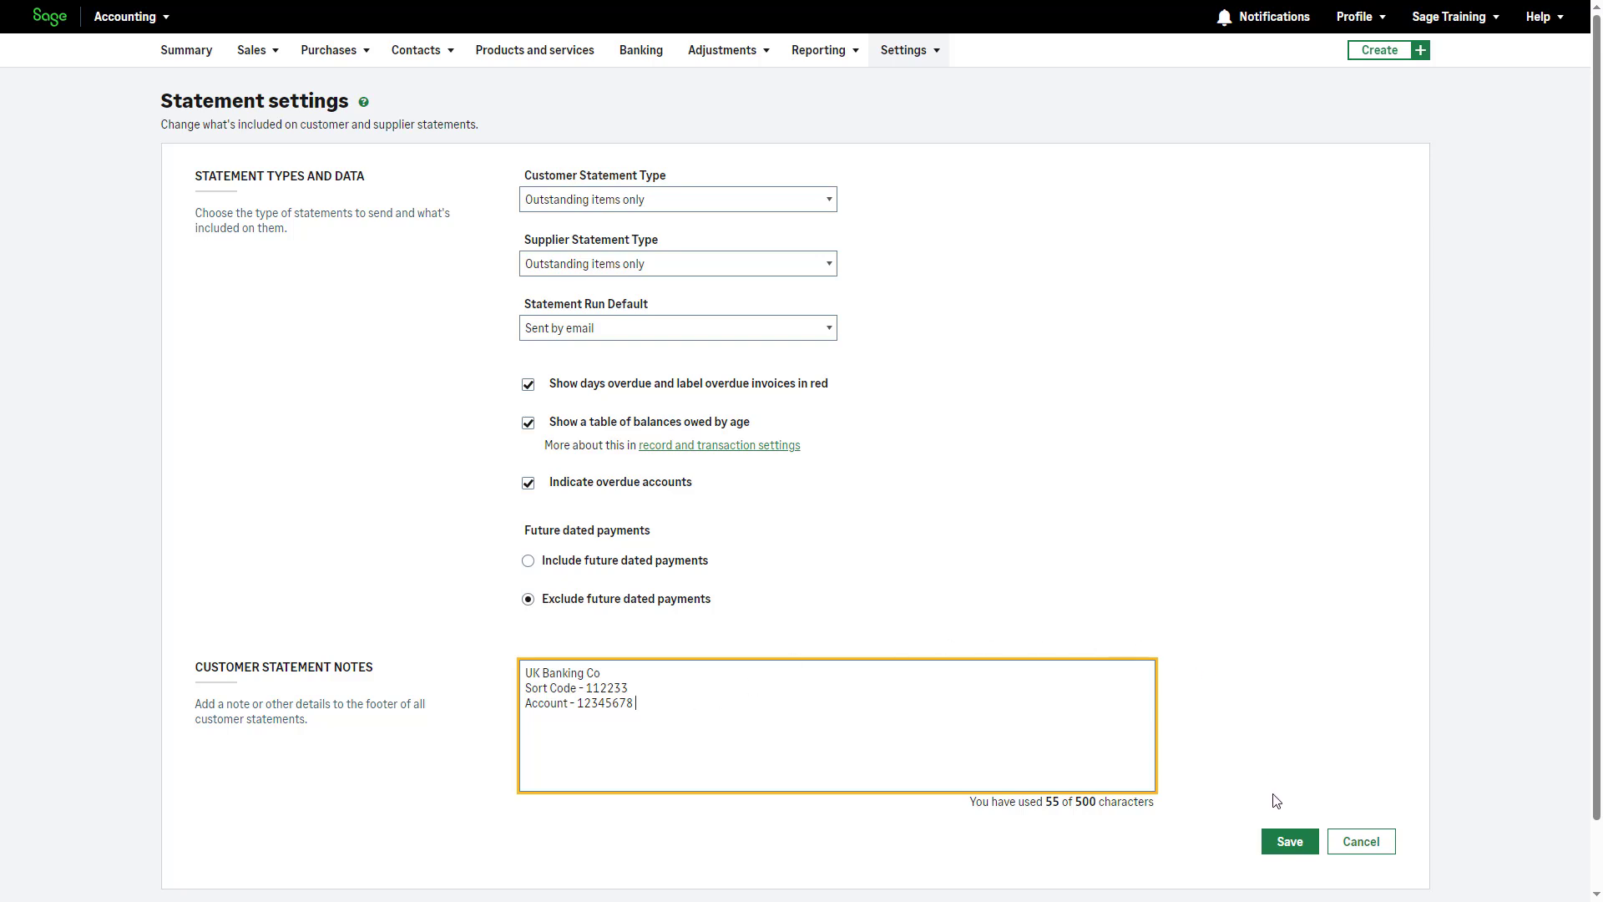
pyautogui.click(1287, 840)
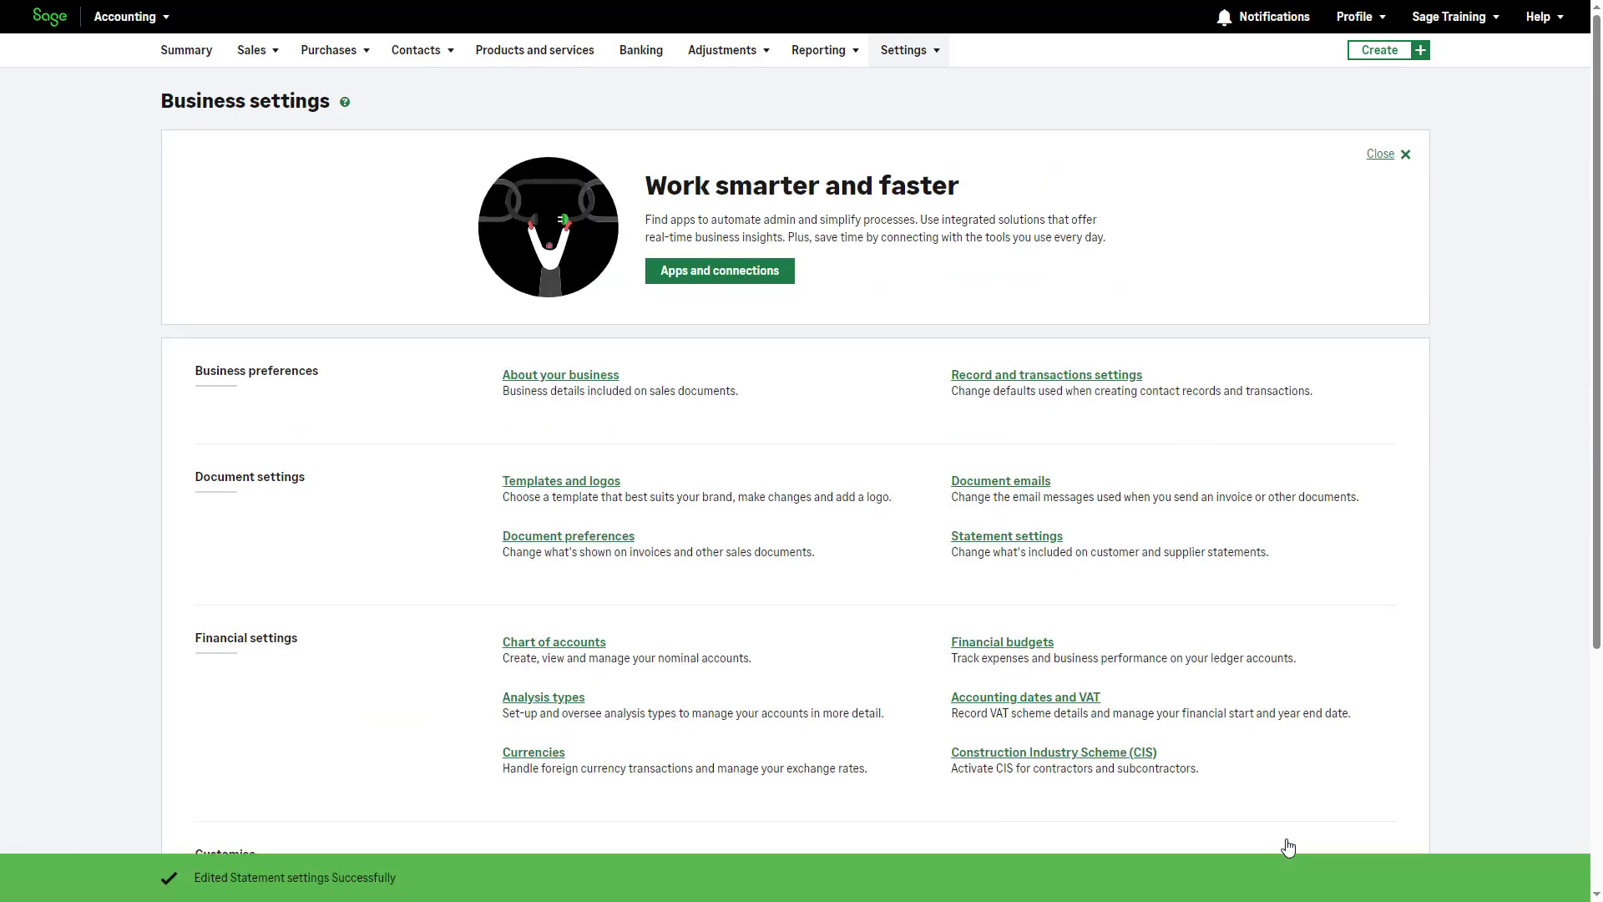
pyautogui.moveTo(1540, 137)
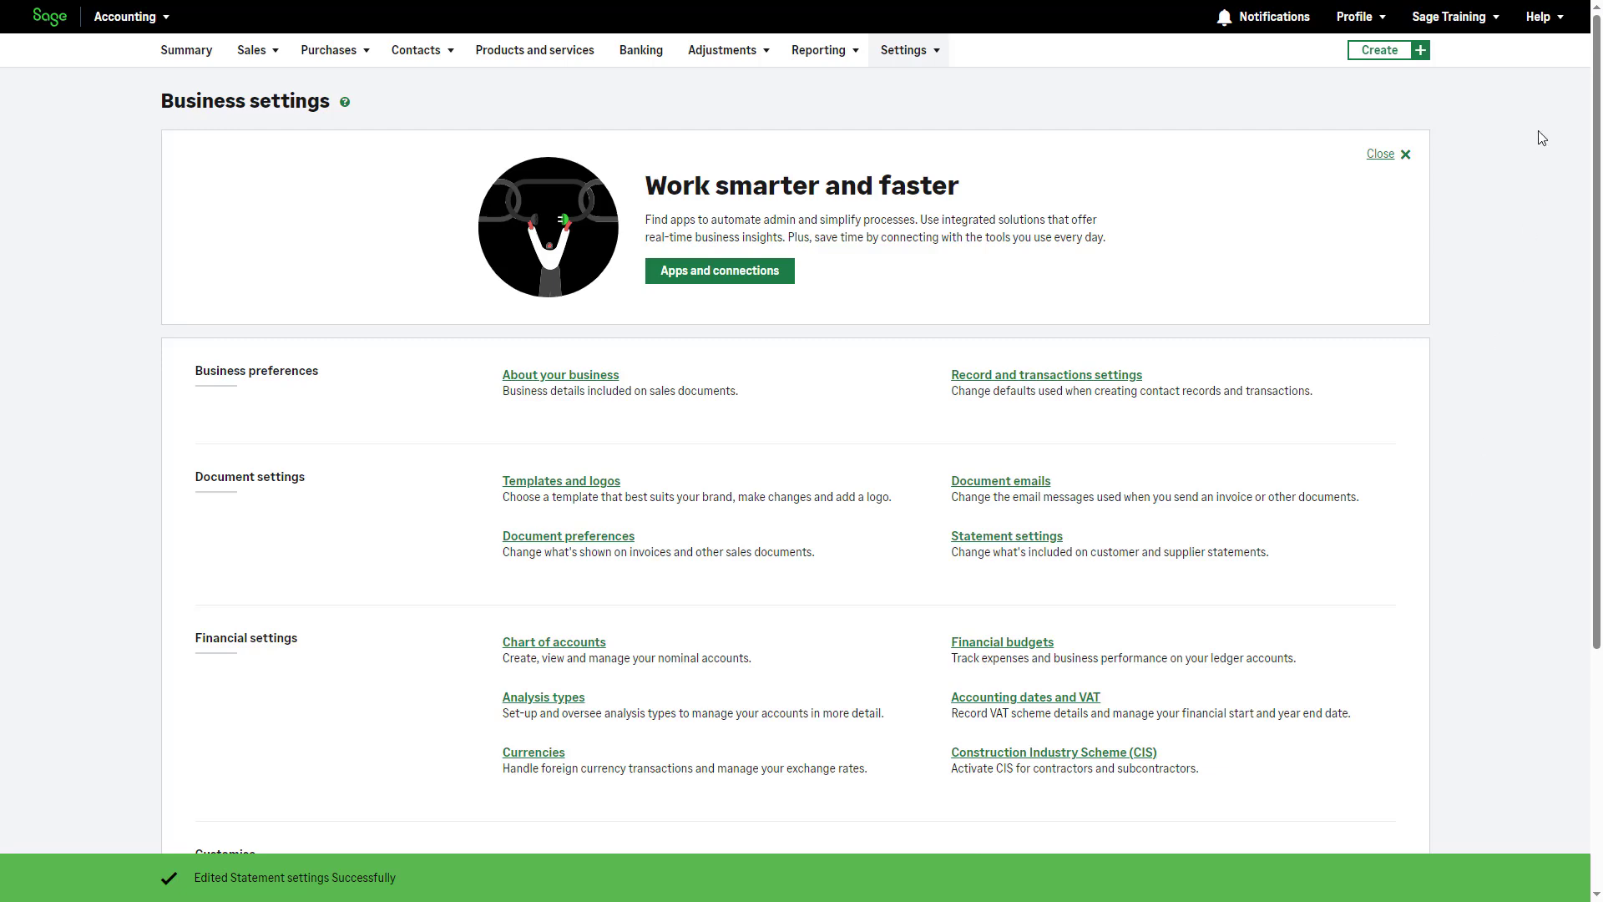
# - Show the Help menu with Help Centre, Give feedback and What's new
pyautogui.click(1538, 17)
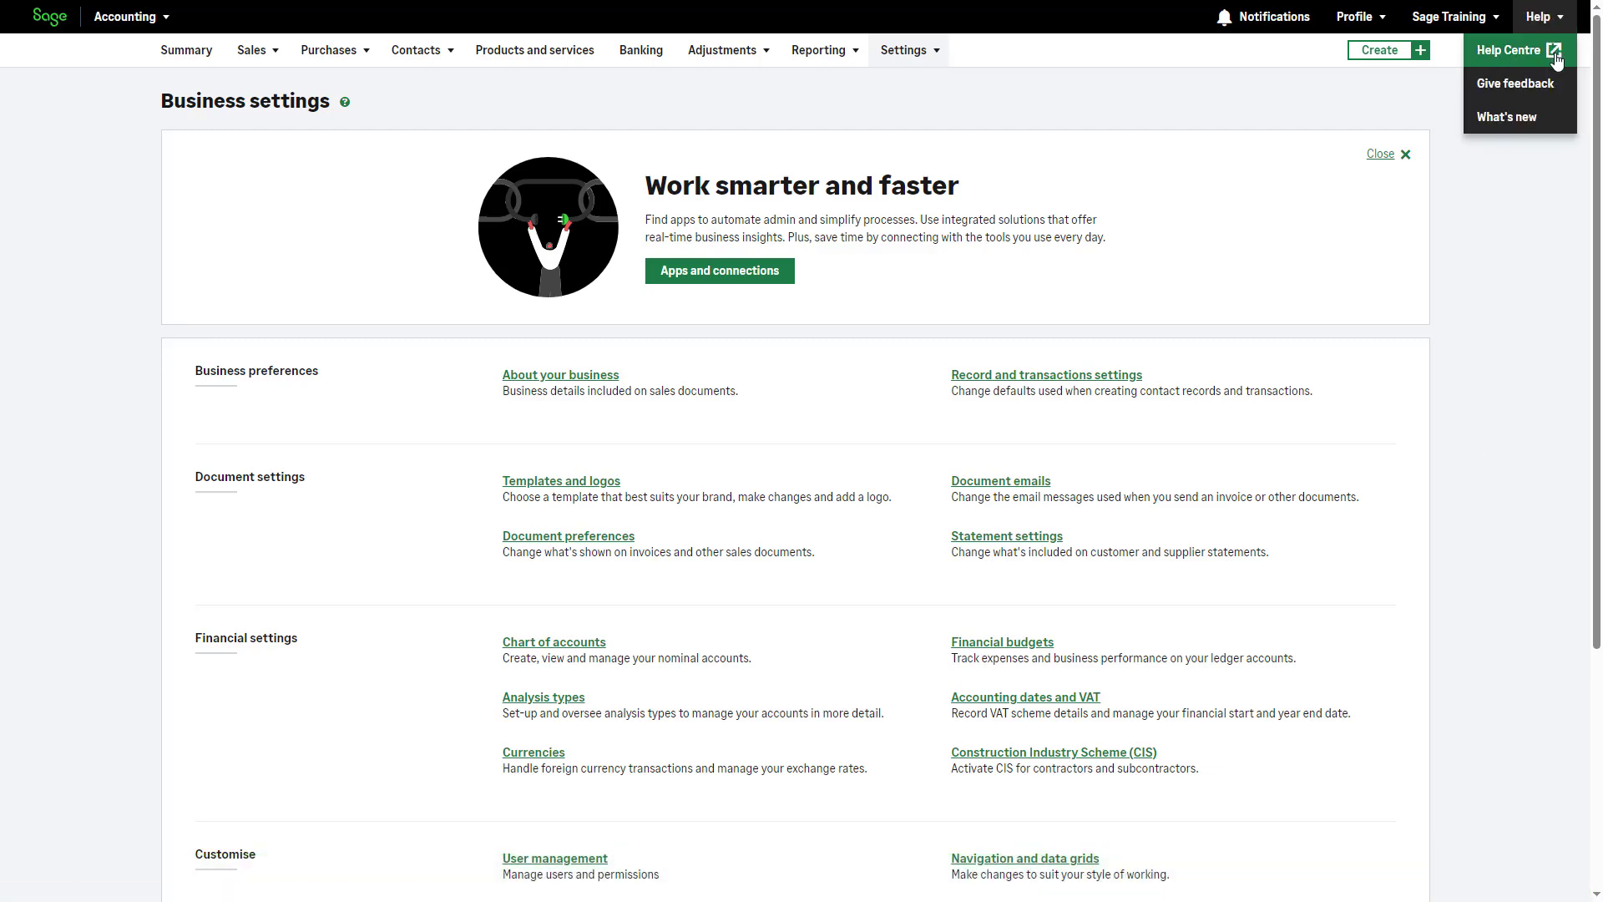